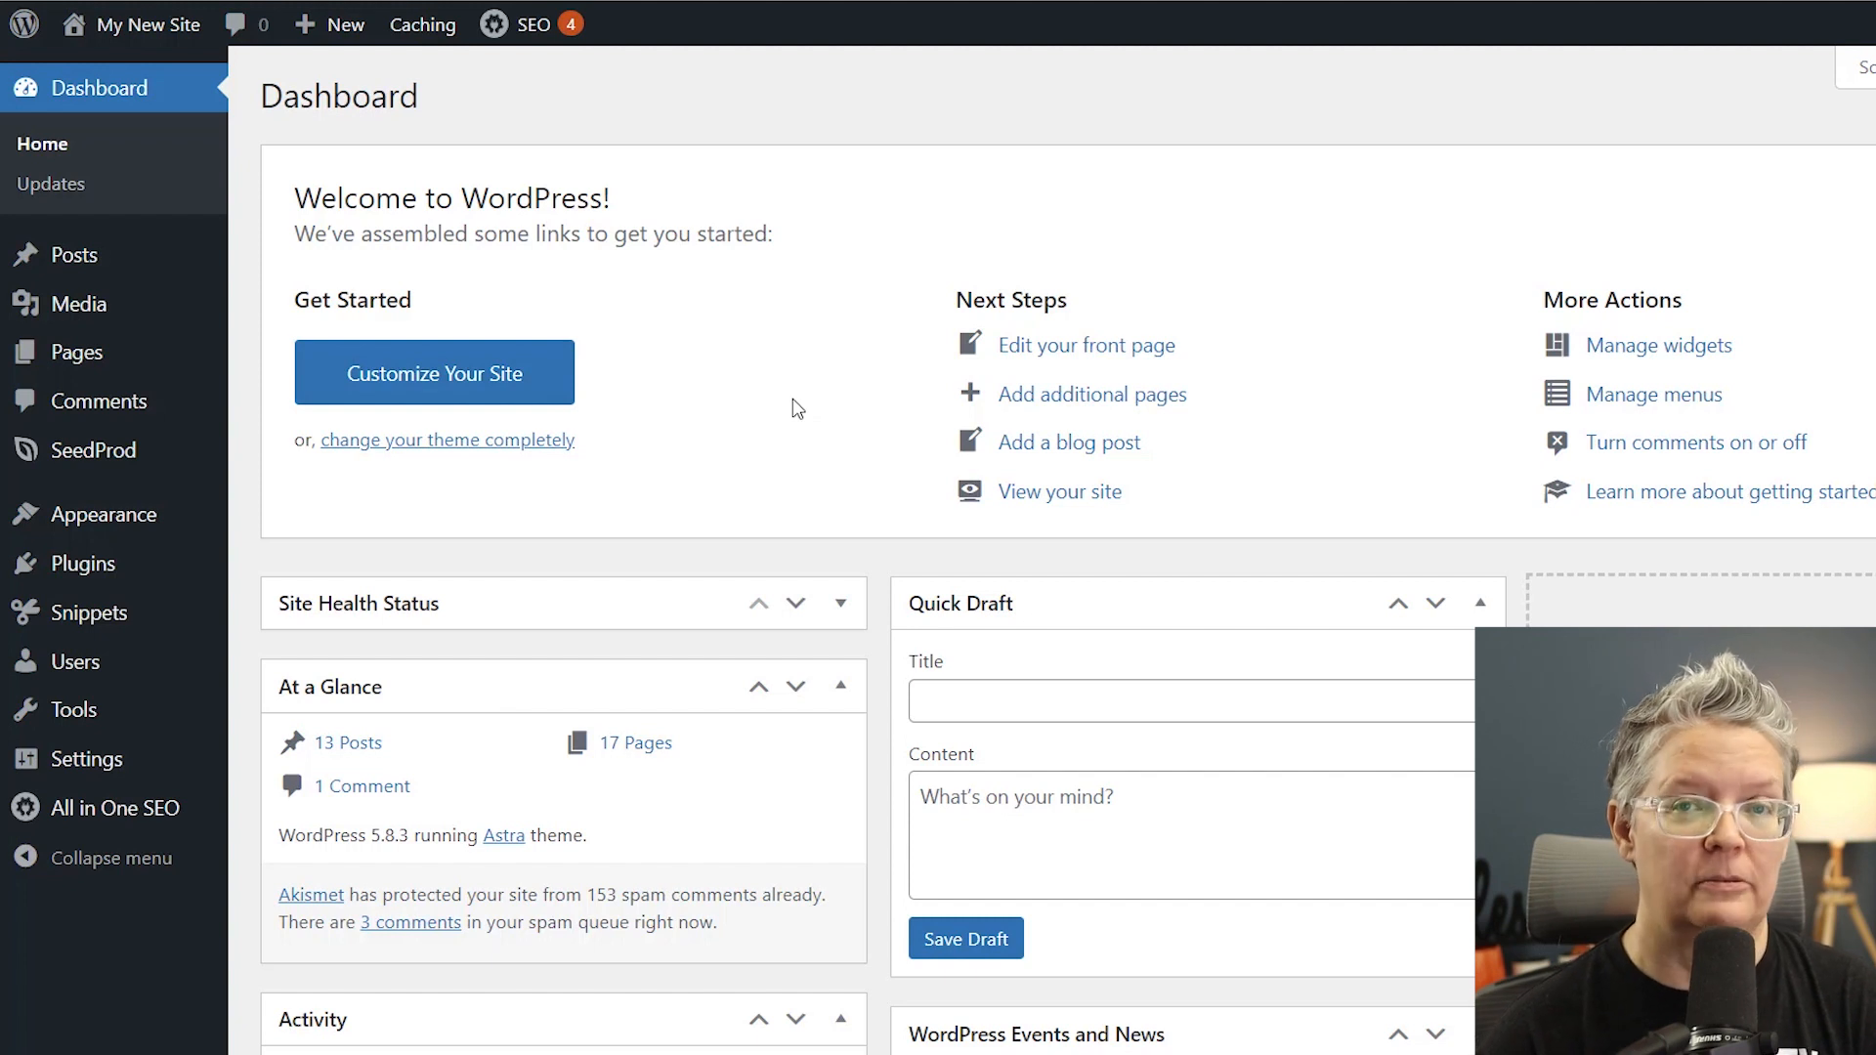
mouse_move(283, 595)
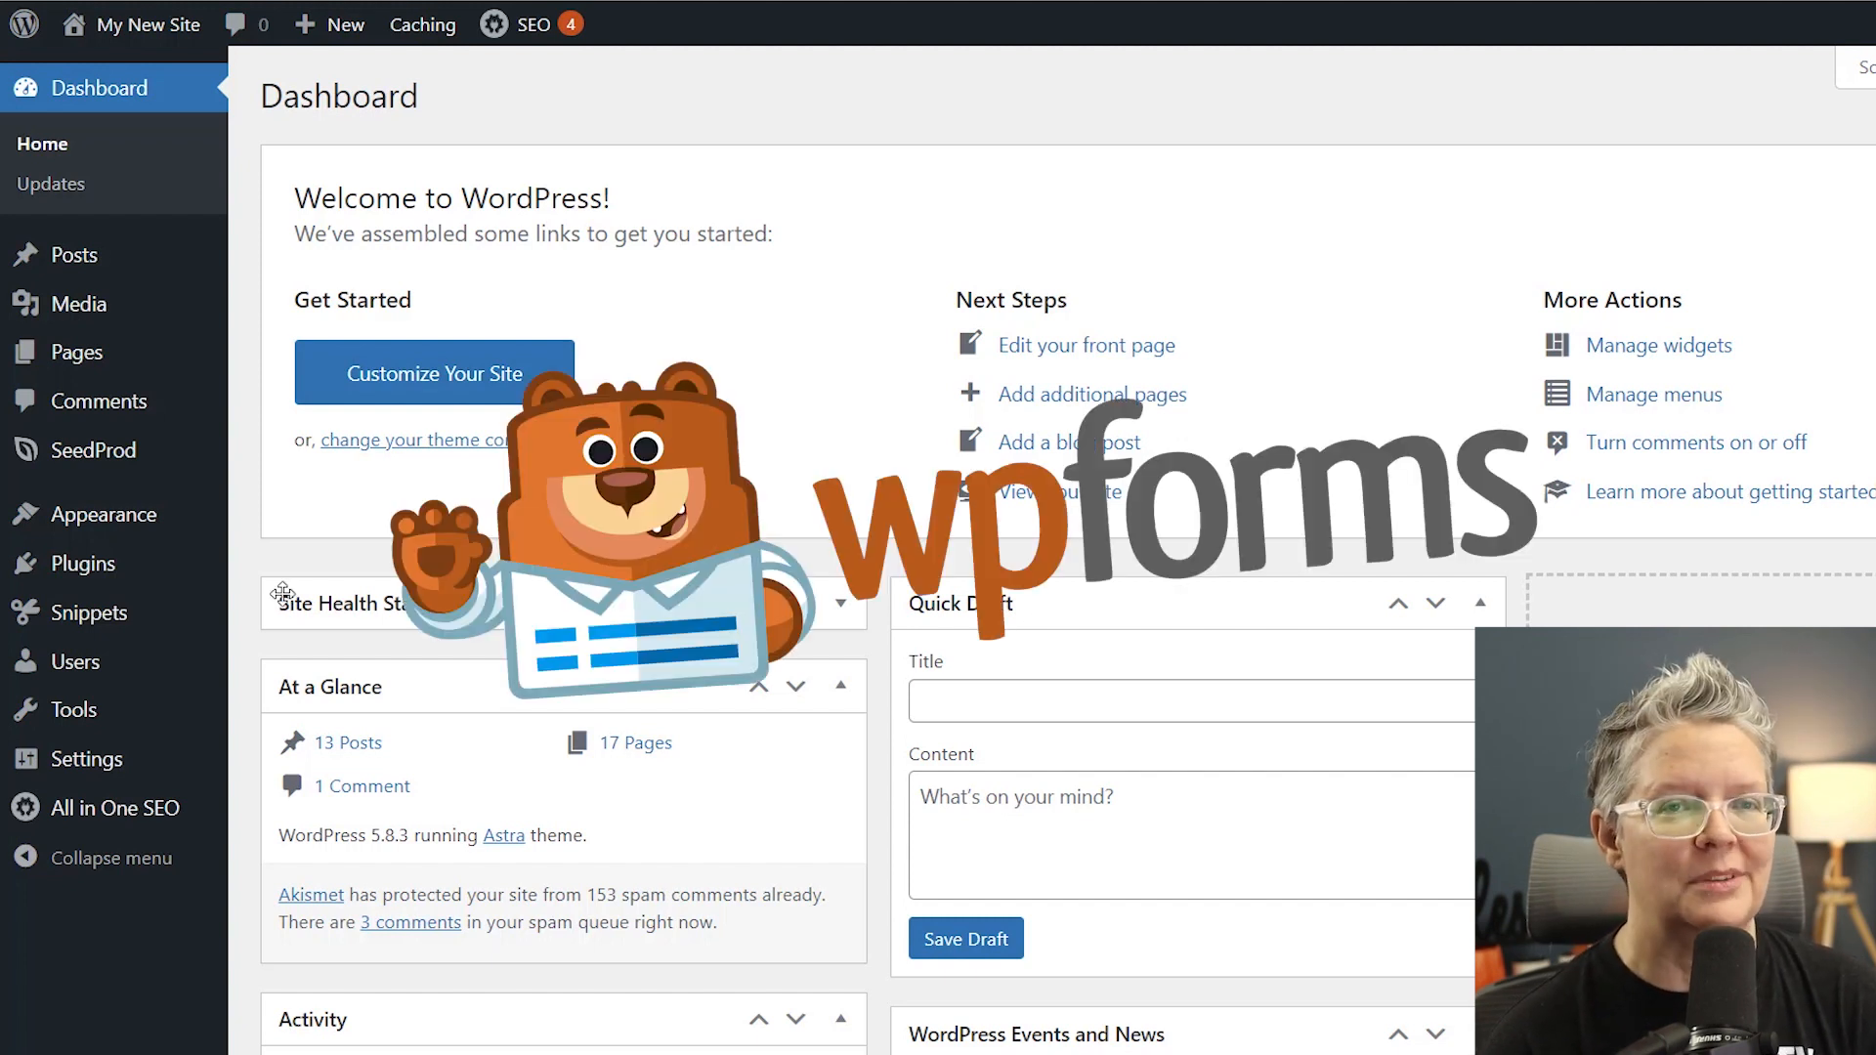
mouse_move(285, 562)
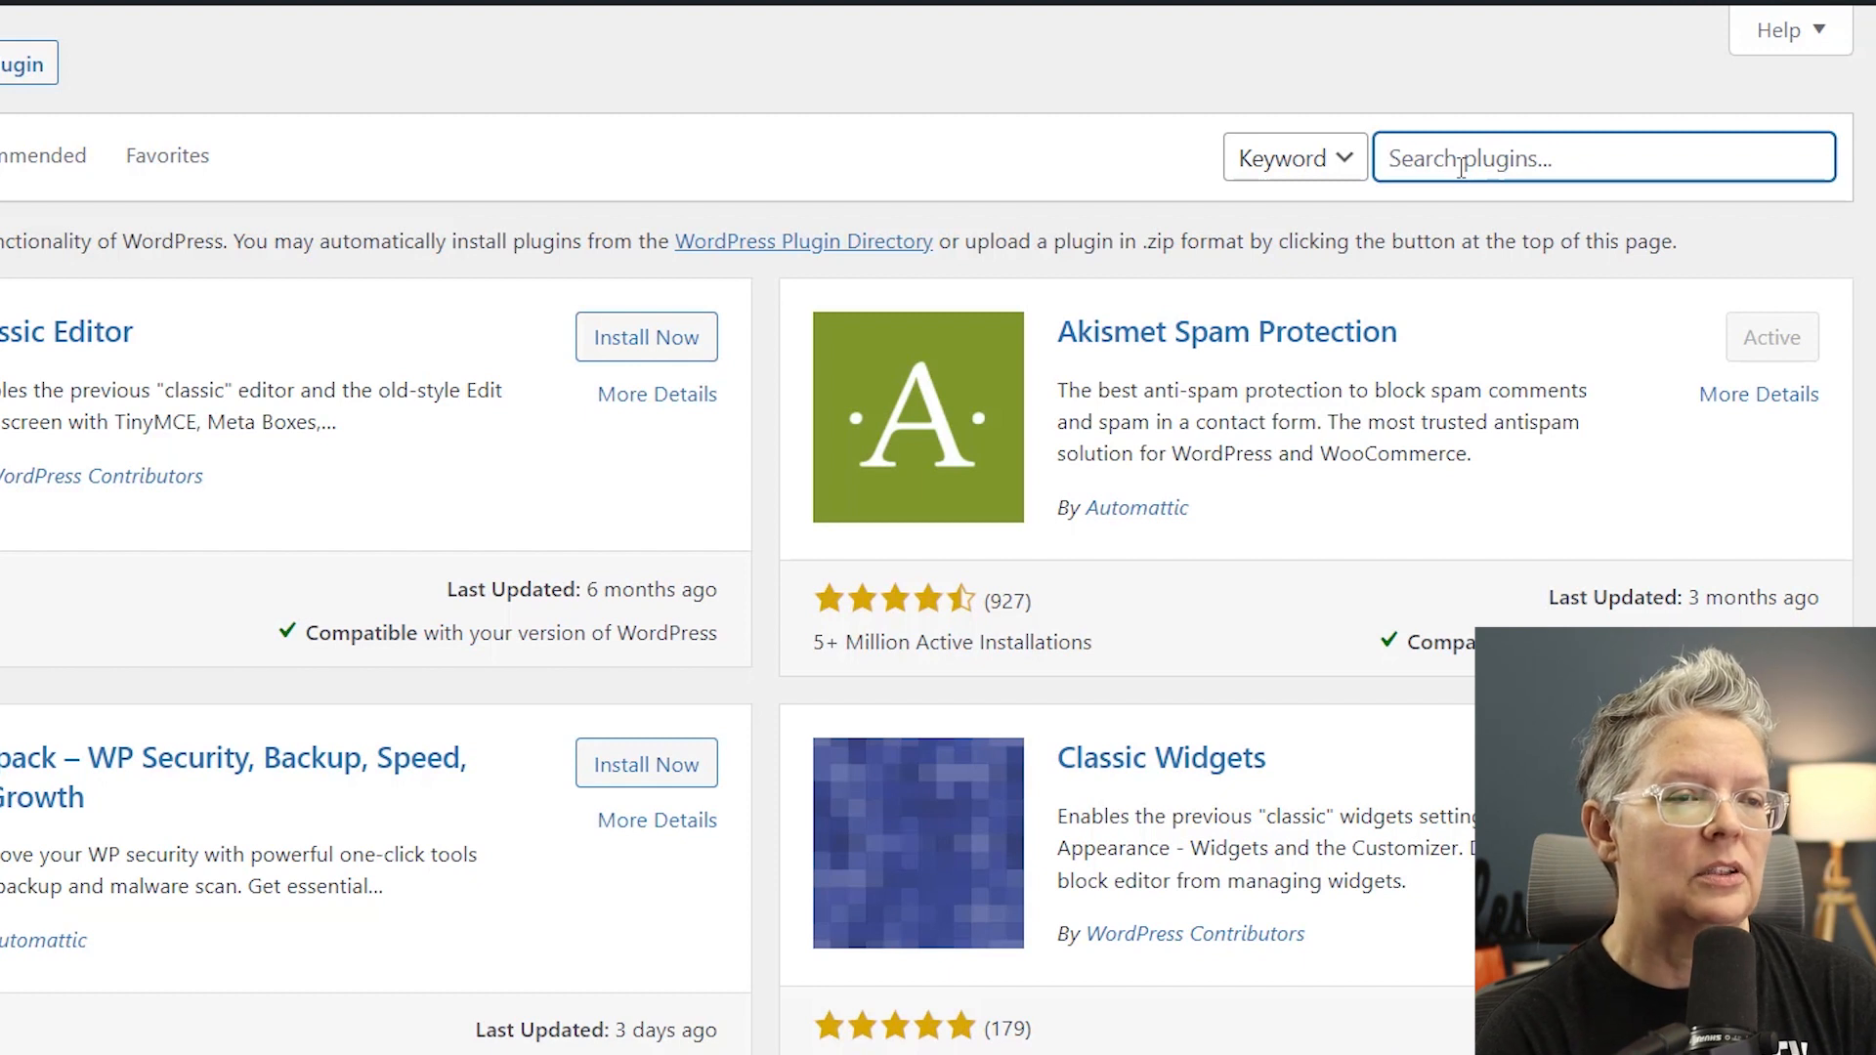
- Search the plugin directory for 'wp' and install Contact Form by WPForms
text(wp)
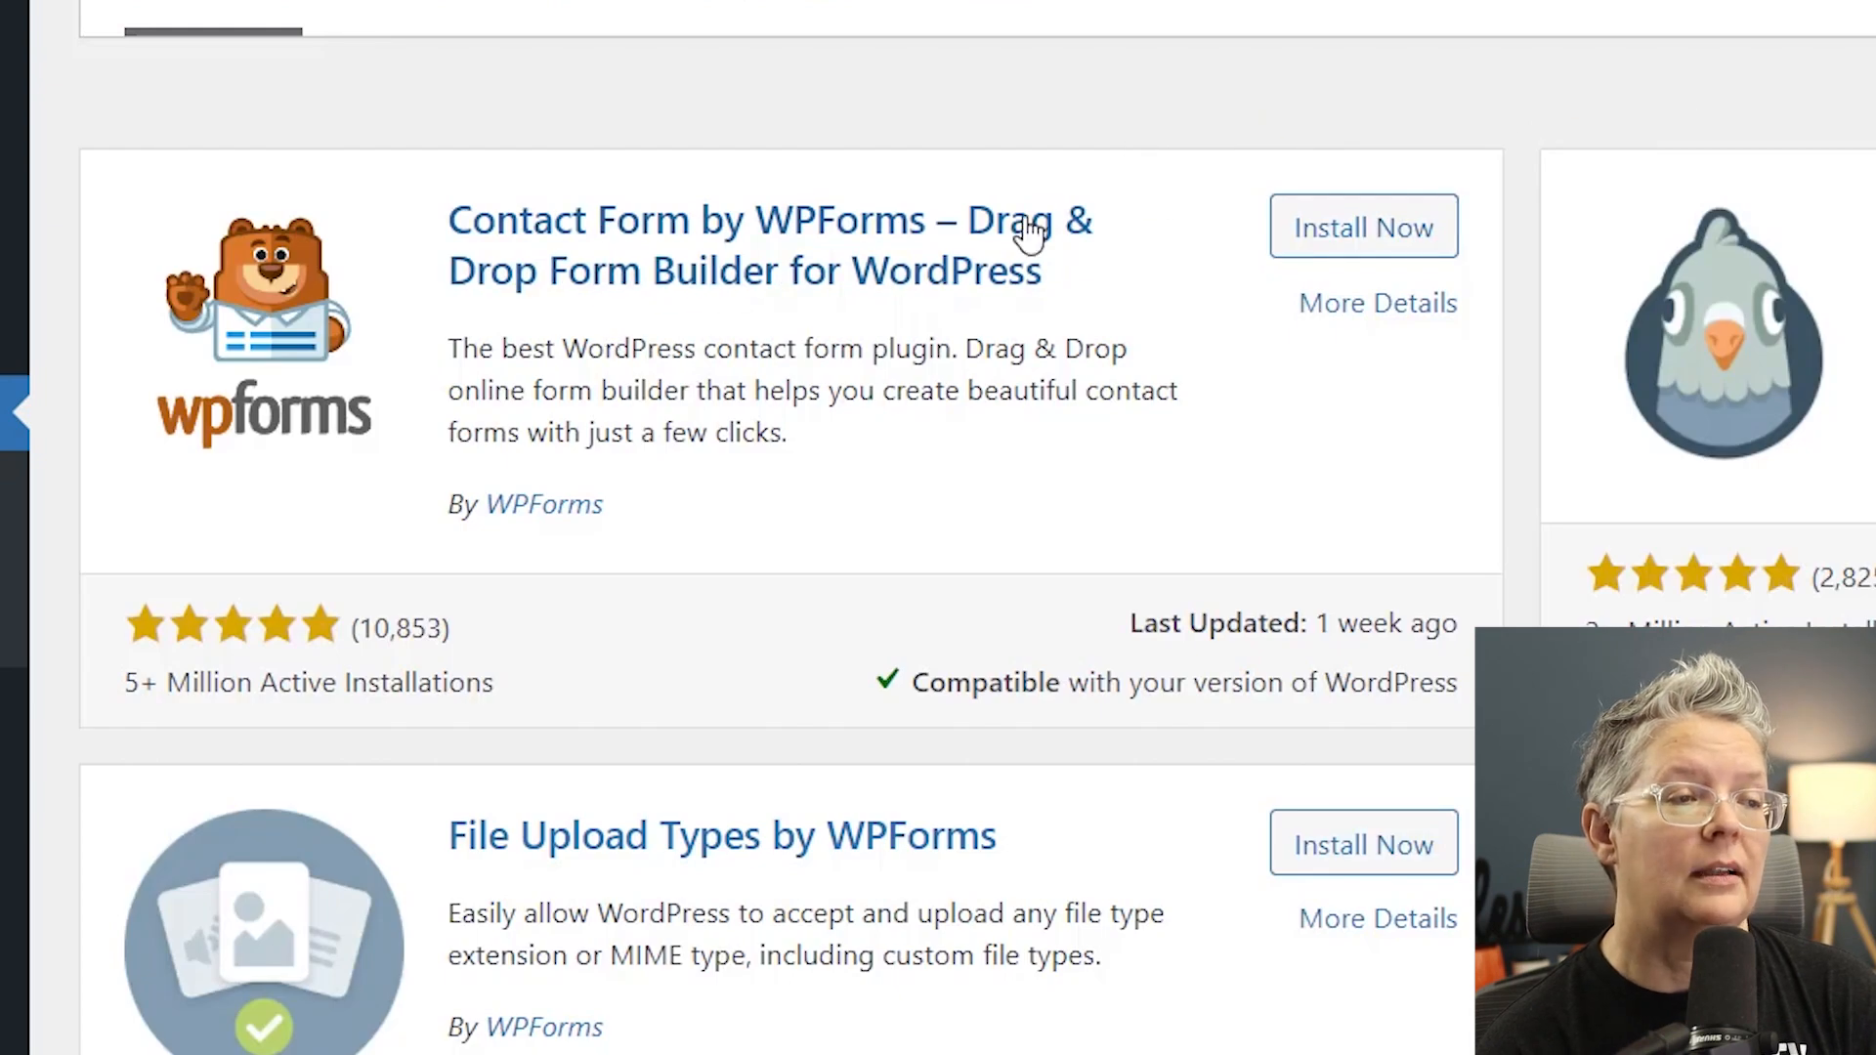
click(1363, 226)
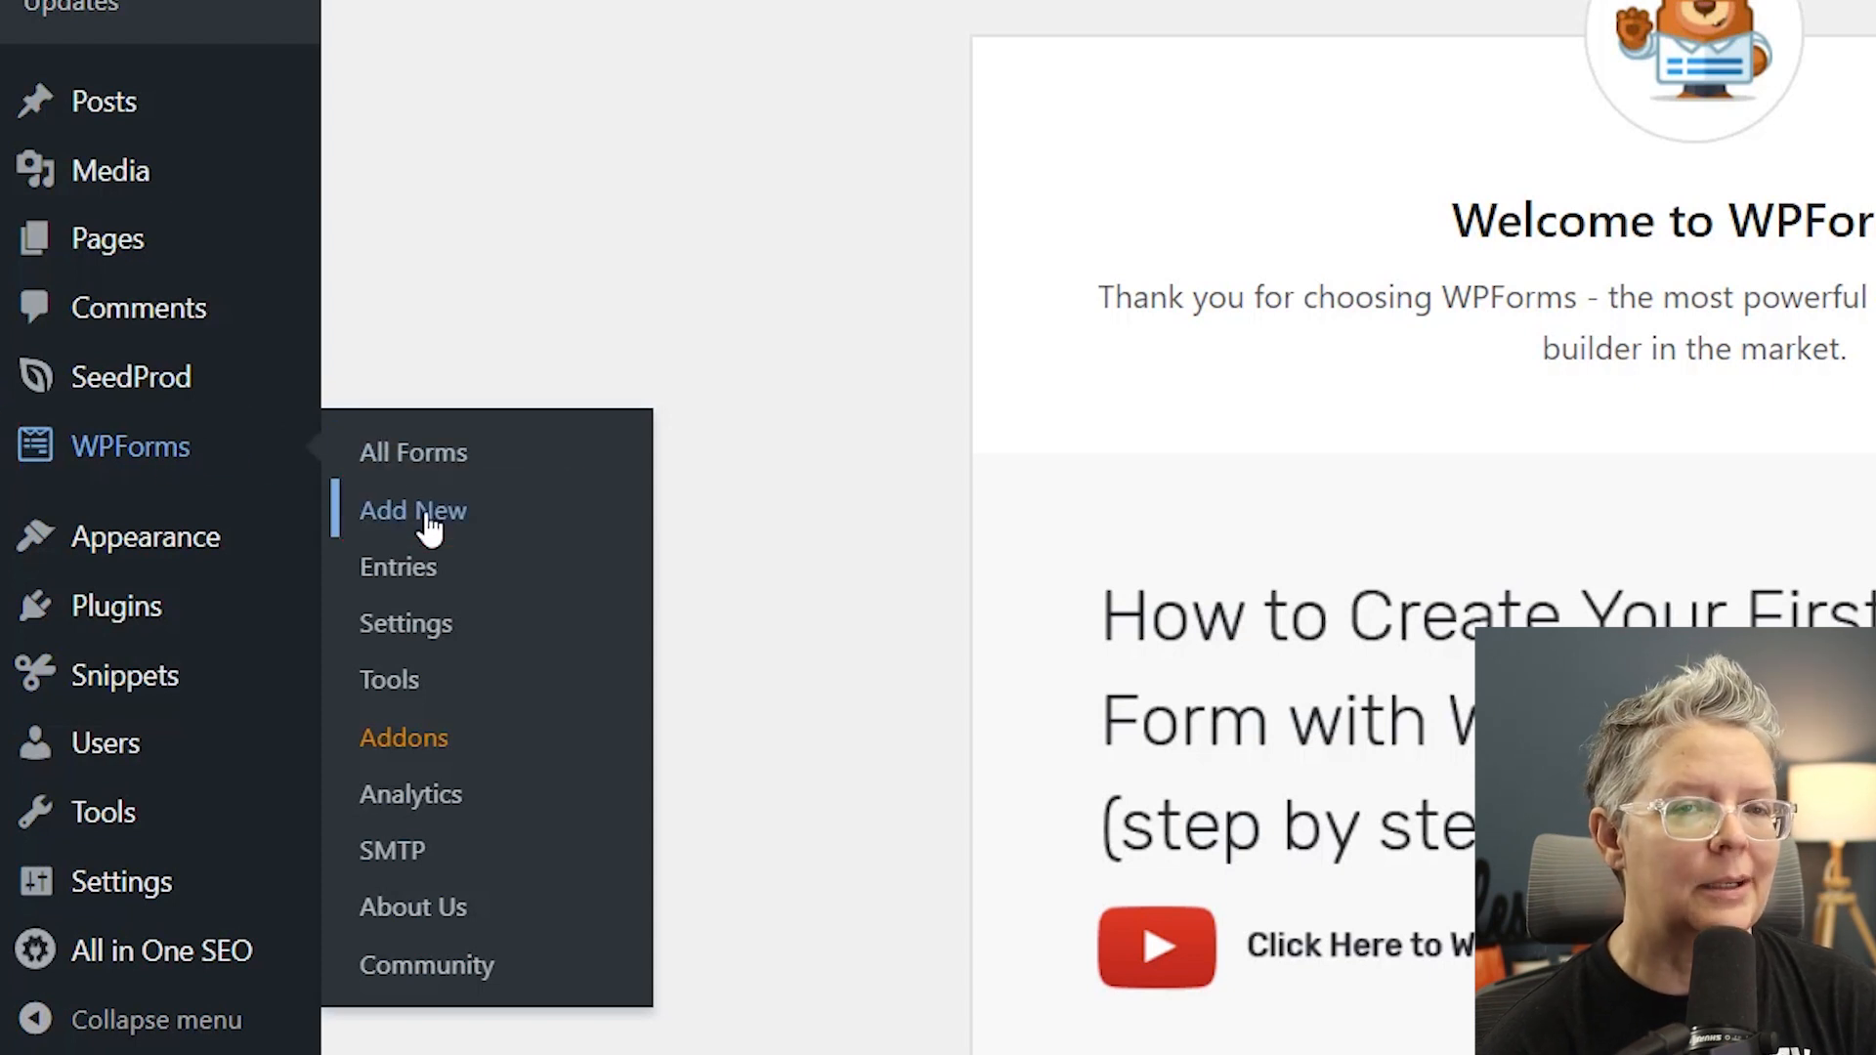
- Add a new WPForms form using the Simple Contact Form template
click(413, 511)
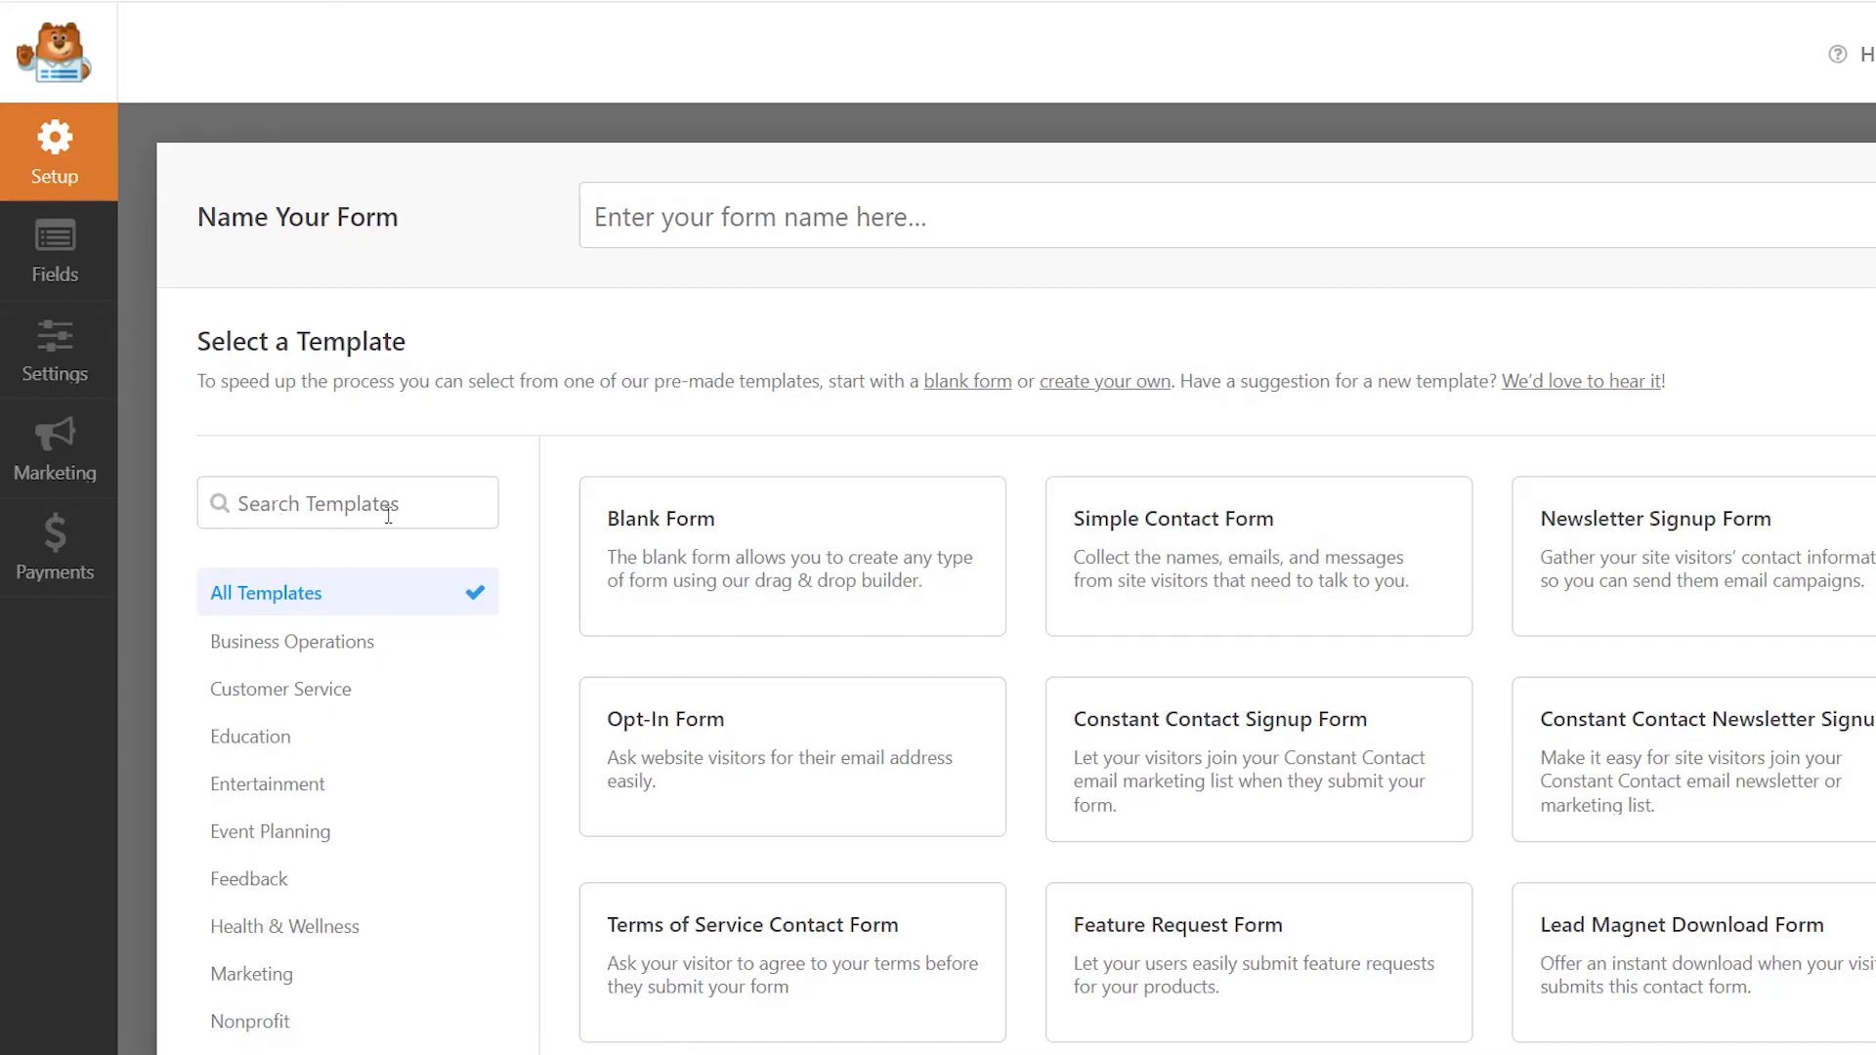
scroll(down, 3)
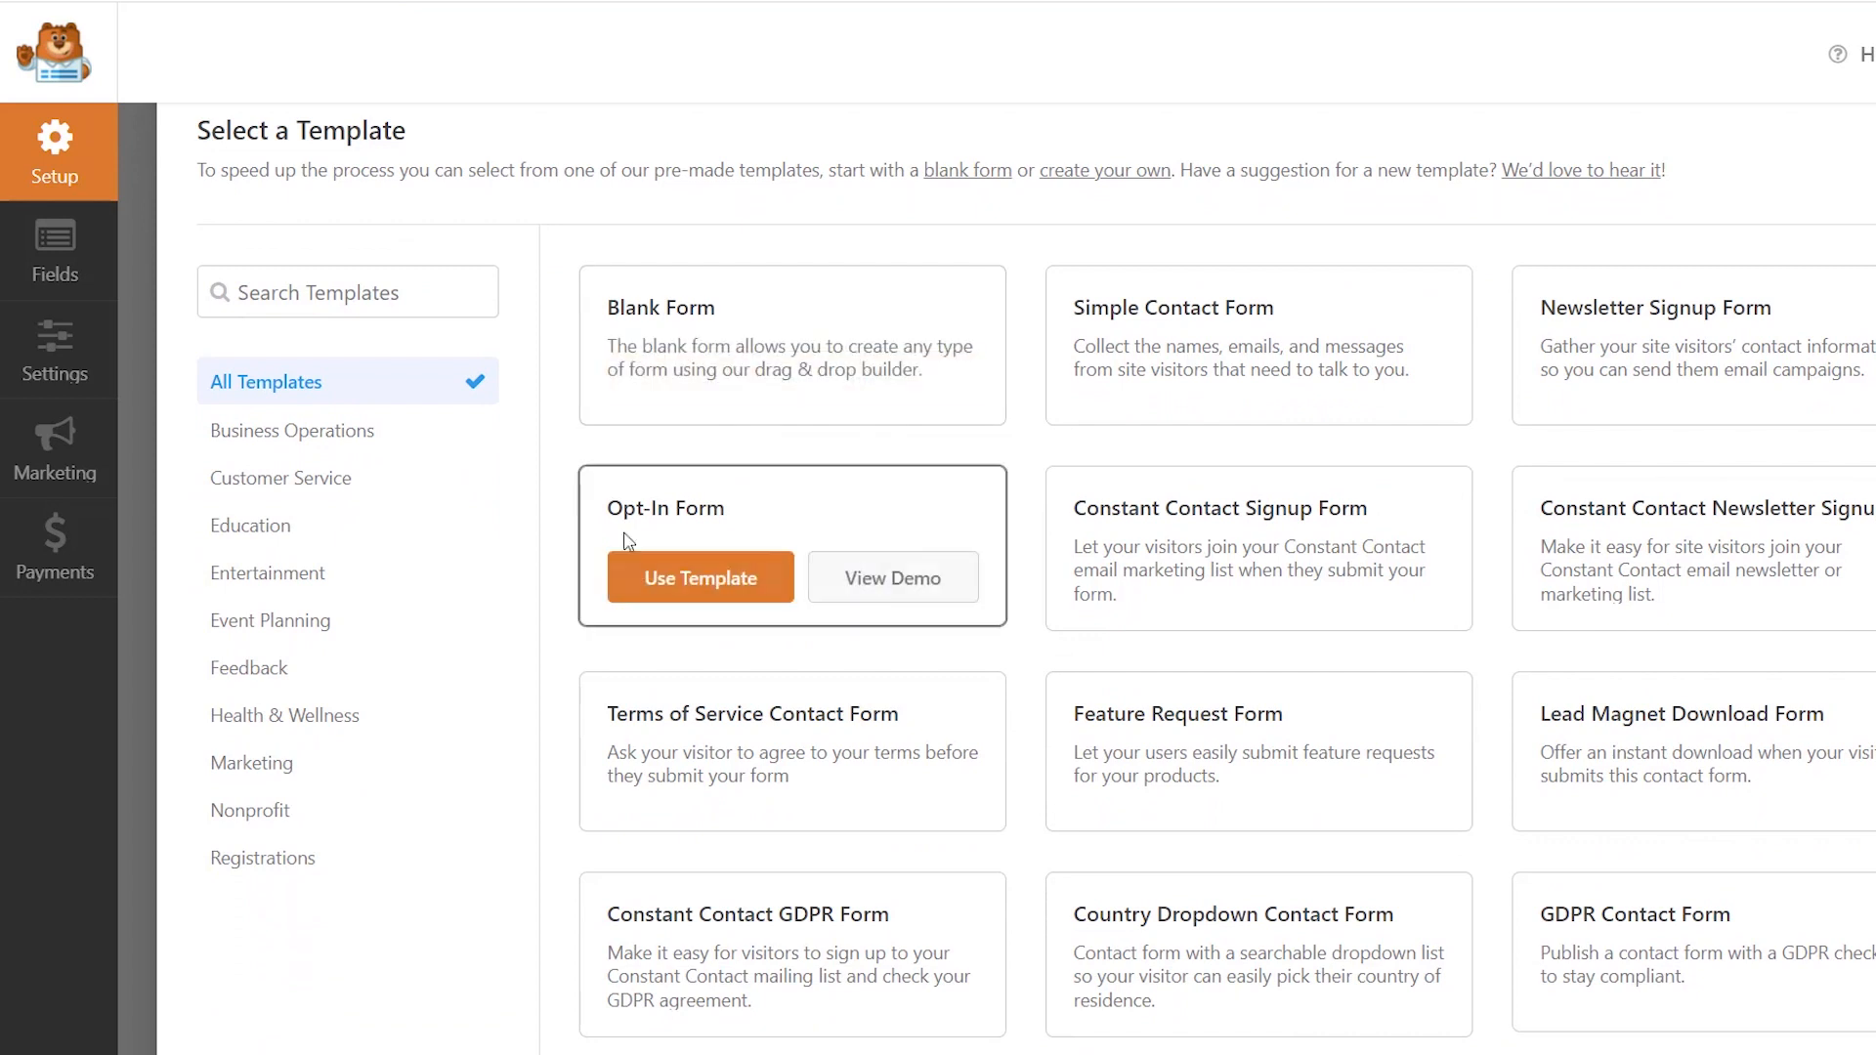
mouse_move(1221, 344)
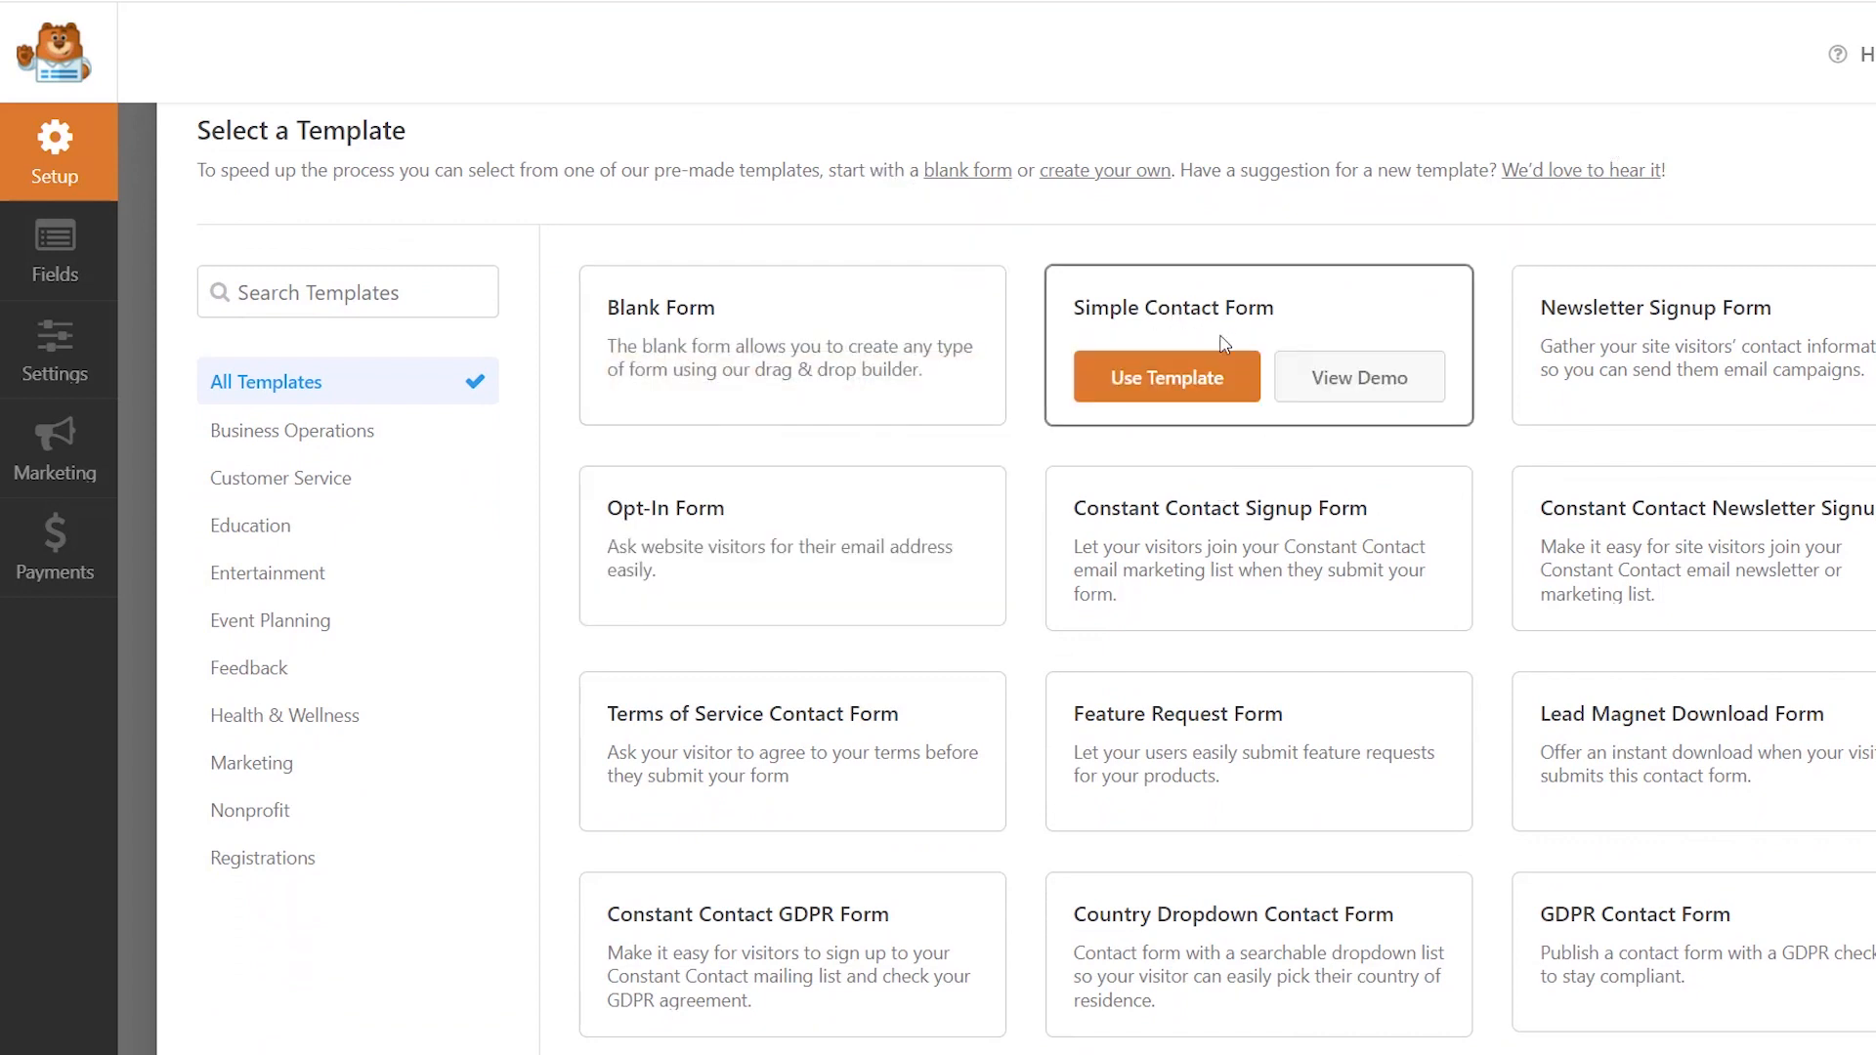
click(1165, 377)
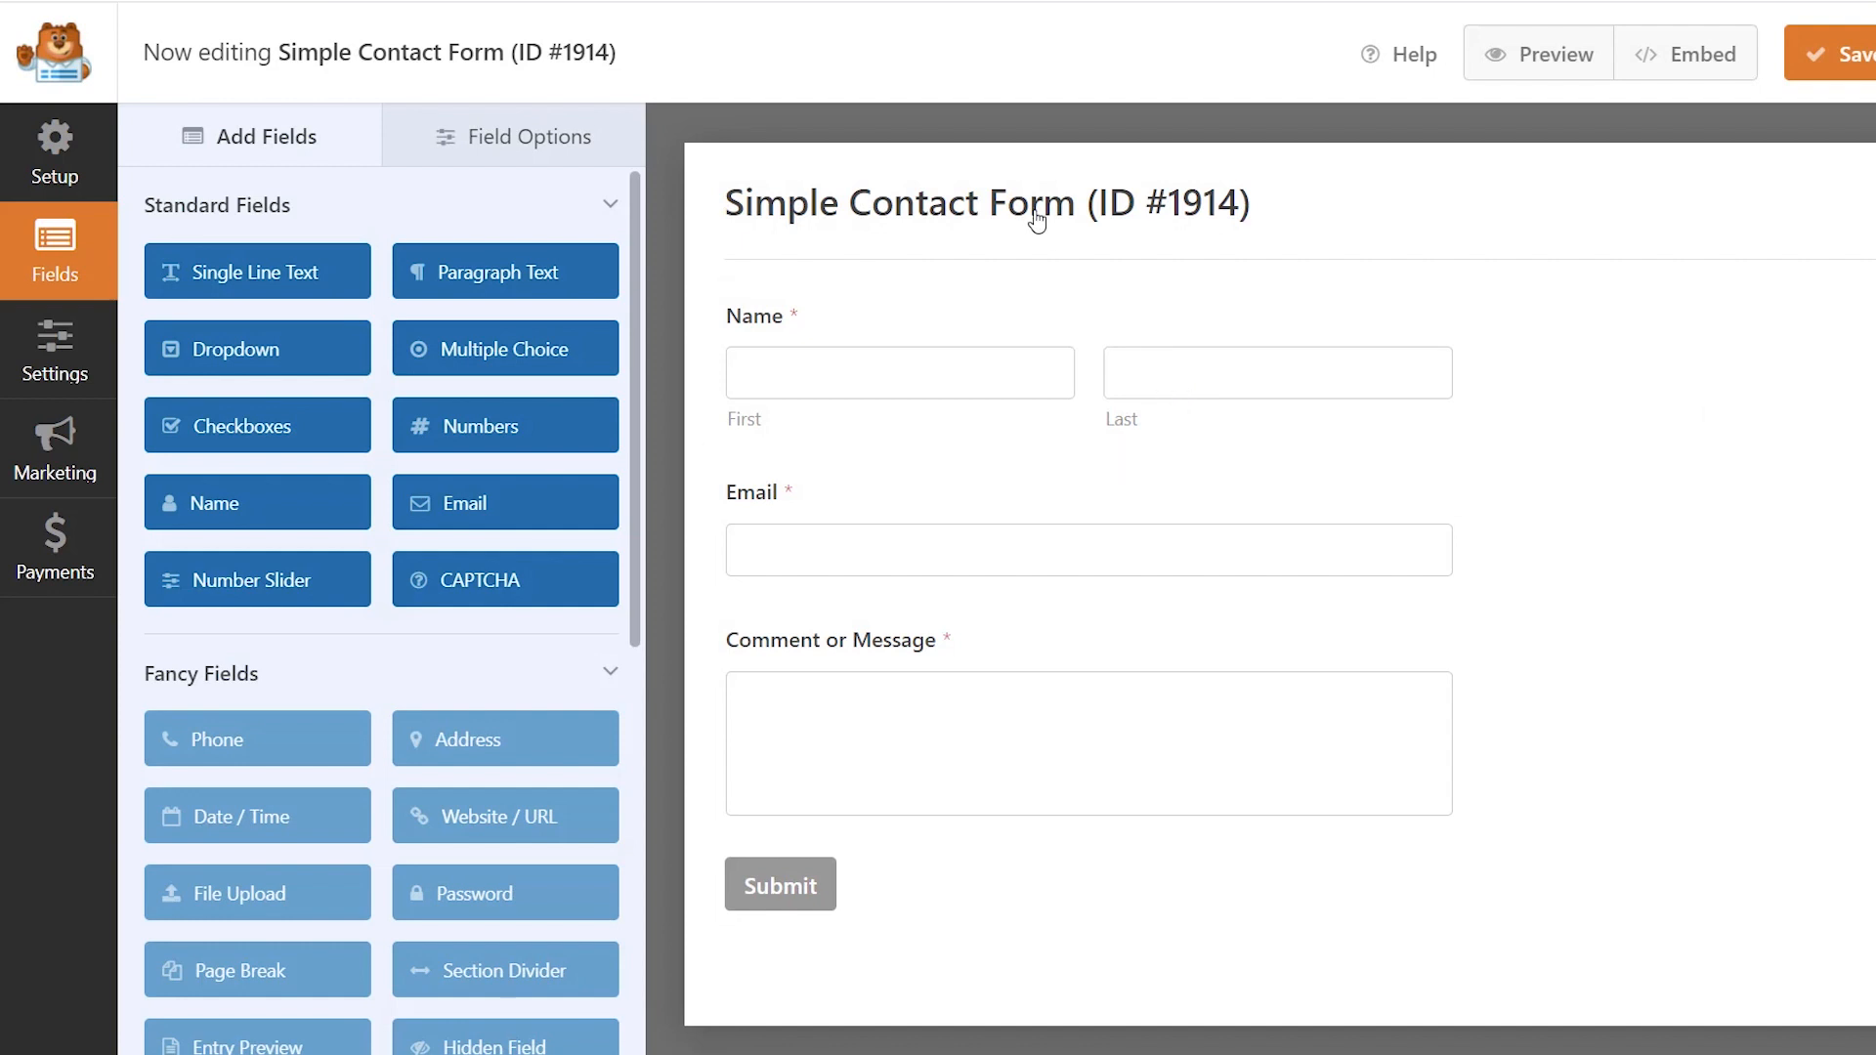
- Rename the form to 'Contact Us' and set the Name field format to Simple
click(57, 347)
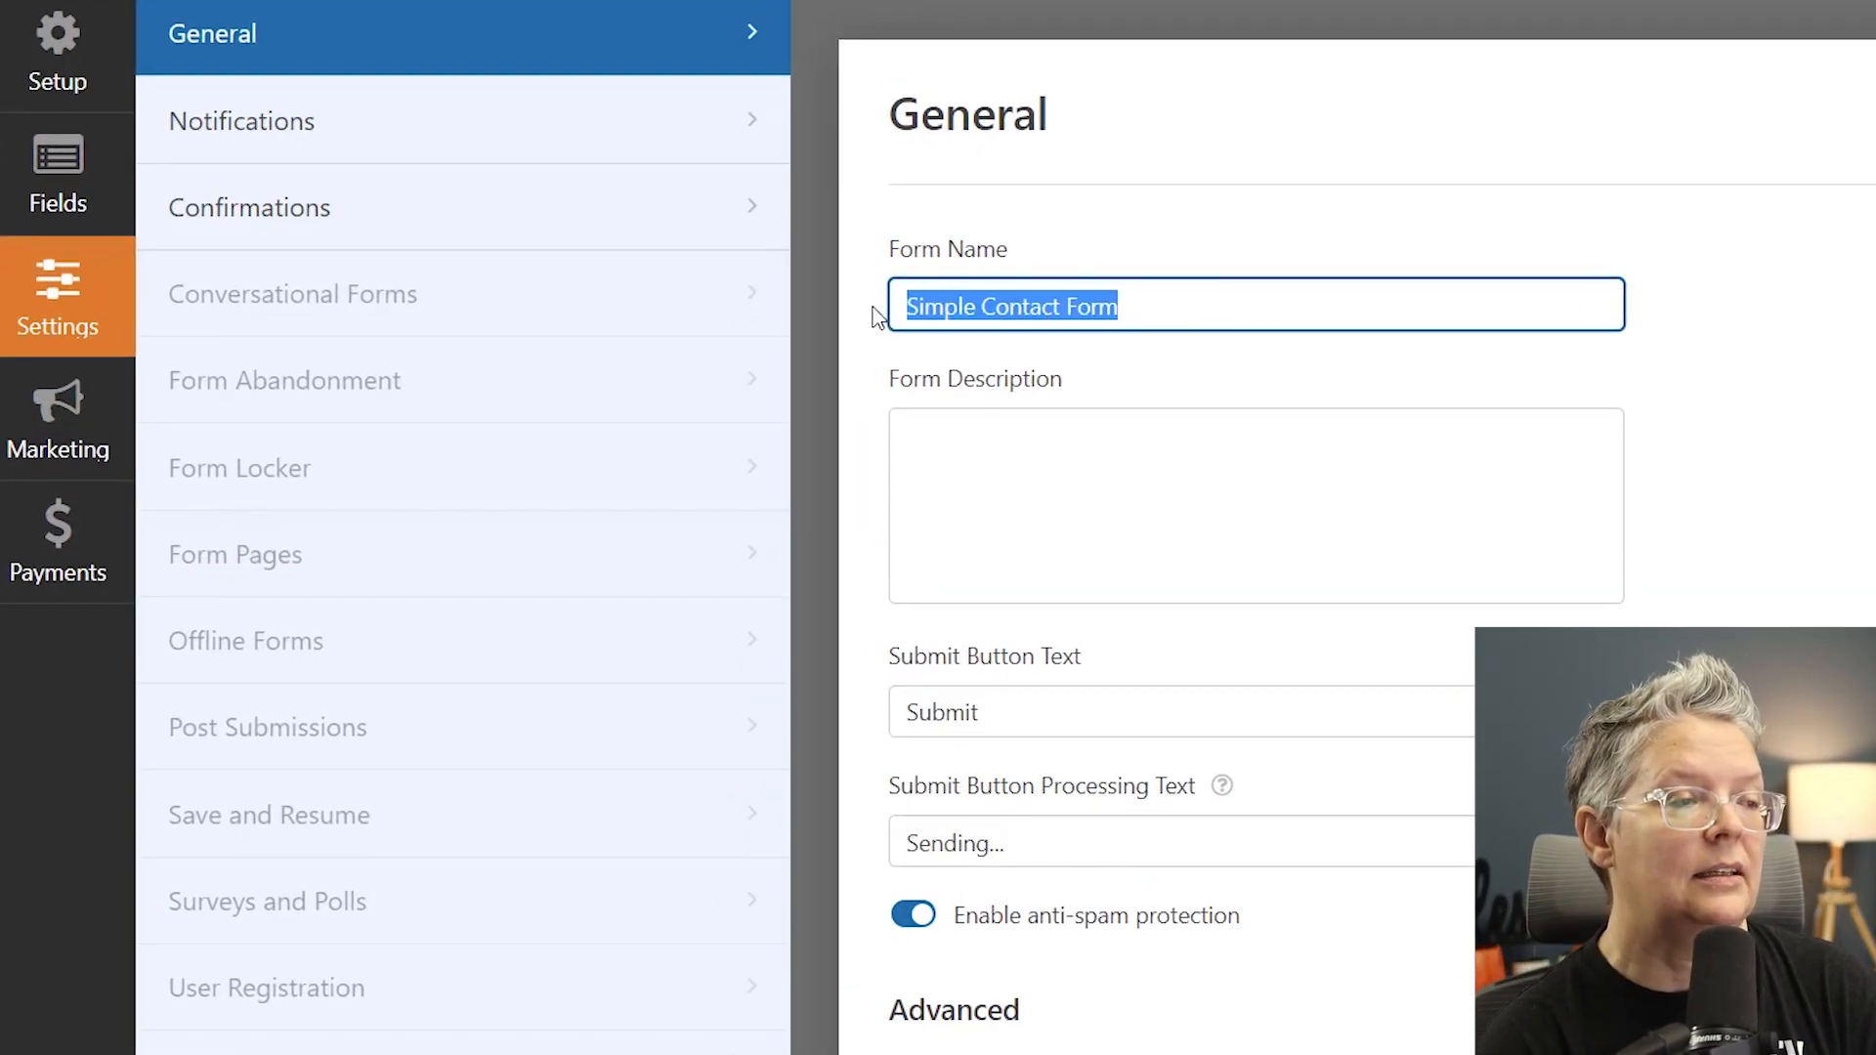
text(Contact Us)
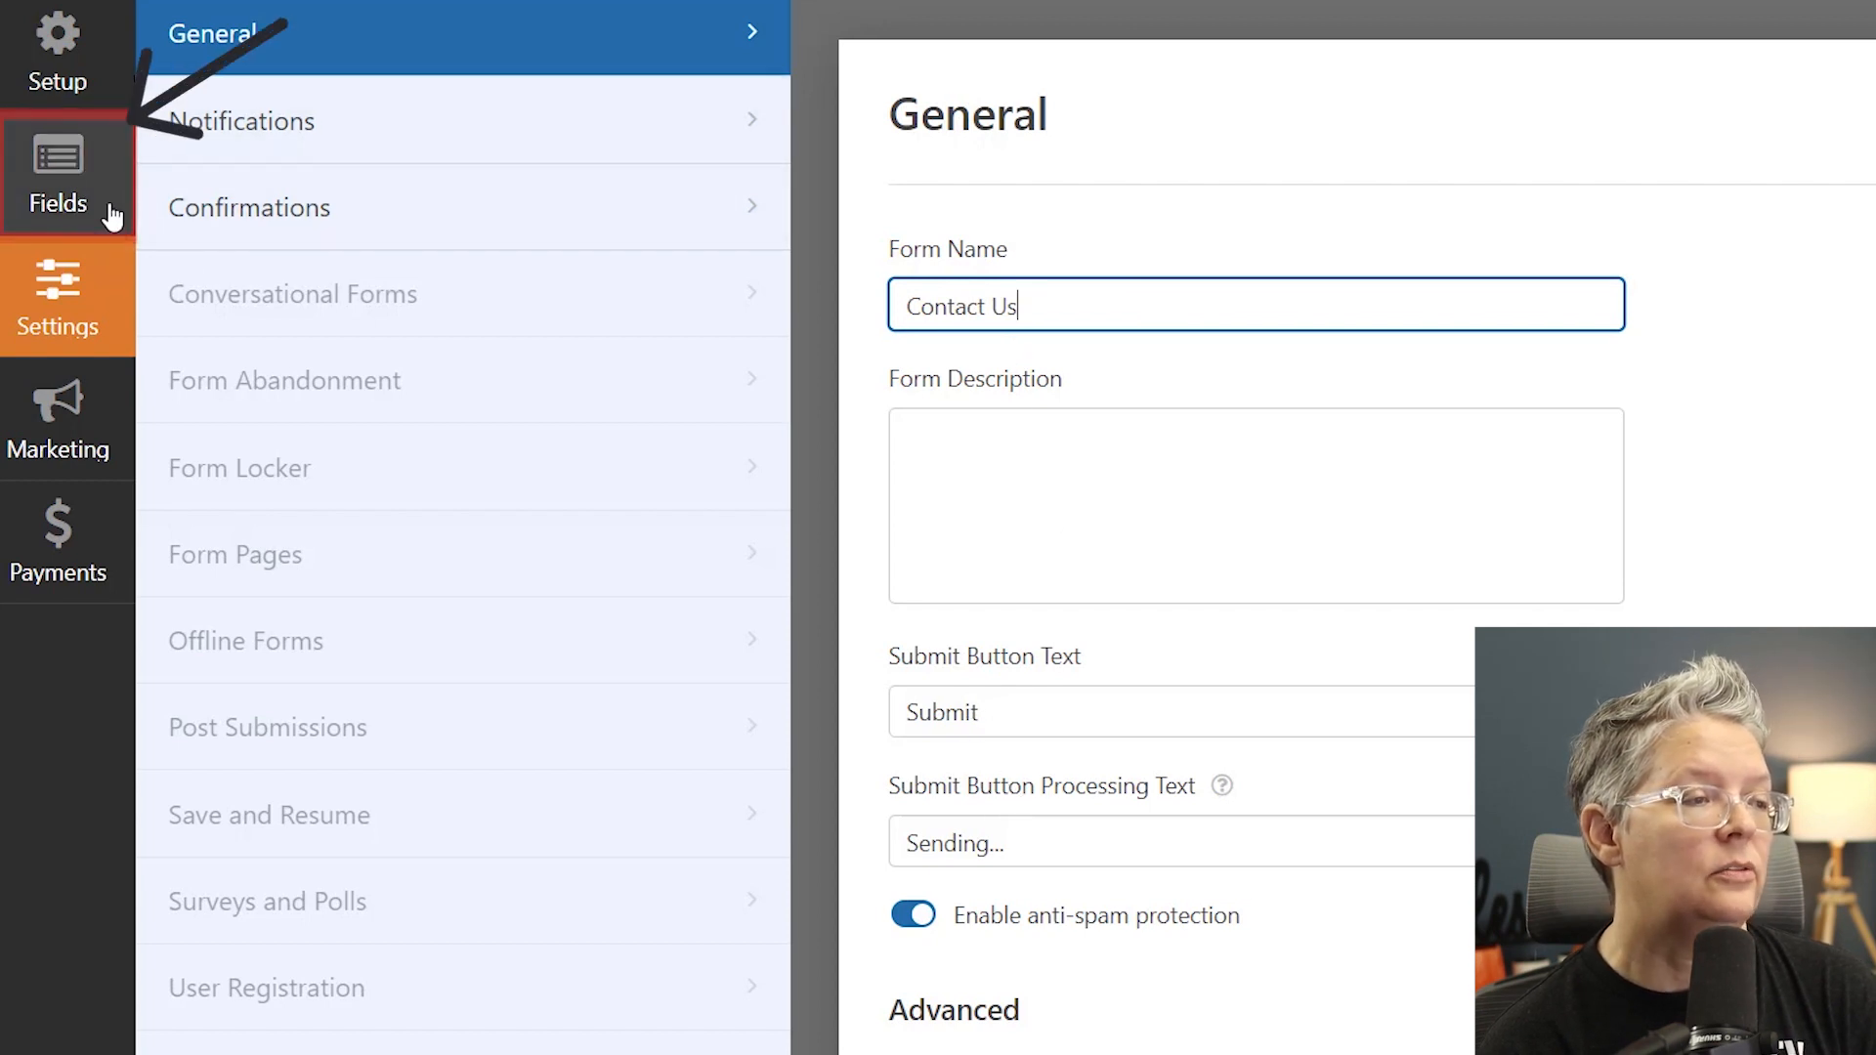
click(57, 176)
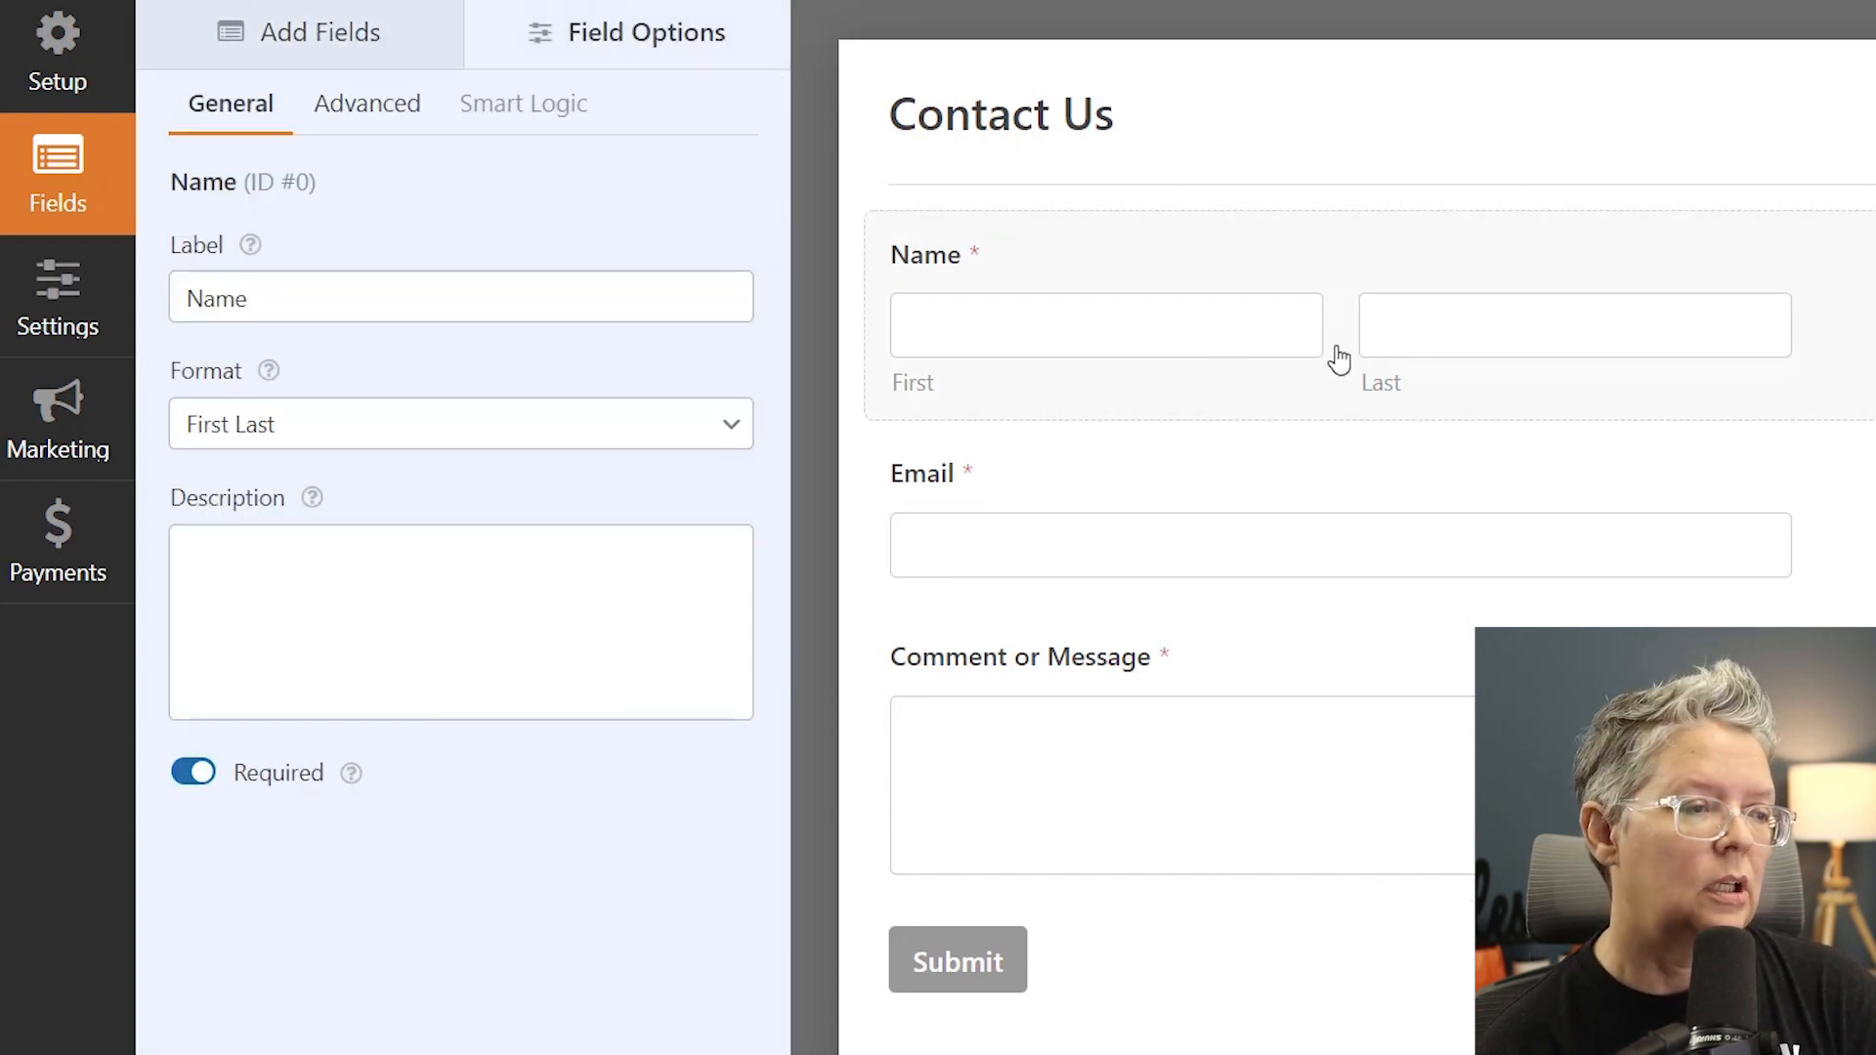
mouse_move(419, 423)
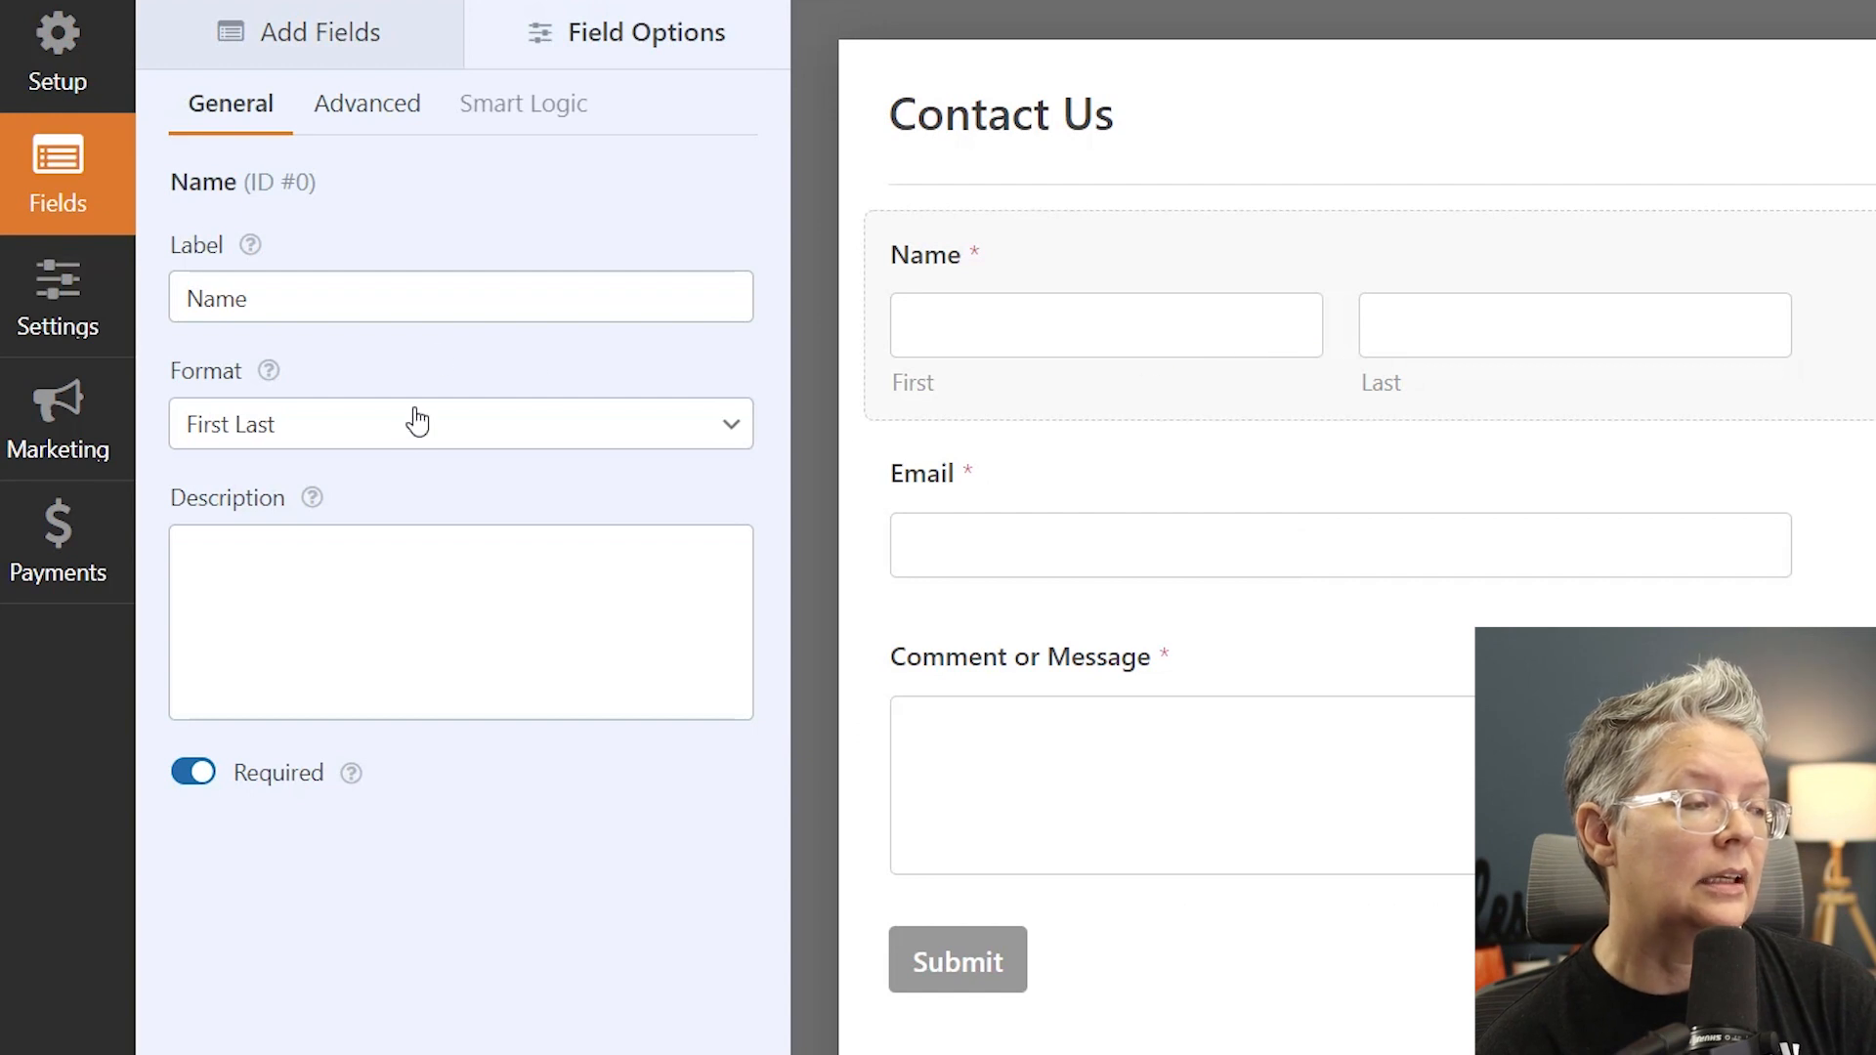
click(460, 423)
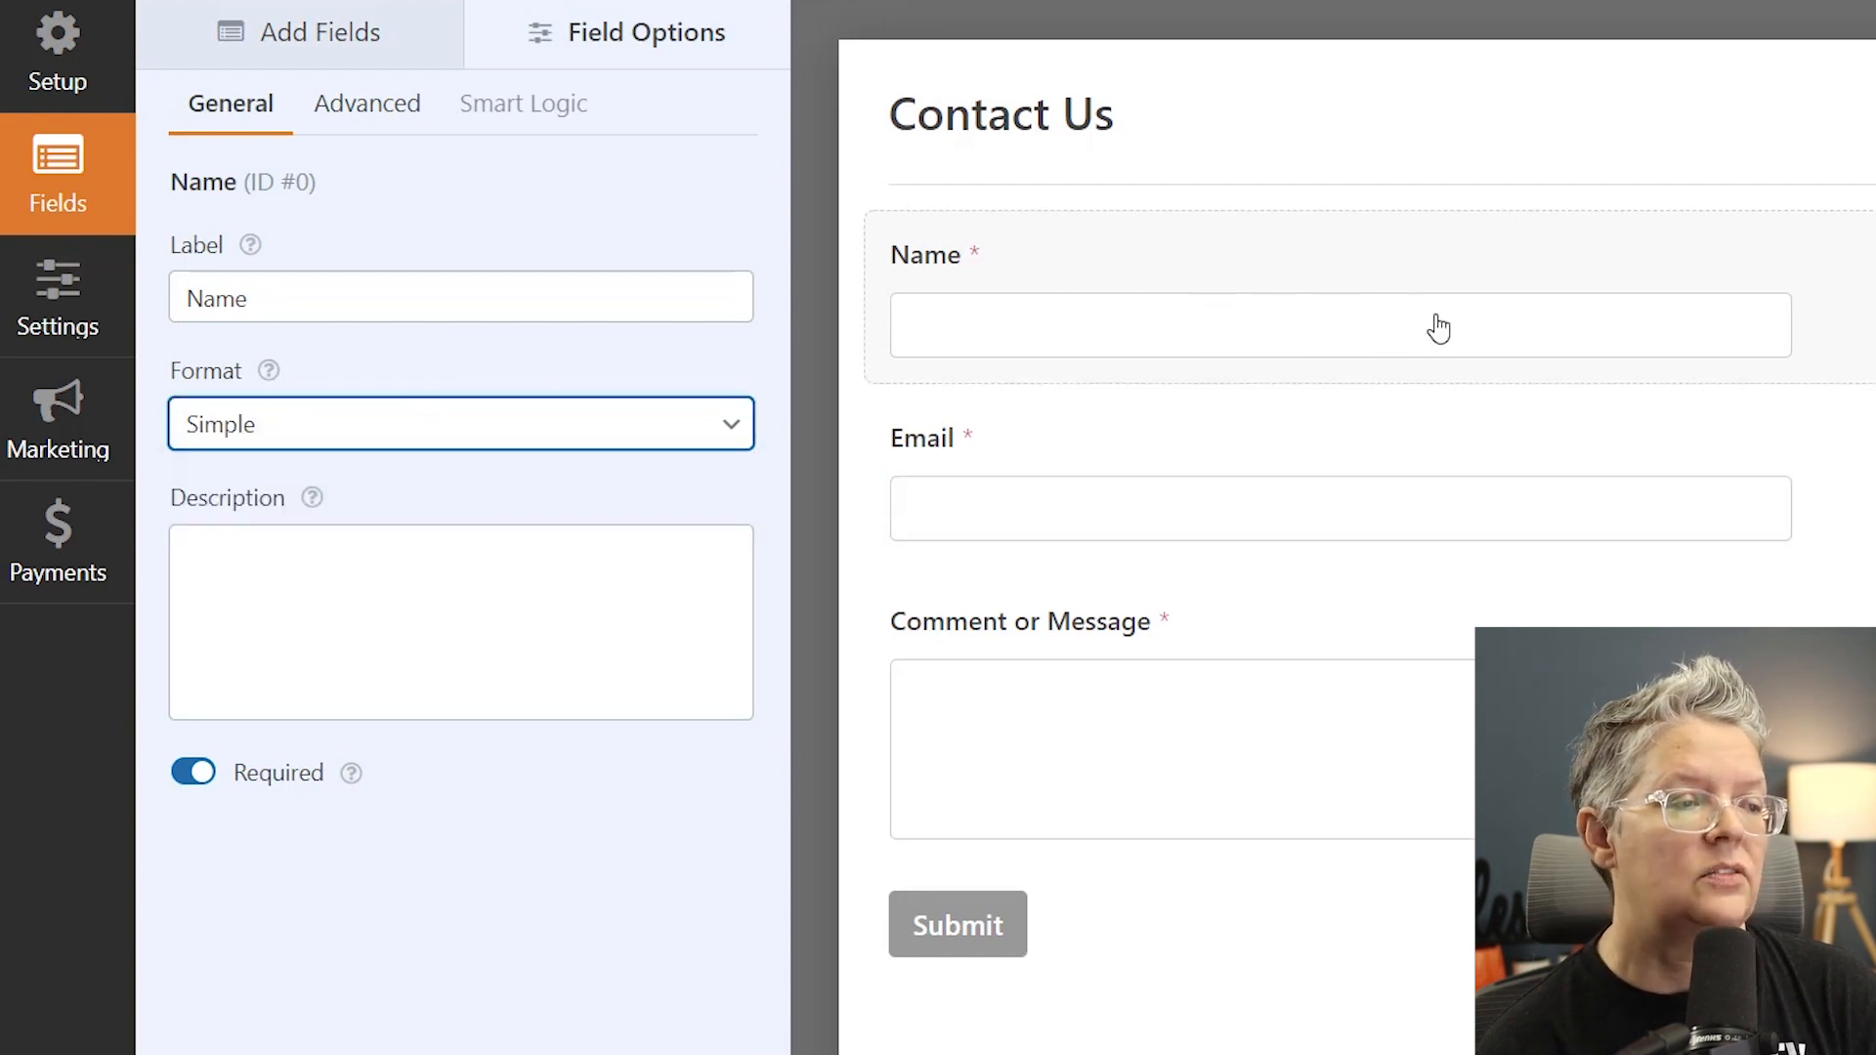
click(320, 33)
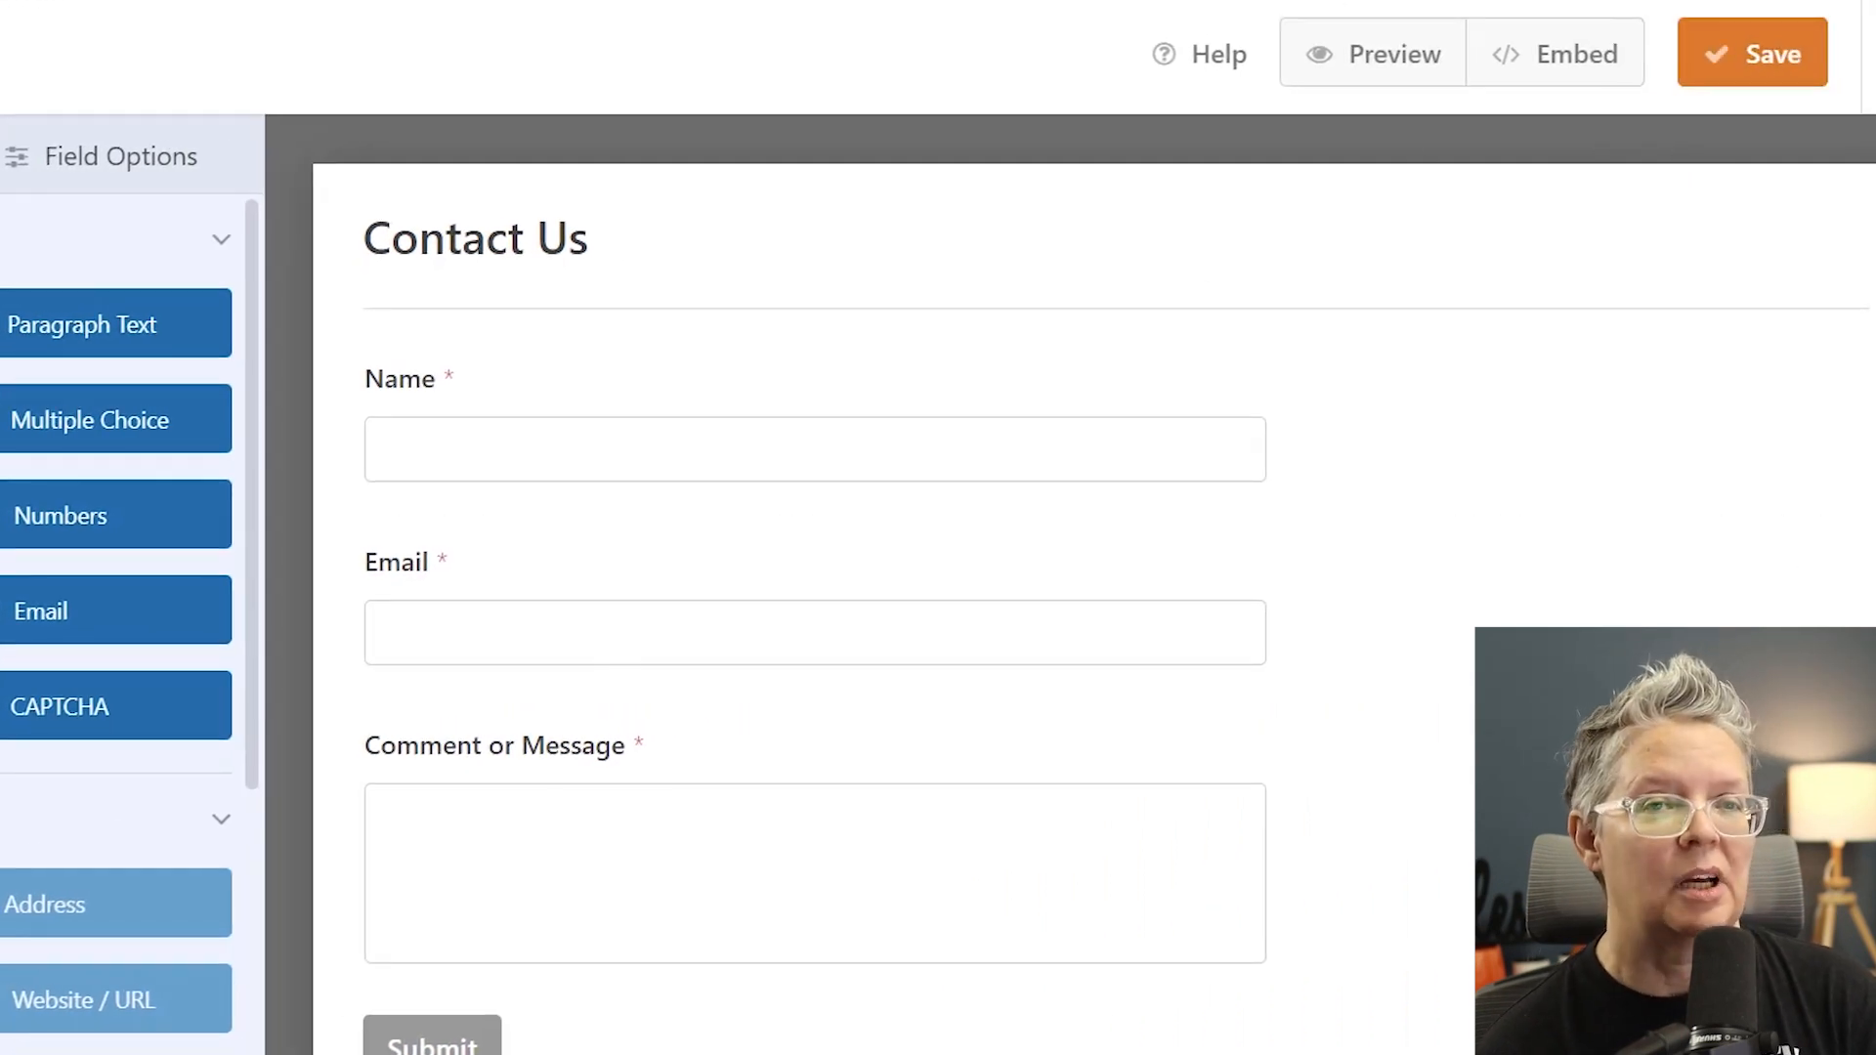
mouse_move(1251, 380)
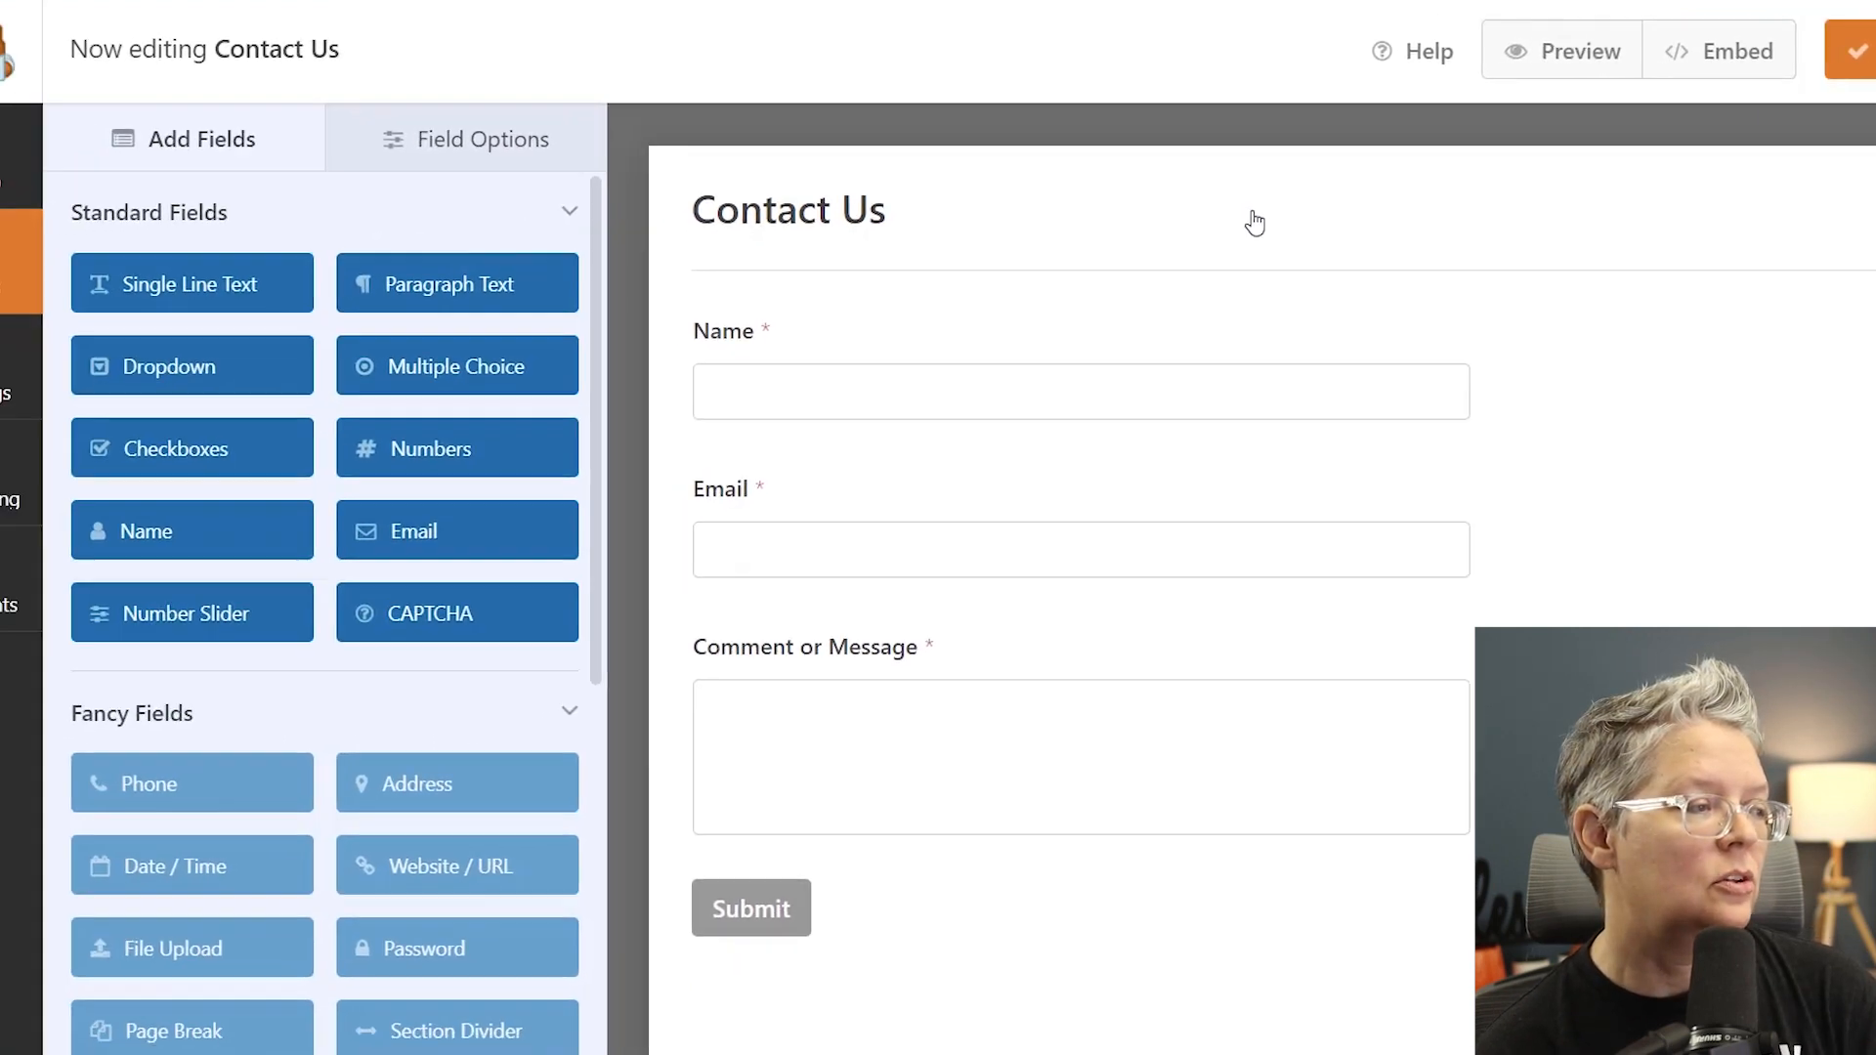
- Check the Confirmation Type options and keep the default thank-you Message
click(59, 359)
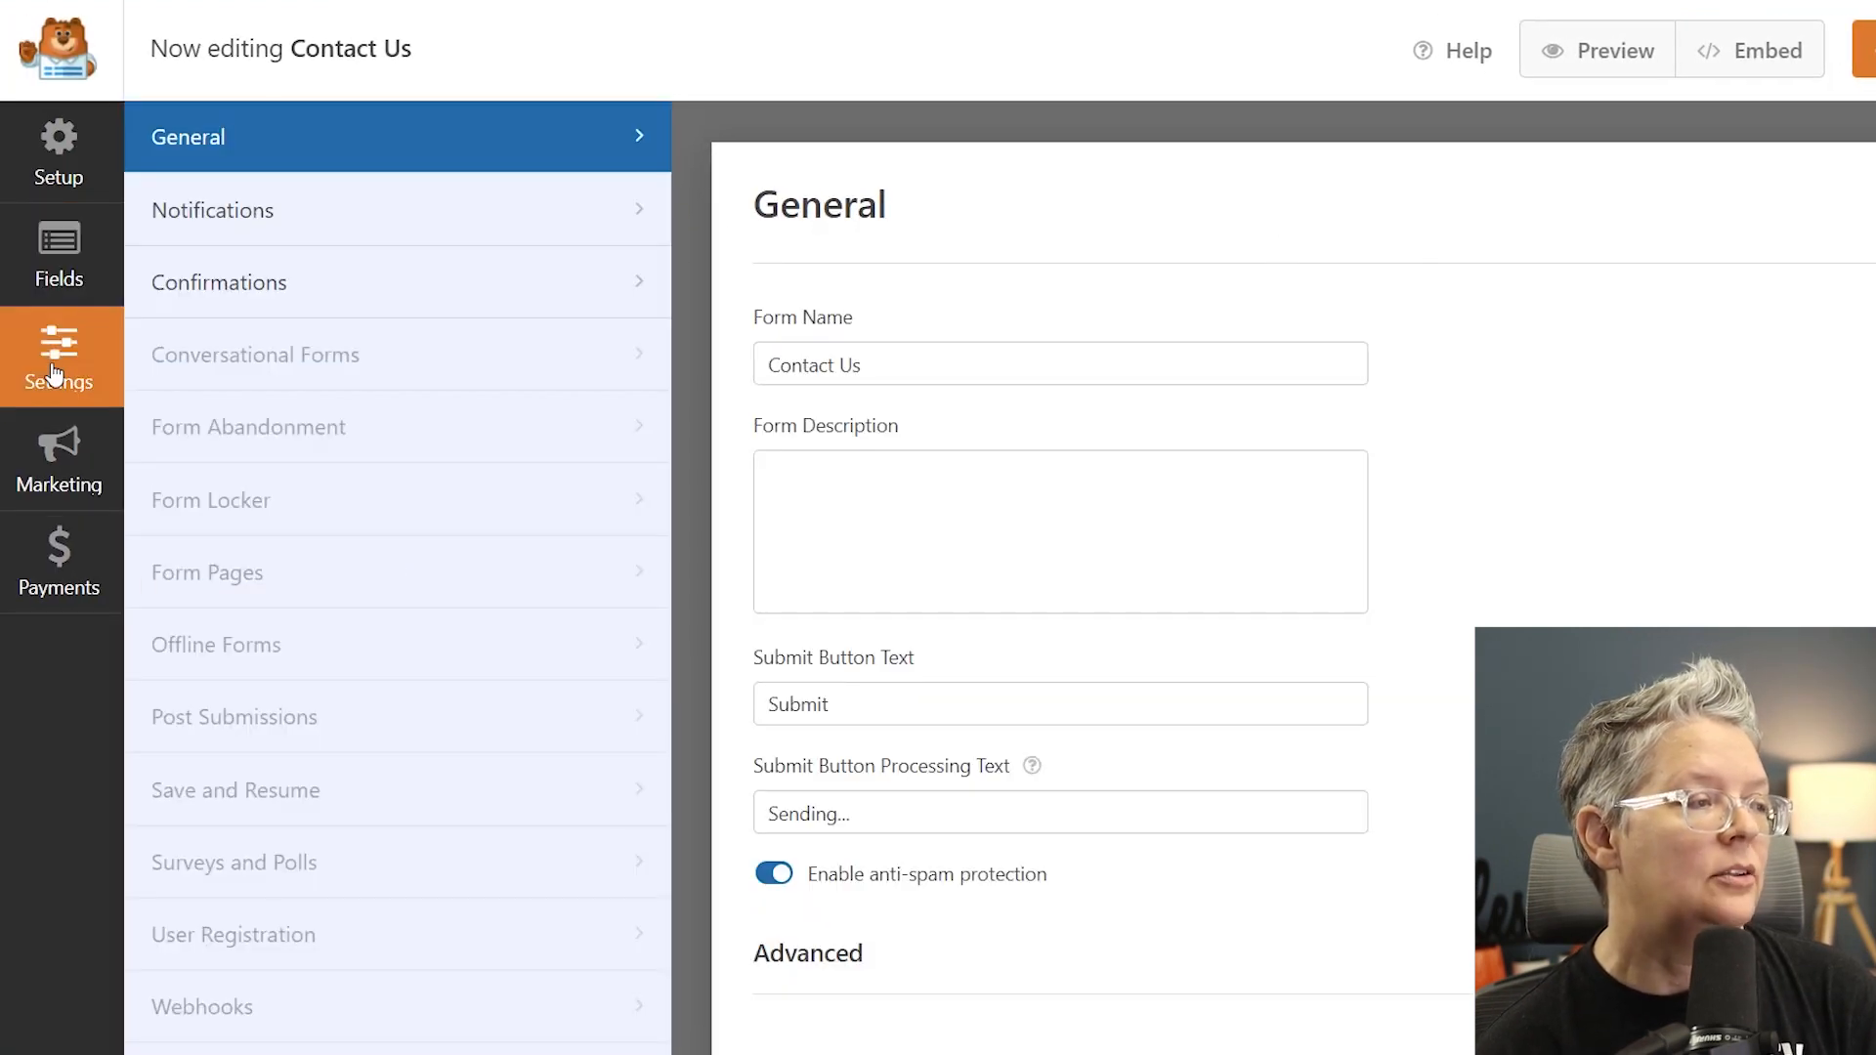
click(218, 282)
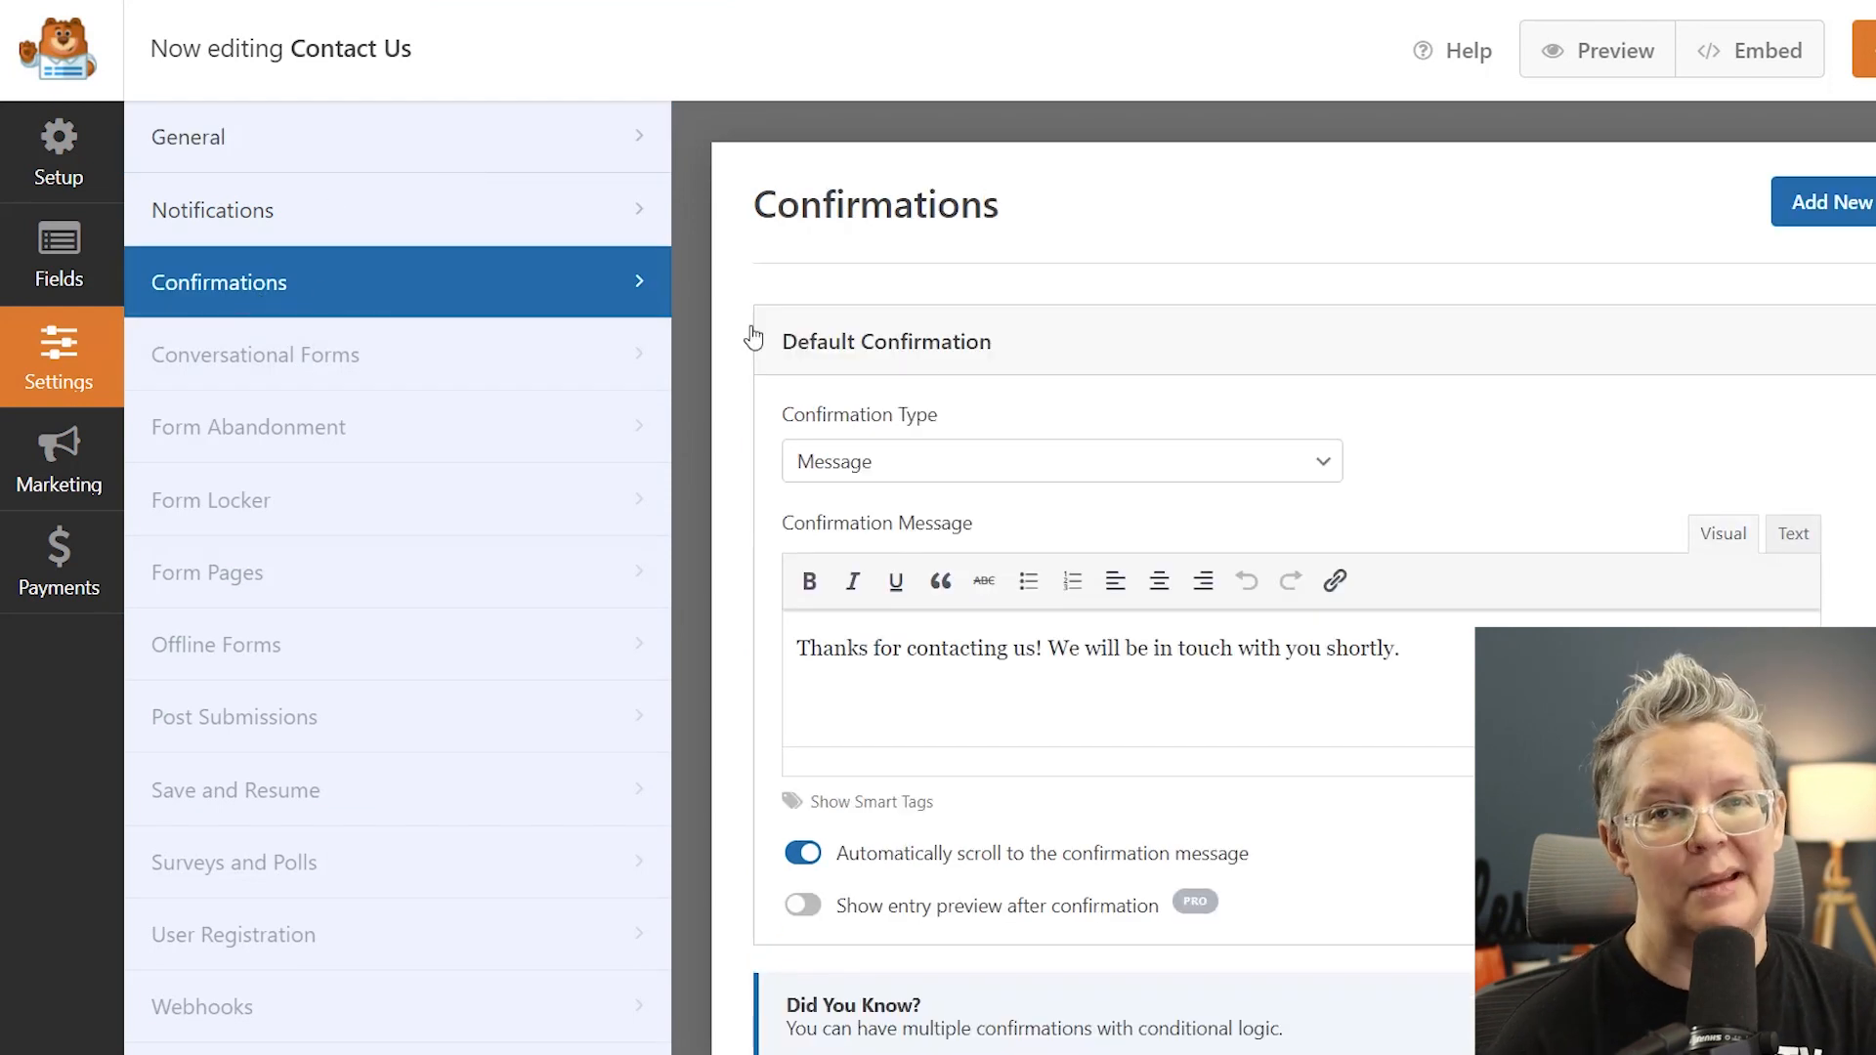
mouse_move(1043, 379)
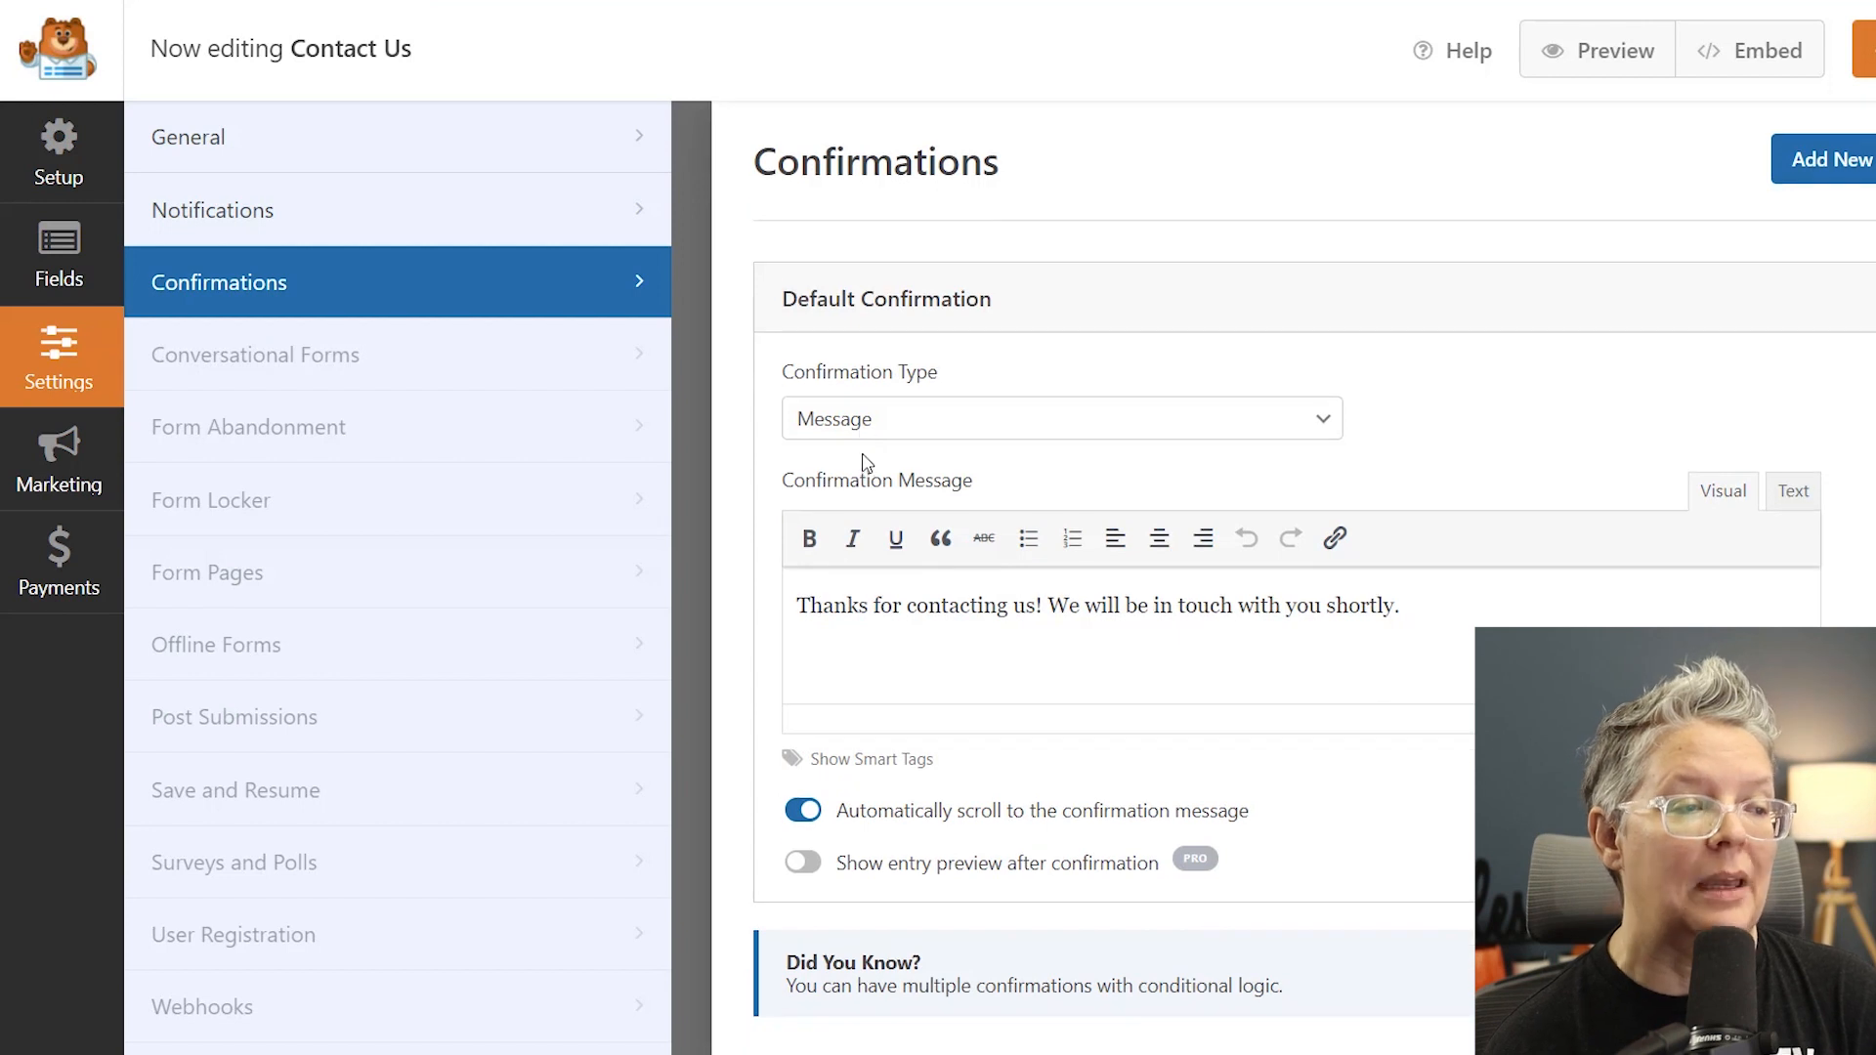
click(1060, 417)
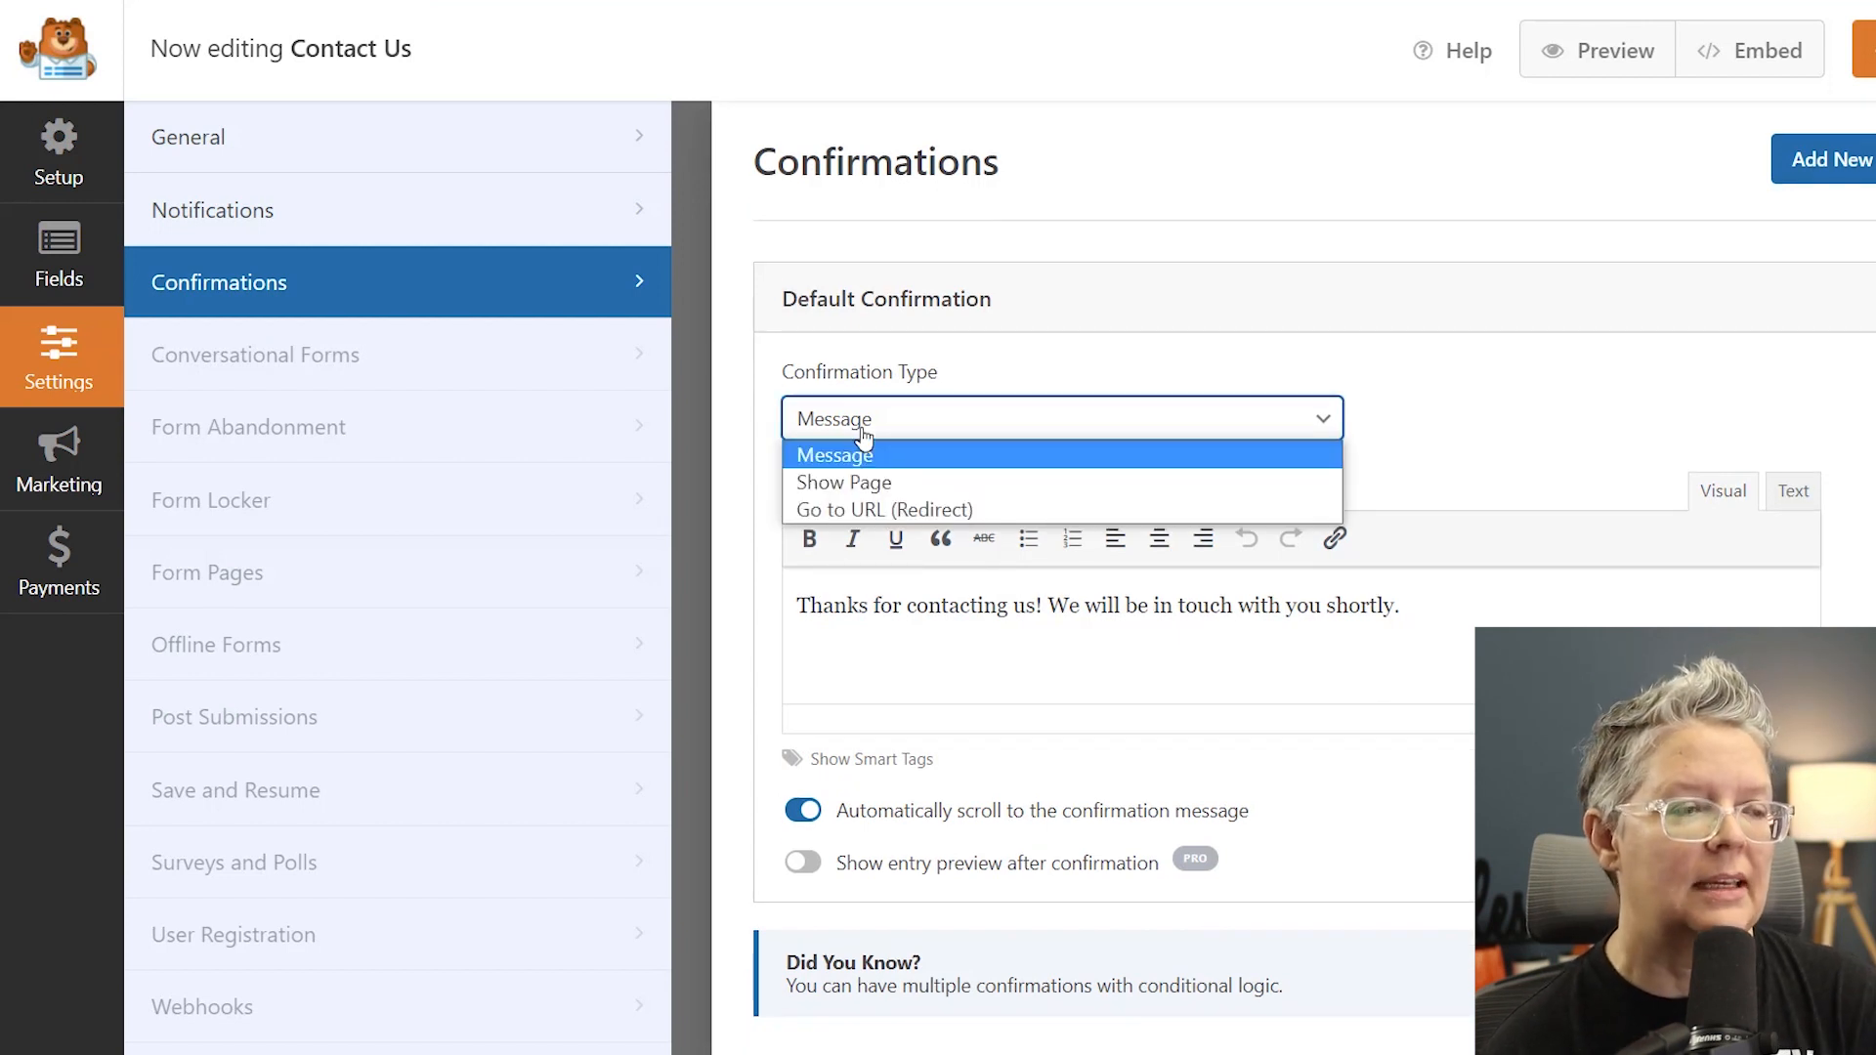
mouse_move(842, 481)
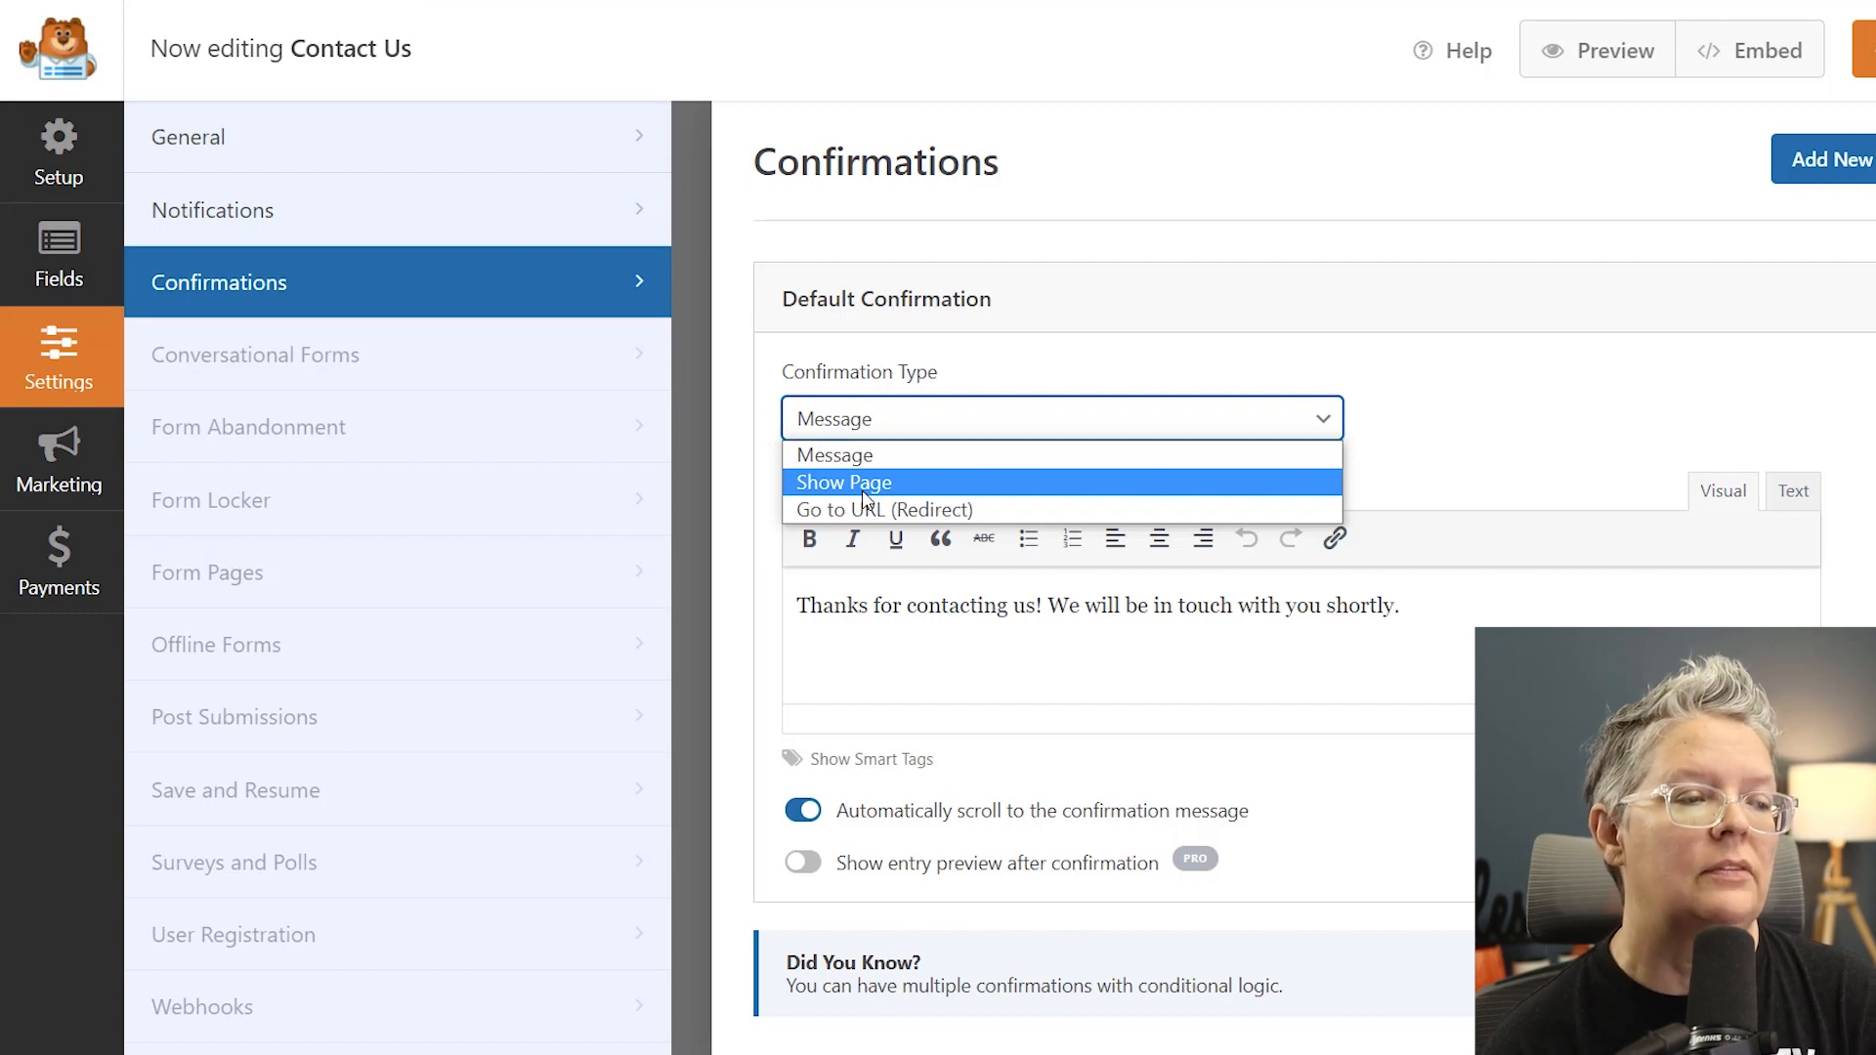
mouse_move(870, 510)
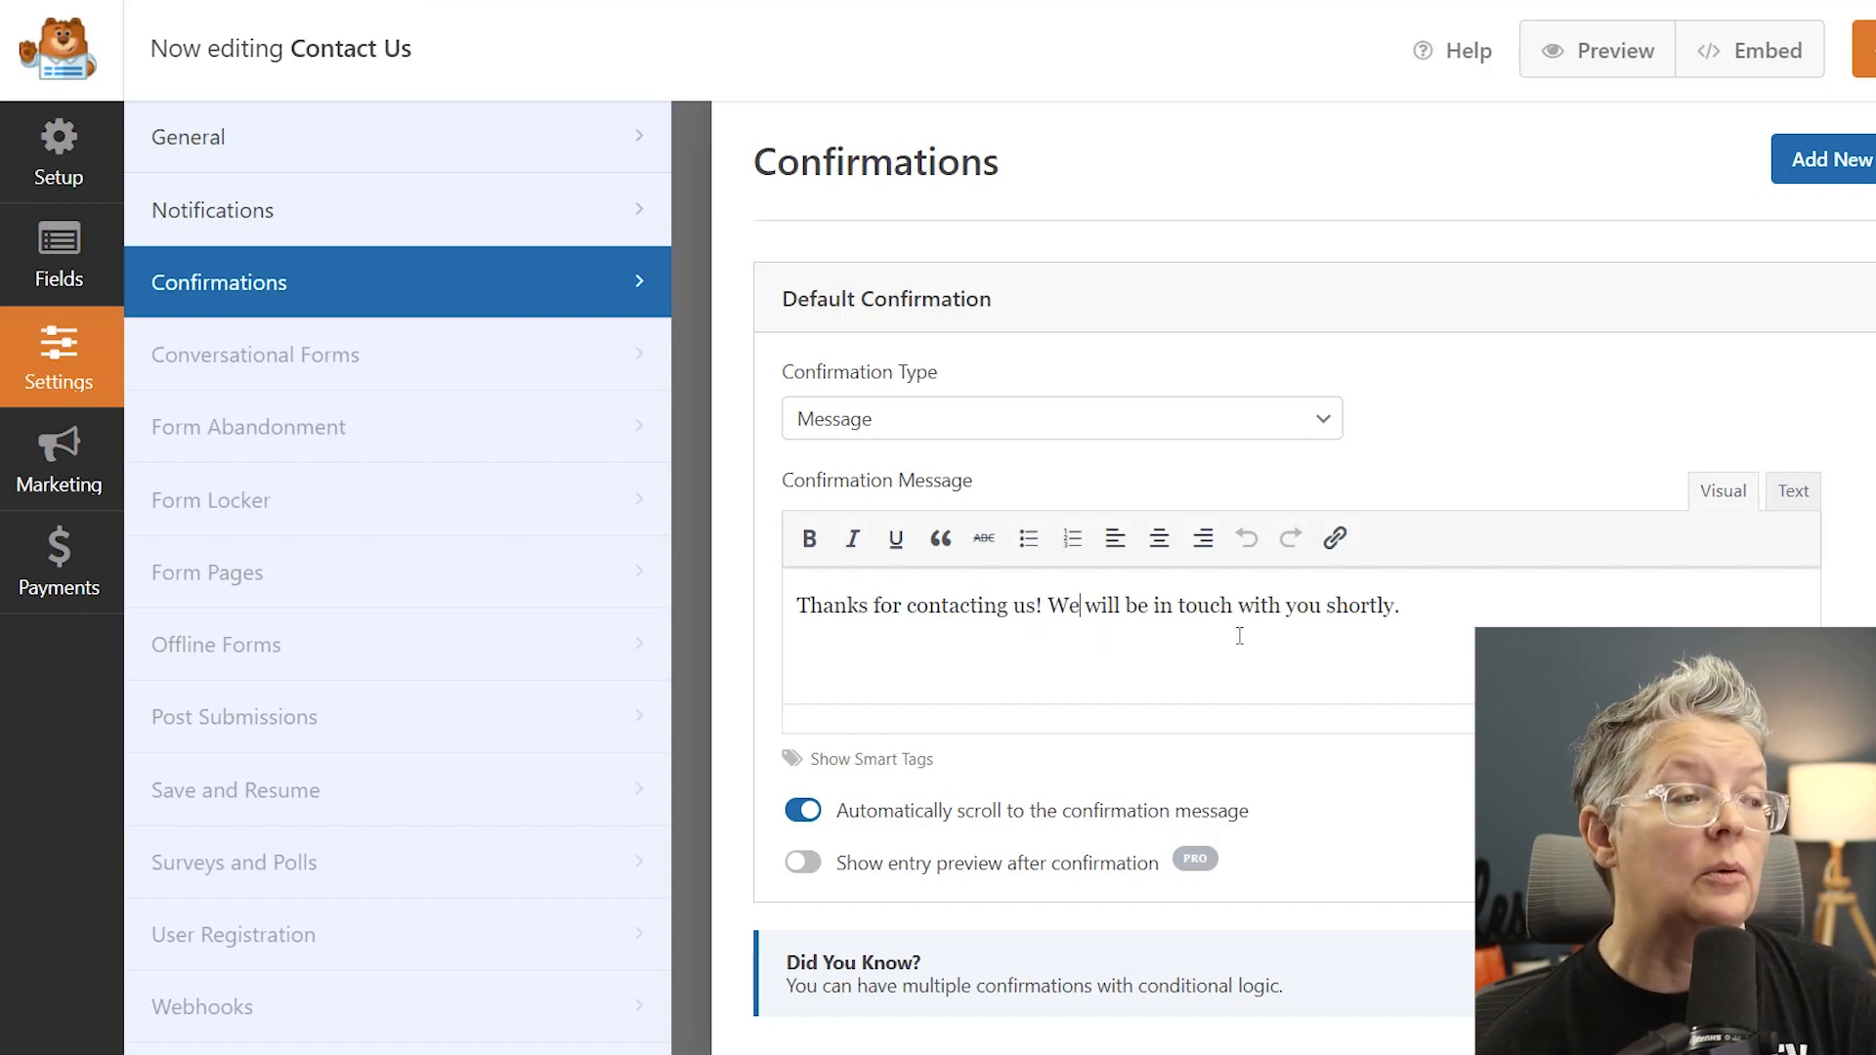
click(213, 209)
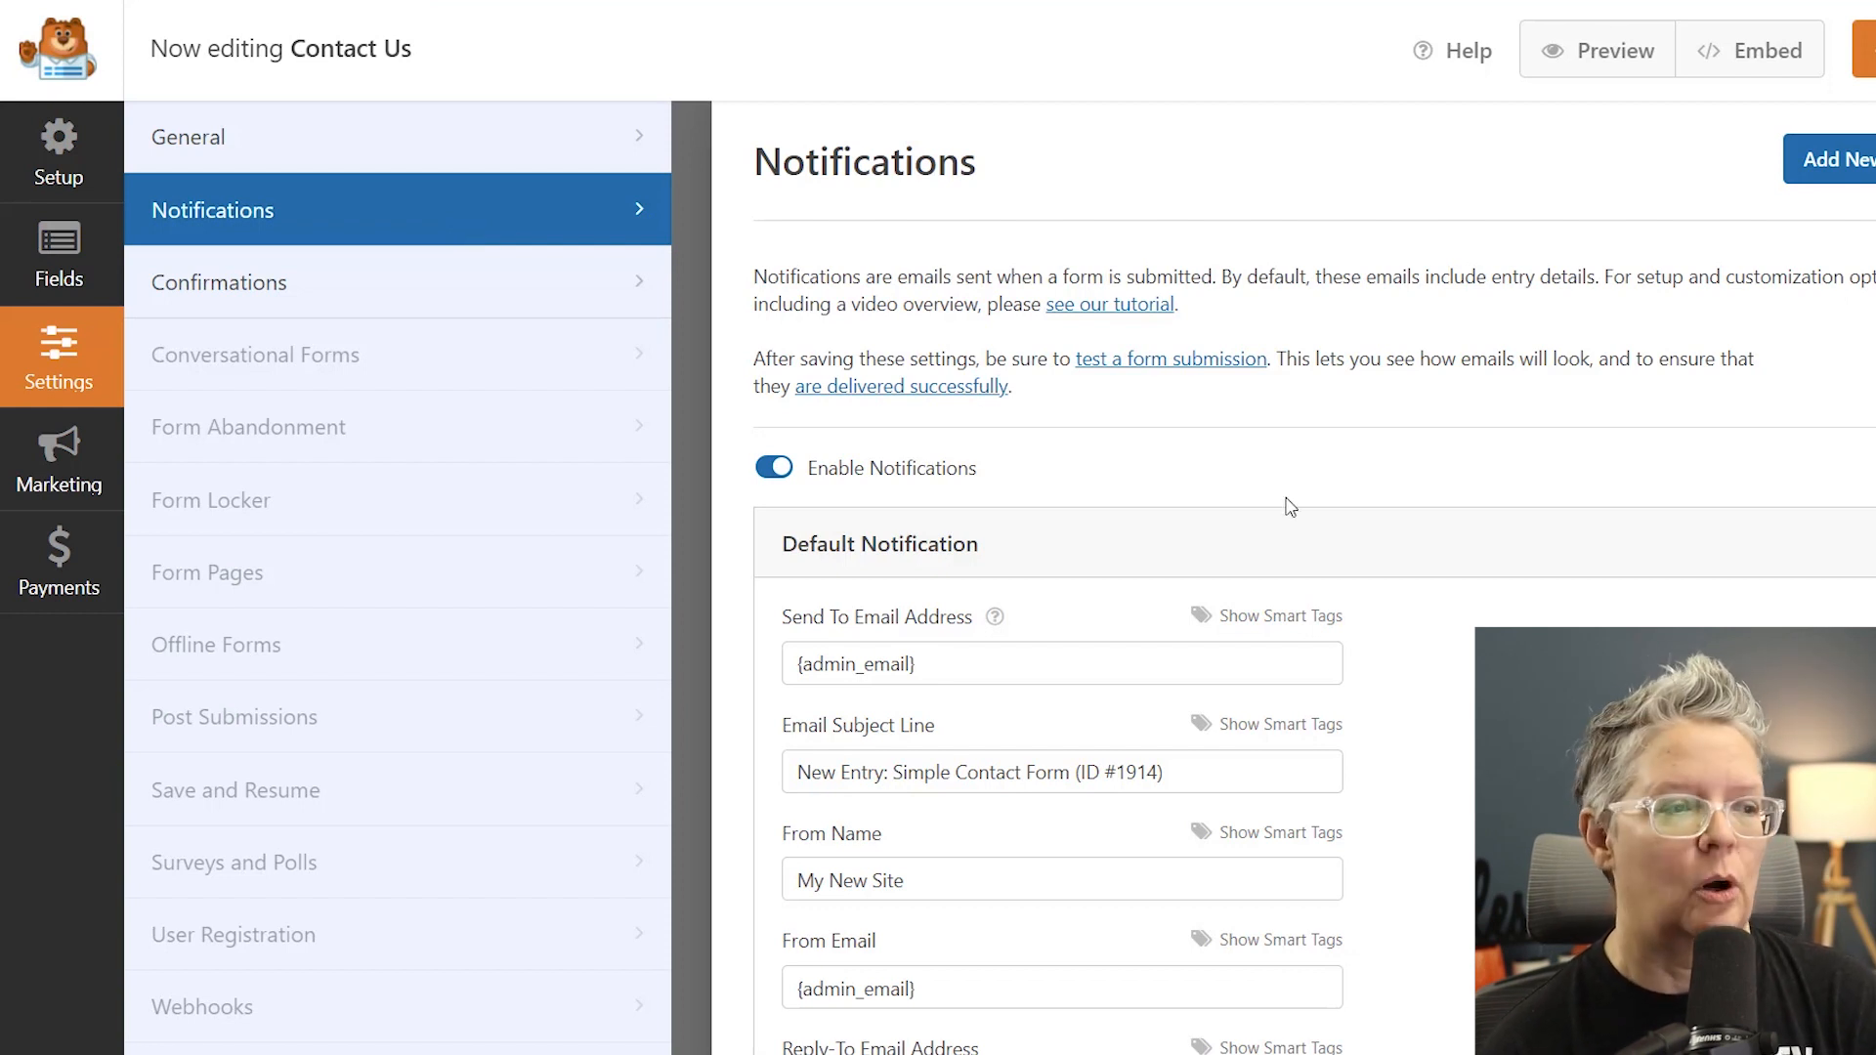
scroll(down, 3)
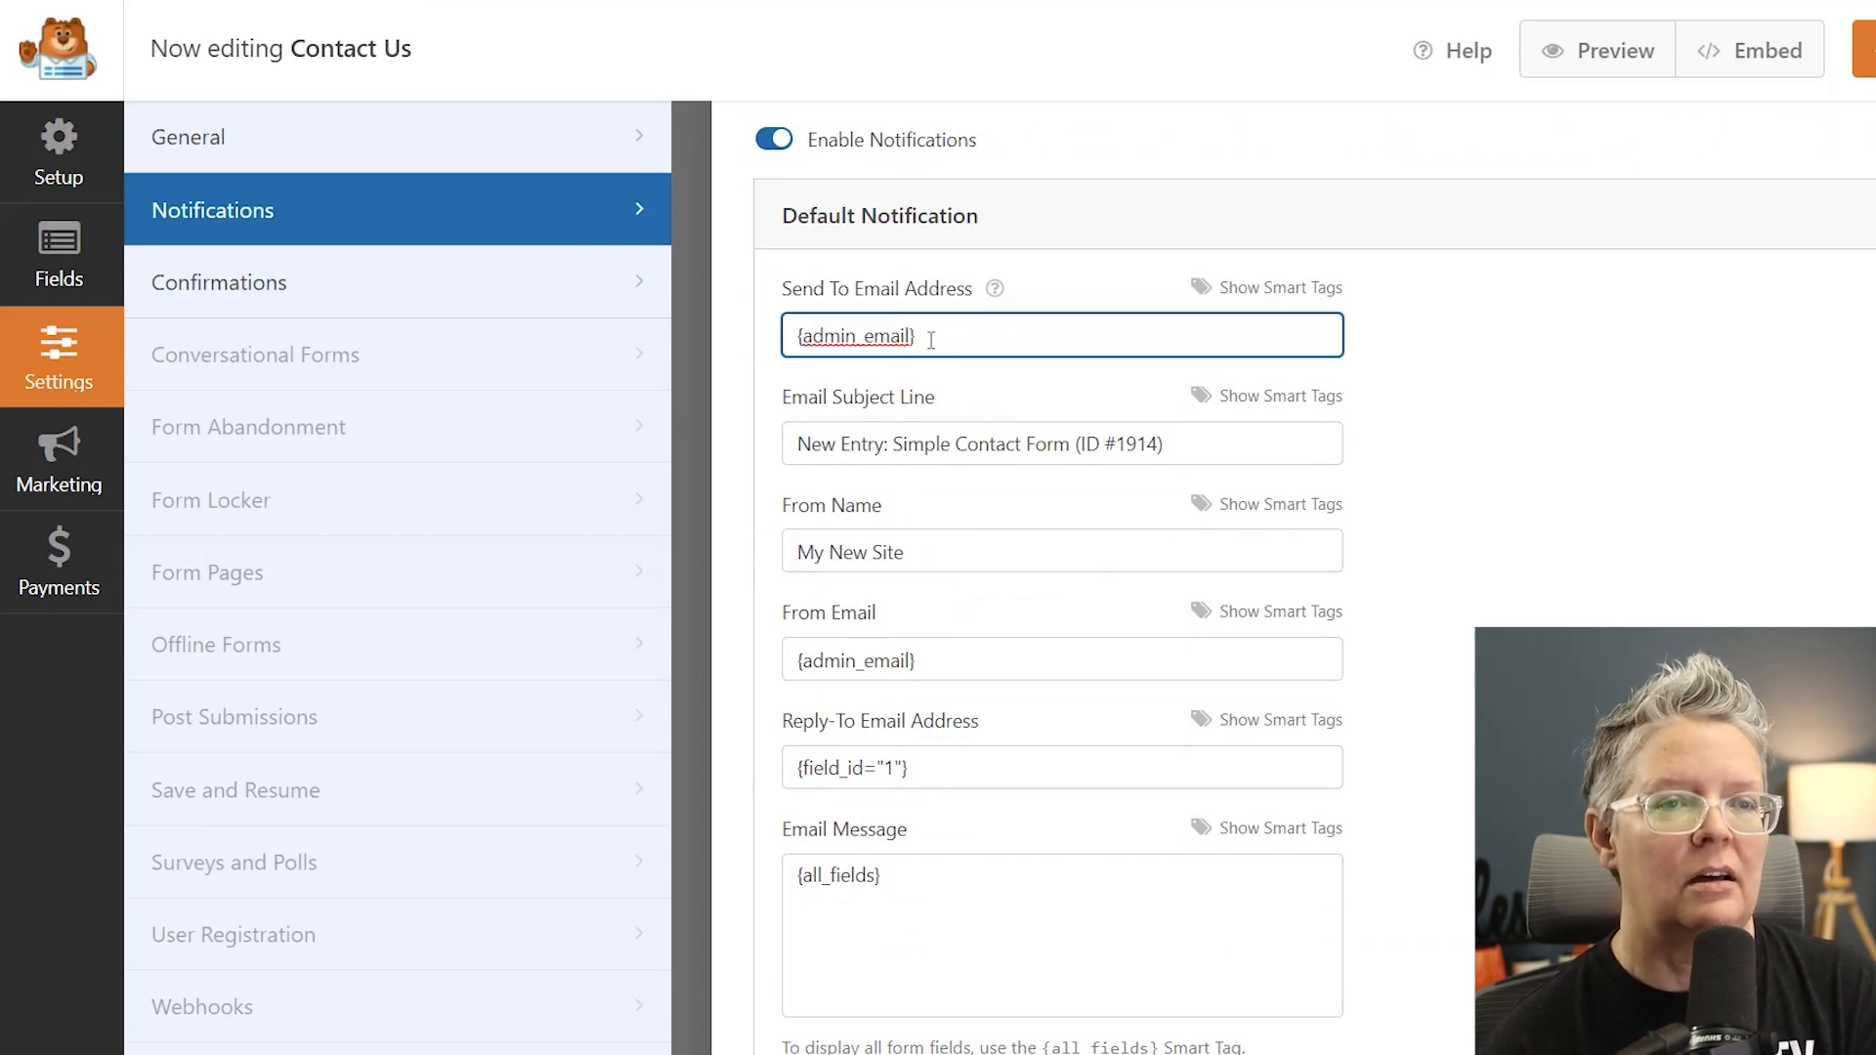
double_click(852, 336)
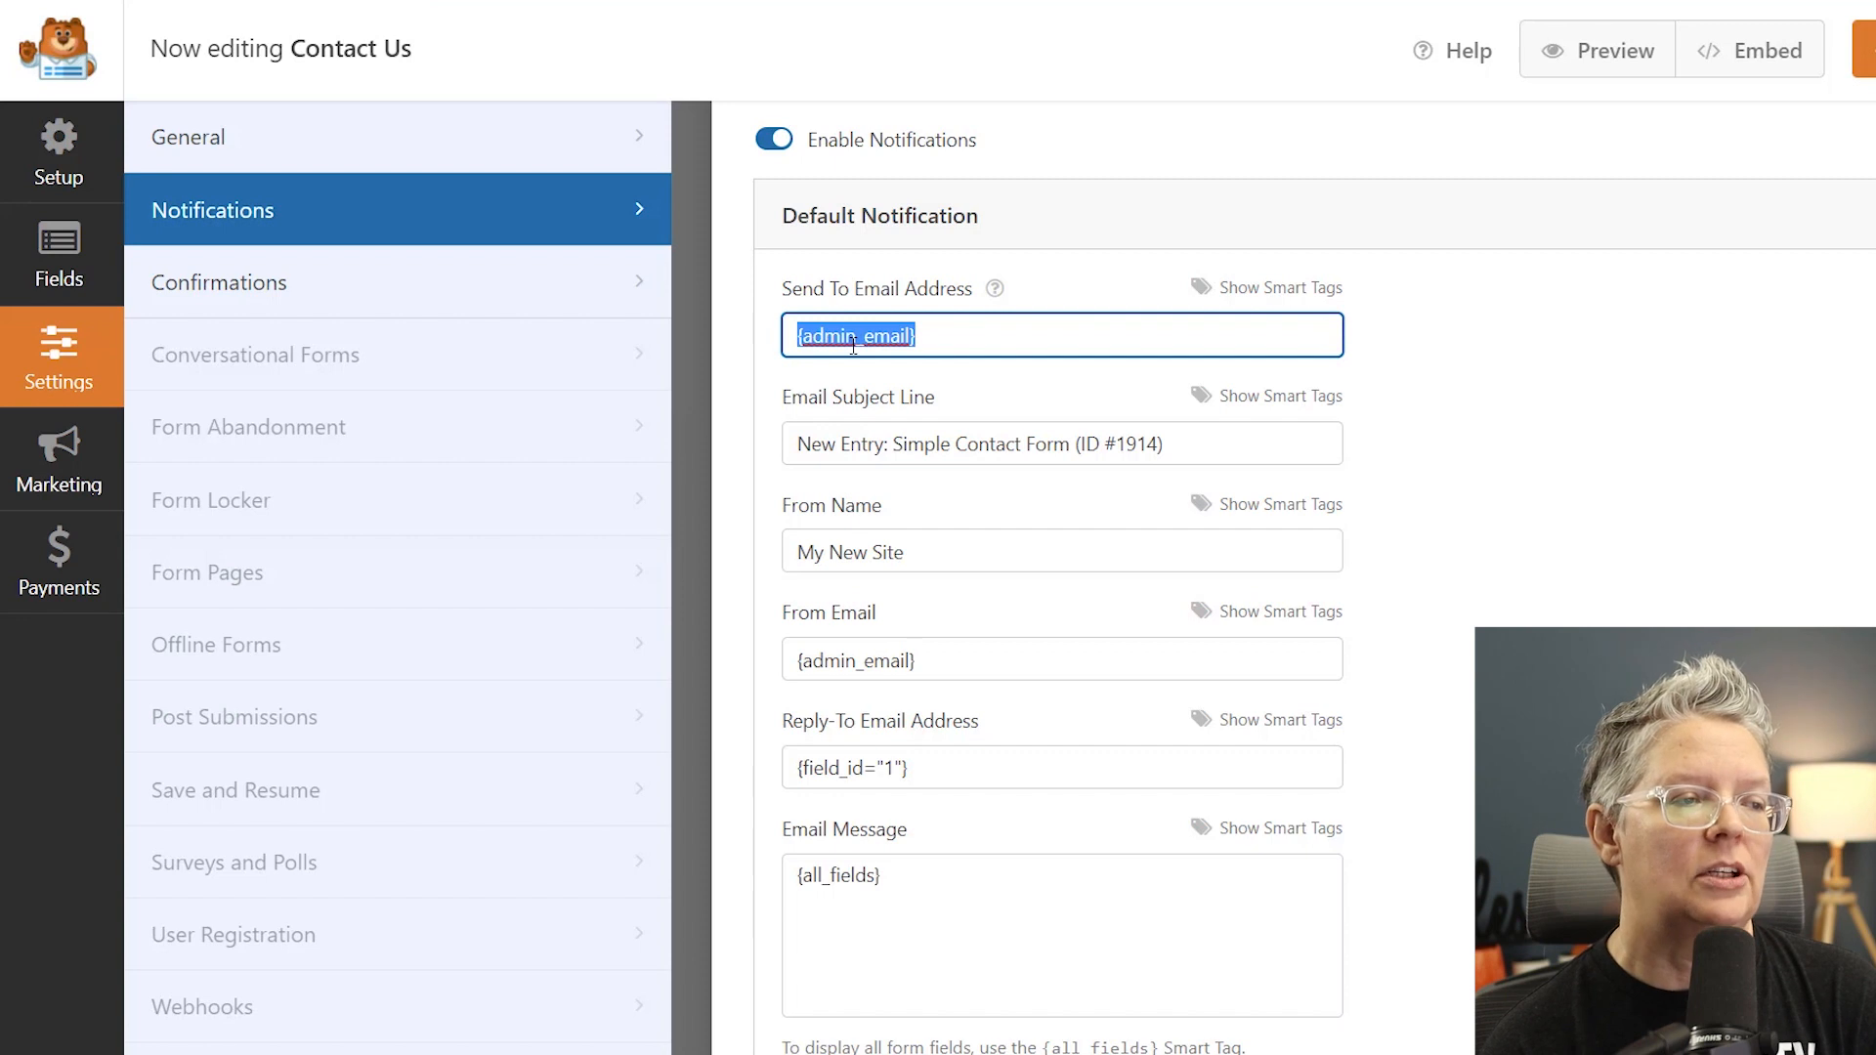
text(wpbeginner@example.com)
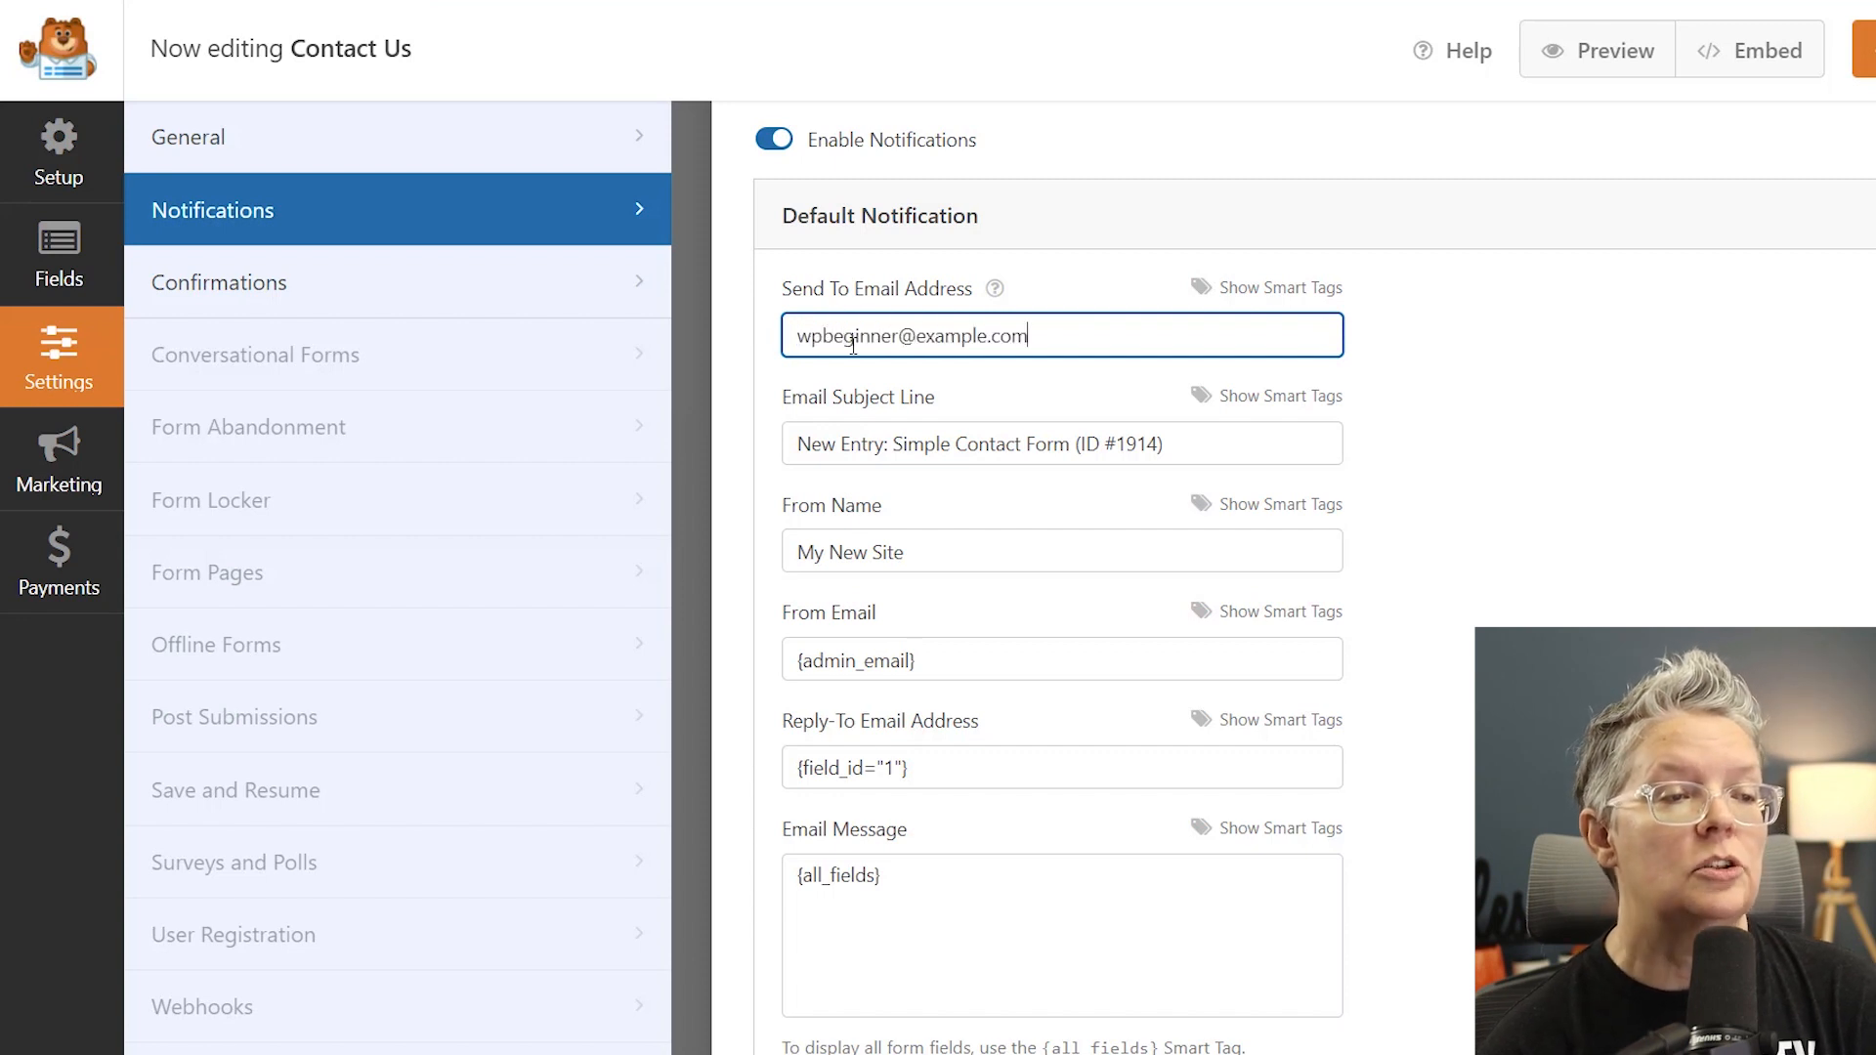
click(1278, 287)
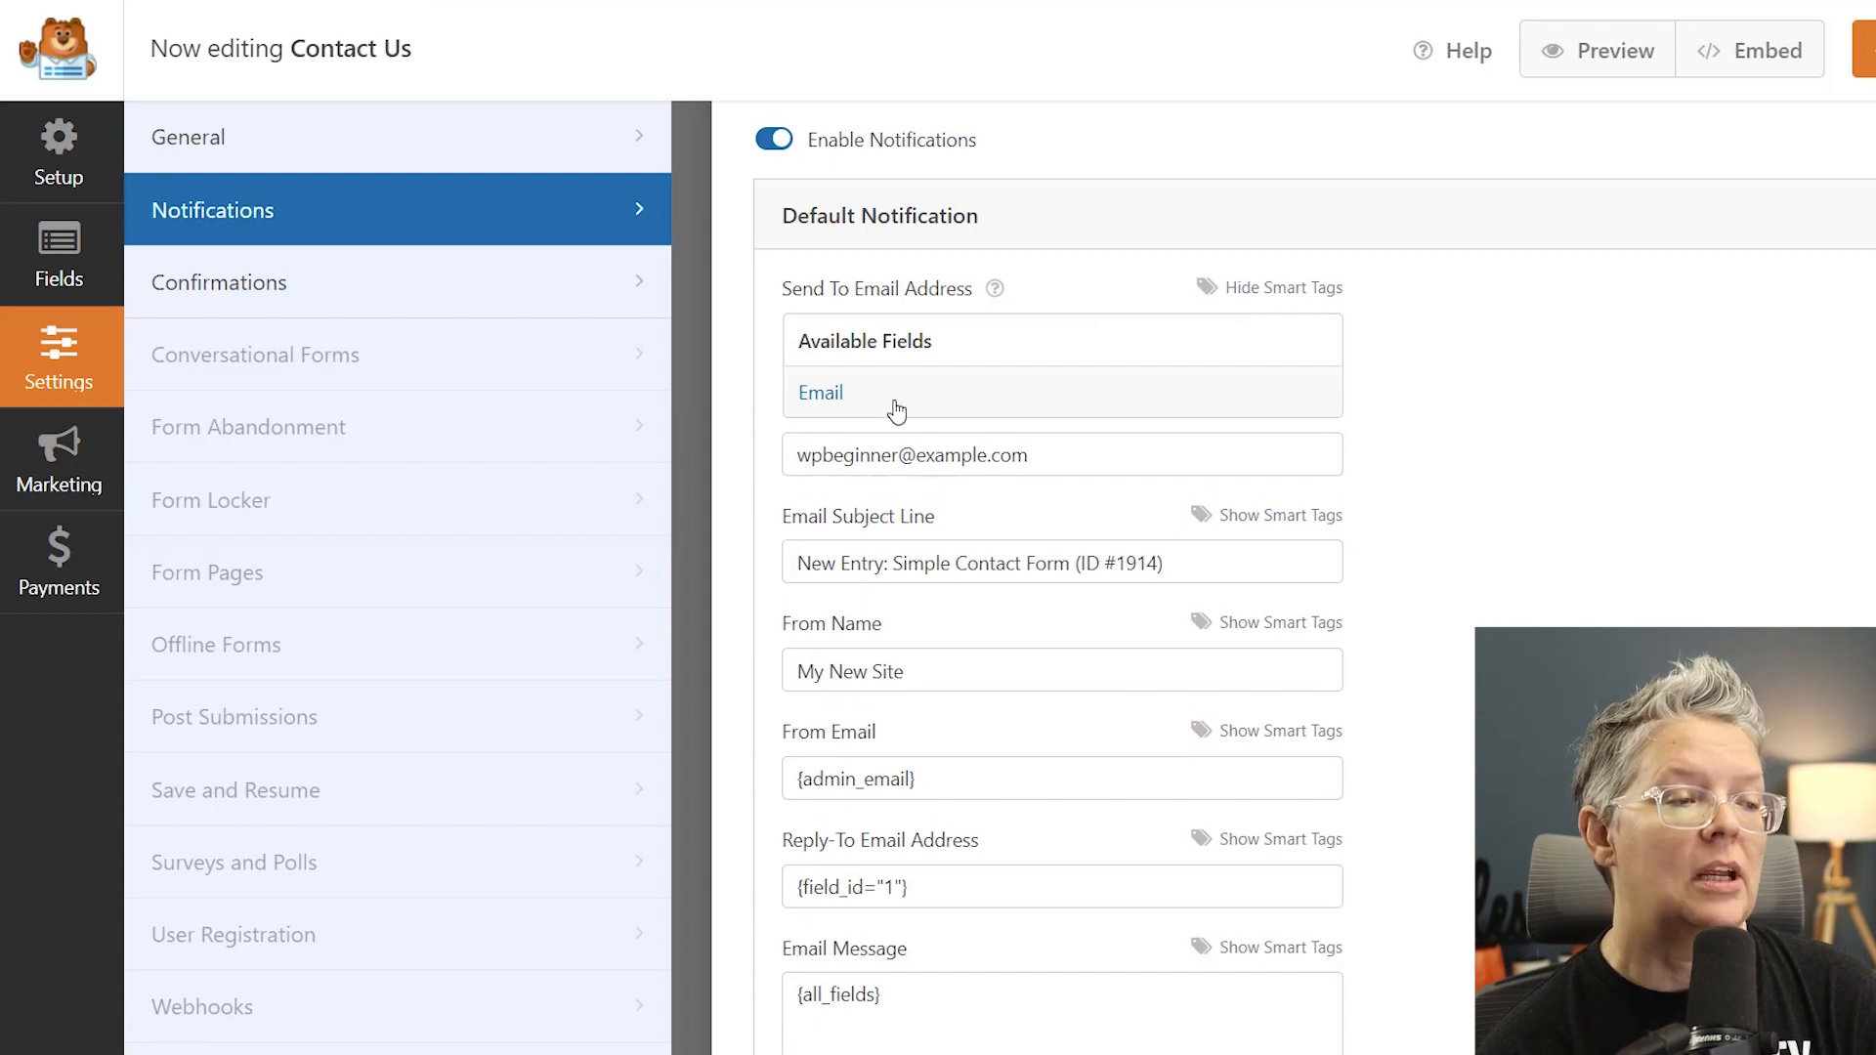
click(1059, 453)
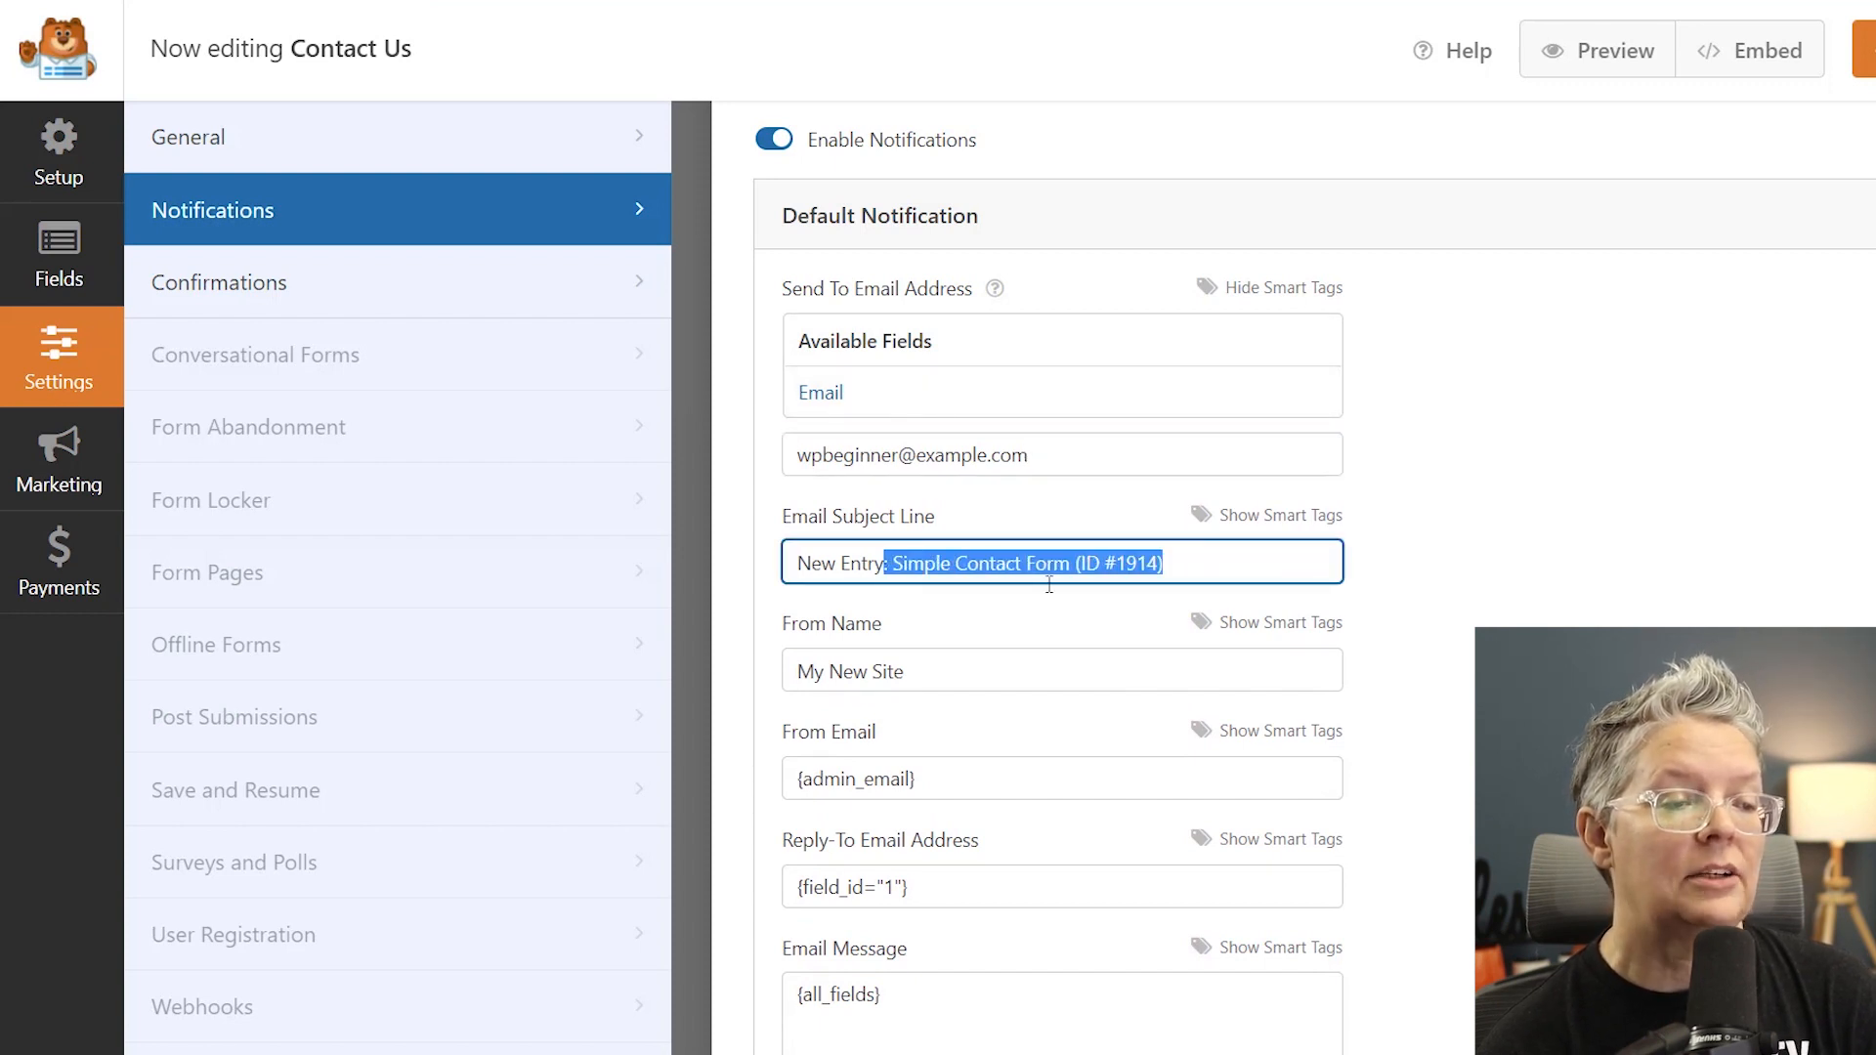
- Show the smart tags and delete the form name from the email subject line
click(1282, 515)
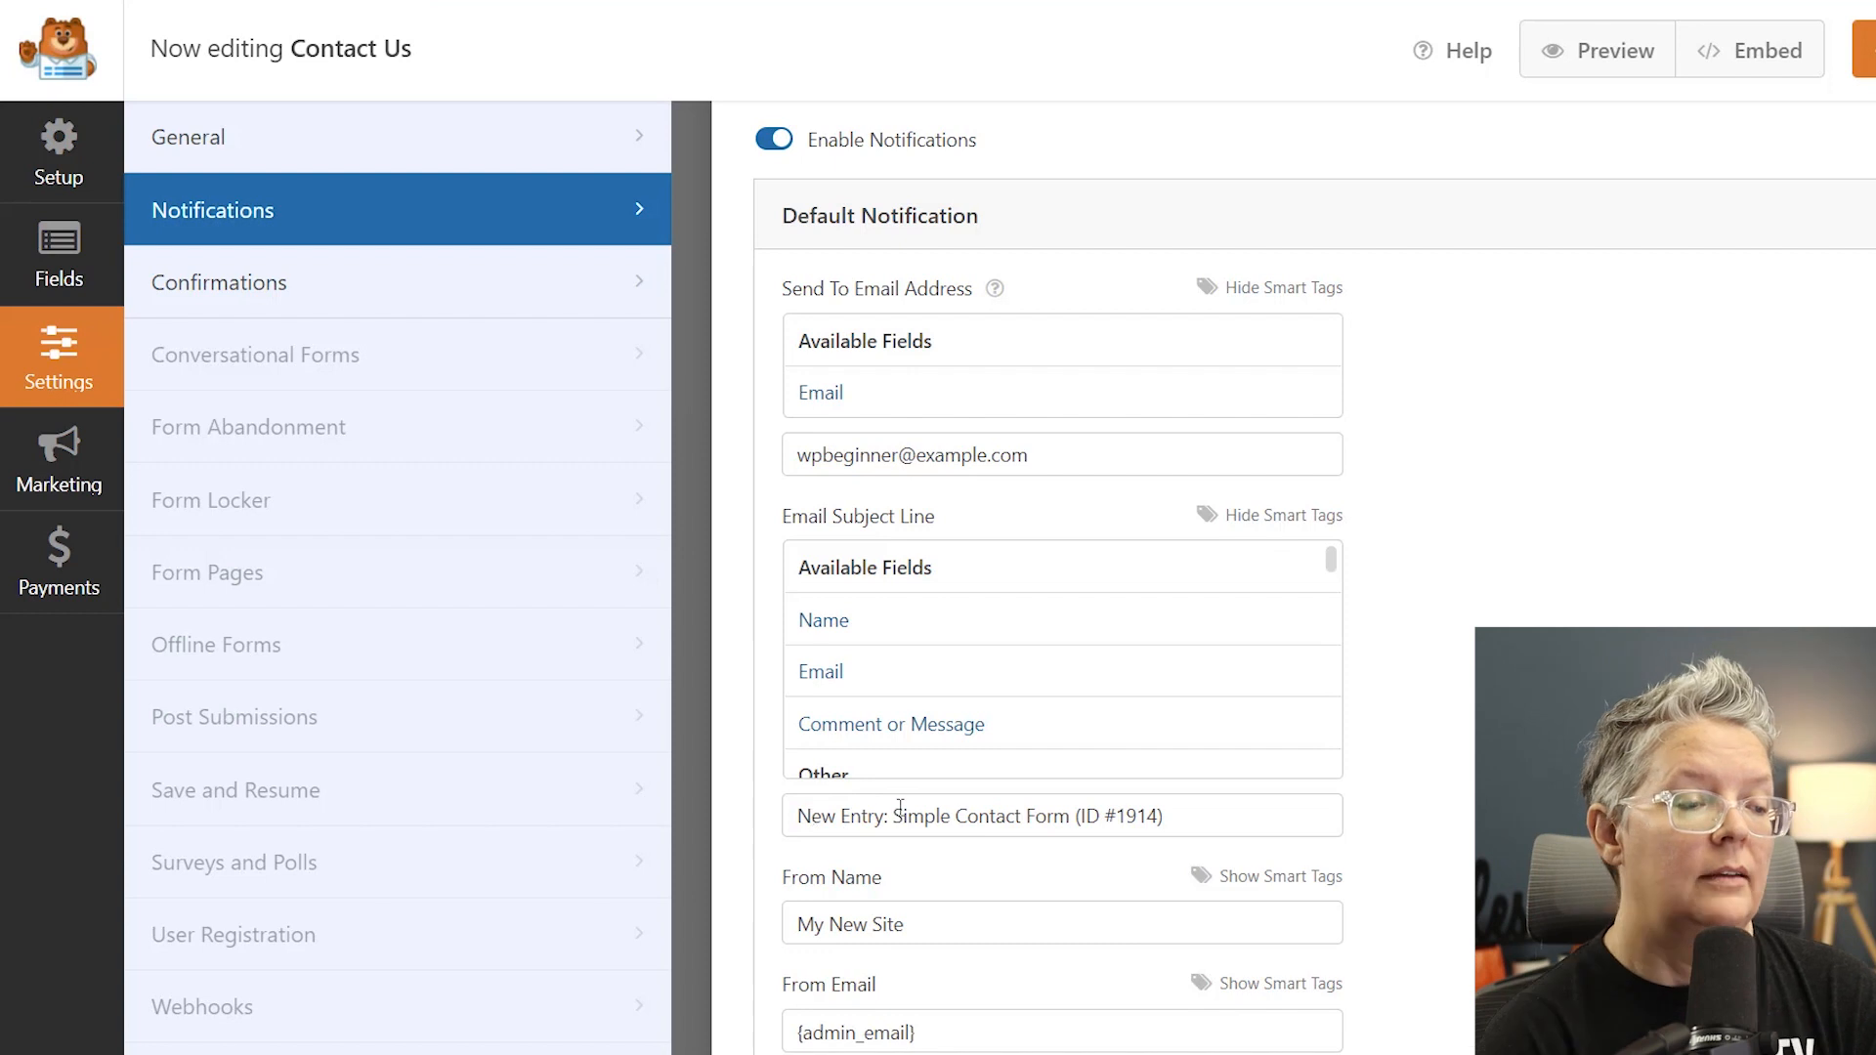
click(1060, 816)
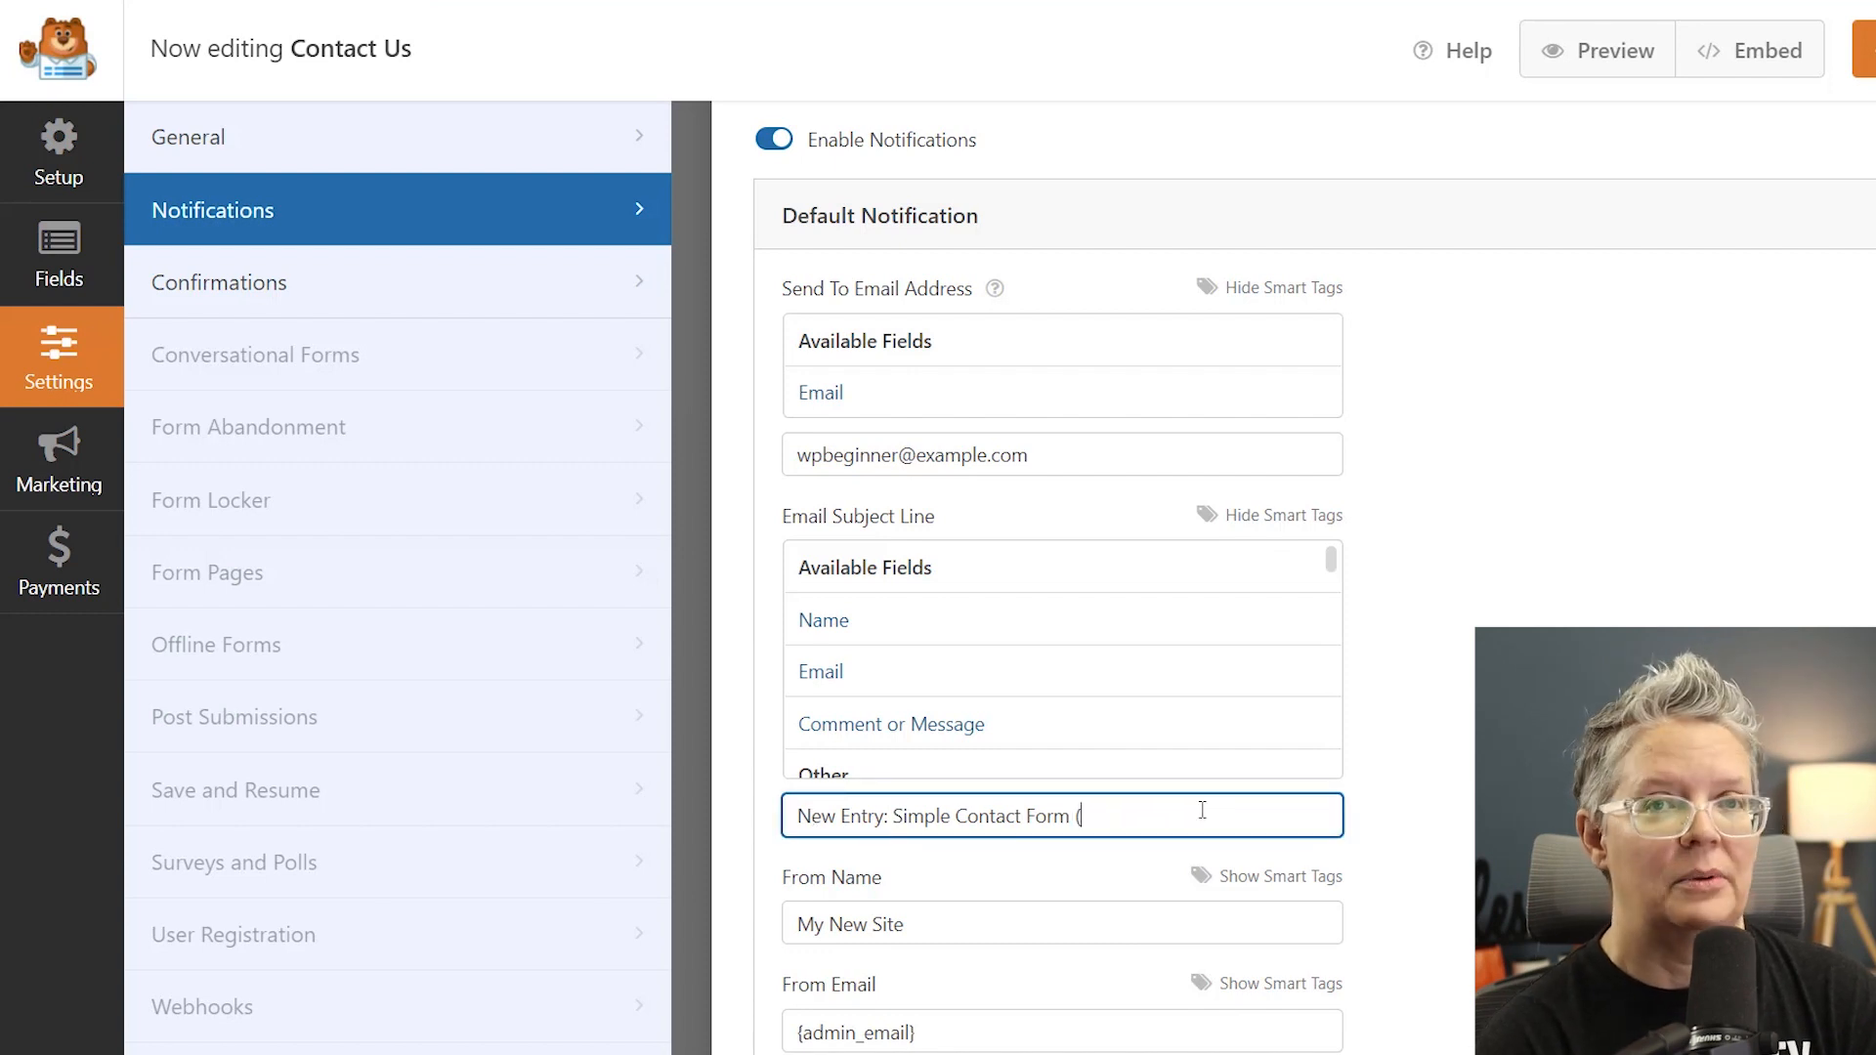
key(Backspace)
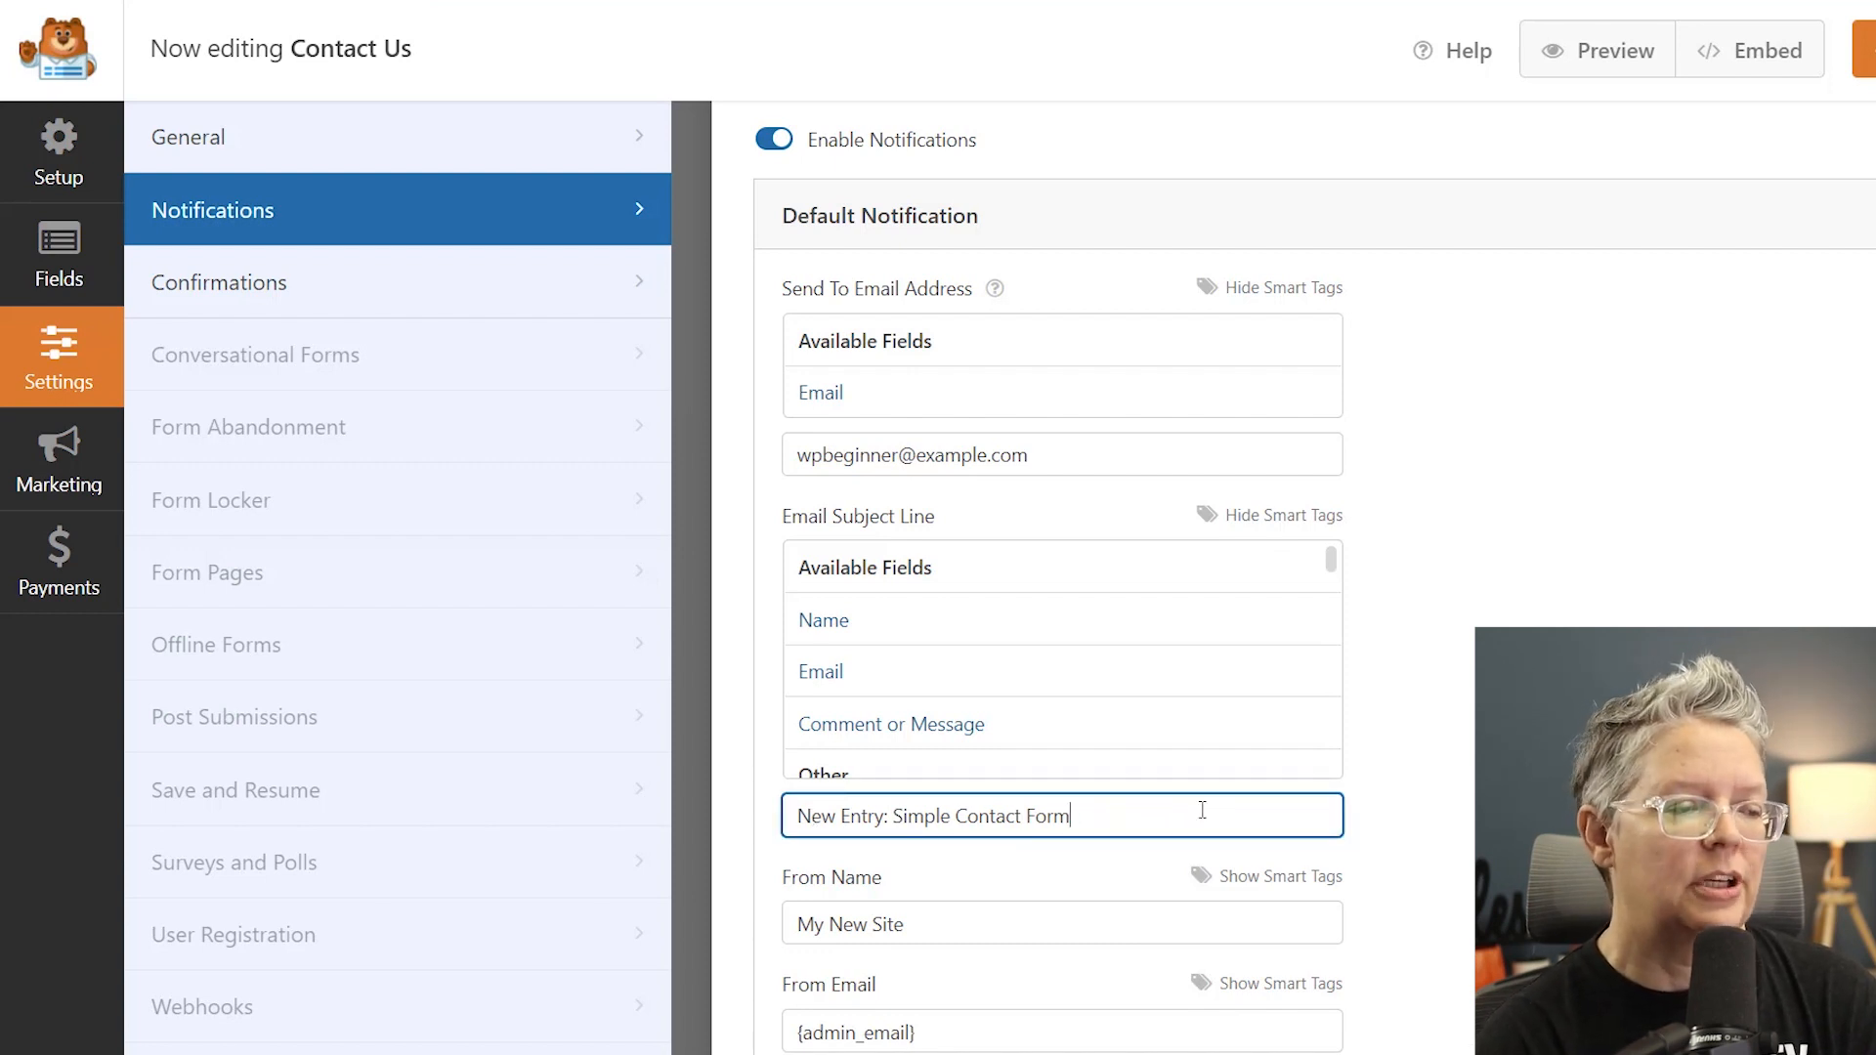
key(Backspace)
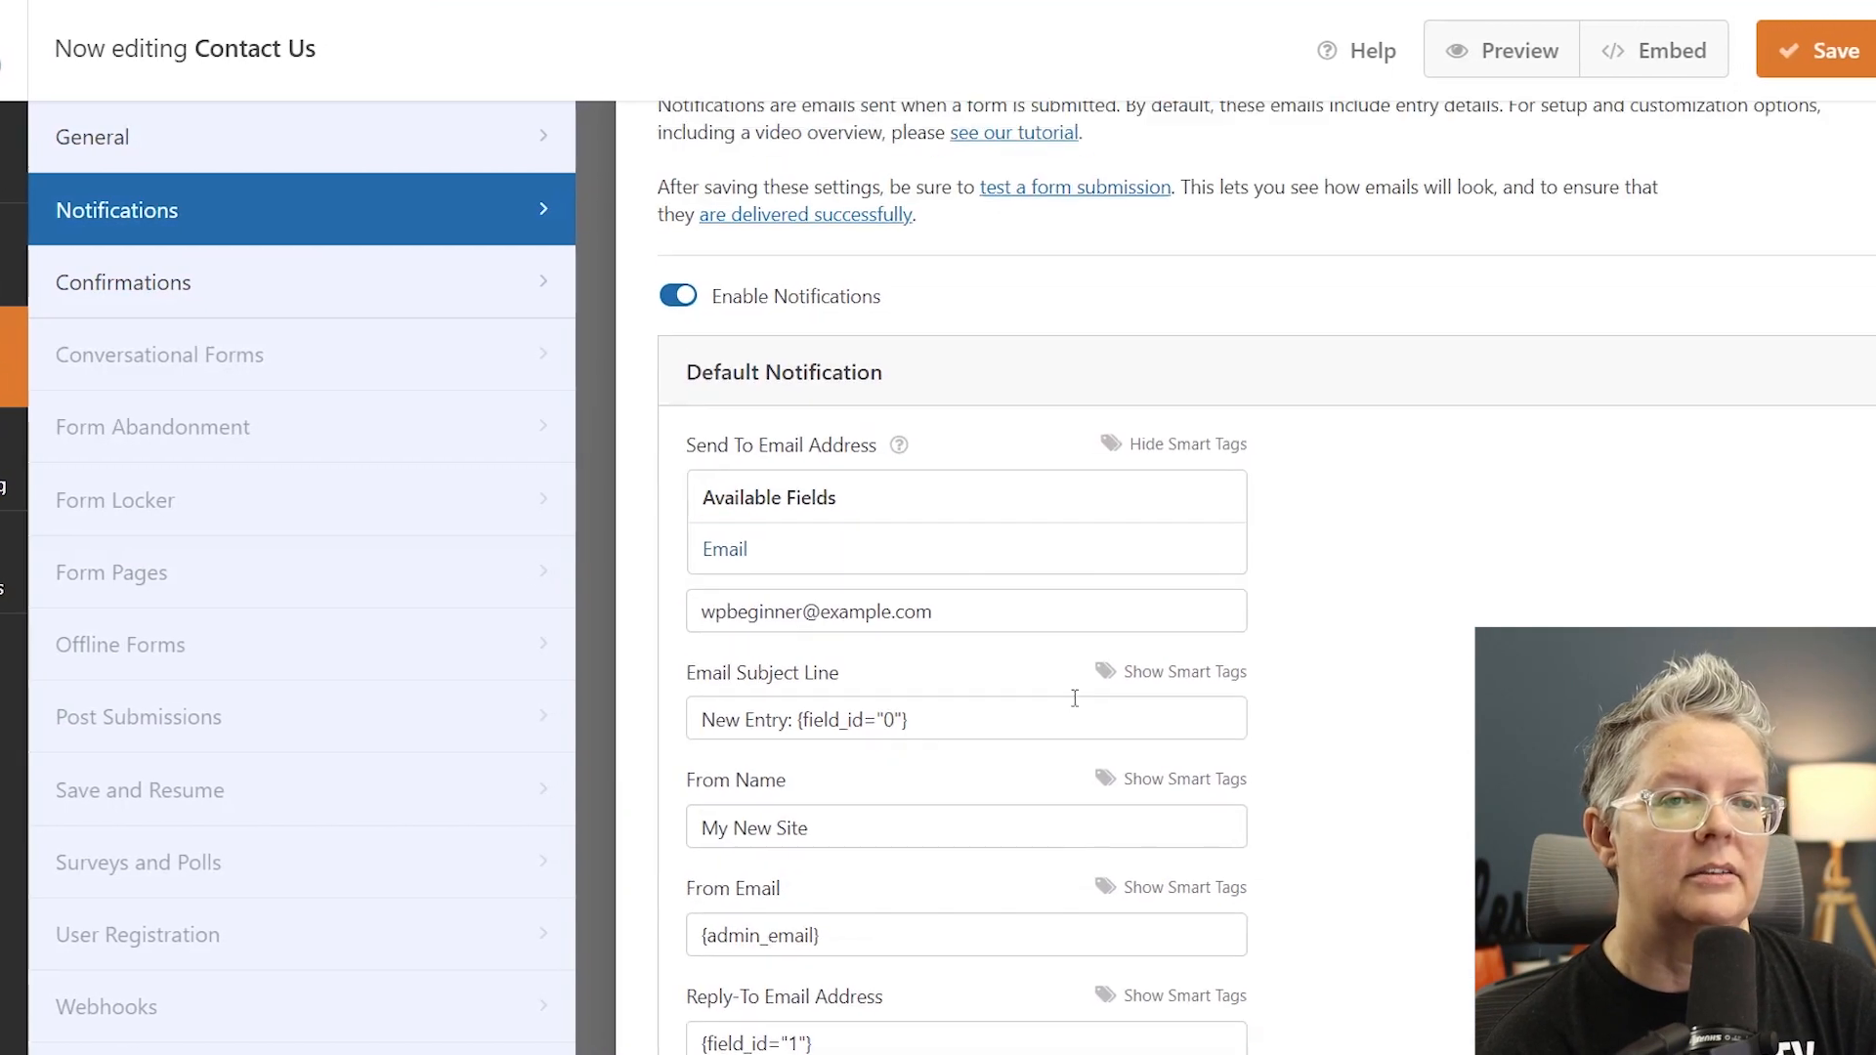
click(1816, 49)
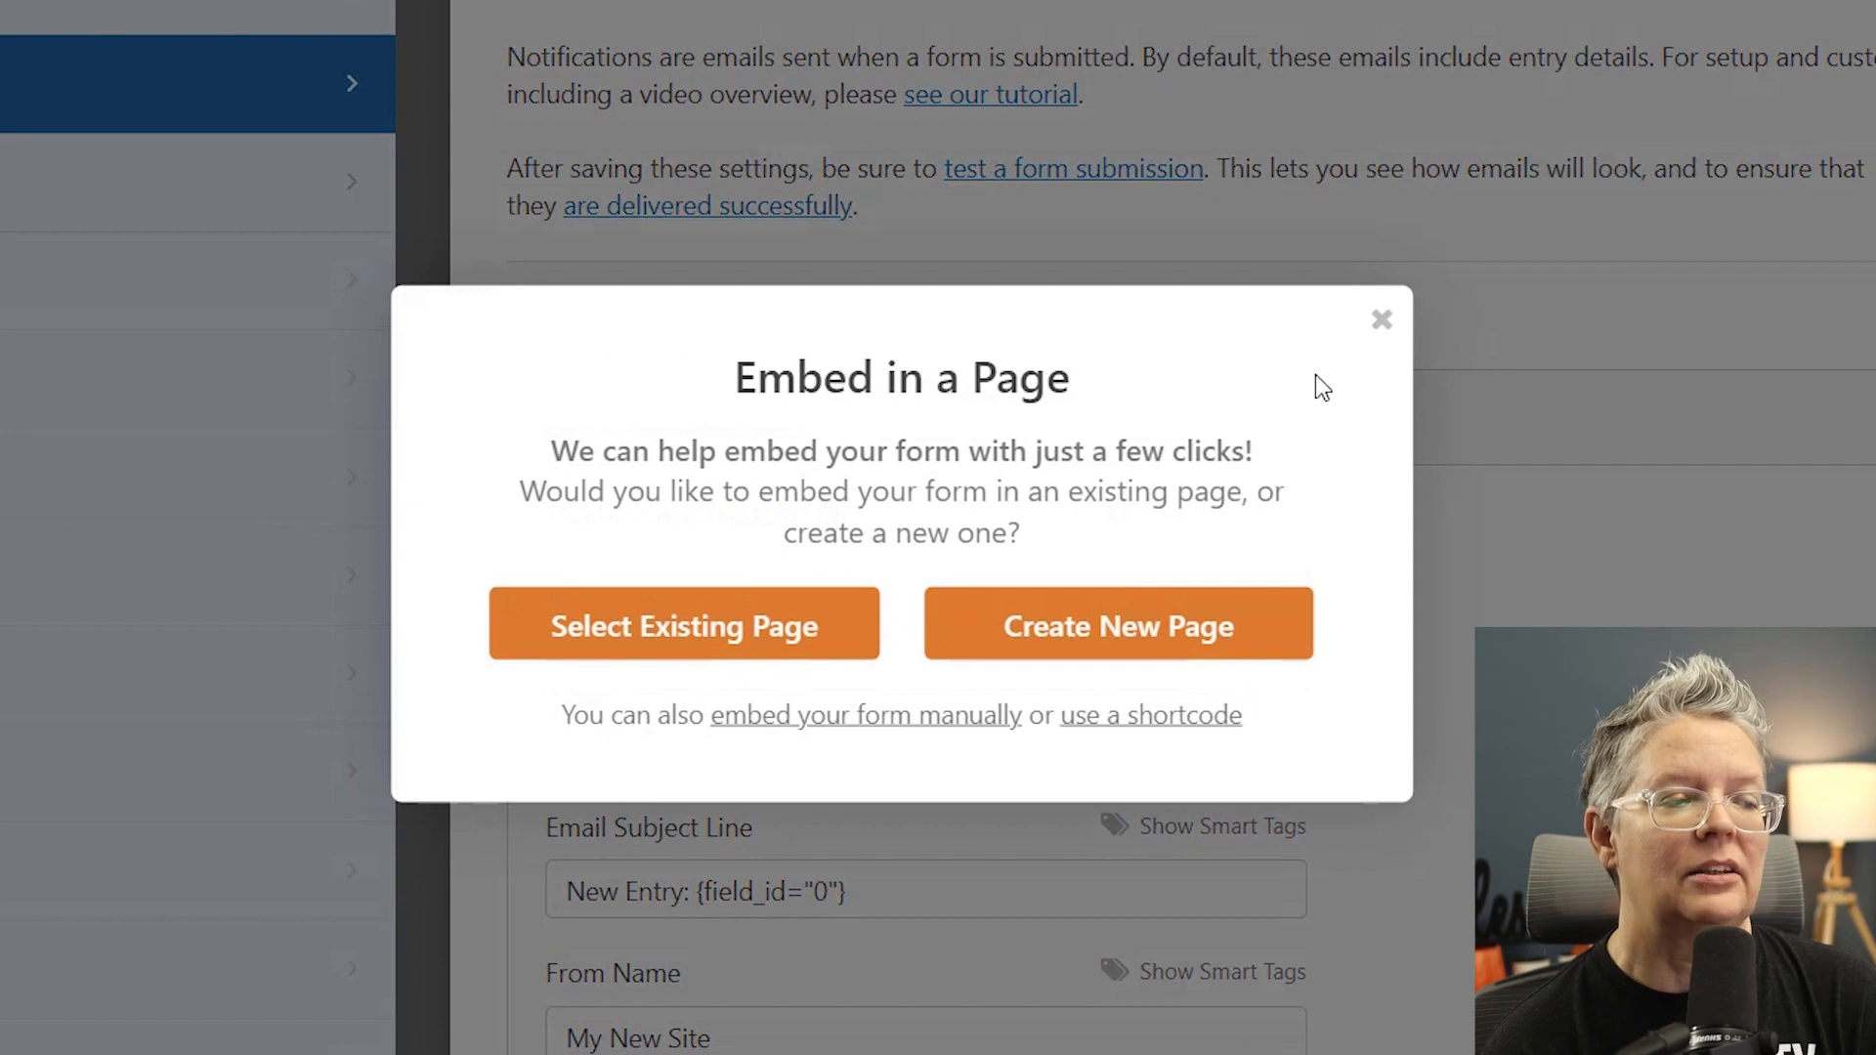
mouse_move(683, 624)
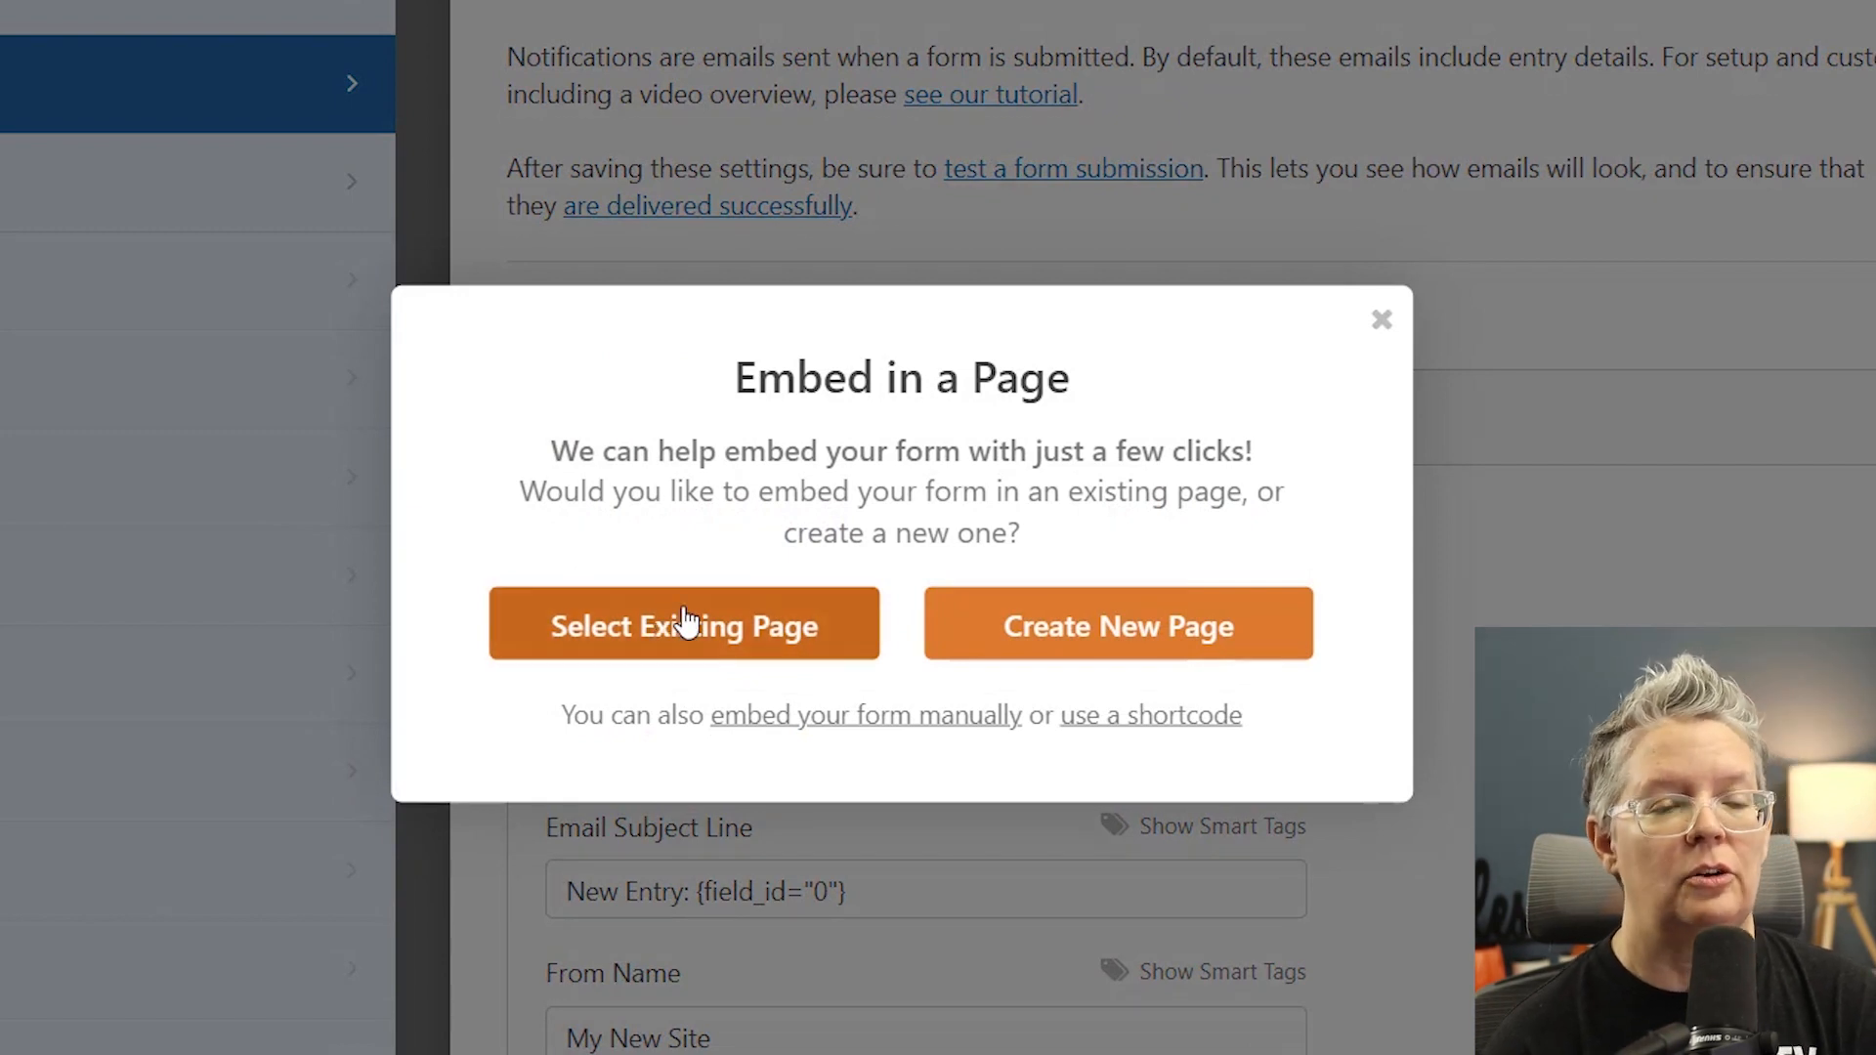
mouse_move(1098, 588)
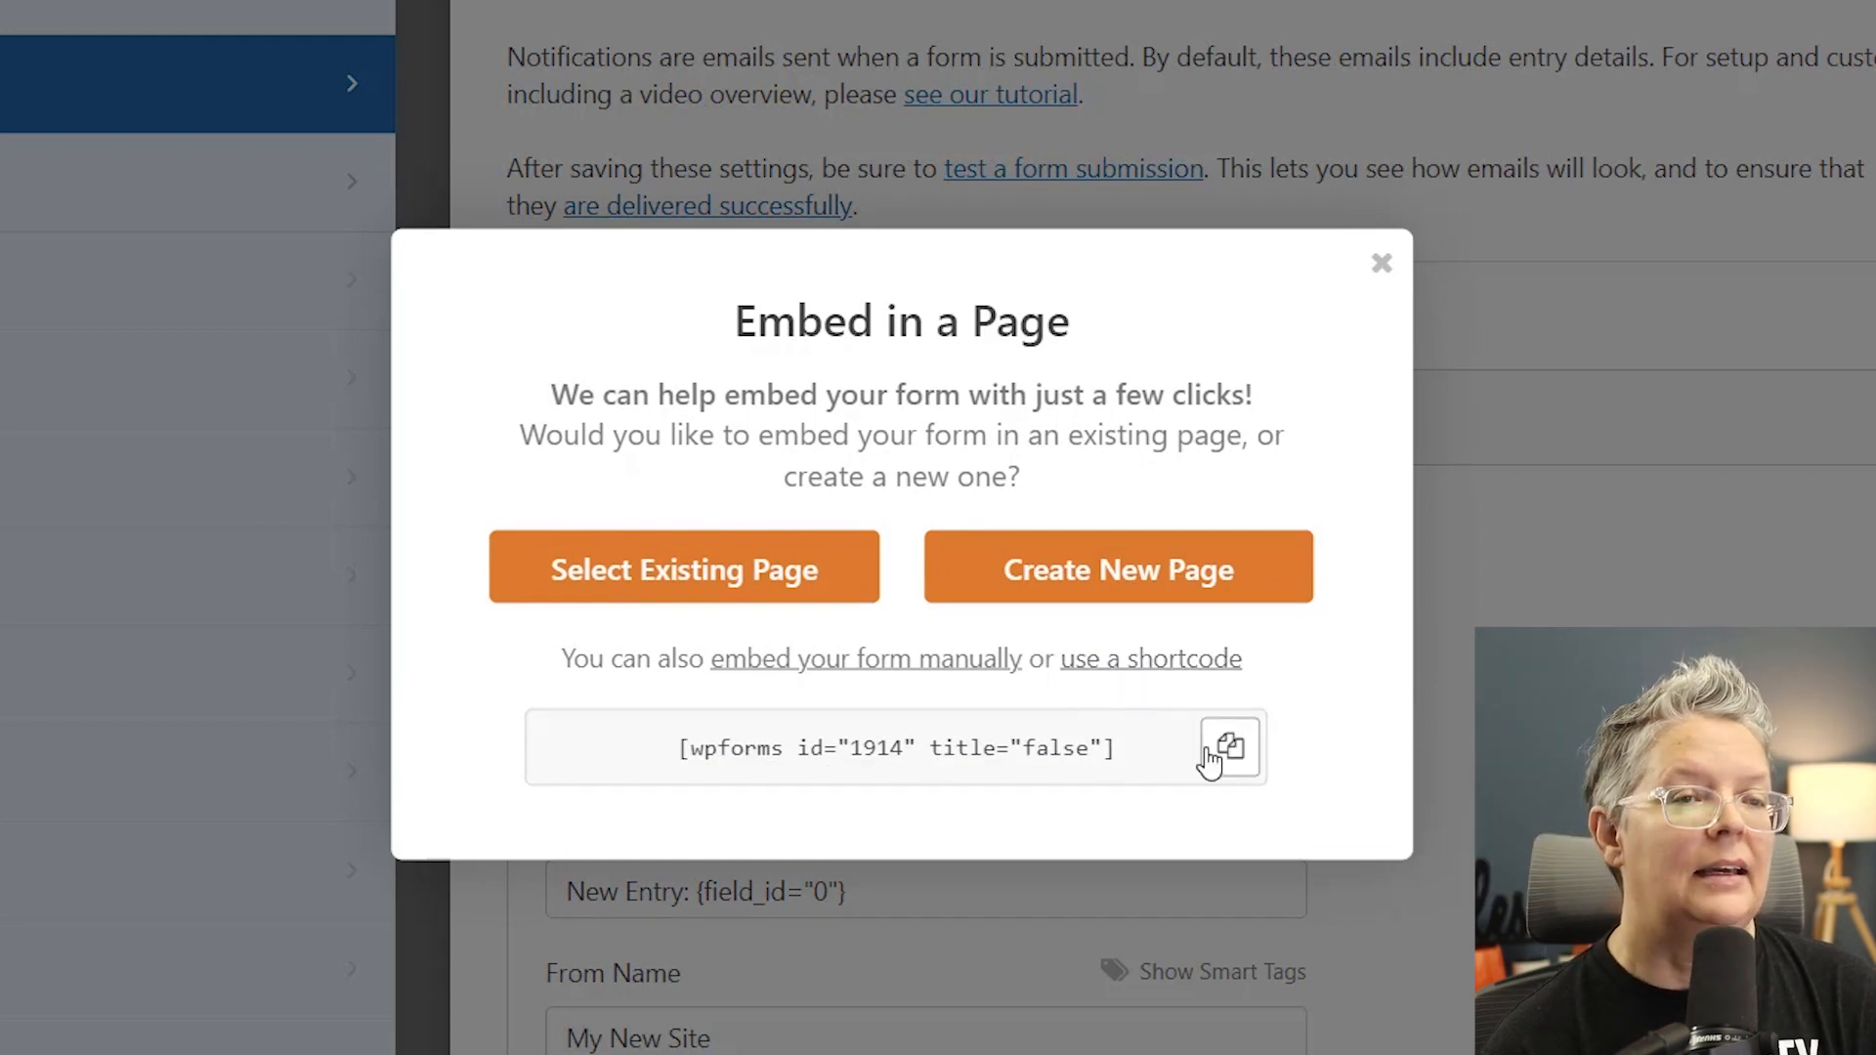
click(1381, 263)
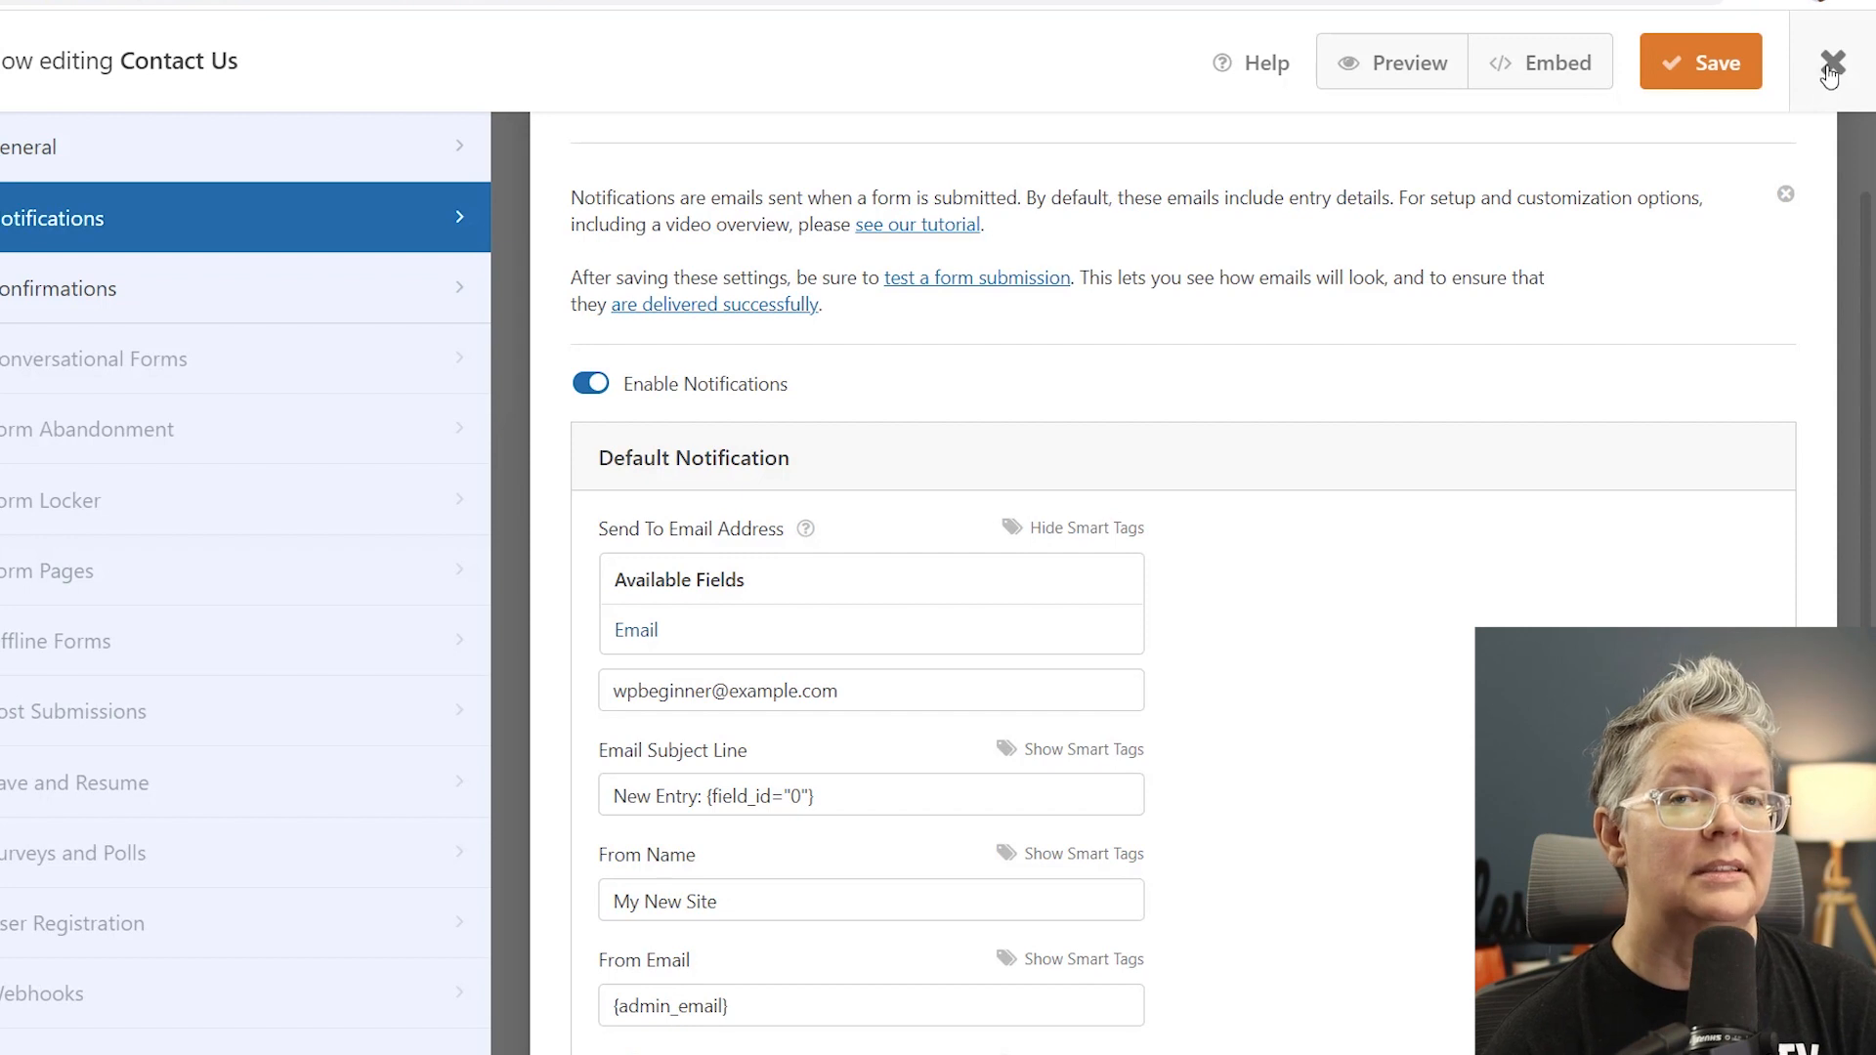
mouse_move(1211, 379)
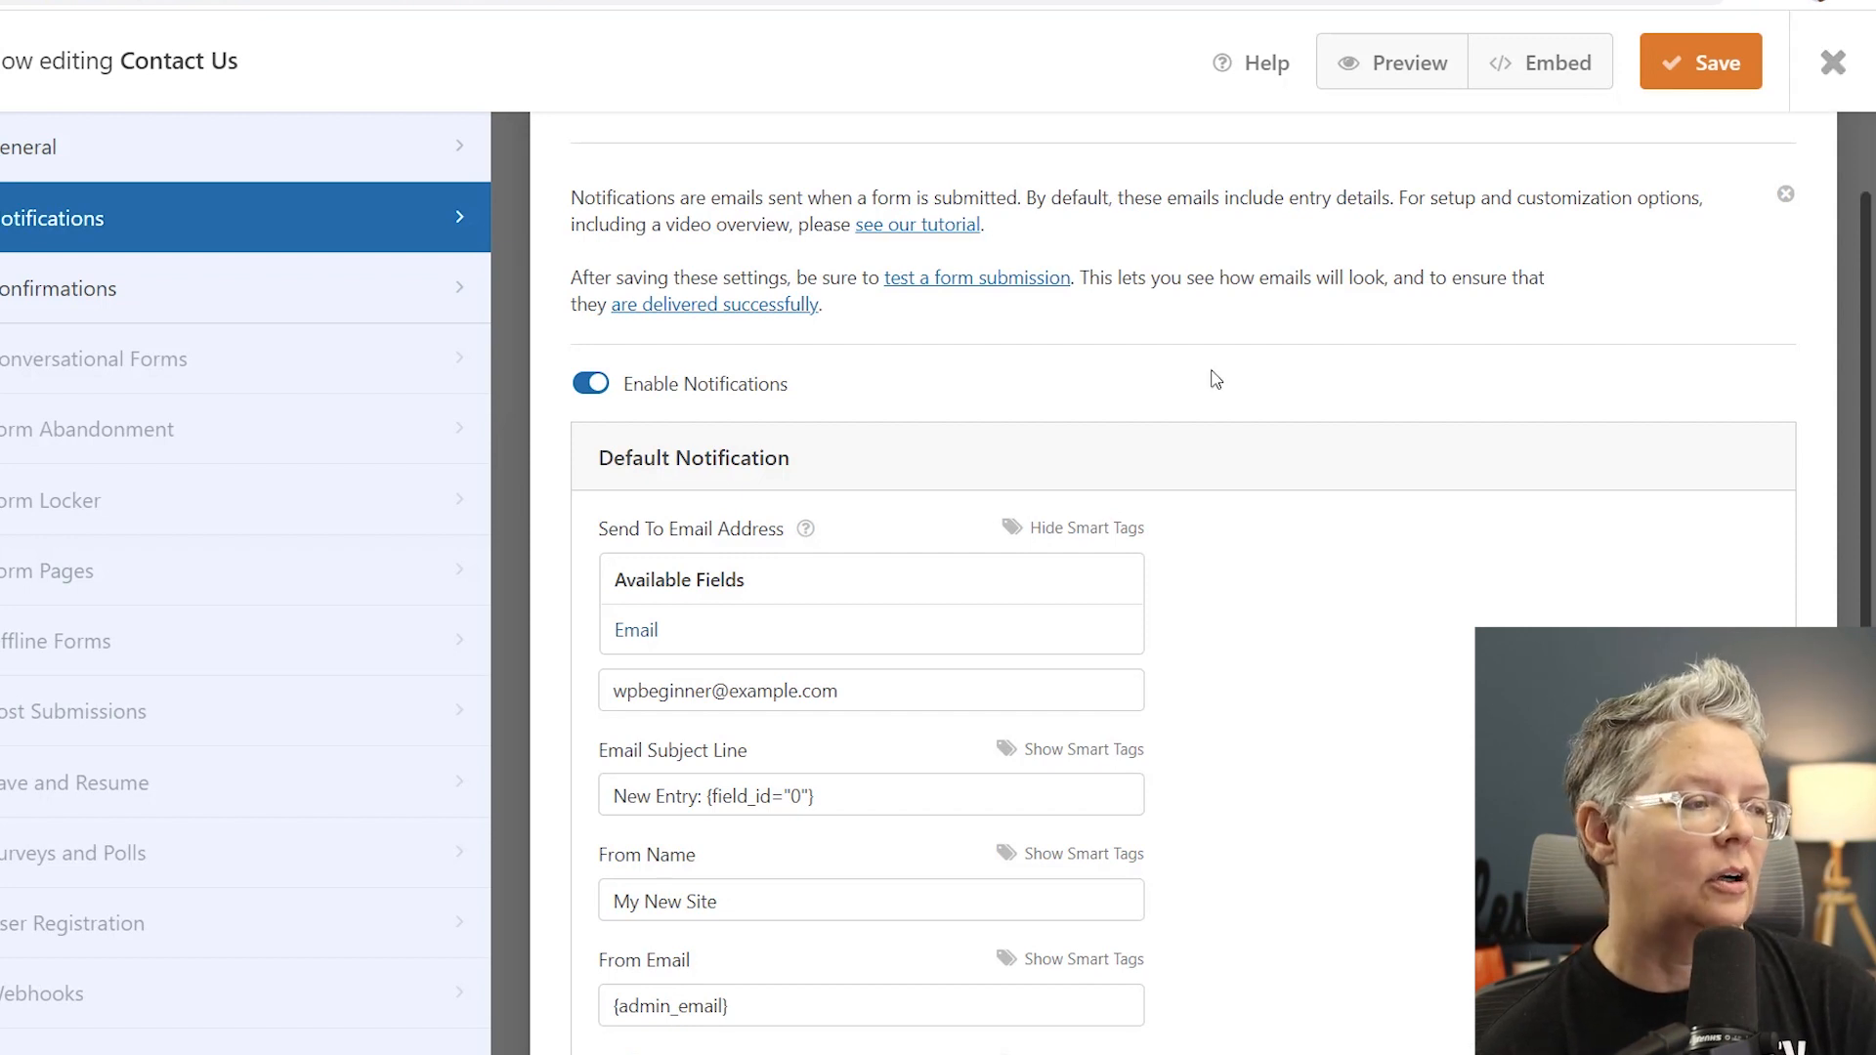
- Exit the form builder and search new plugins for 'optinmonste'
click(1829, 62)
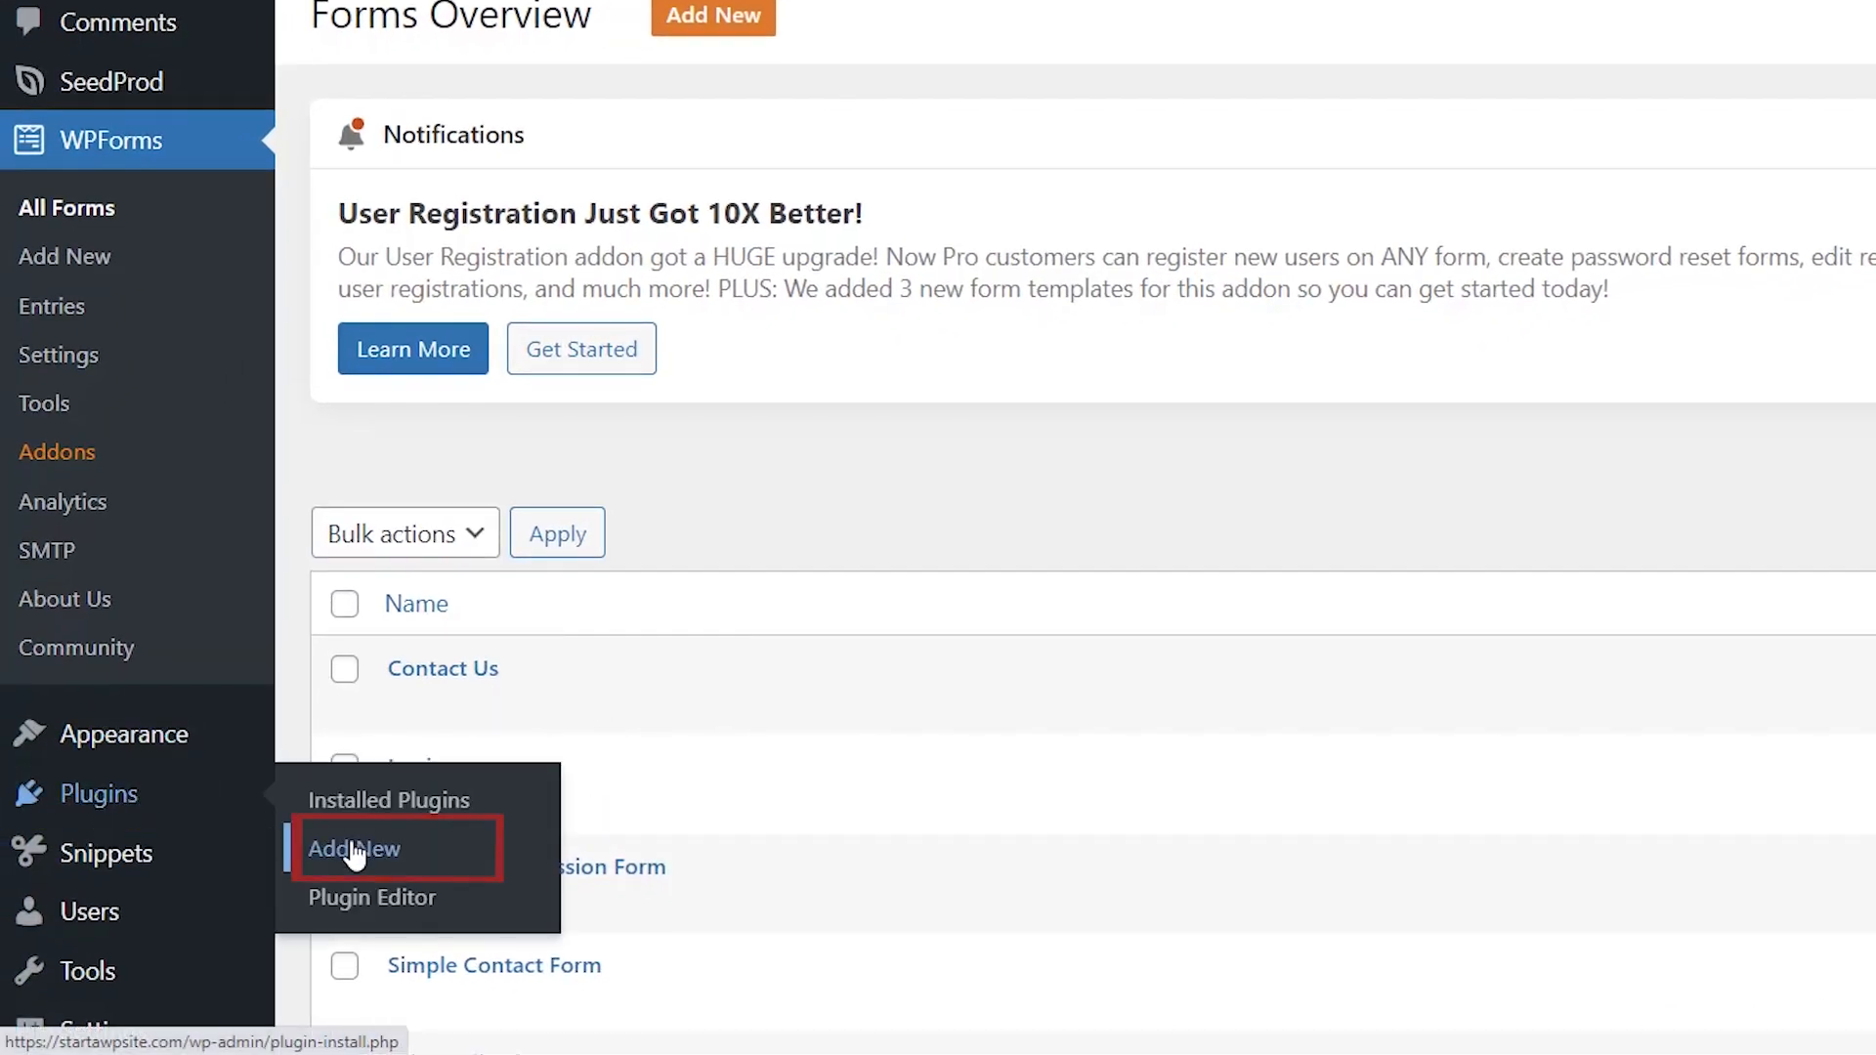
click(352, 848)
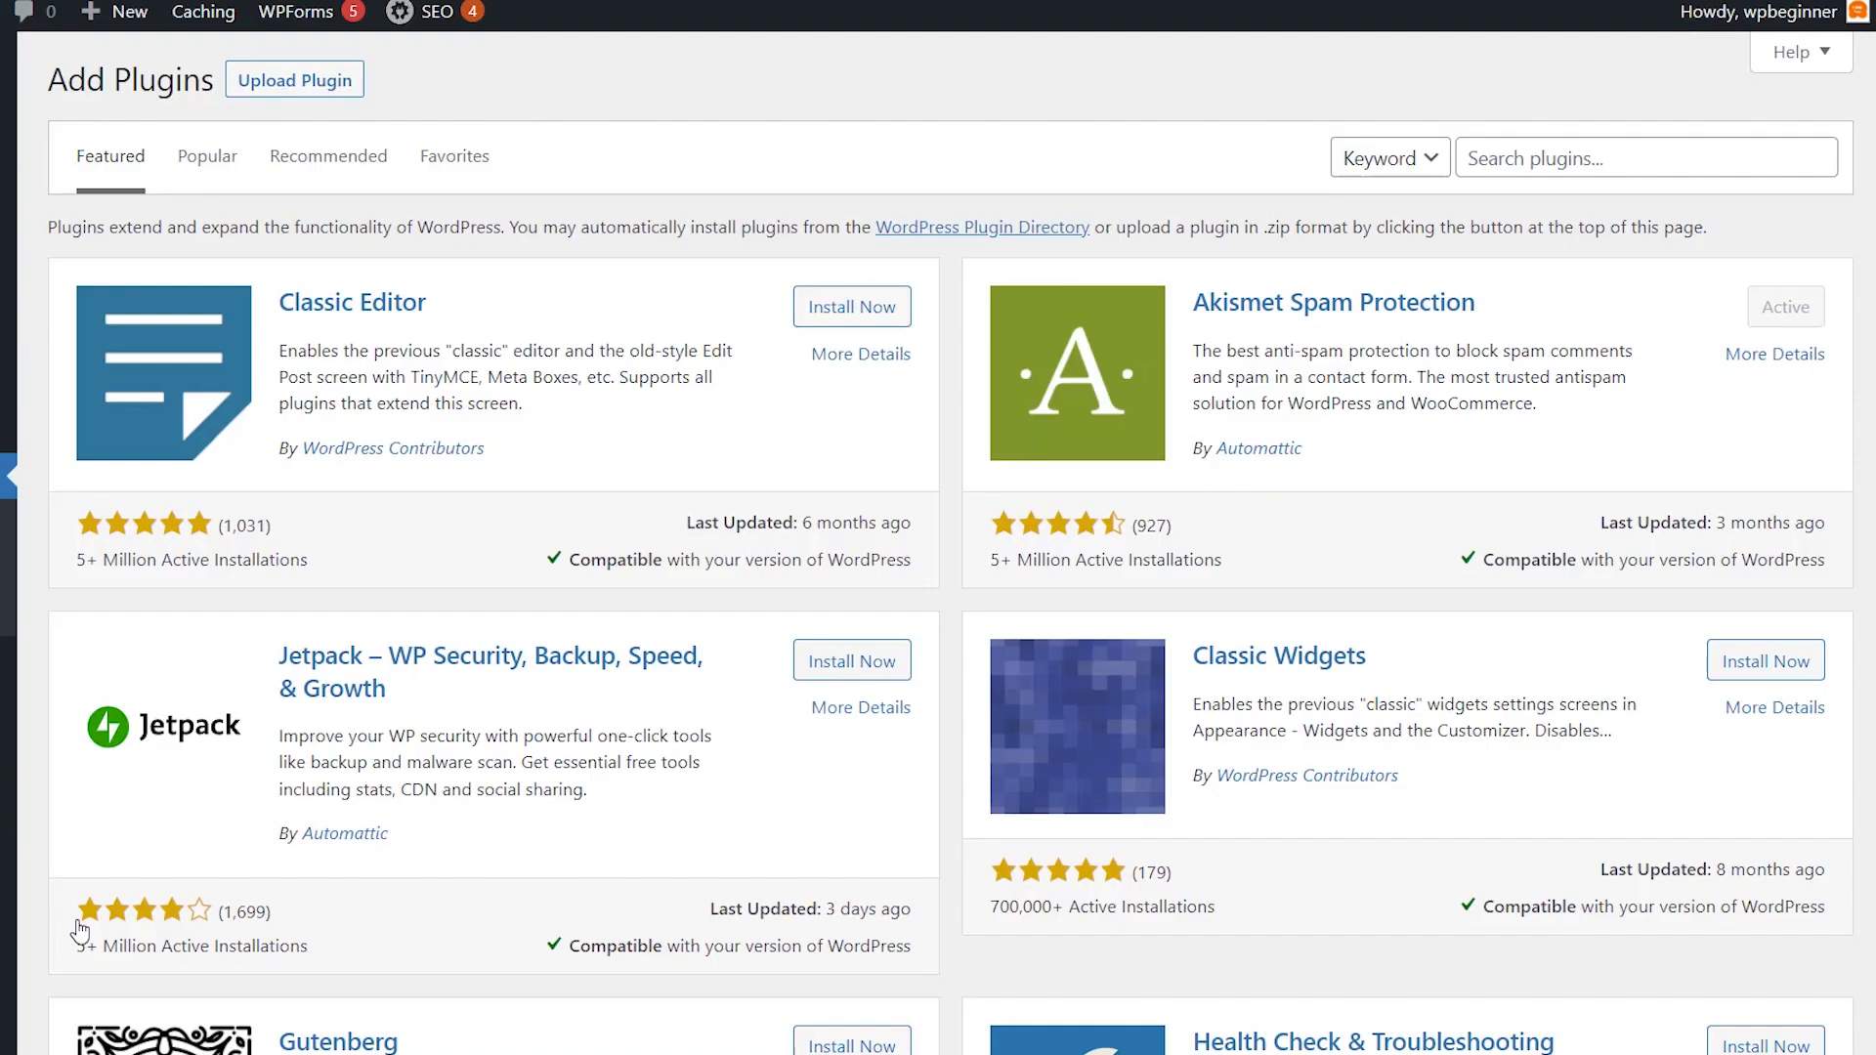
click(1645, 157)
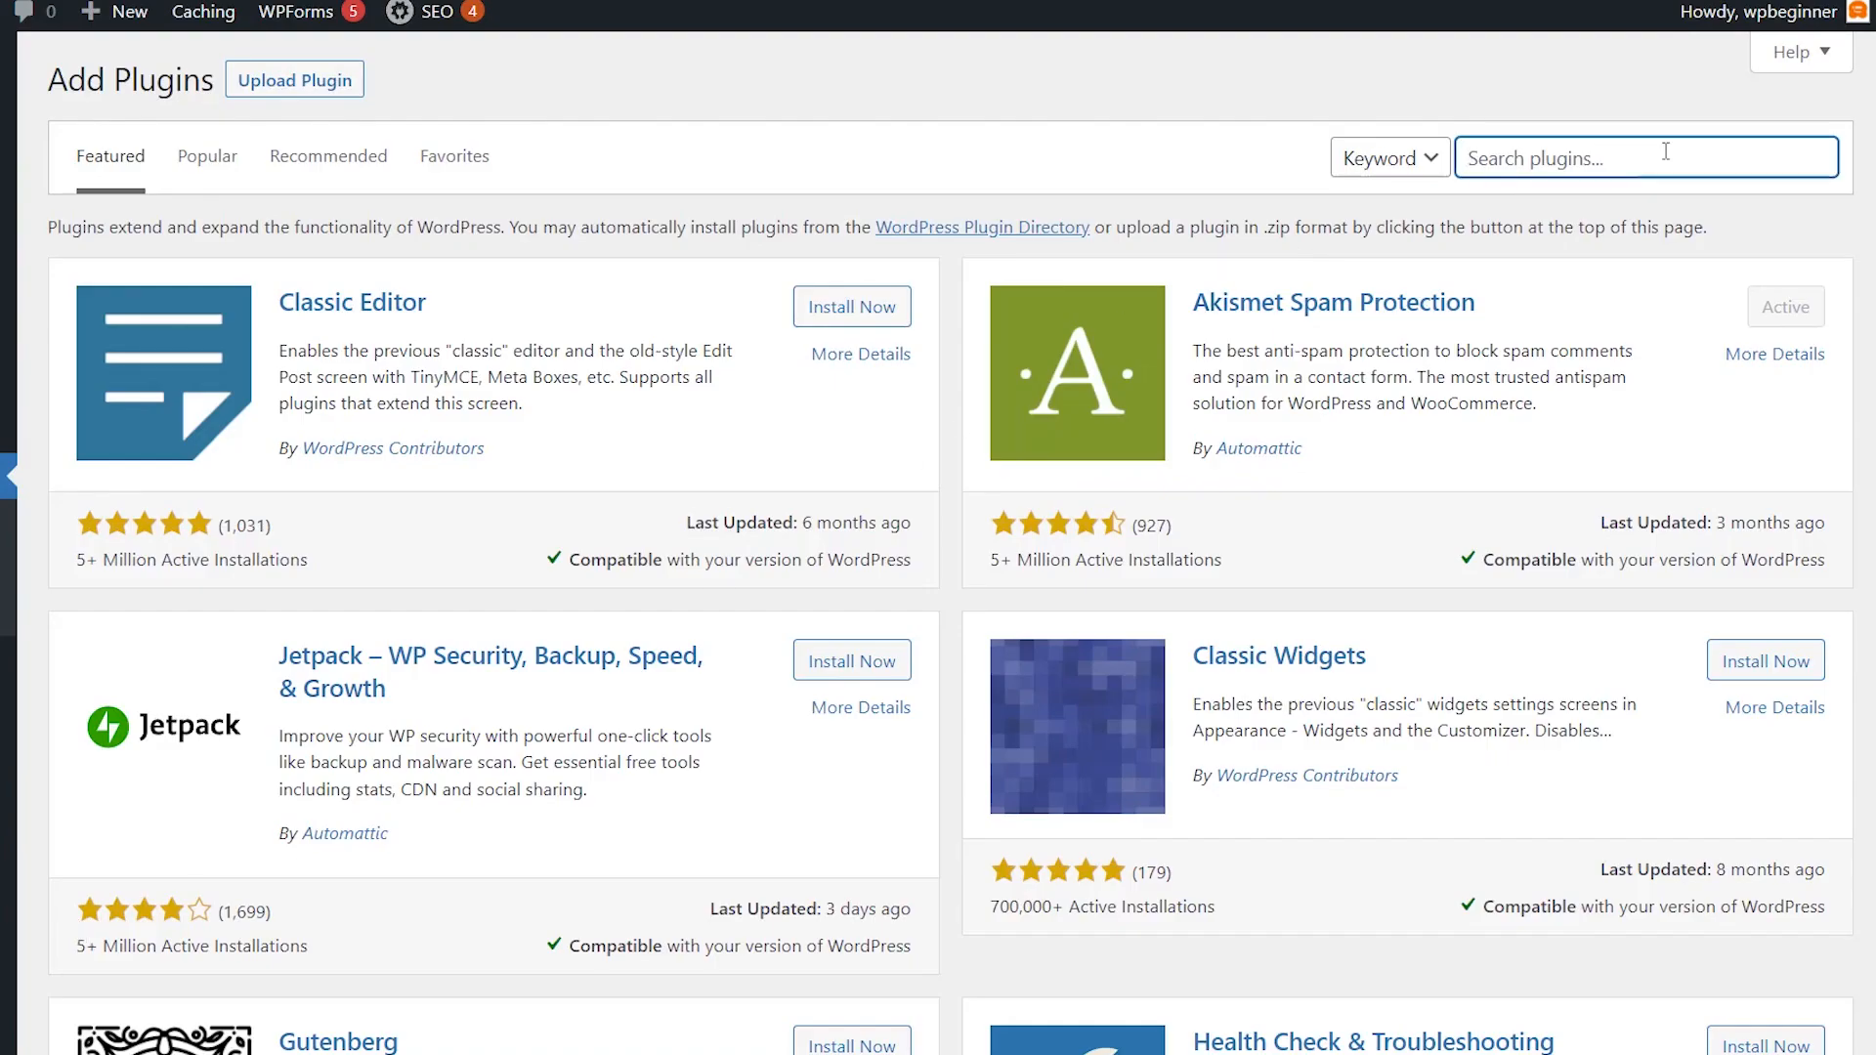
text(optinmonste)
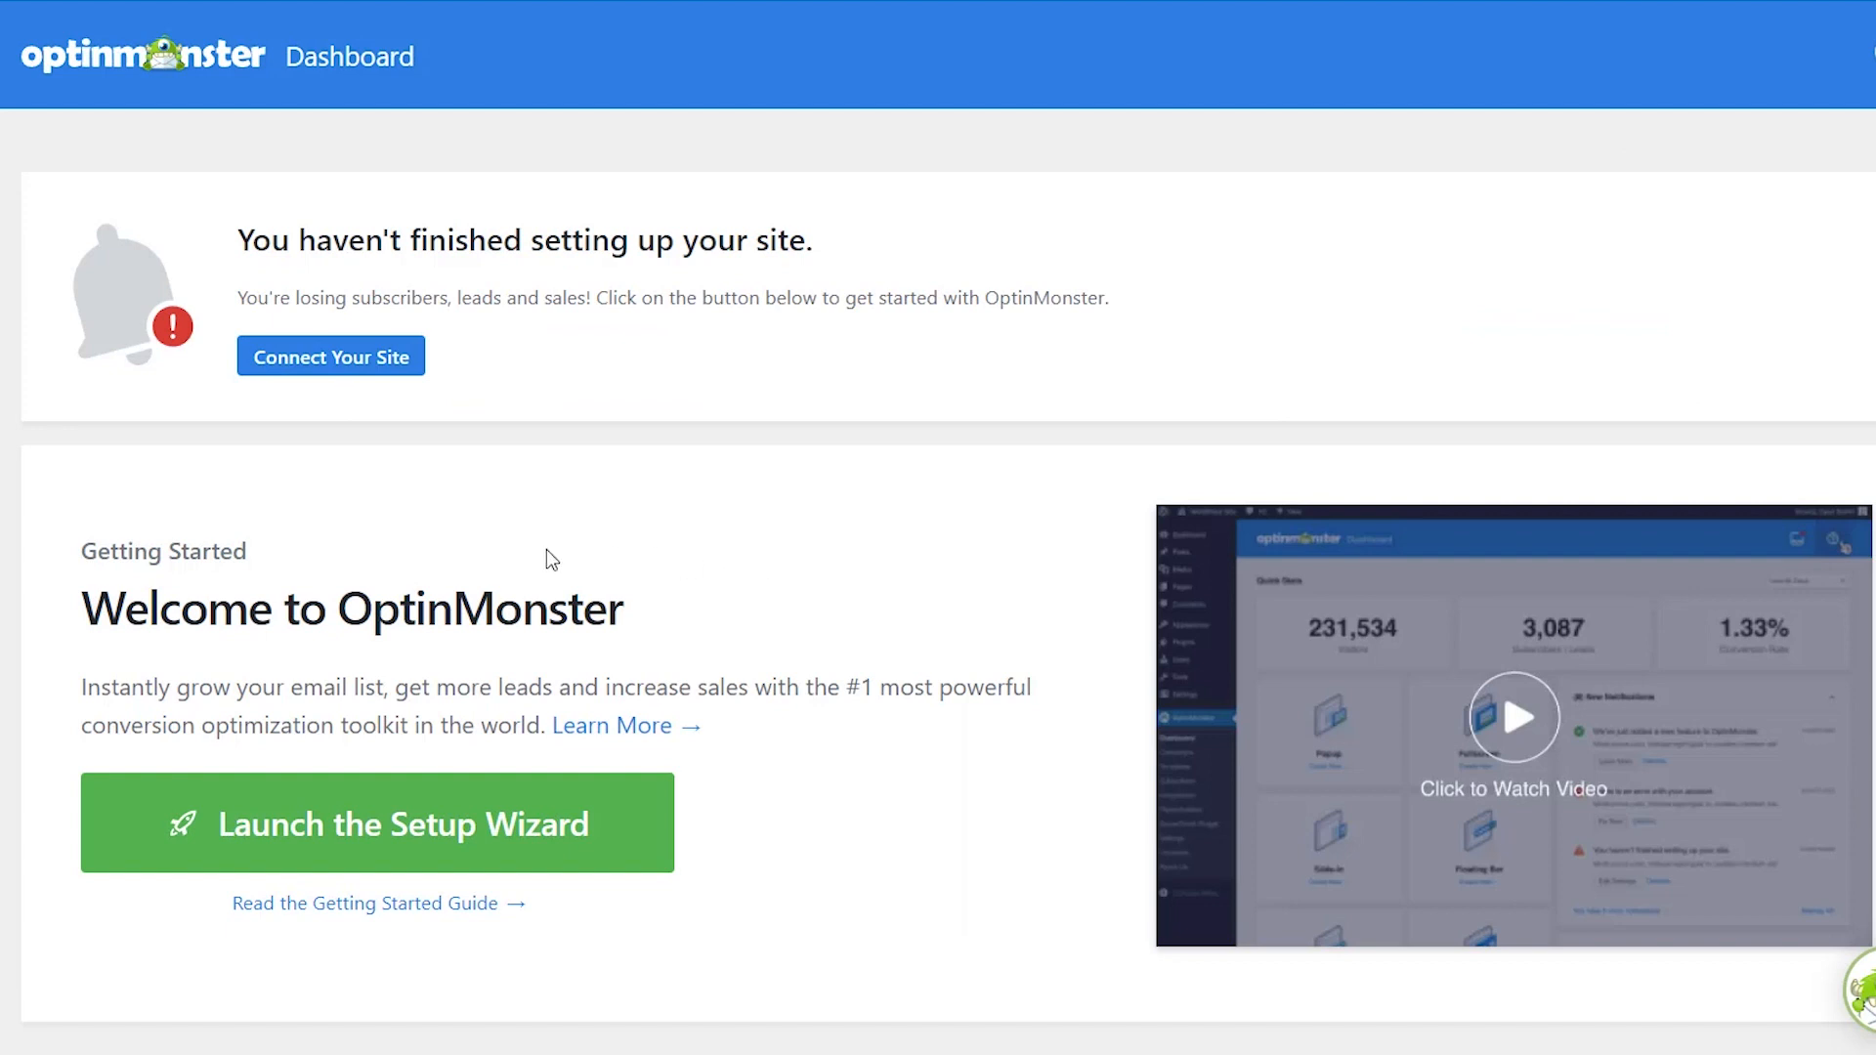
mouse_move(497, 595)
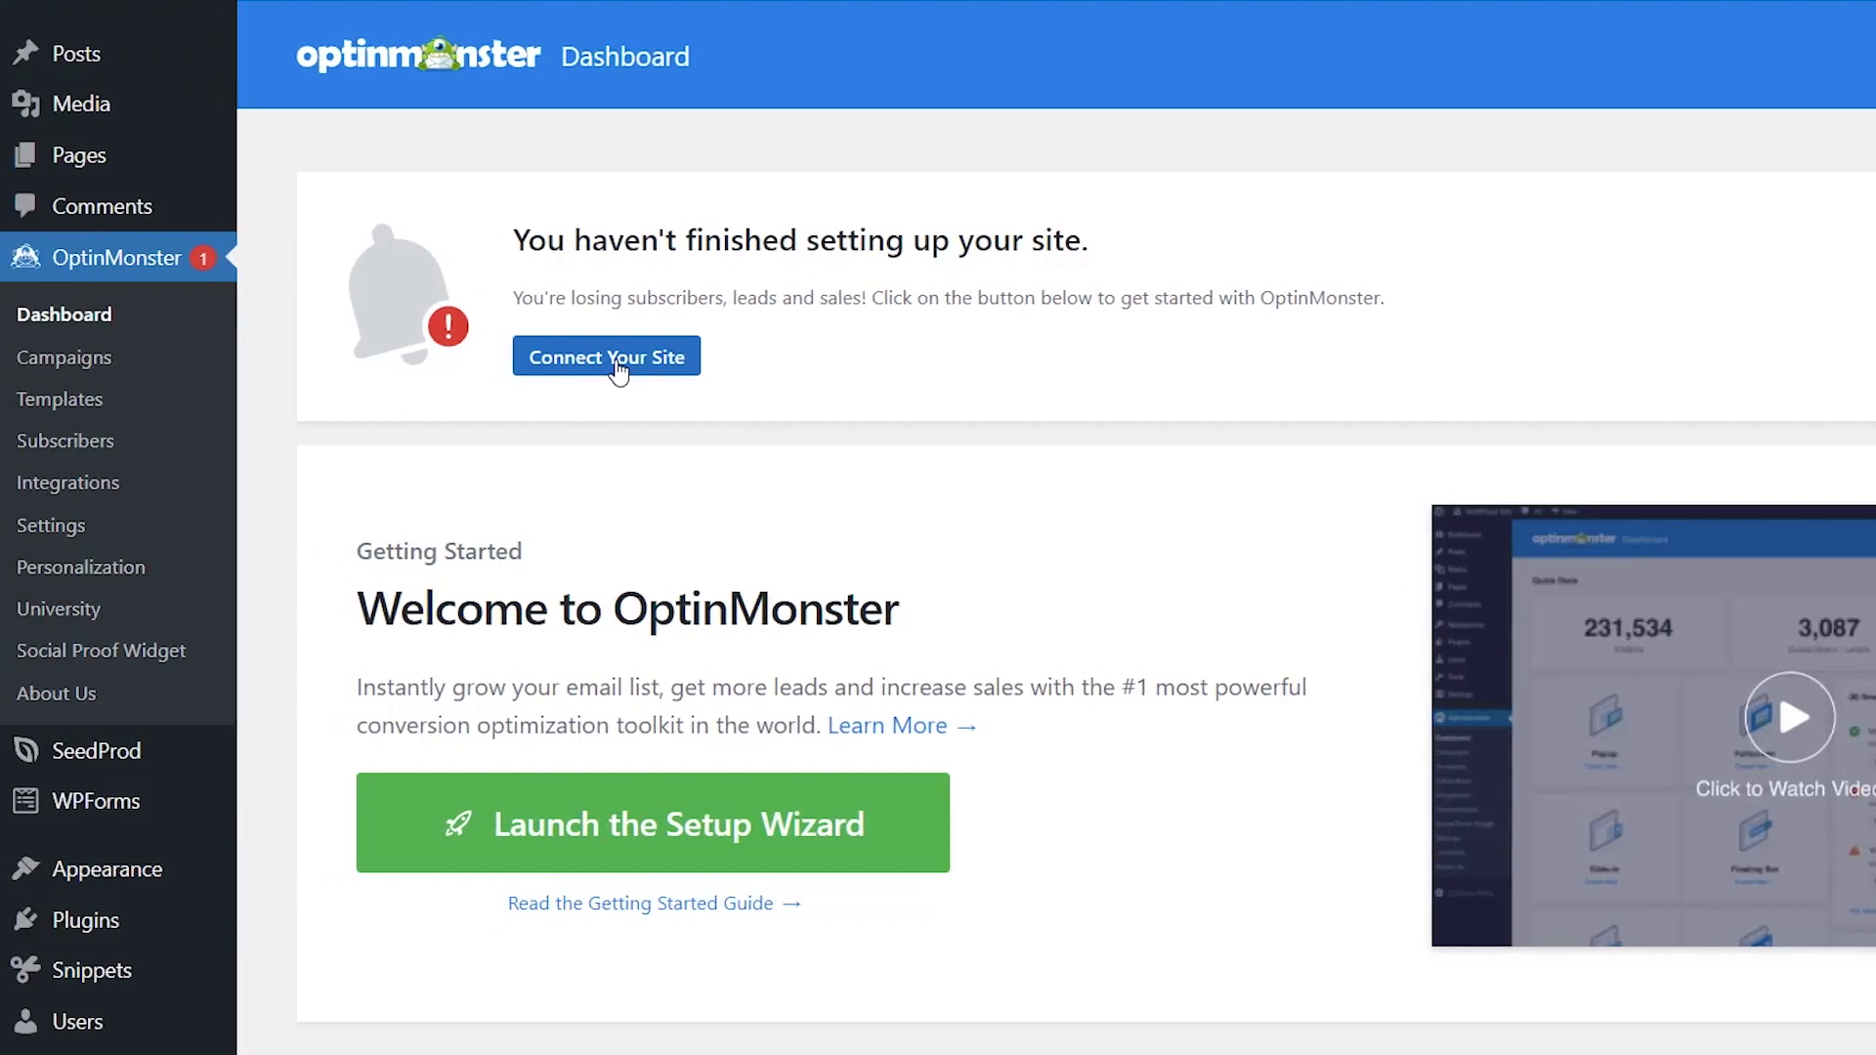
- Connect the site to an existing OptinMonster account through Connect to WordPress
click(52, 527)
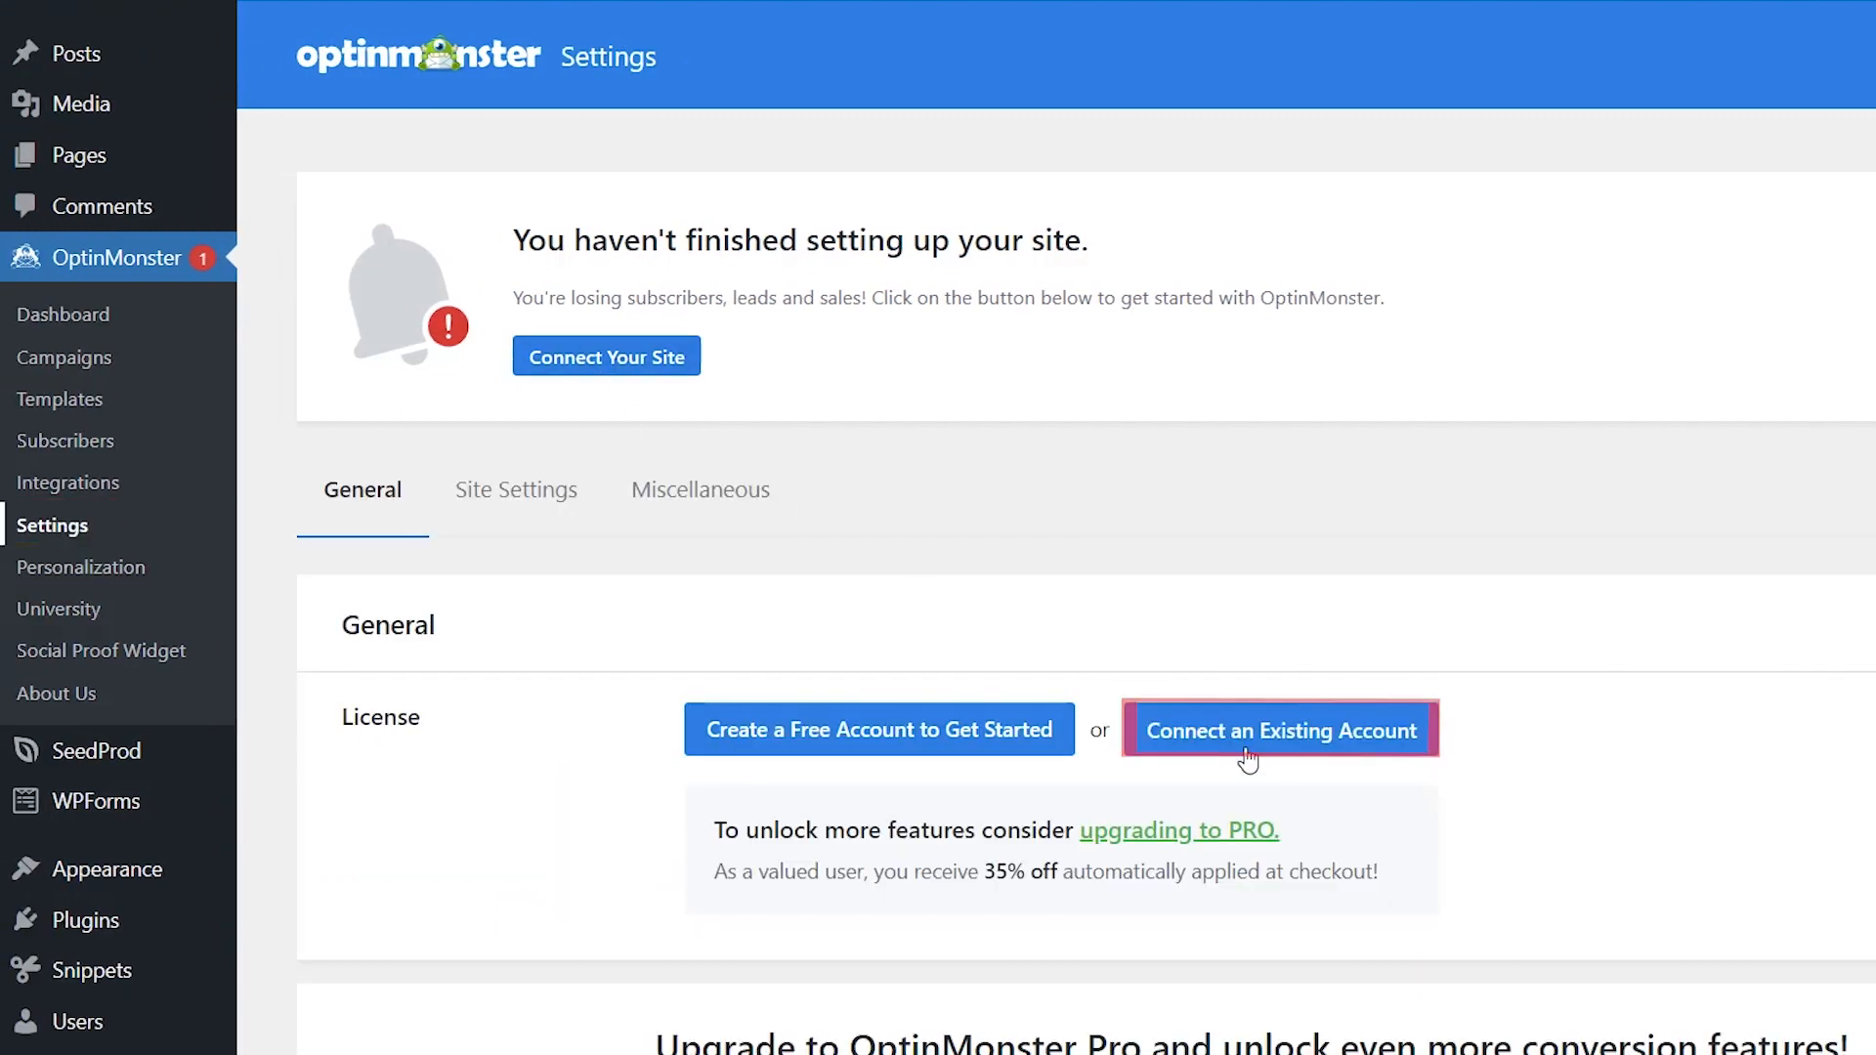
click(1279, 729)
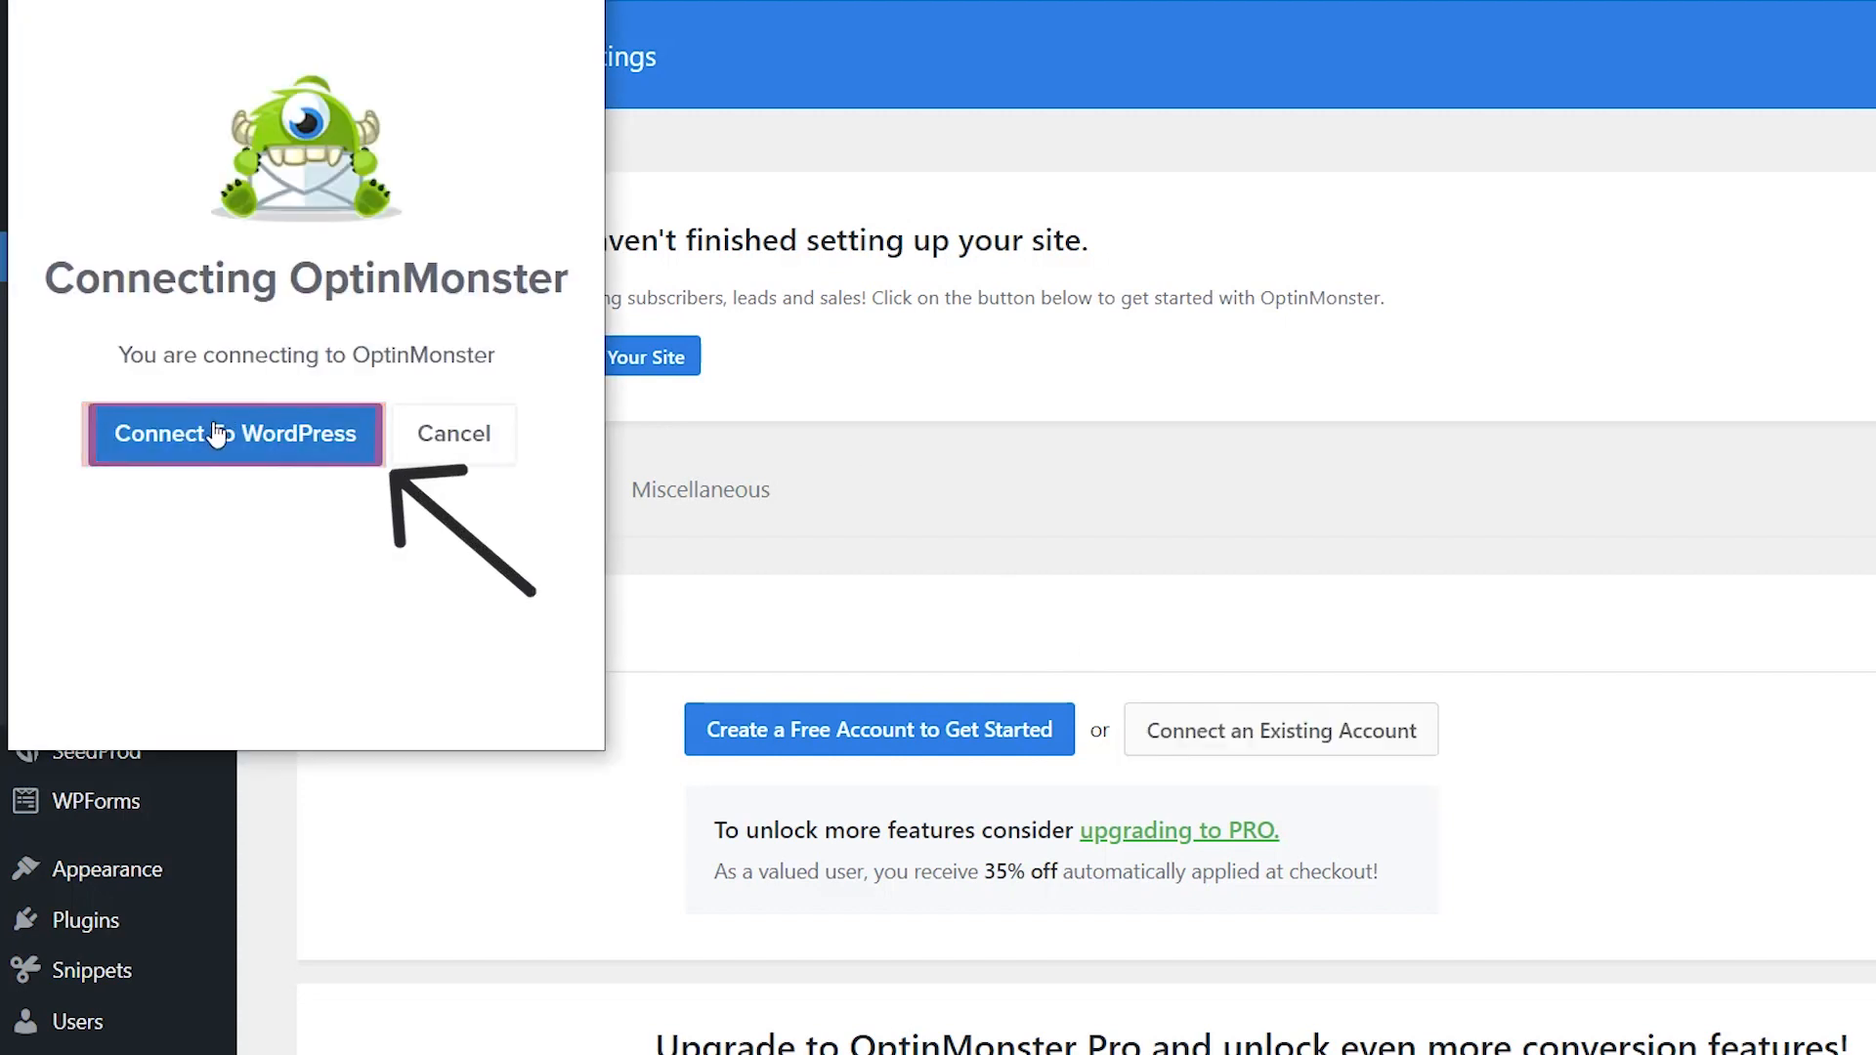
click(234, 433)
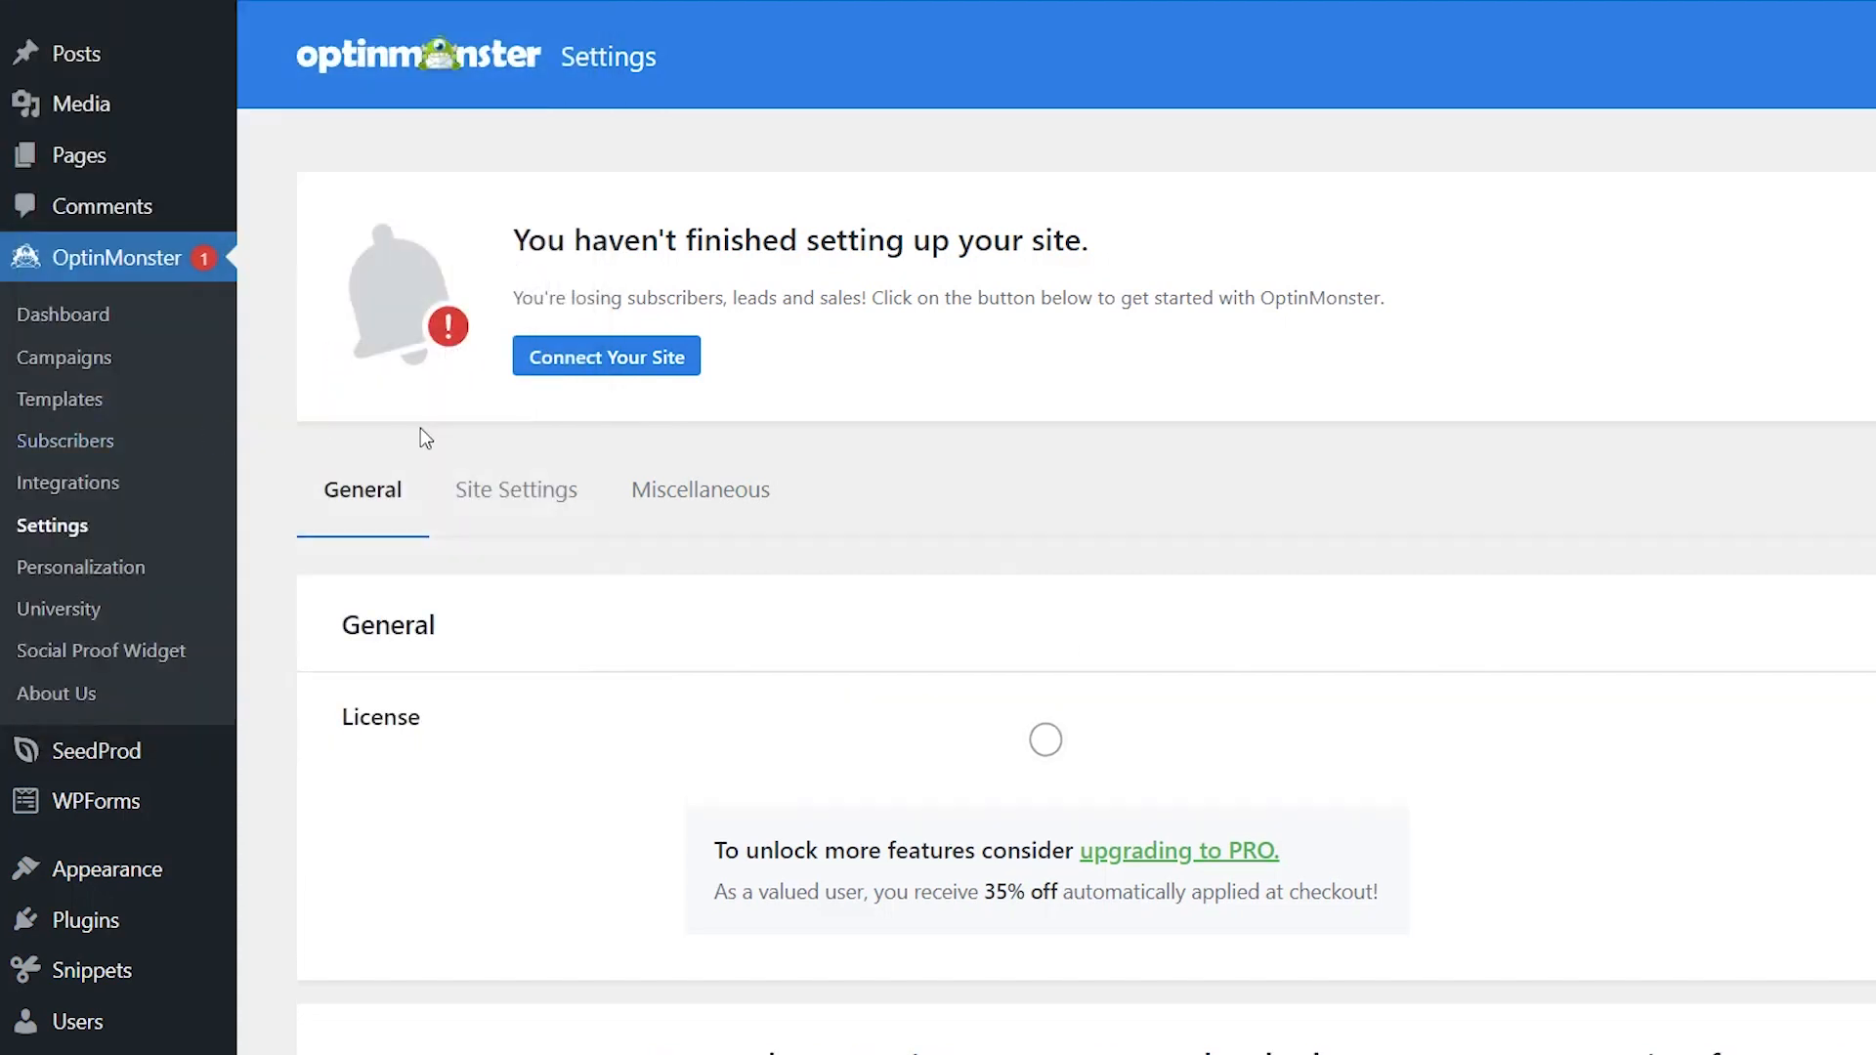
click(605, 355)
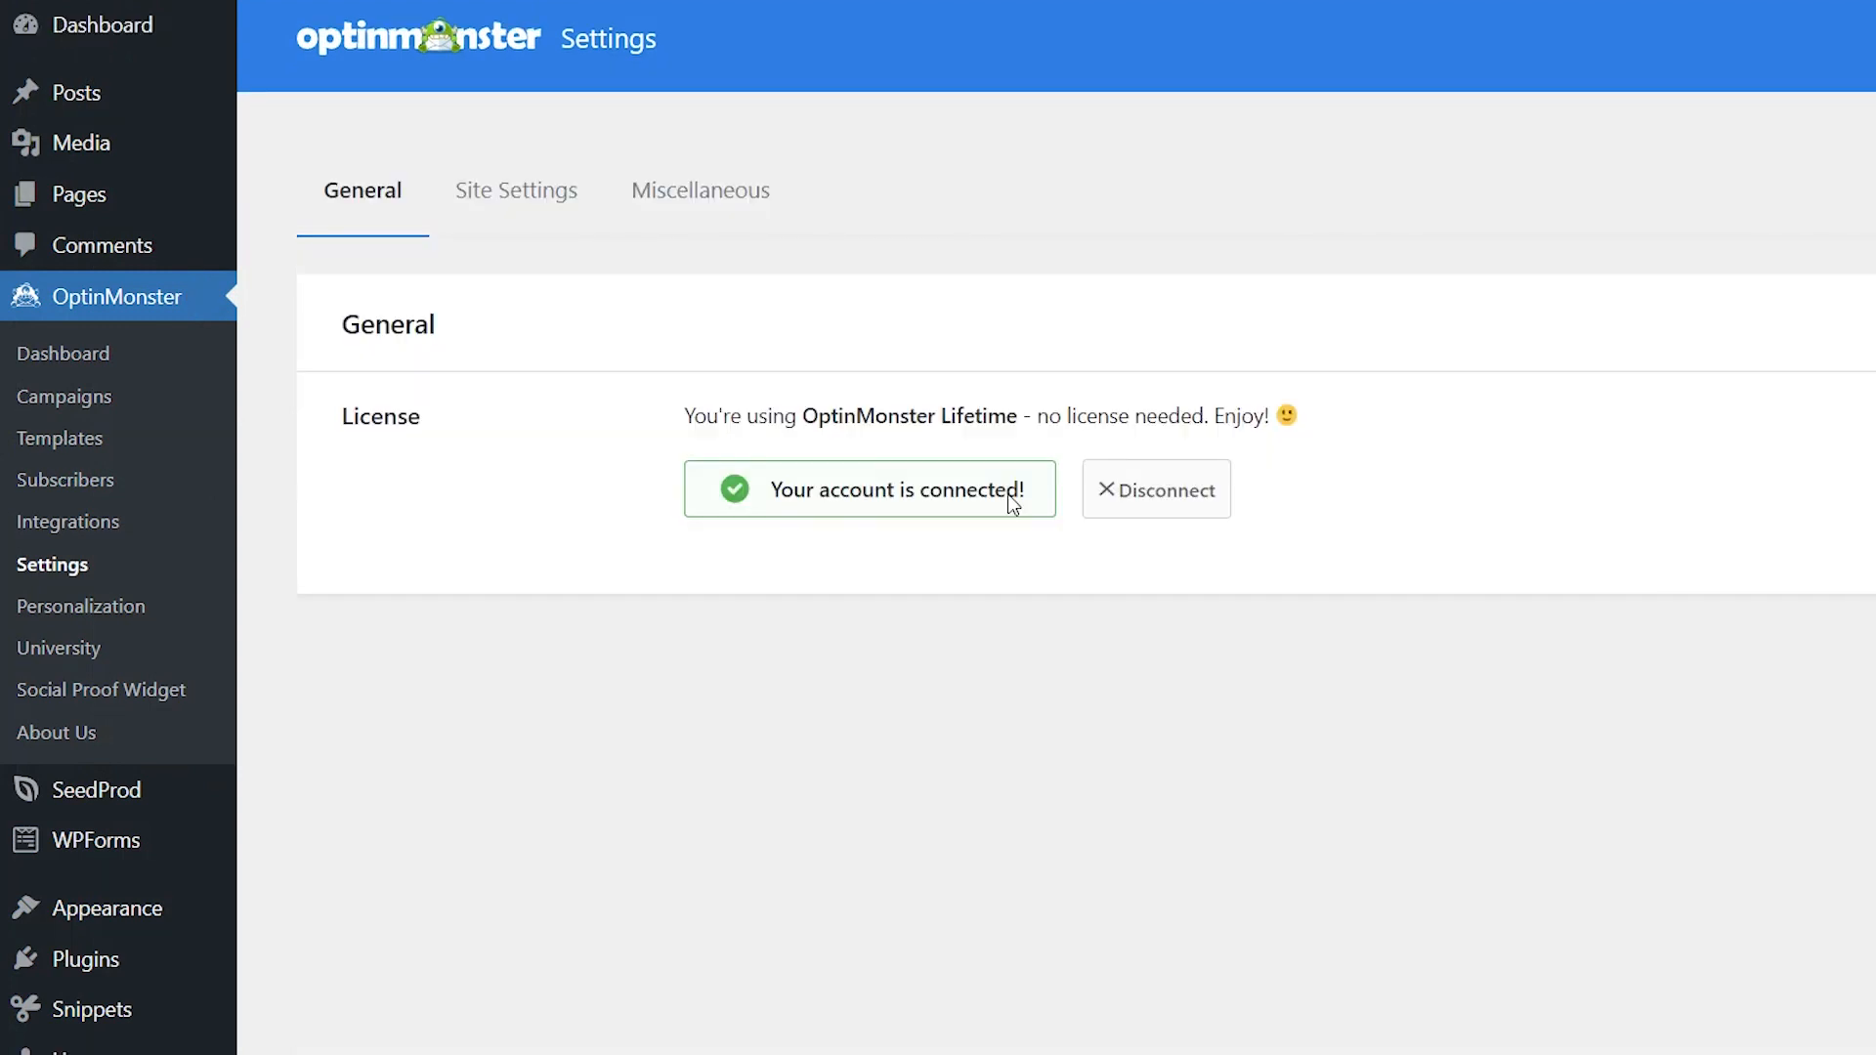
mouse_move(65, 395)
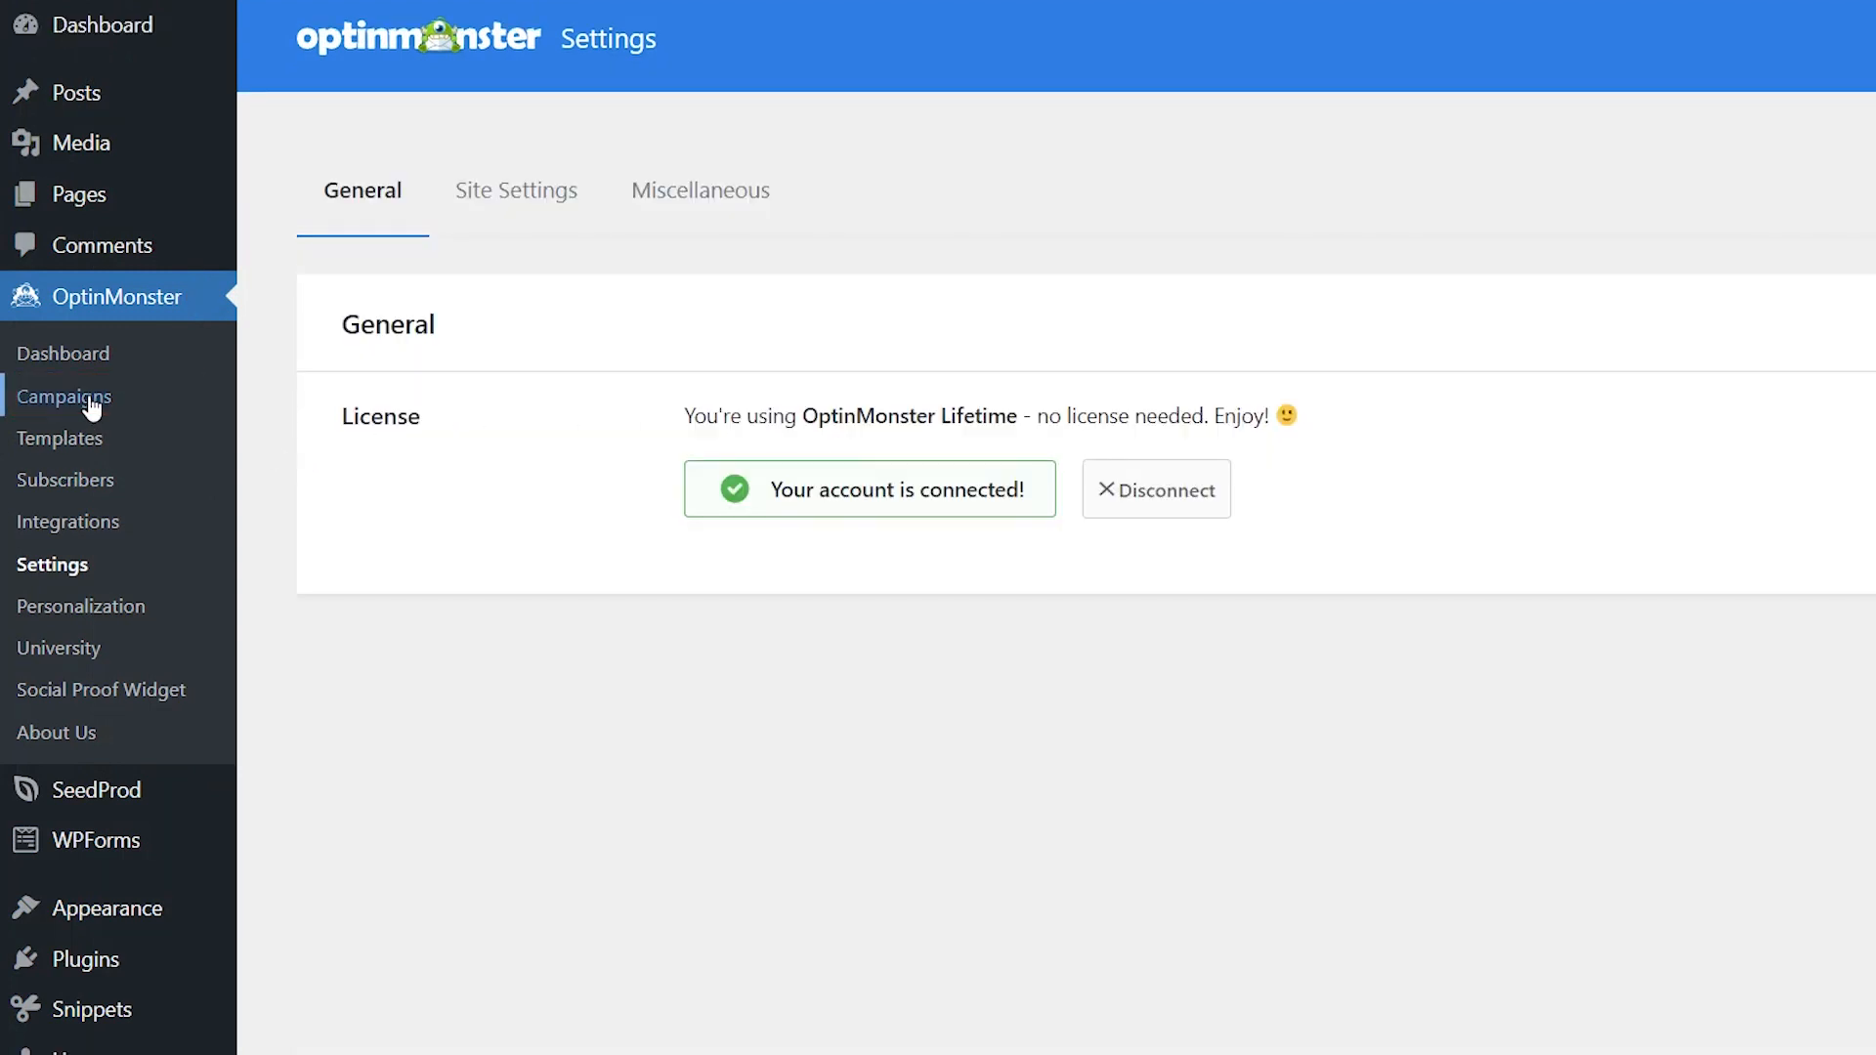
- Create a new popup campaign from the Canvas template, found by searching 'canv'
click(64, 396)
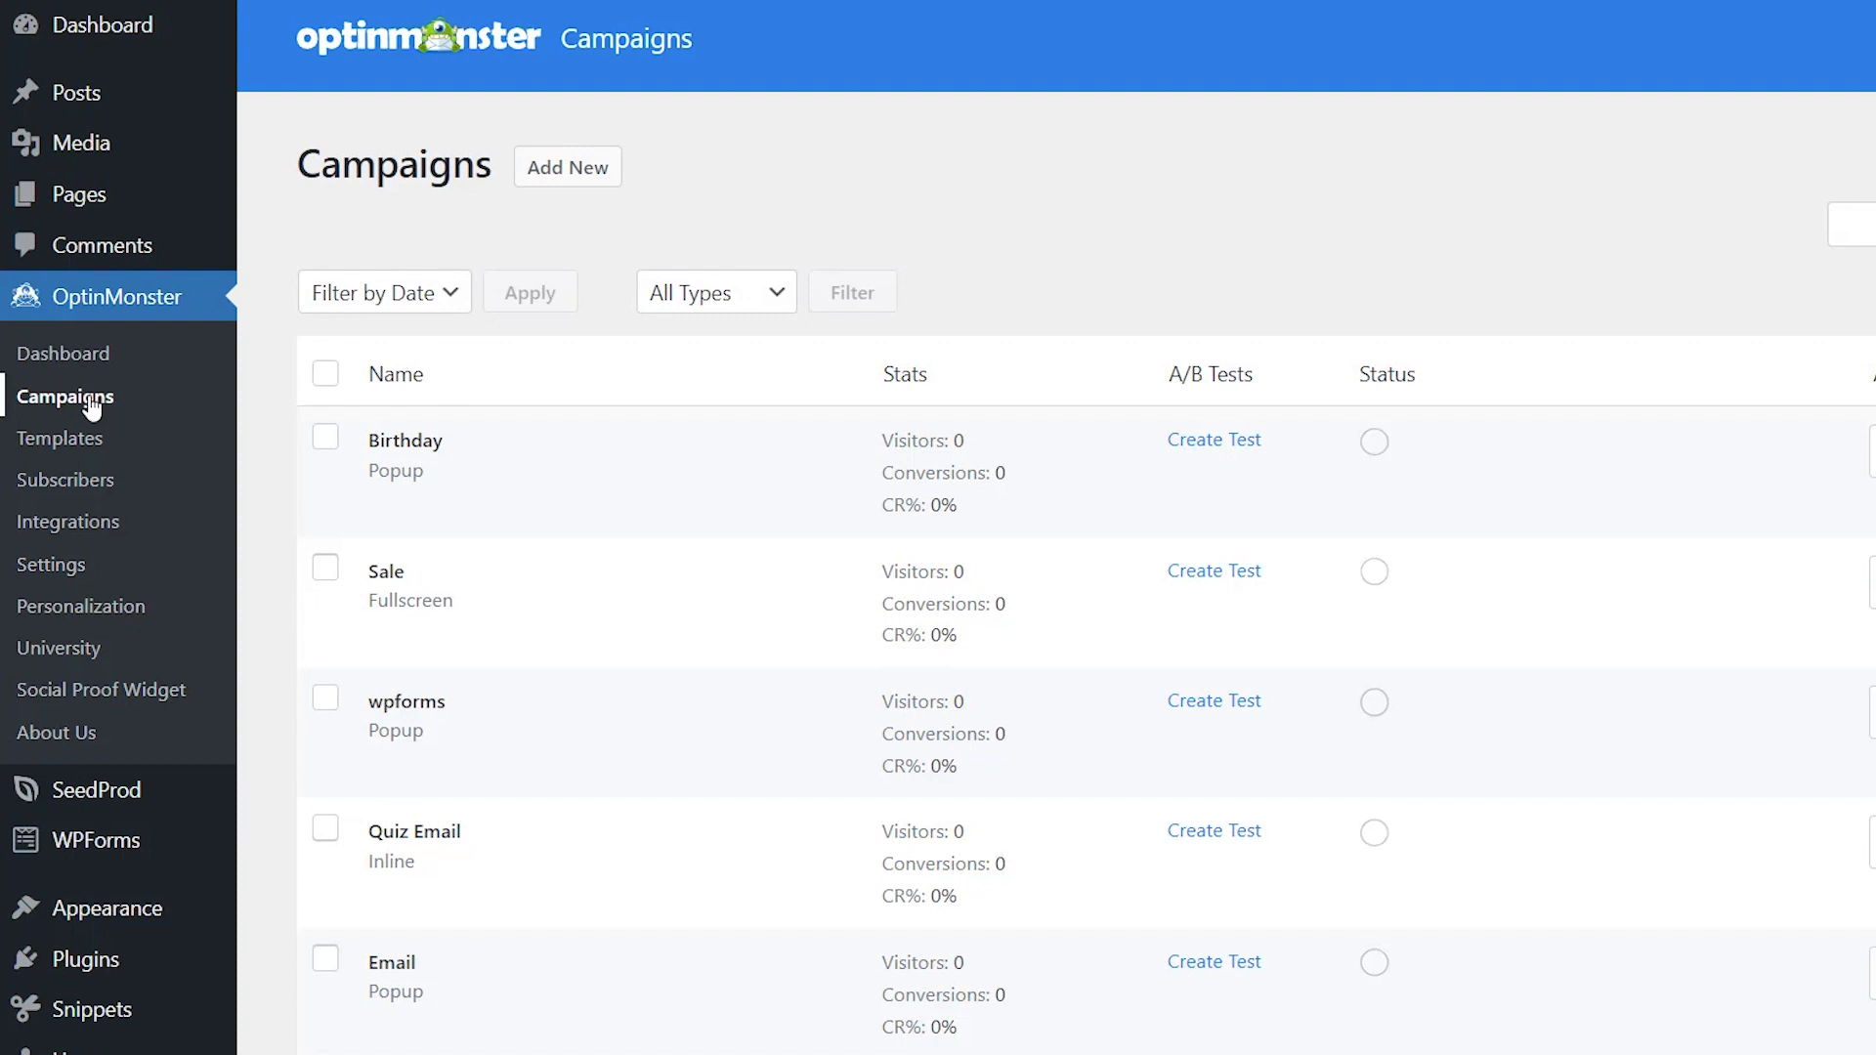
click(567, 166)
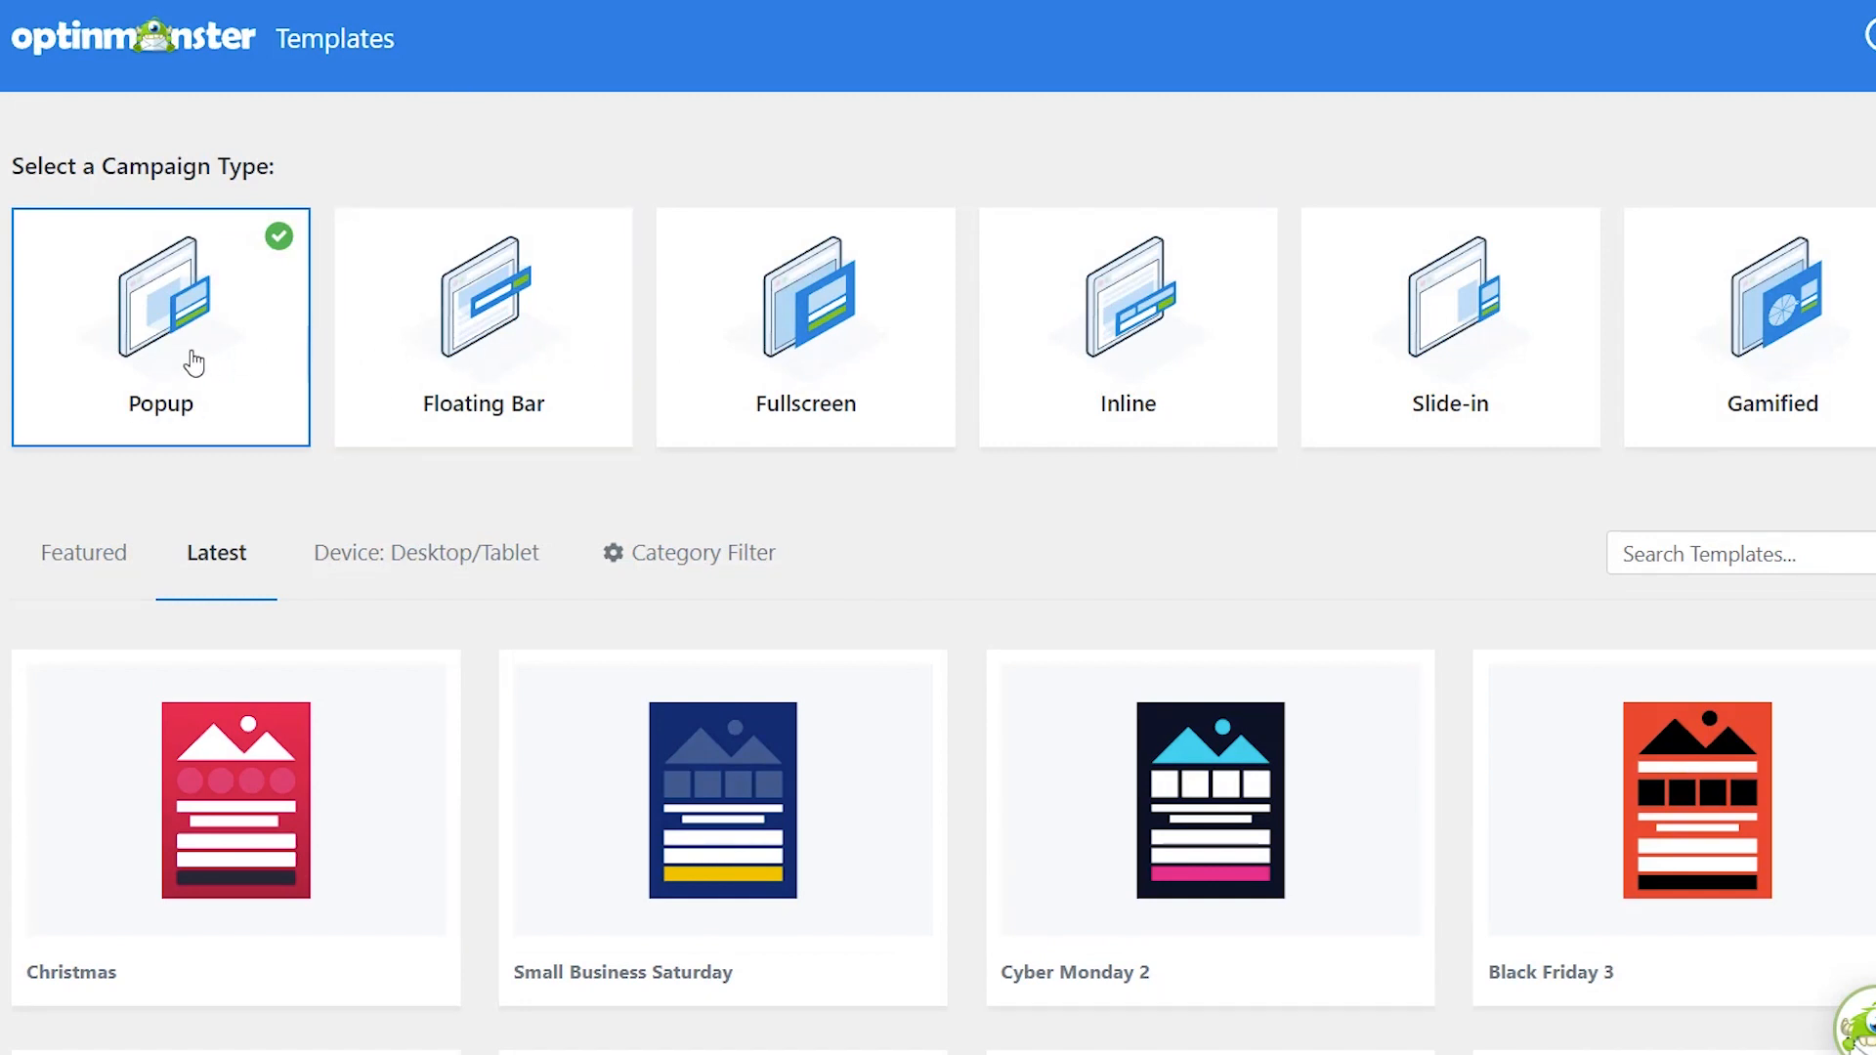
scroll(down, 3)
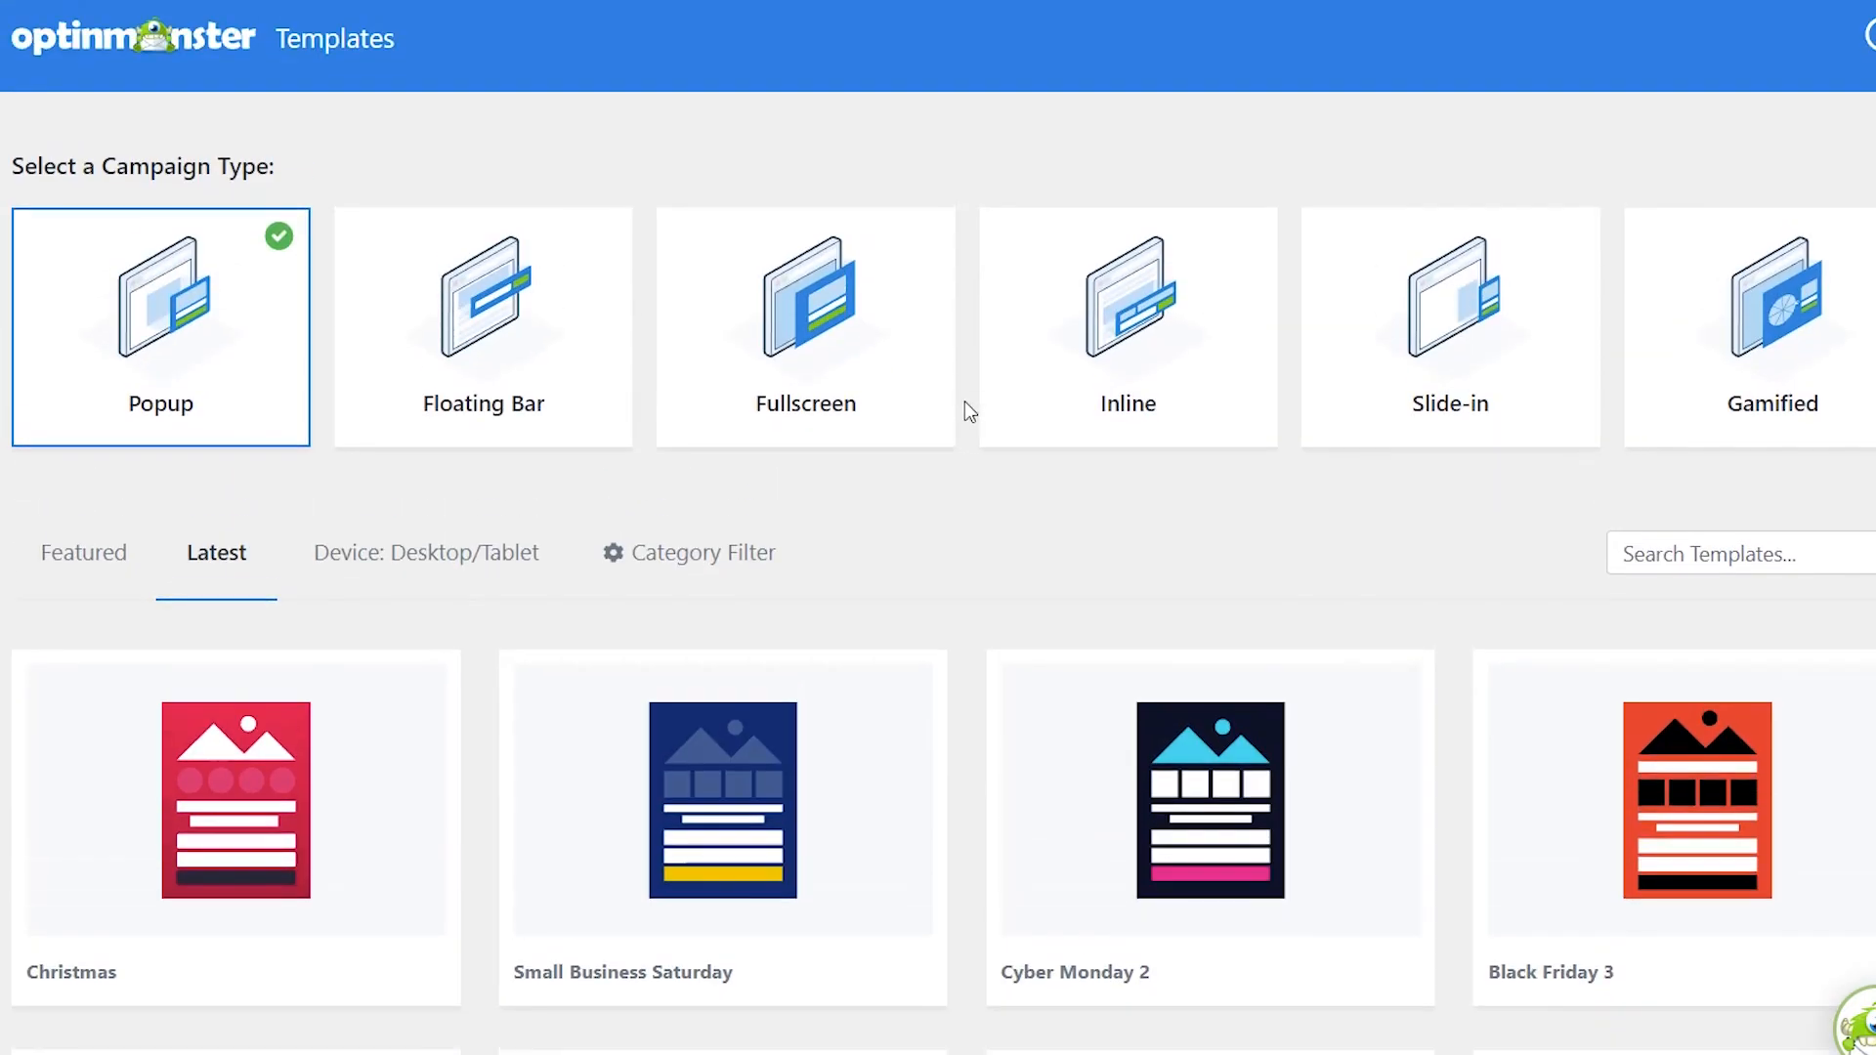
scroll(down, 3)
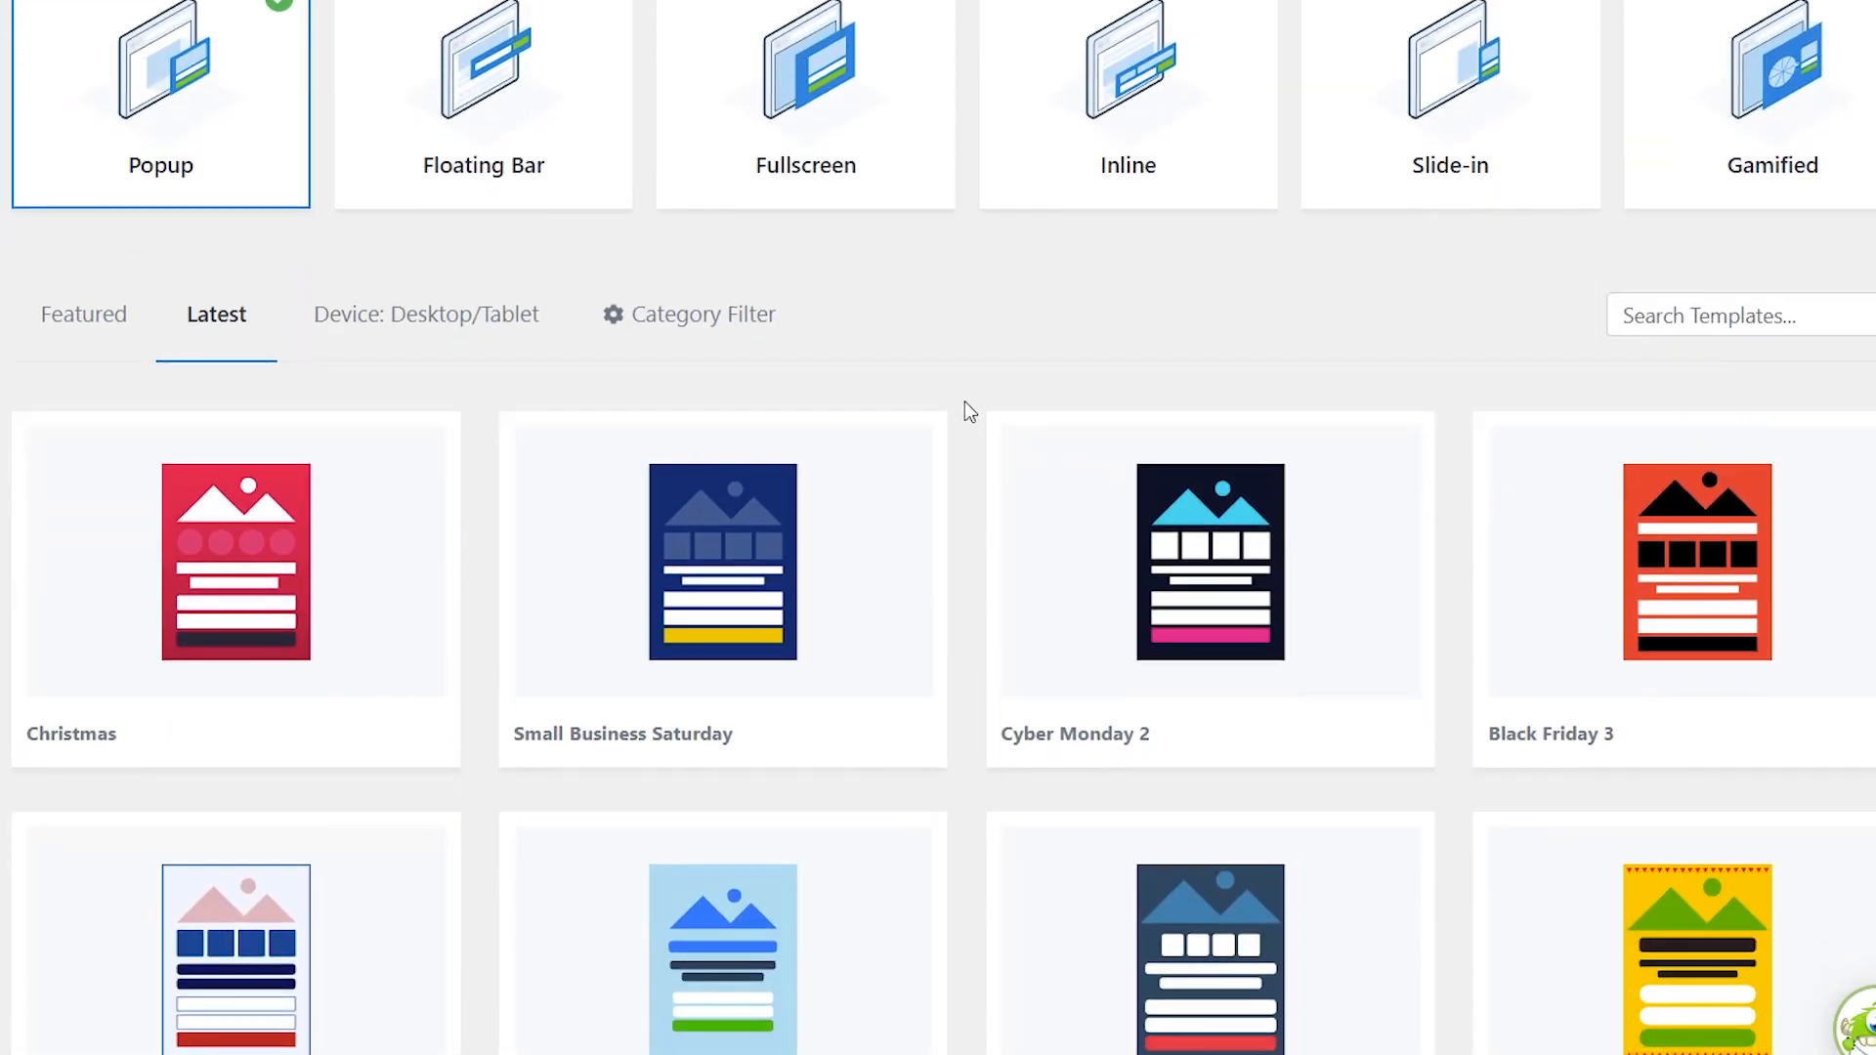
scroll(down, 3)
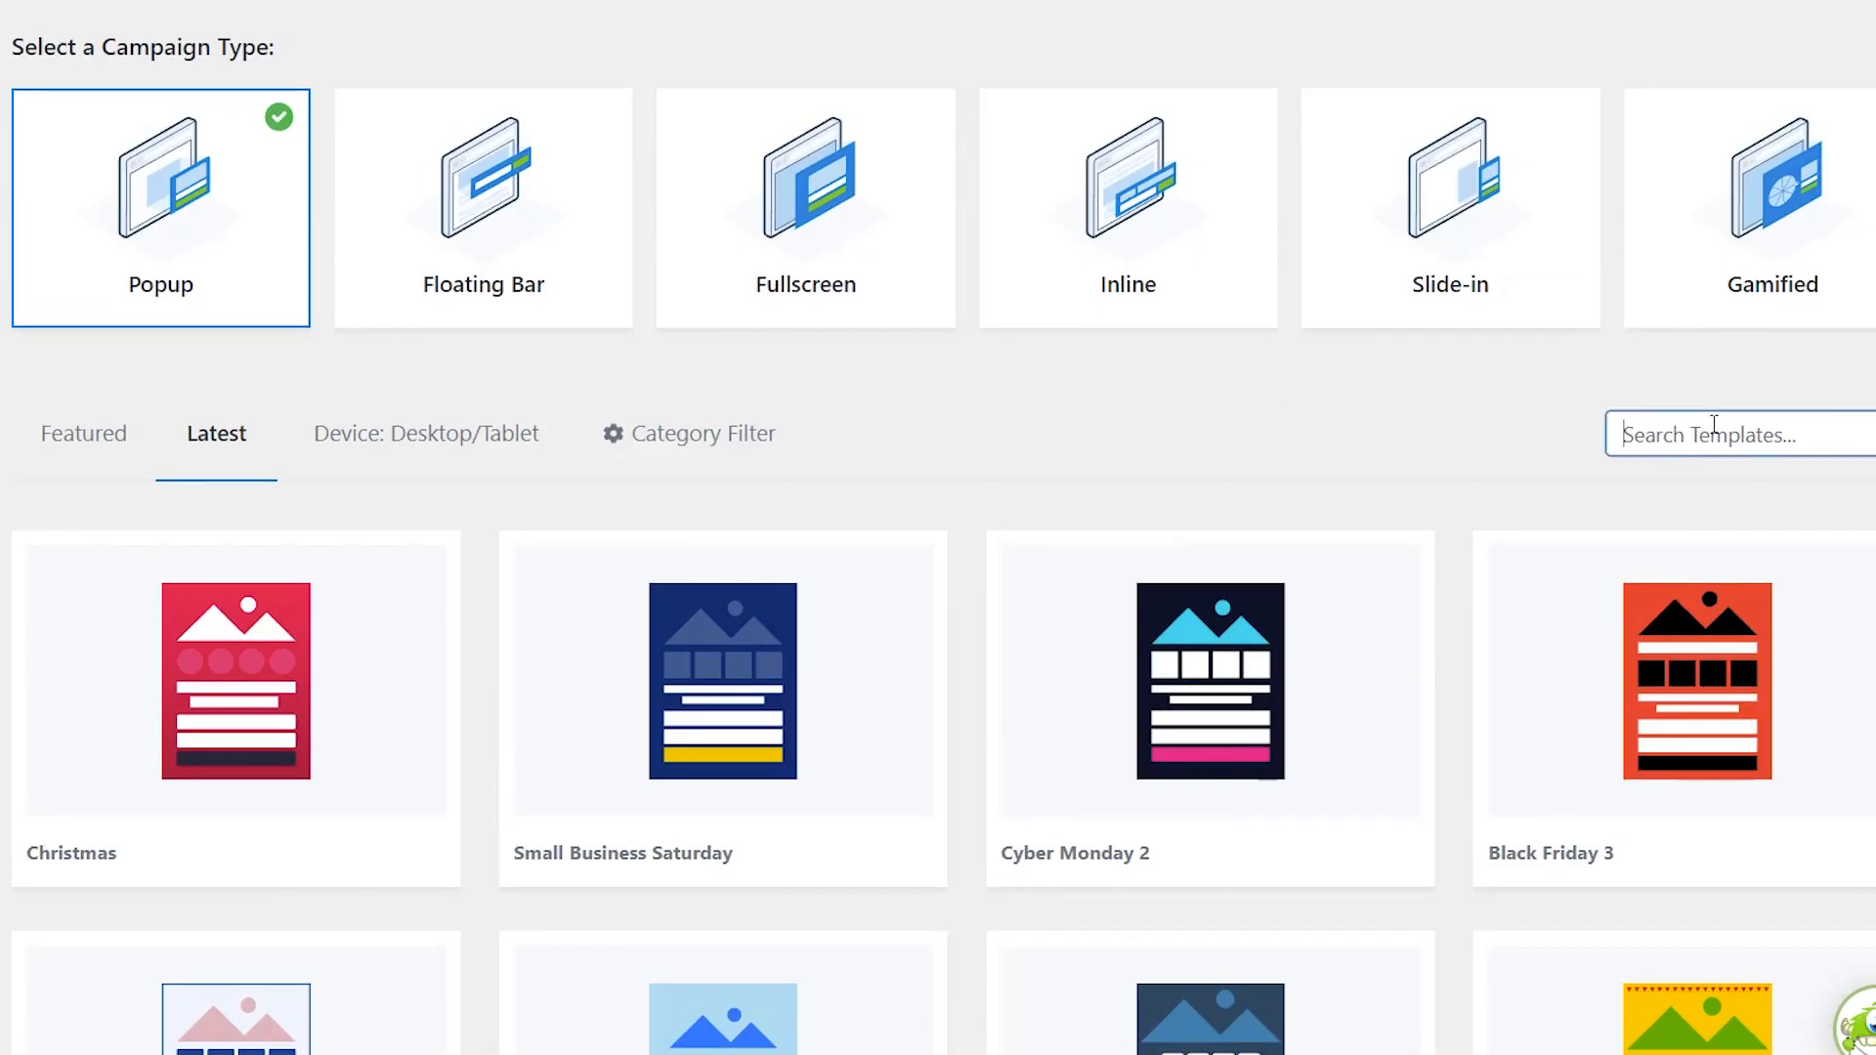
text(canv)
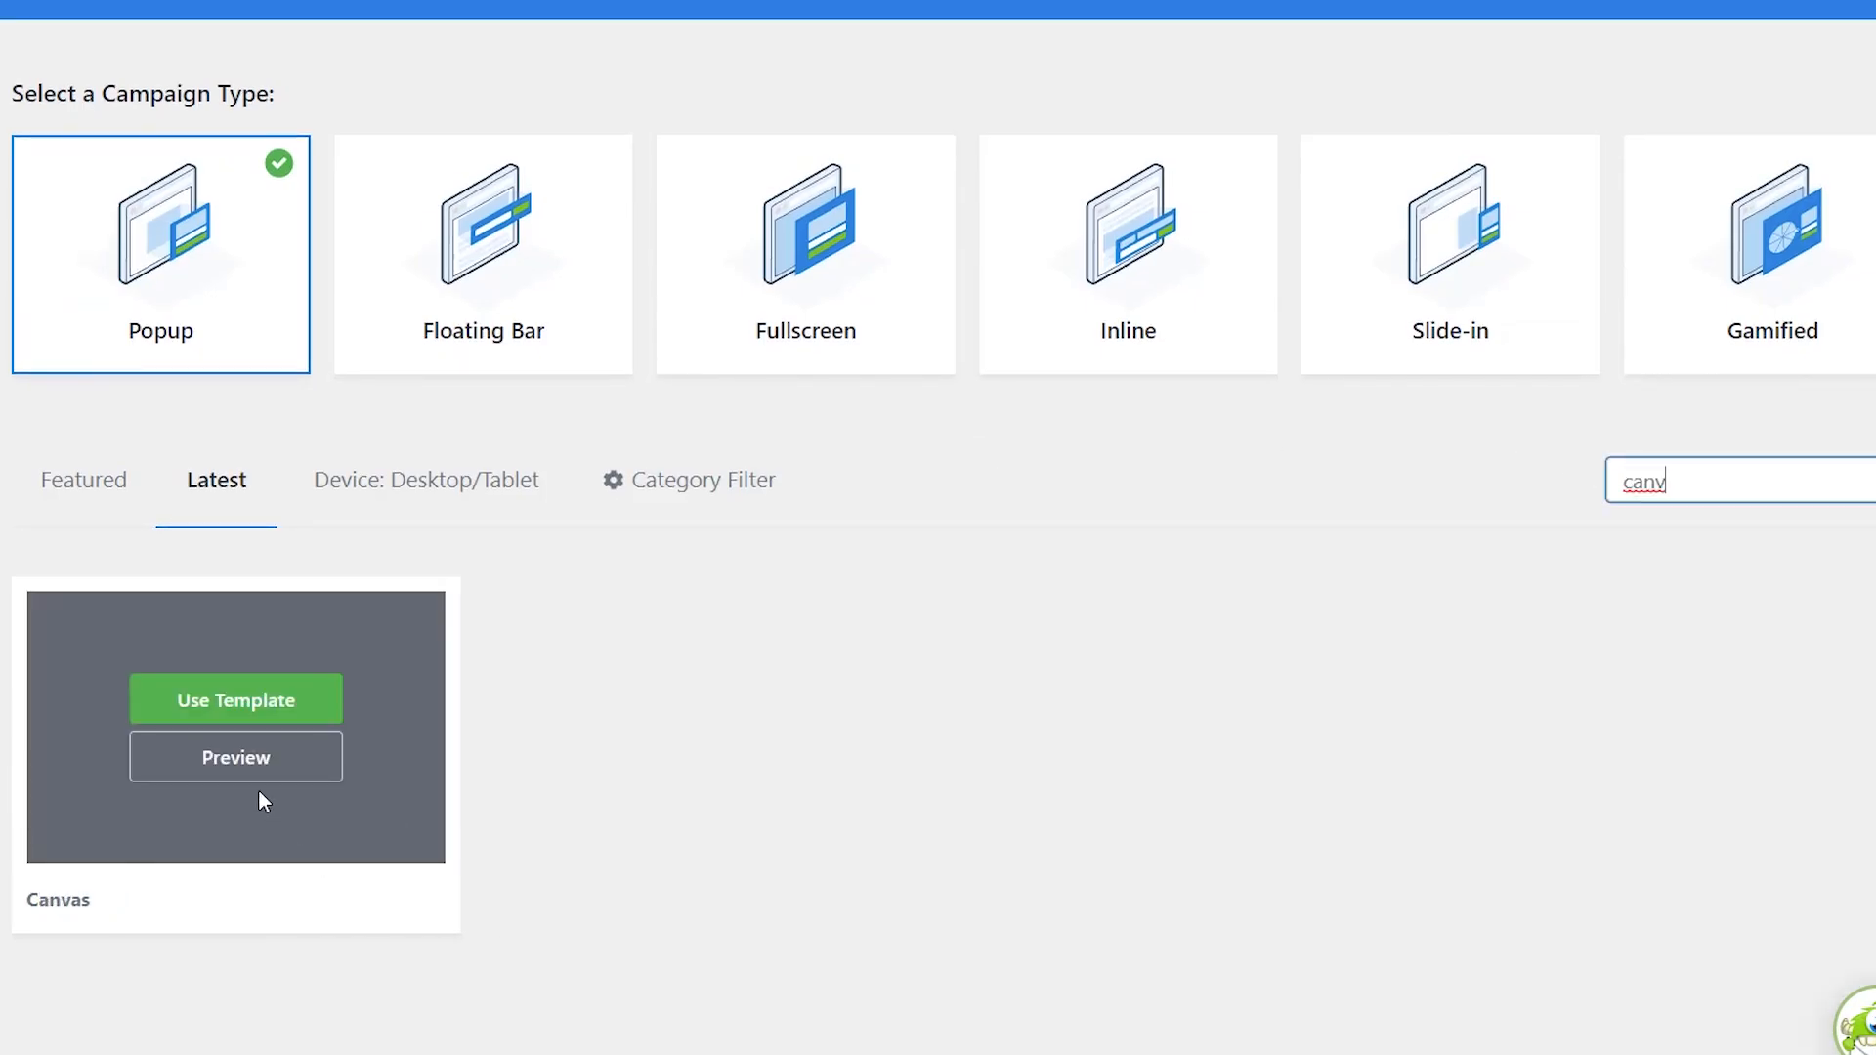
click(234, 699)
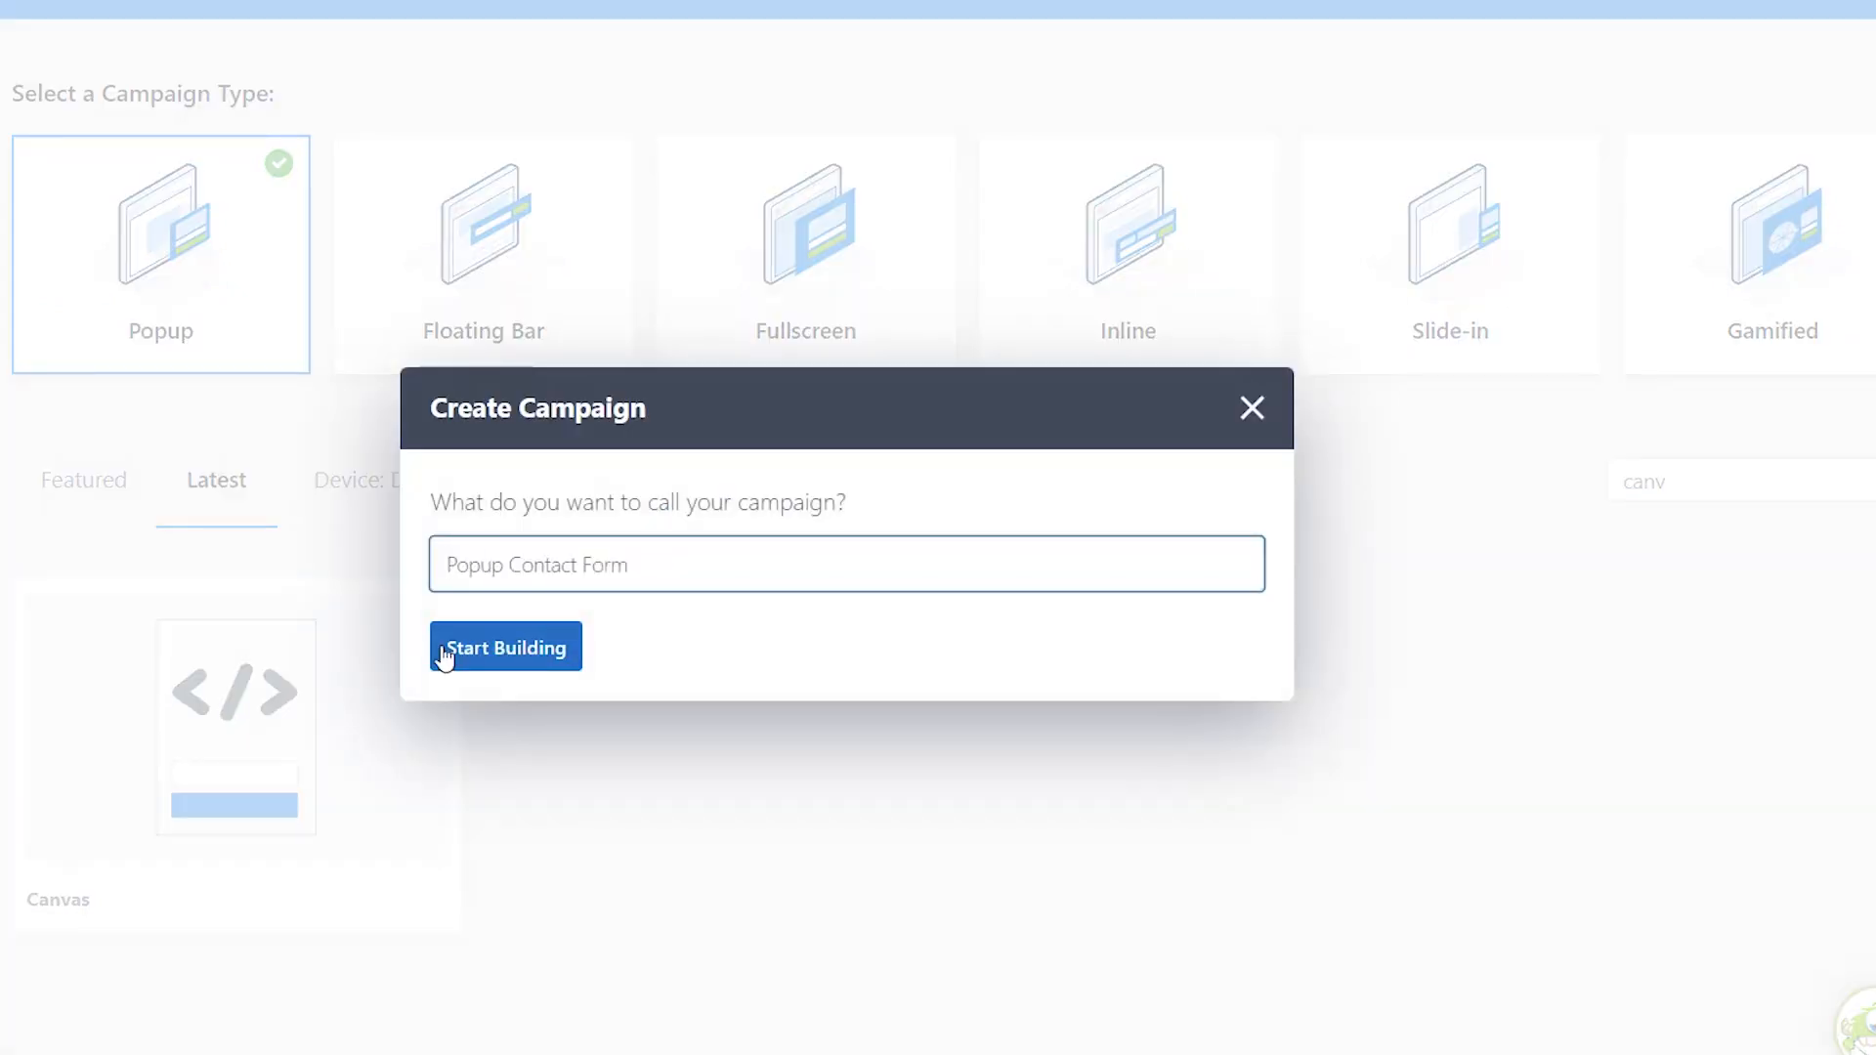
- Start building the campaign and copy the contact form's shortcode from WPForms All Forms
click(506, 647)
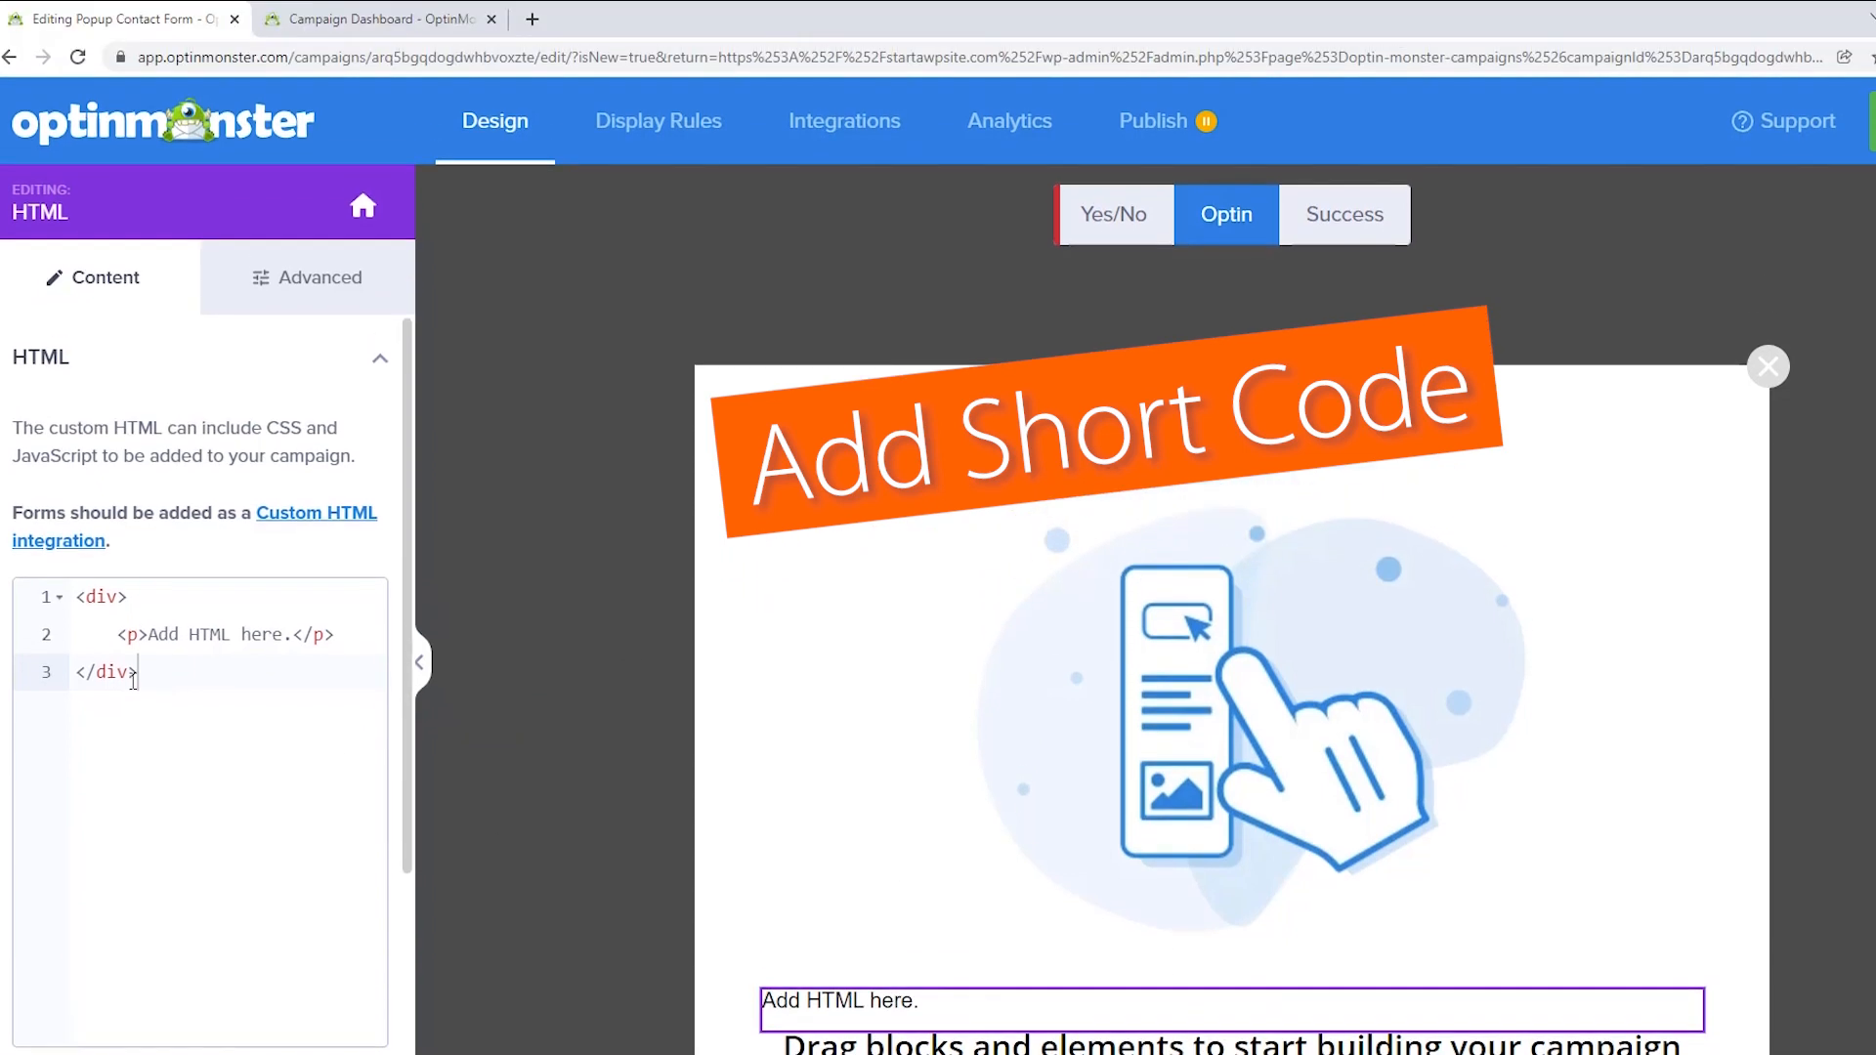
click(380, 19)
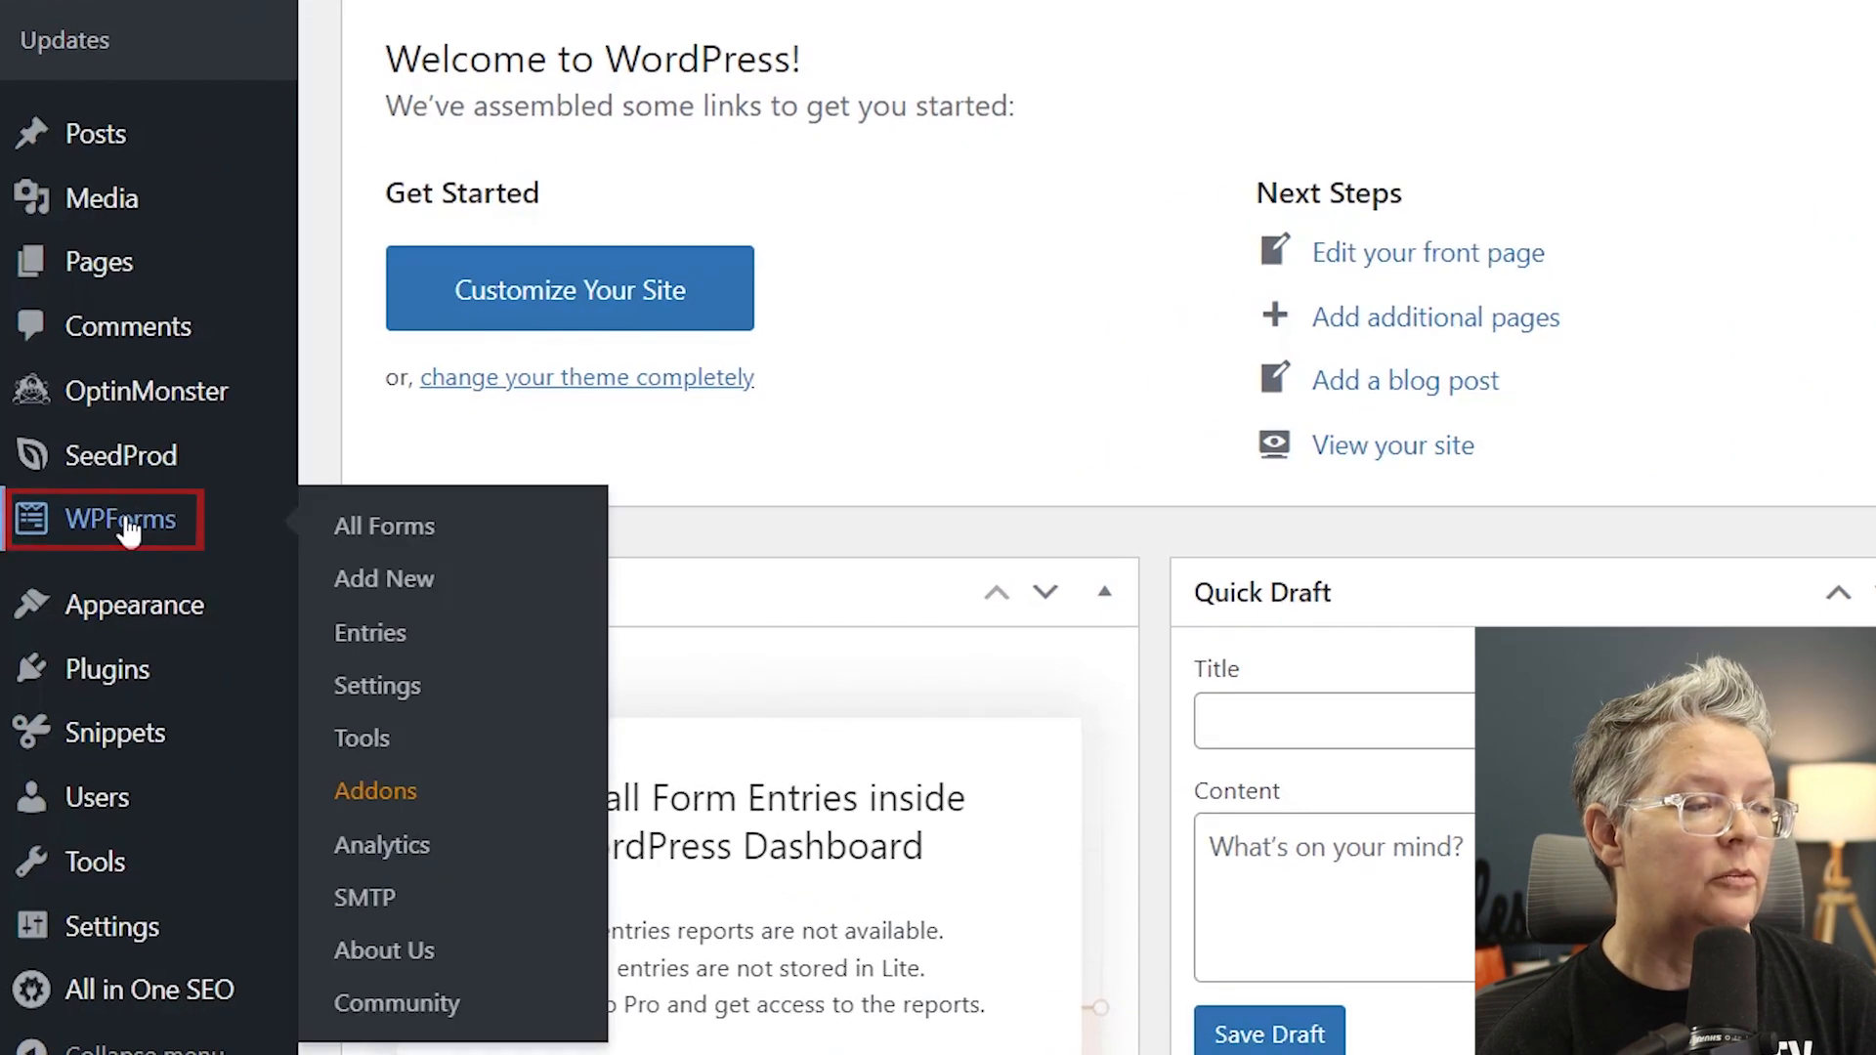
mouse_move(385, 533)
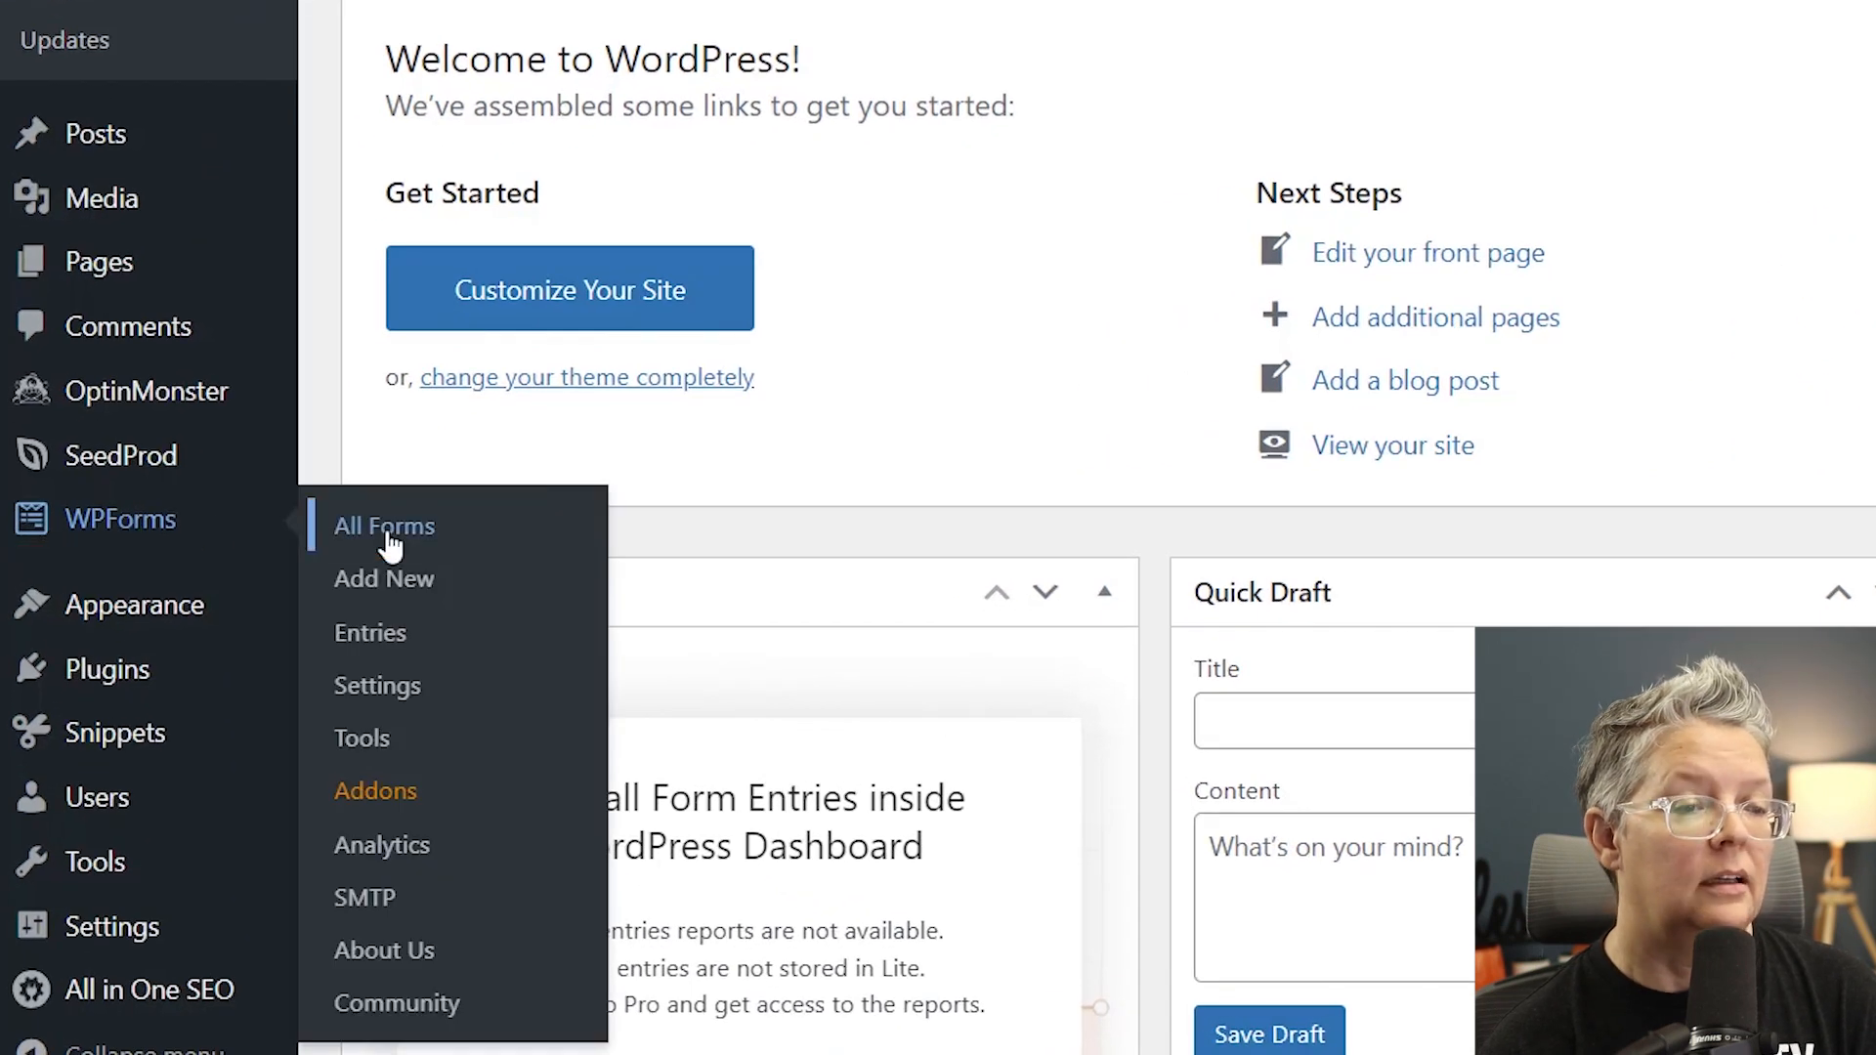
click(383, 527)
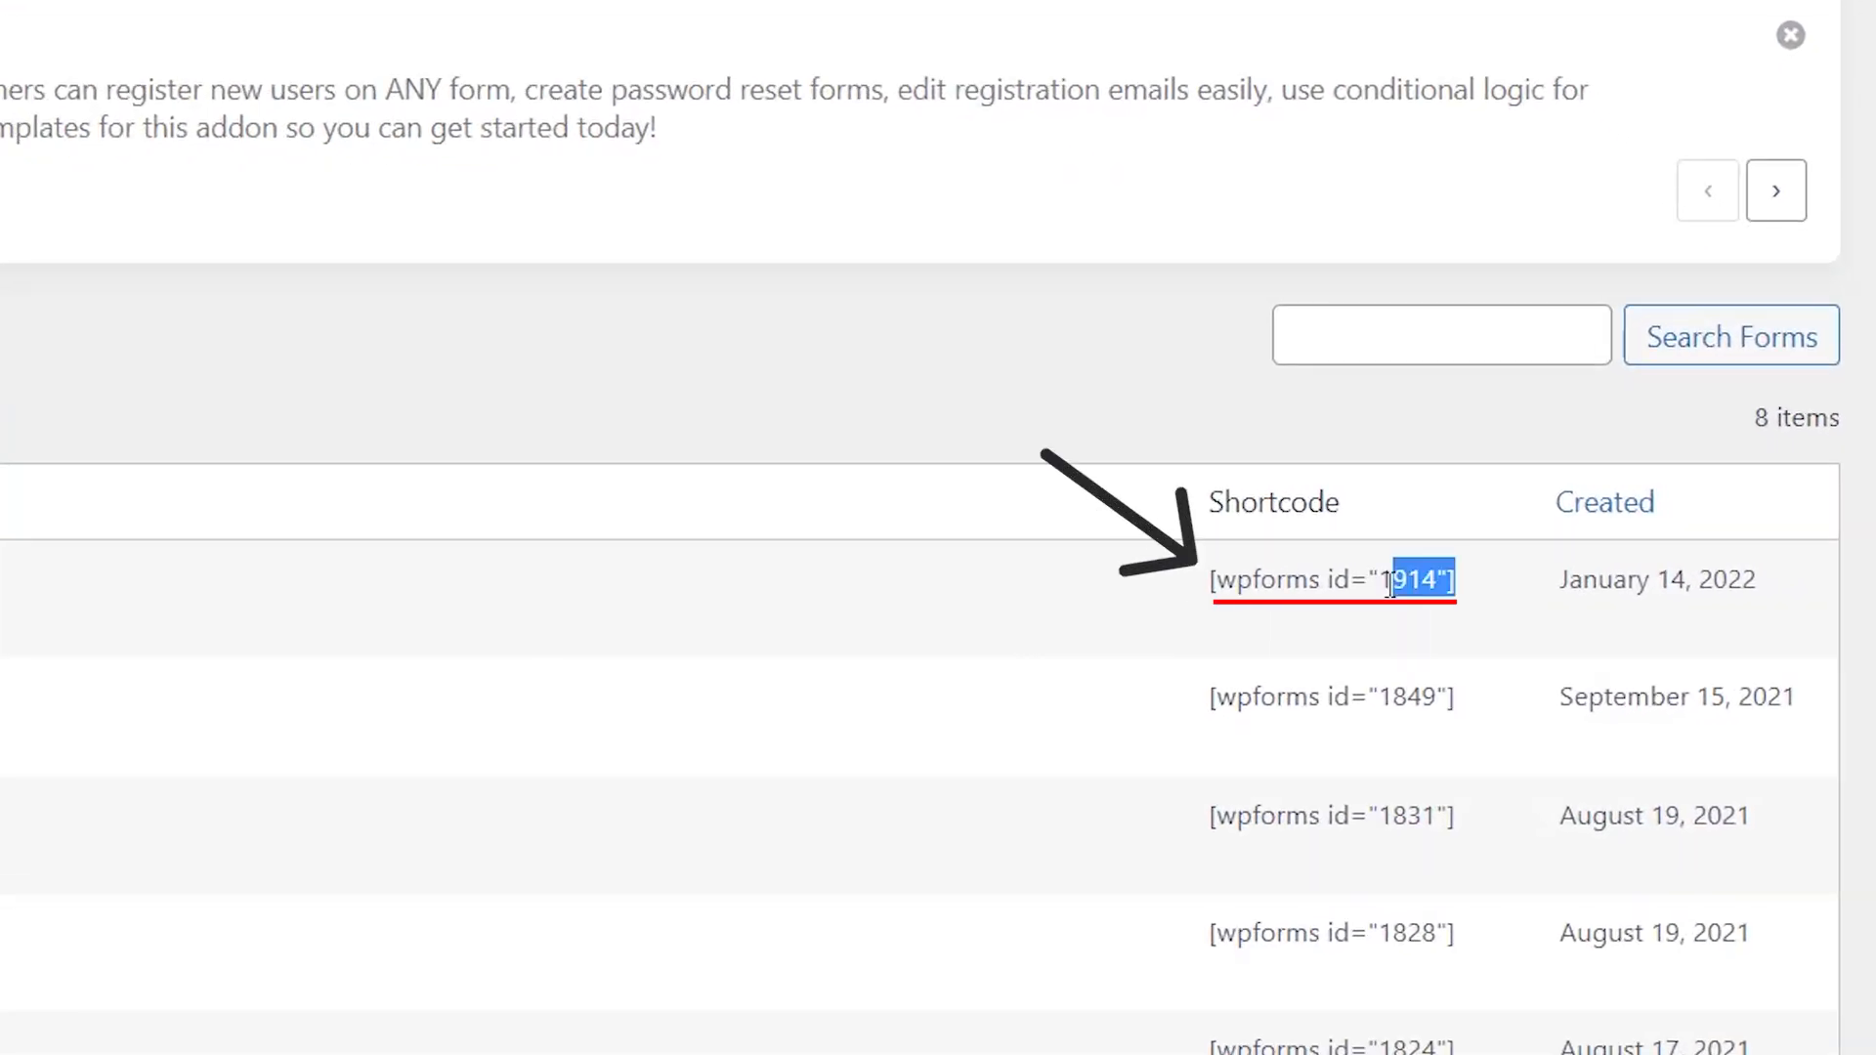
right_click(1331, 580)
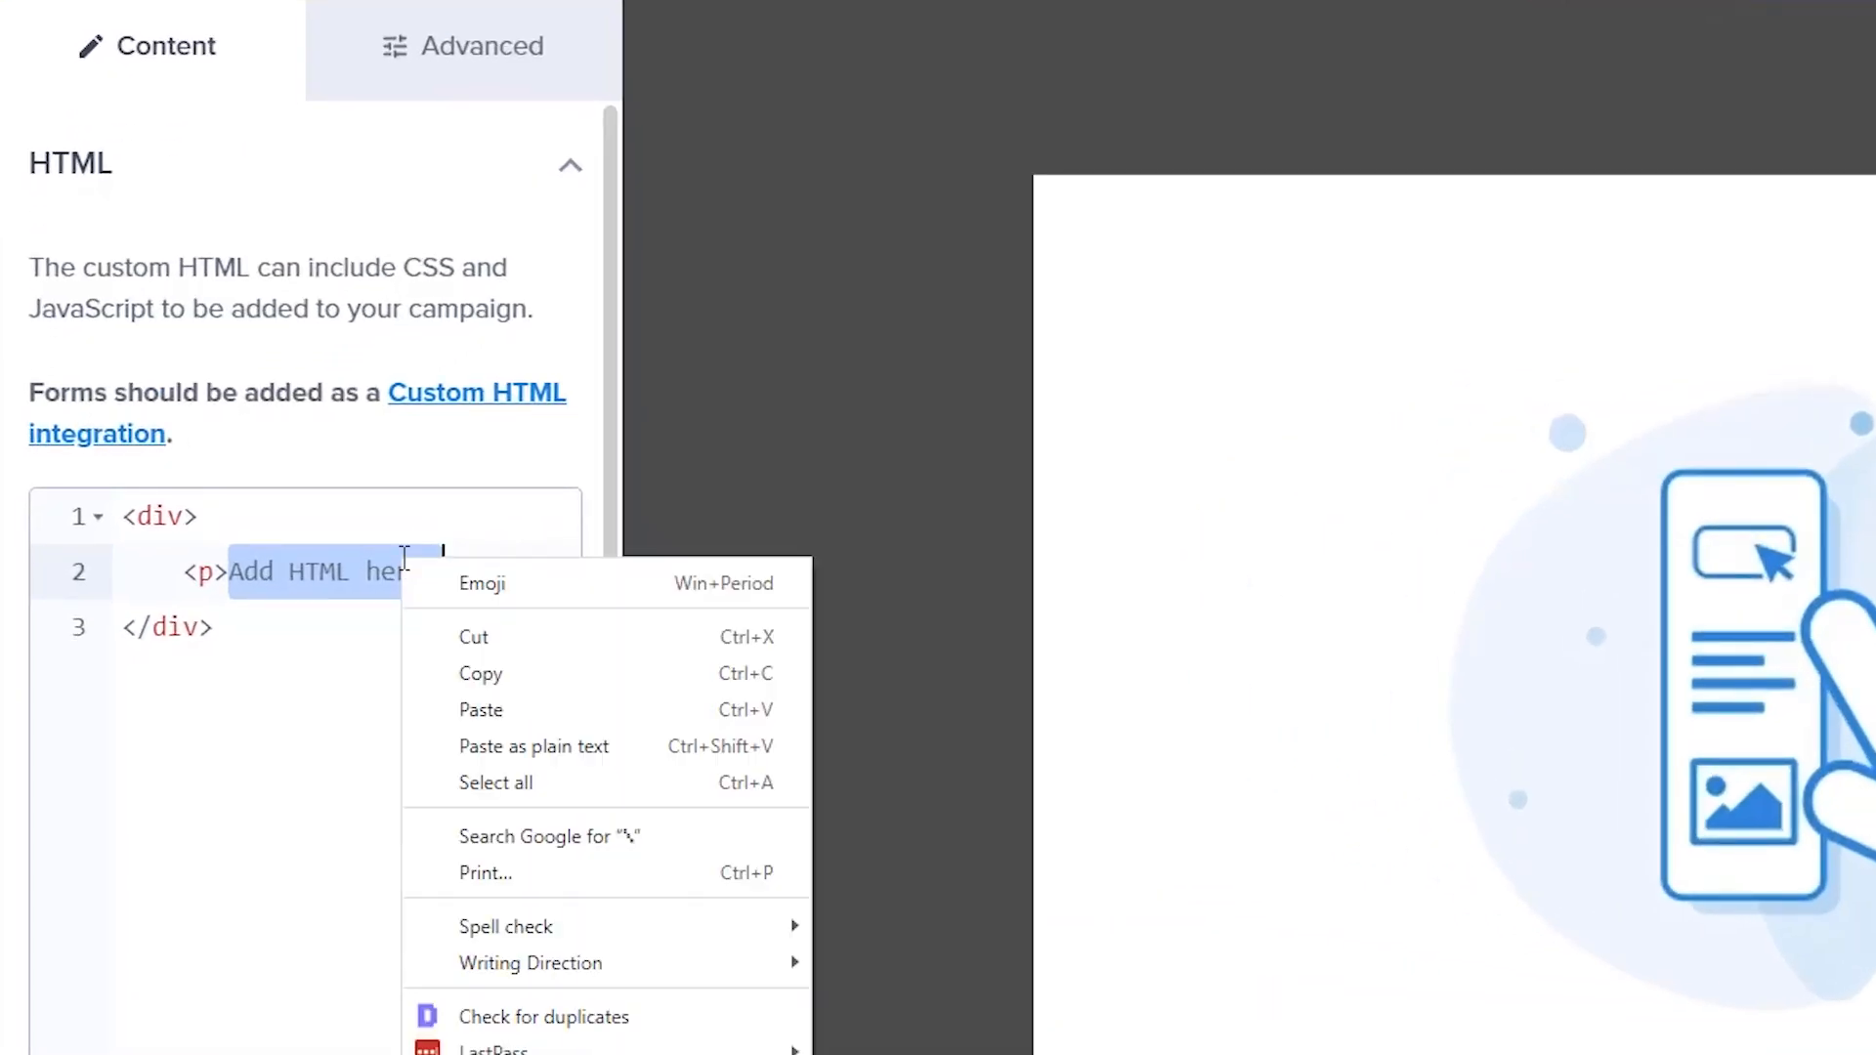
mouse_move(535, 745)
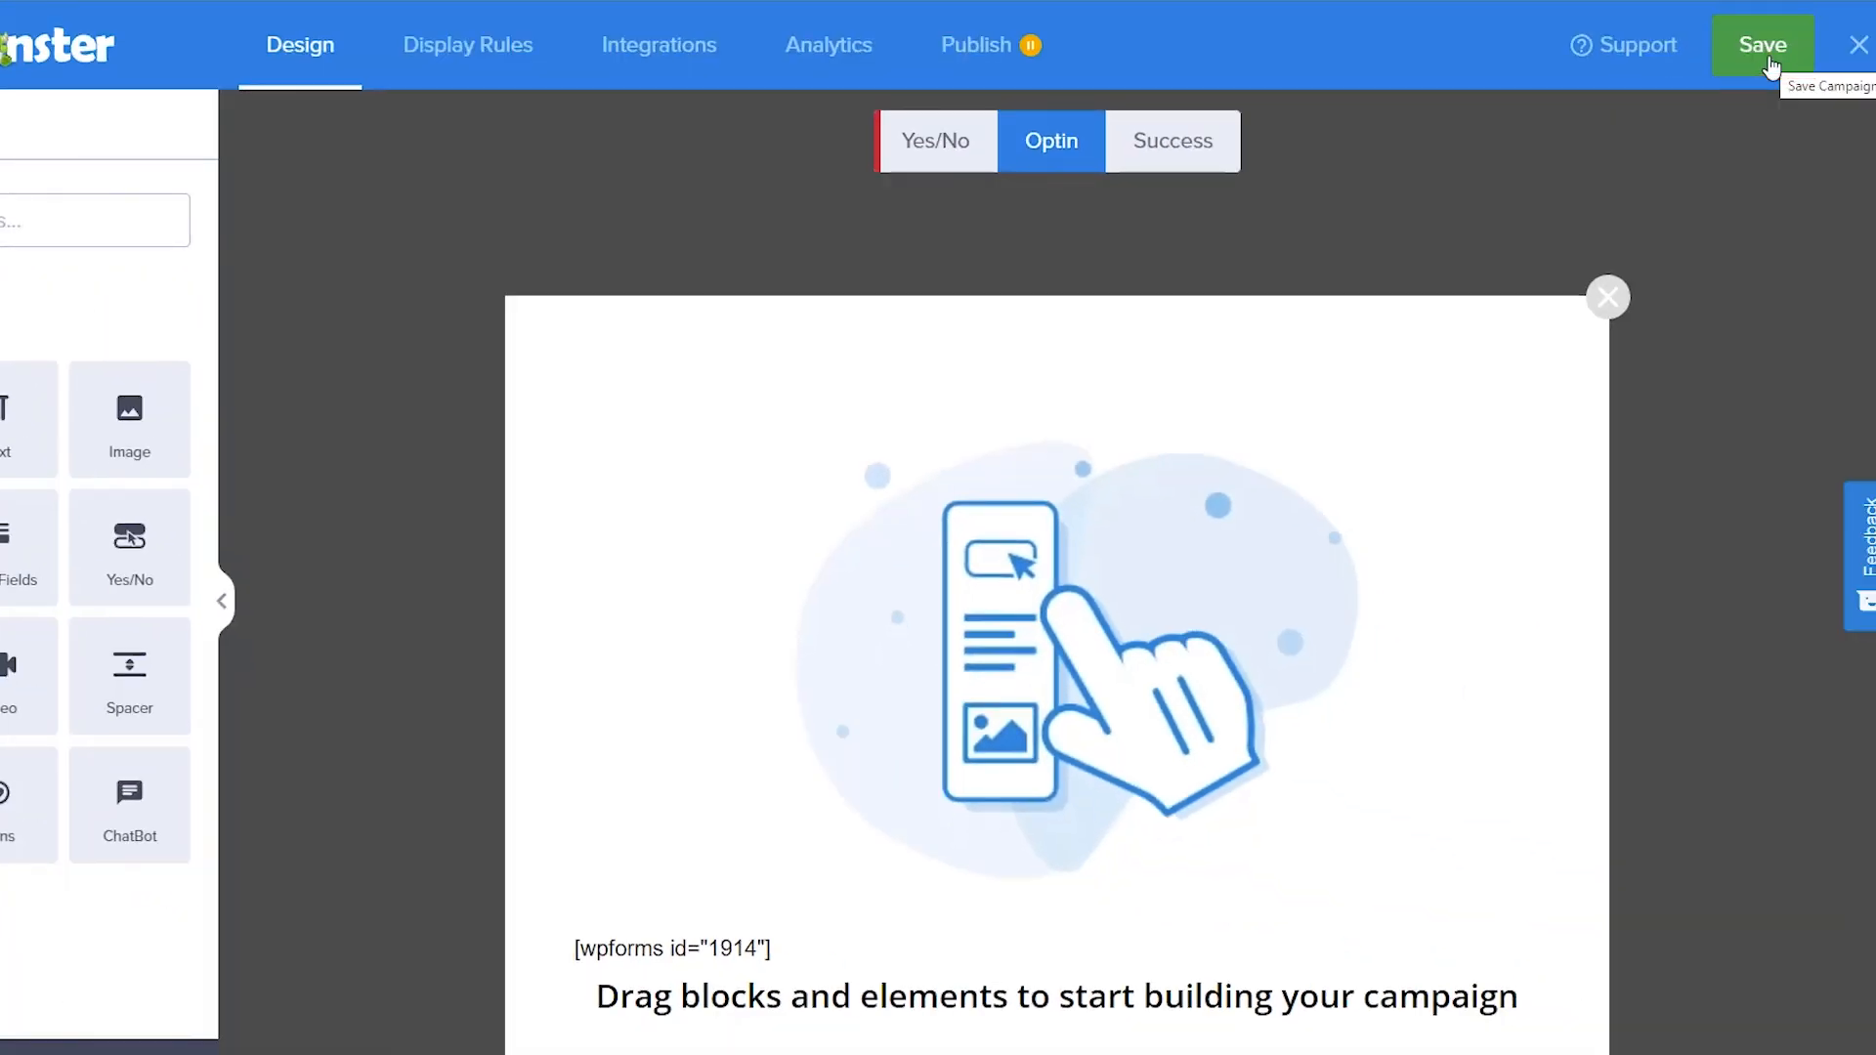
- Save, set display rules to trigger on a MonsterLink click, and copy the MonsterLink code
click(1760, 46)
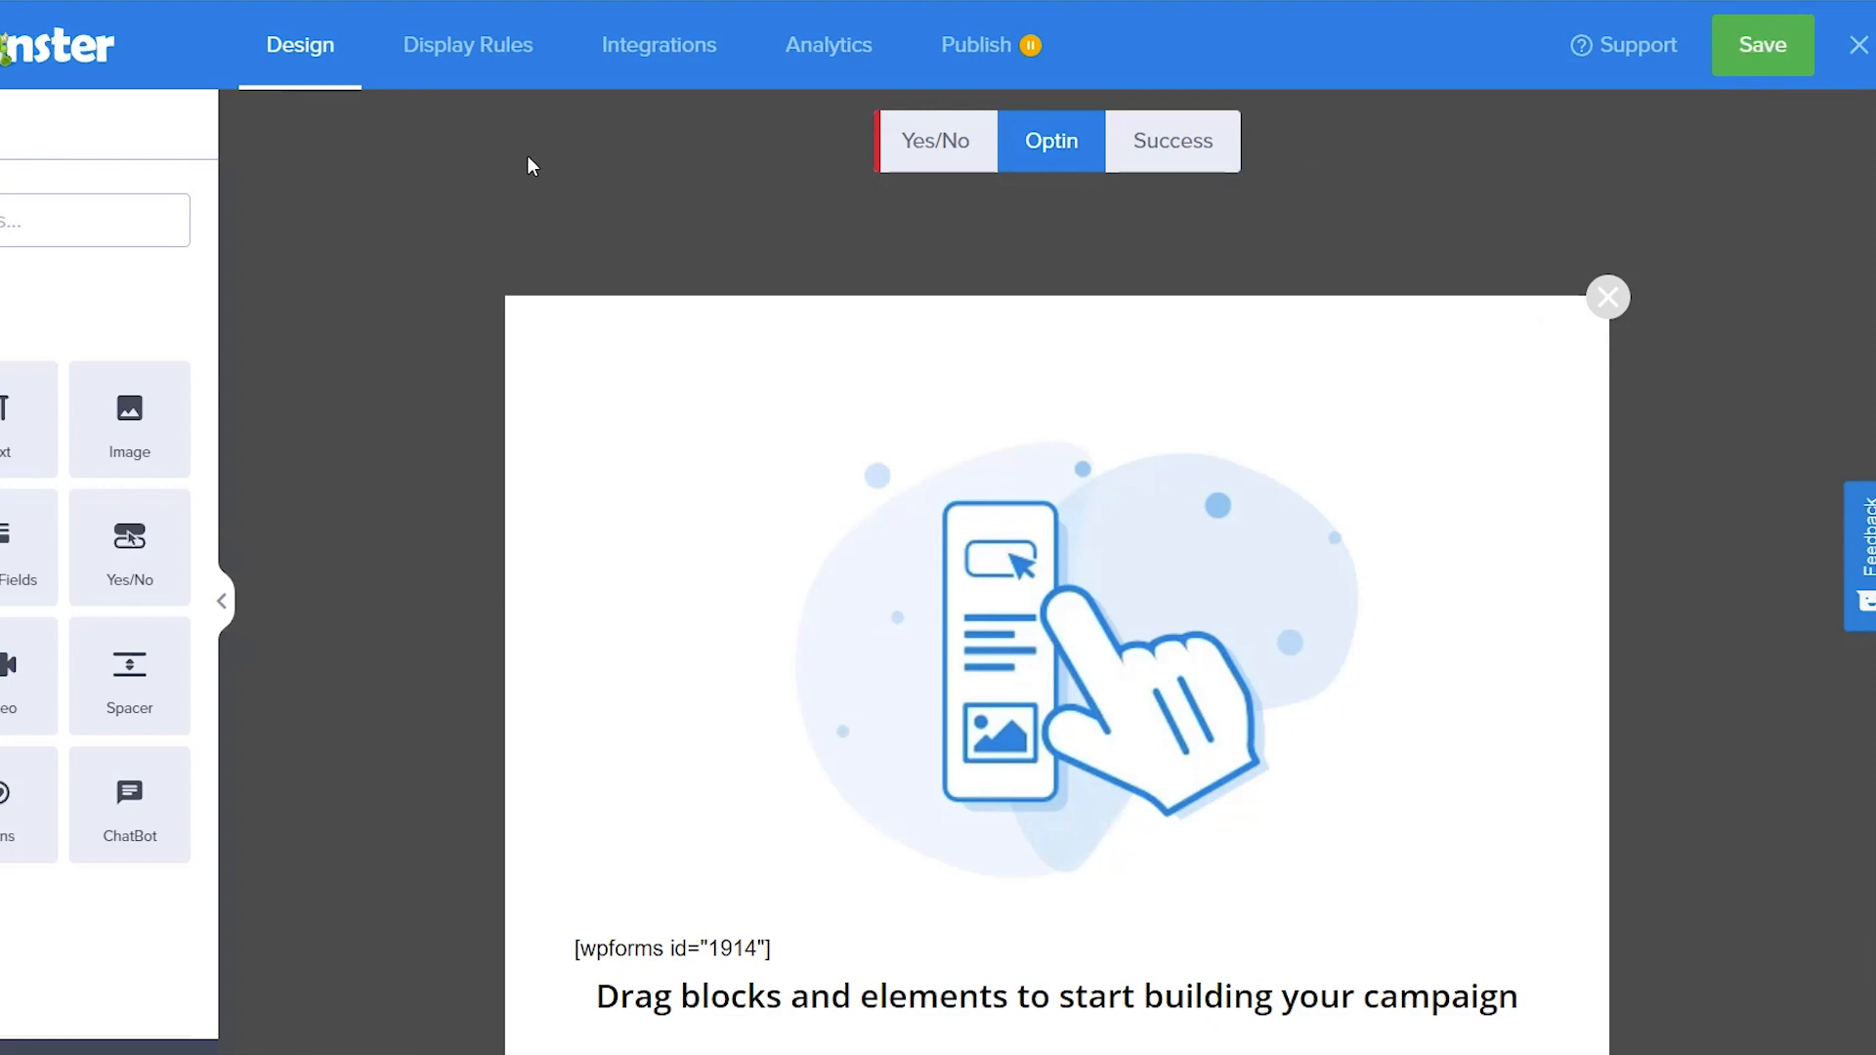
mouse_move(468, 46)
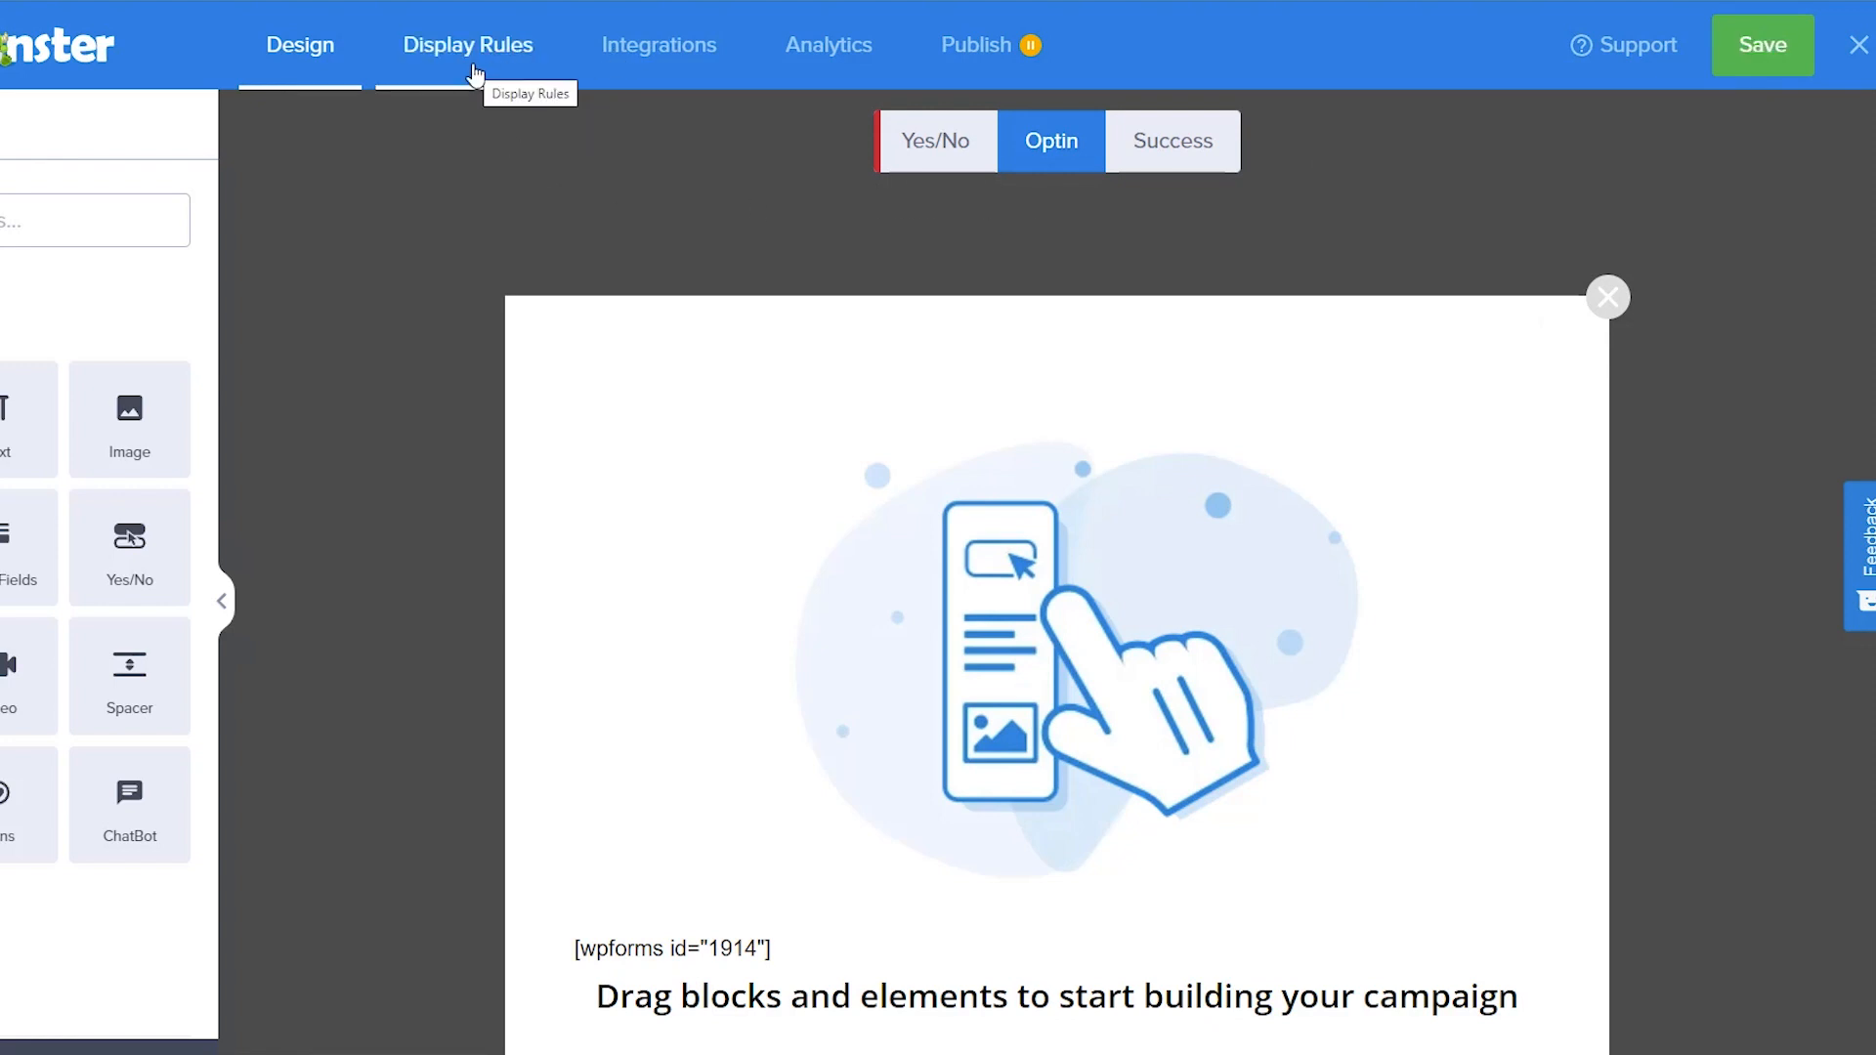
click(467, 44)
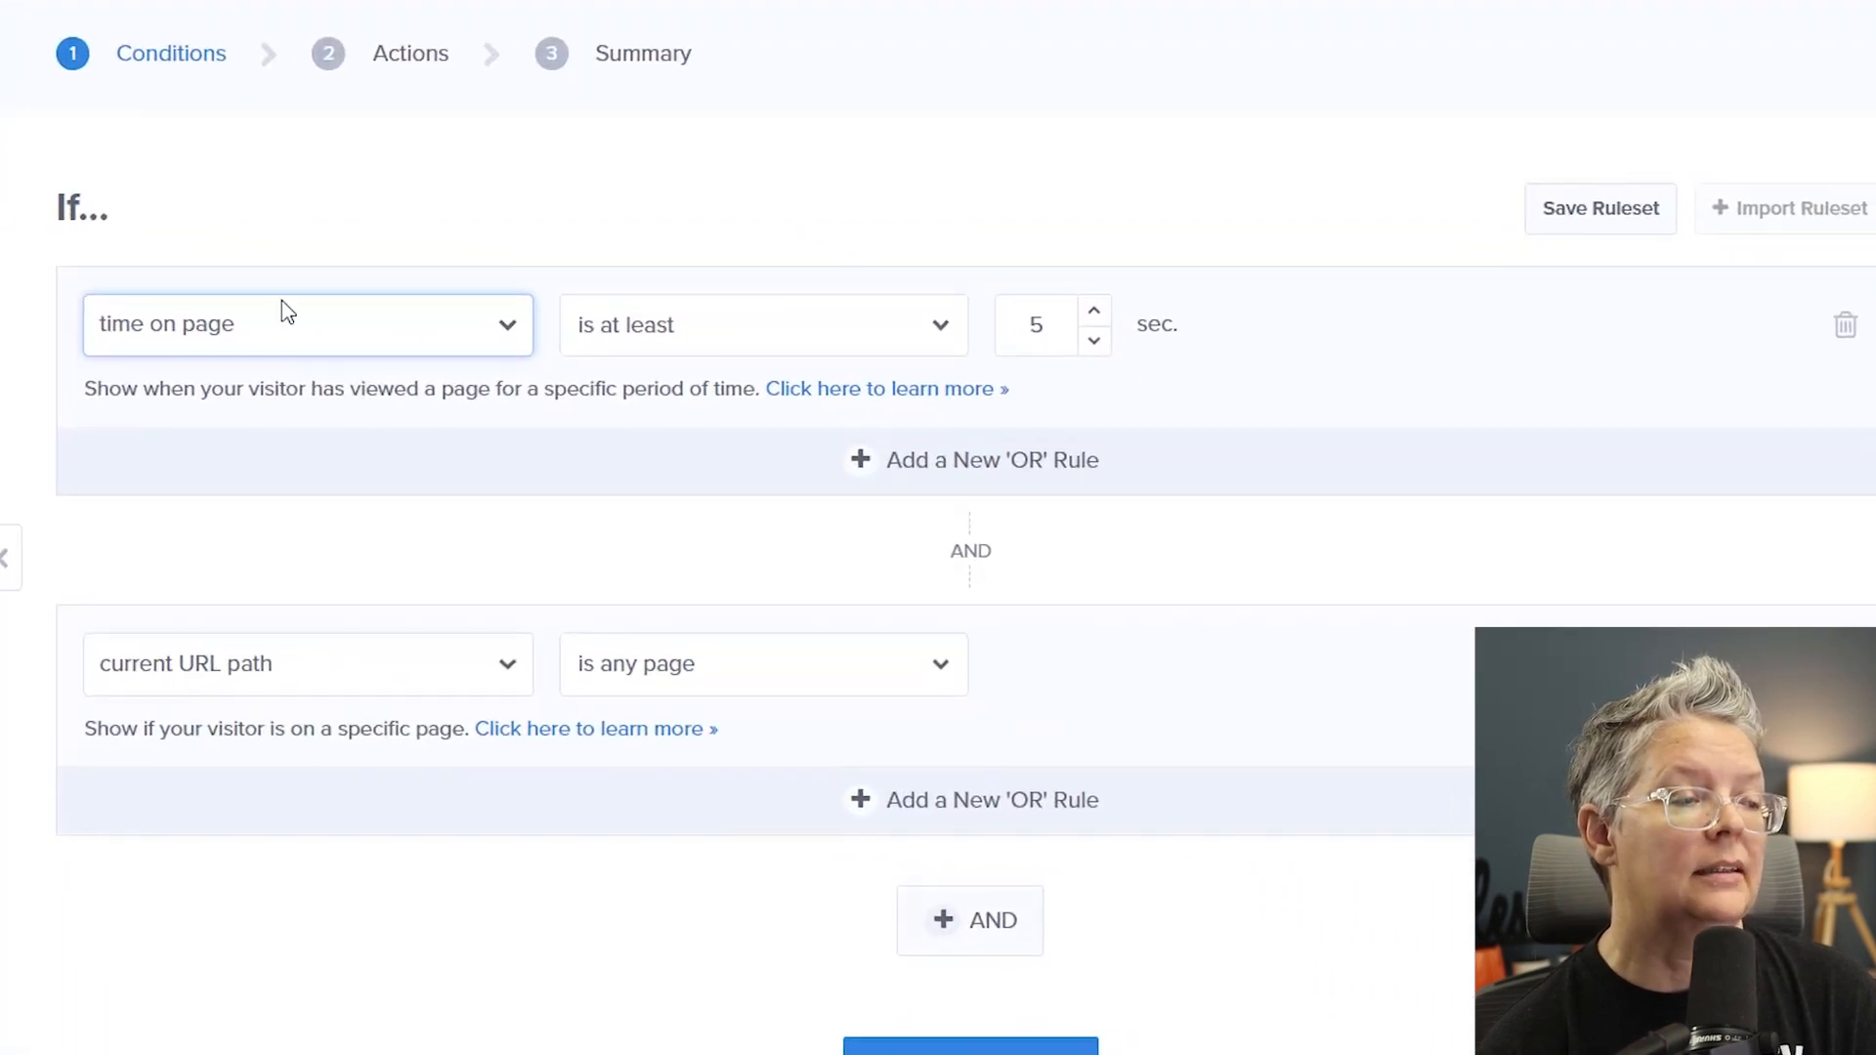
click(305, 324)
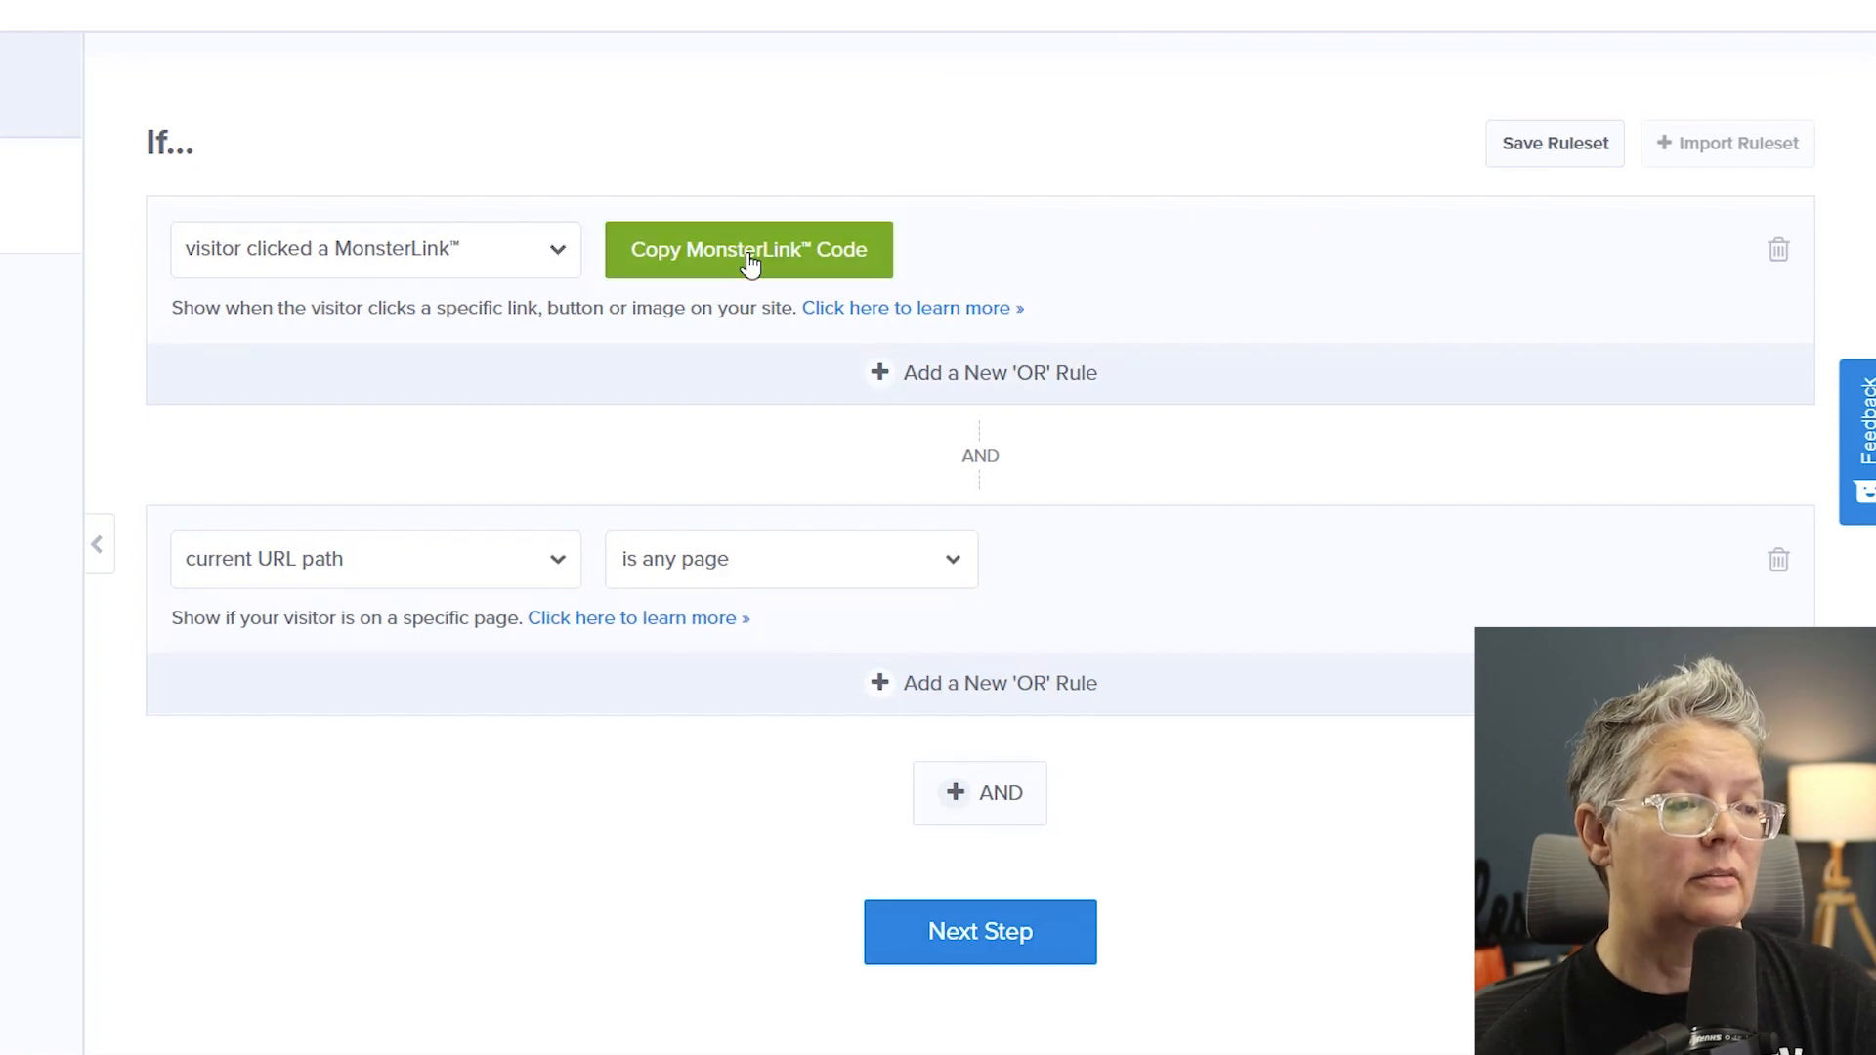
click(748, 249)
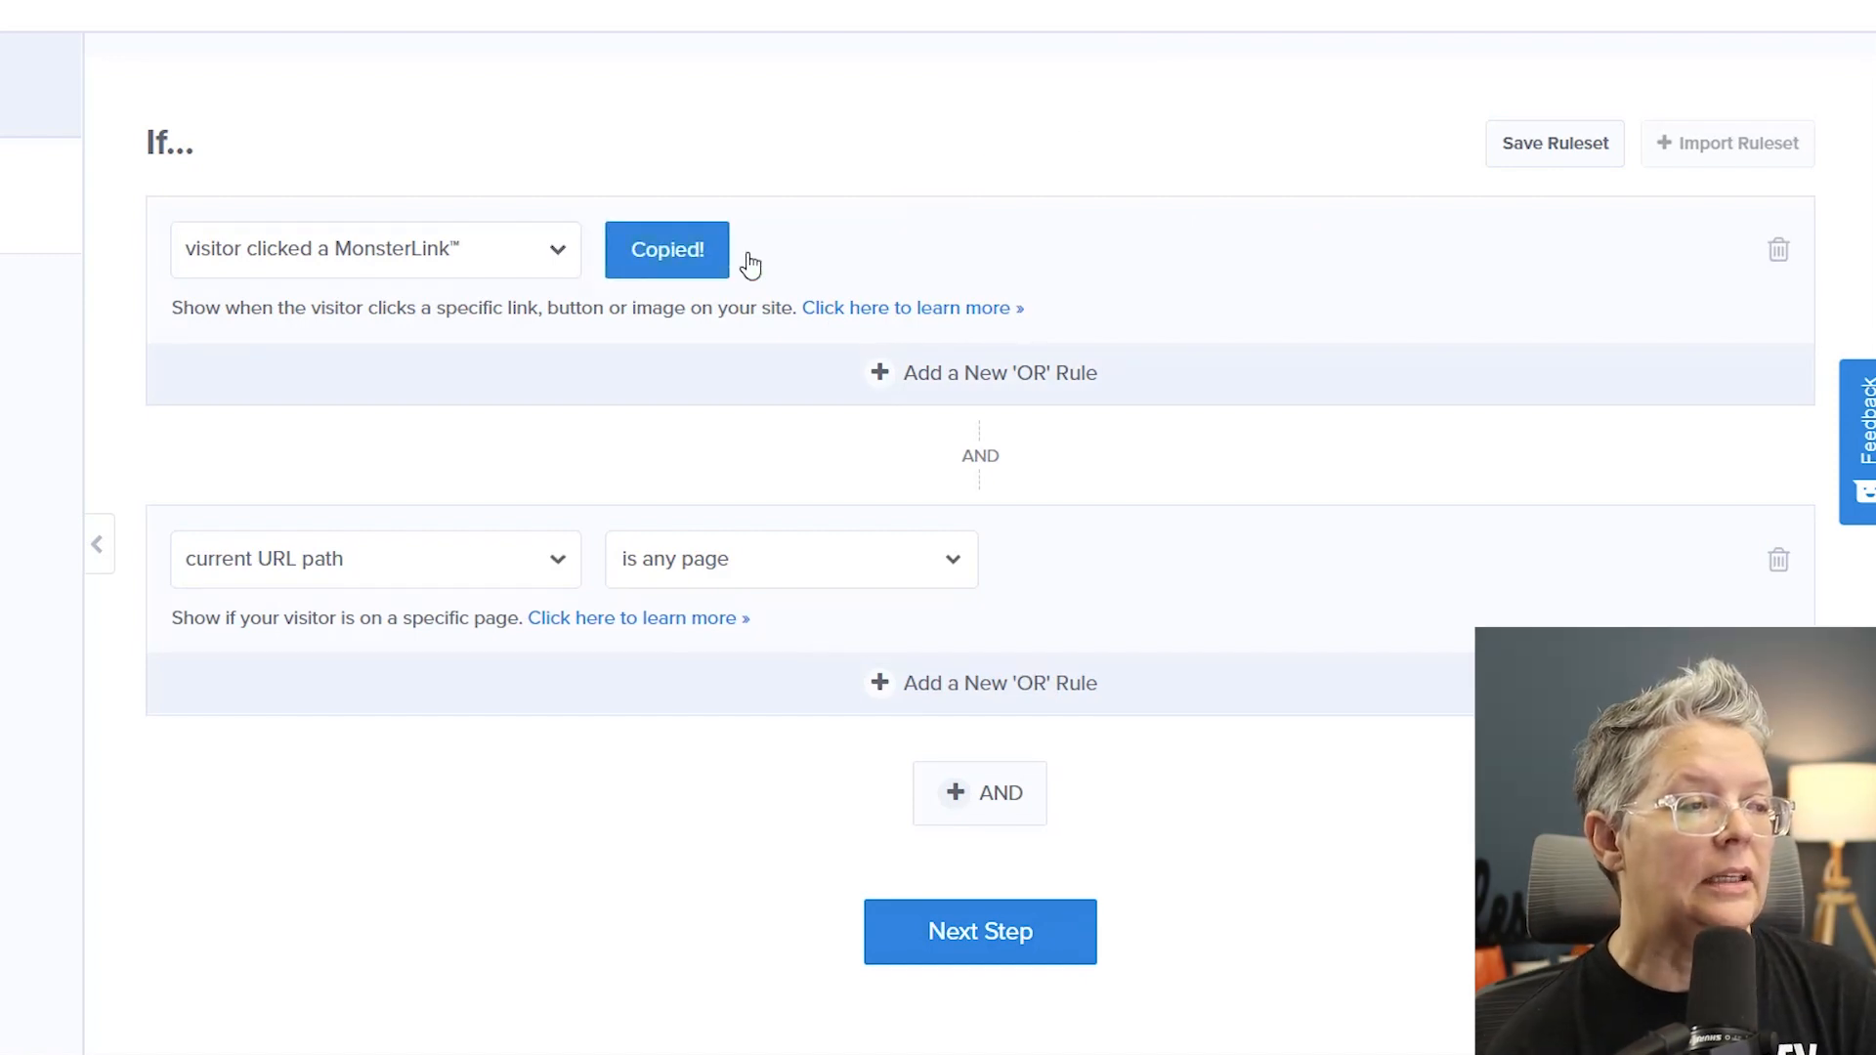
click(978, 931)
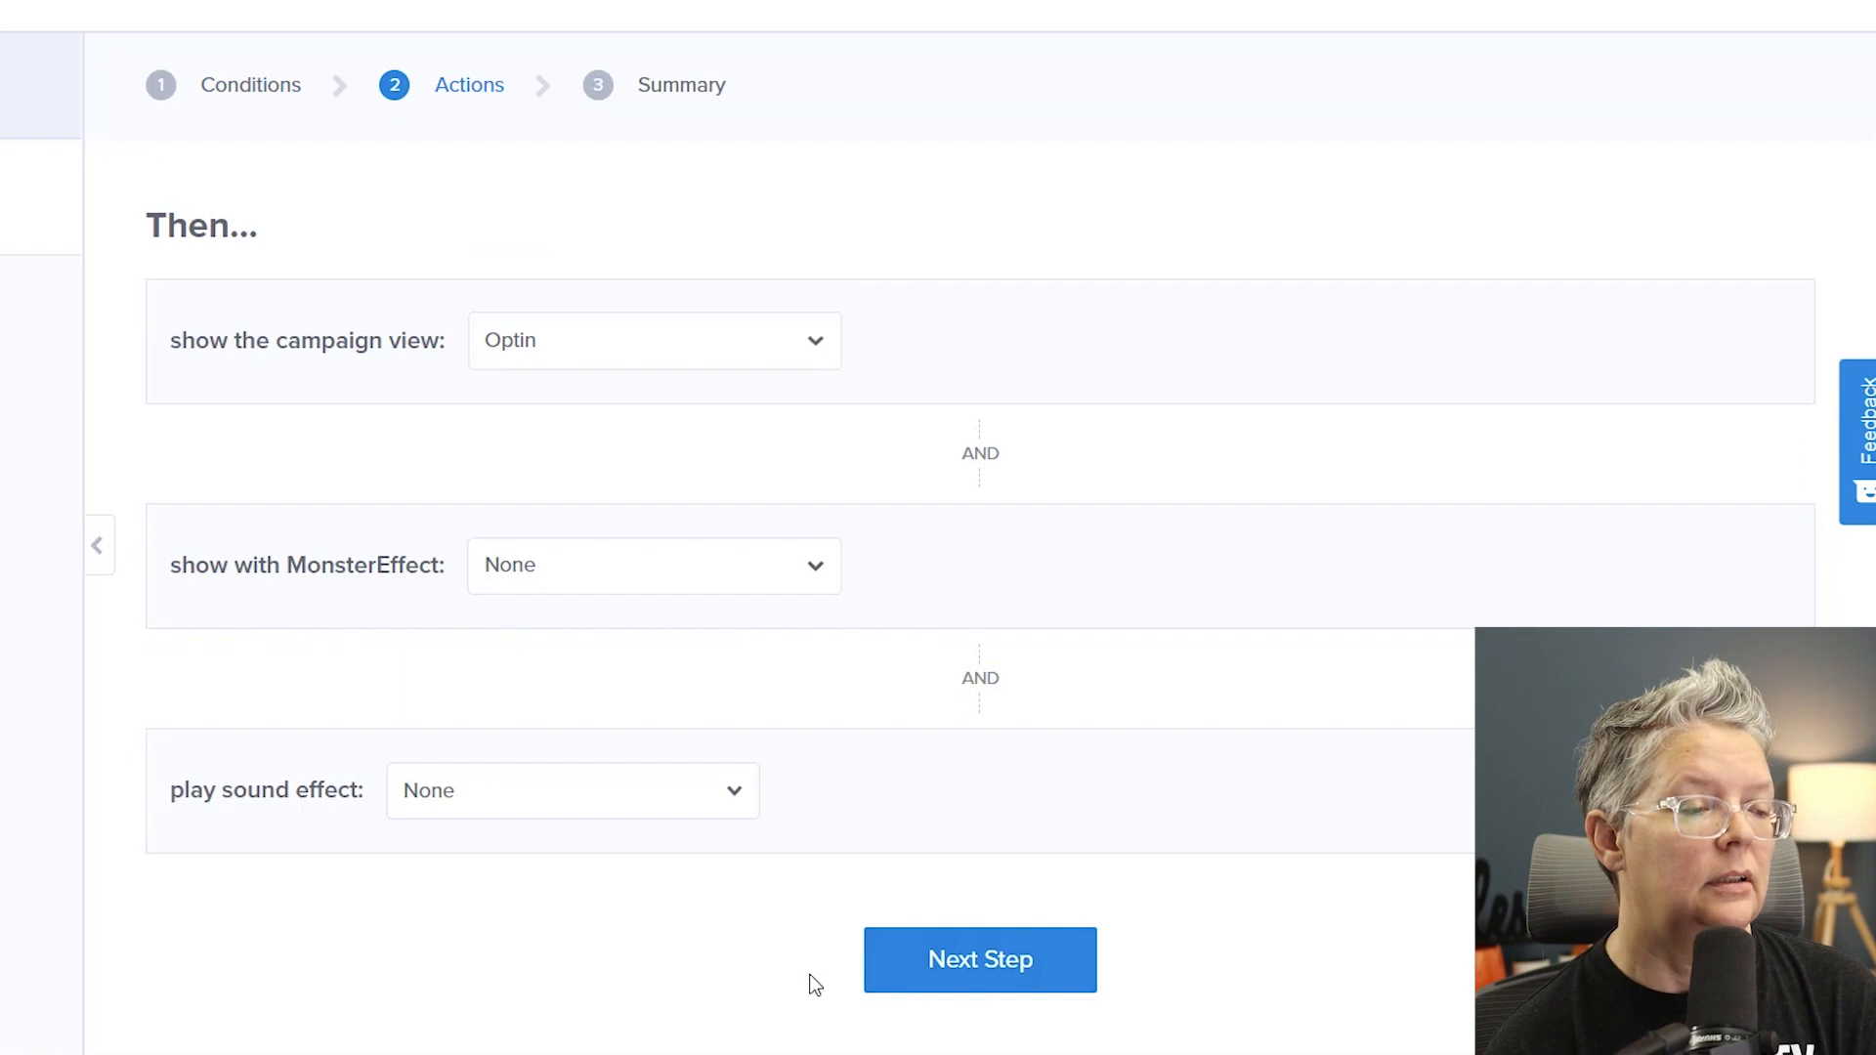
click(978, 958)
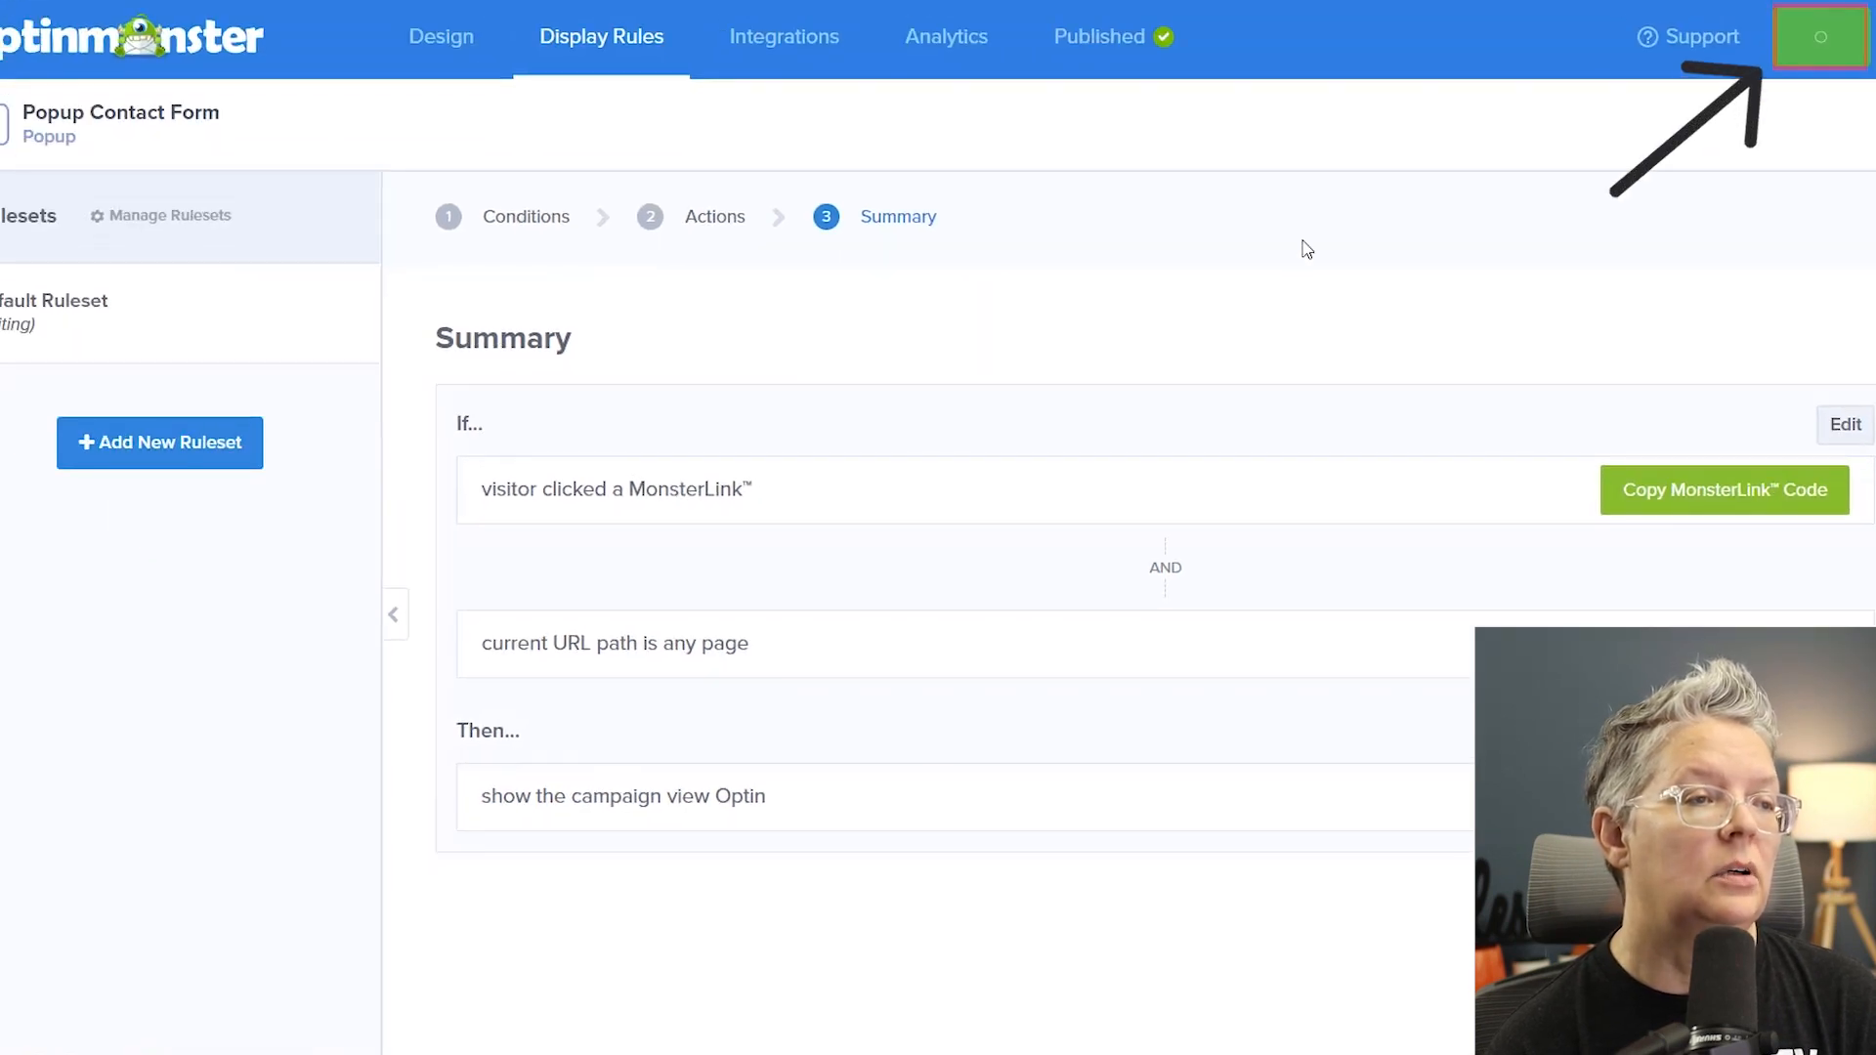
- Set the Popup Contact Form campaign's publish status to Publish
click(1097, 36)
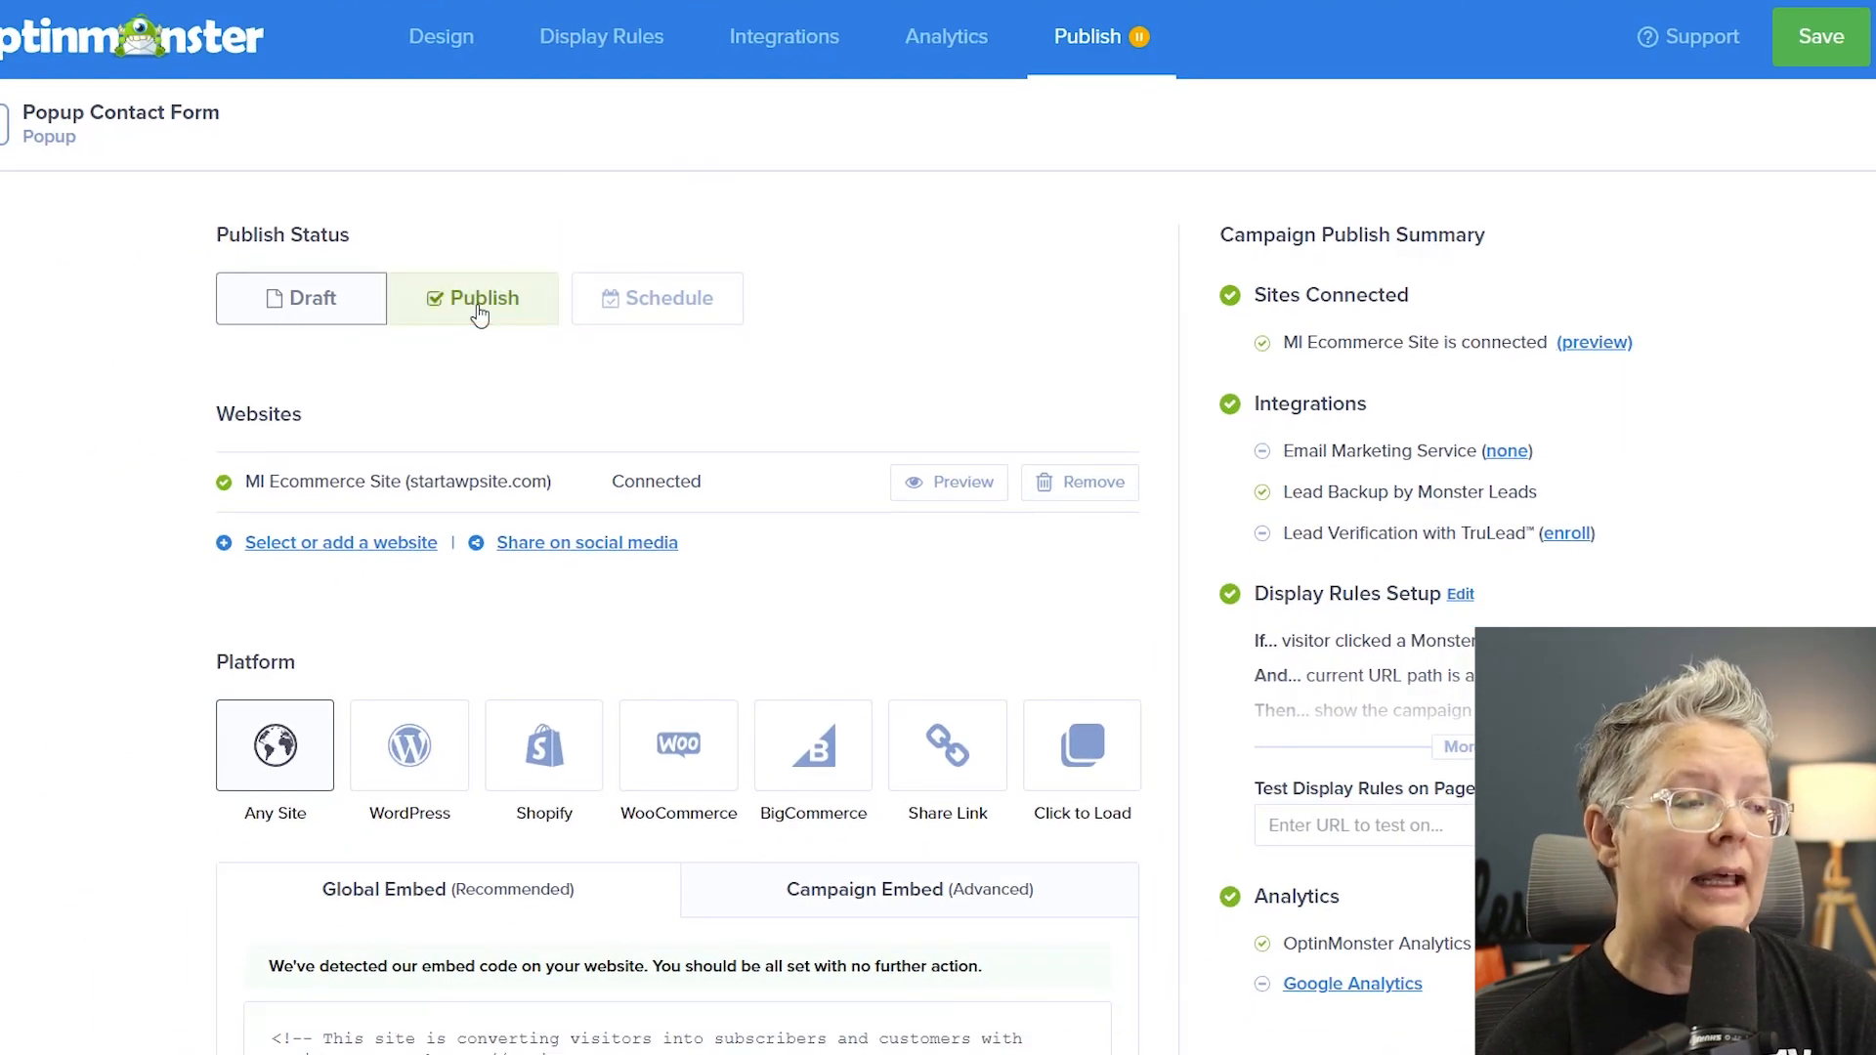
click(484, 297)
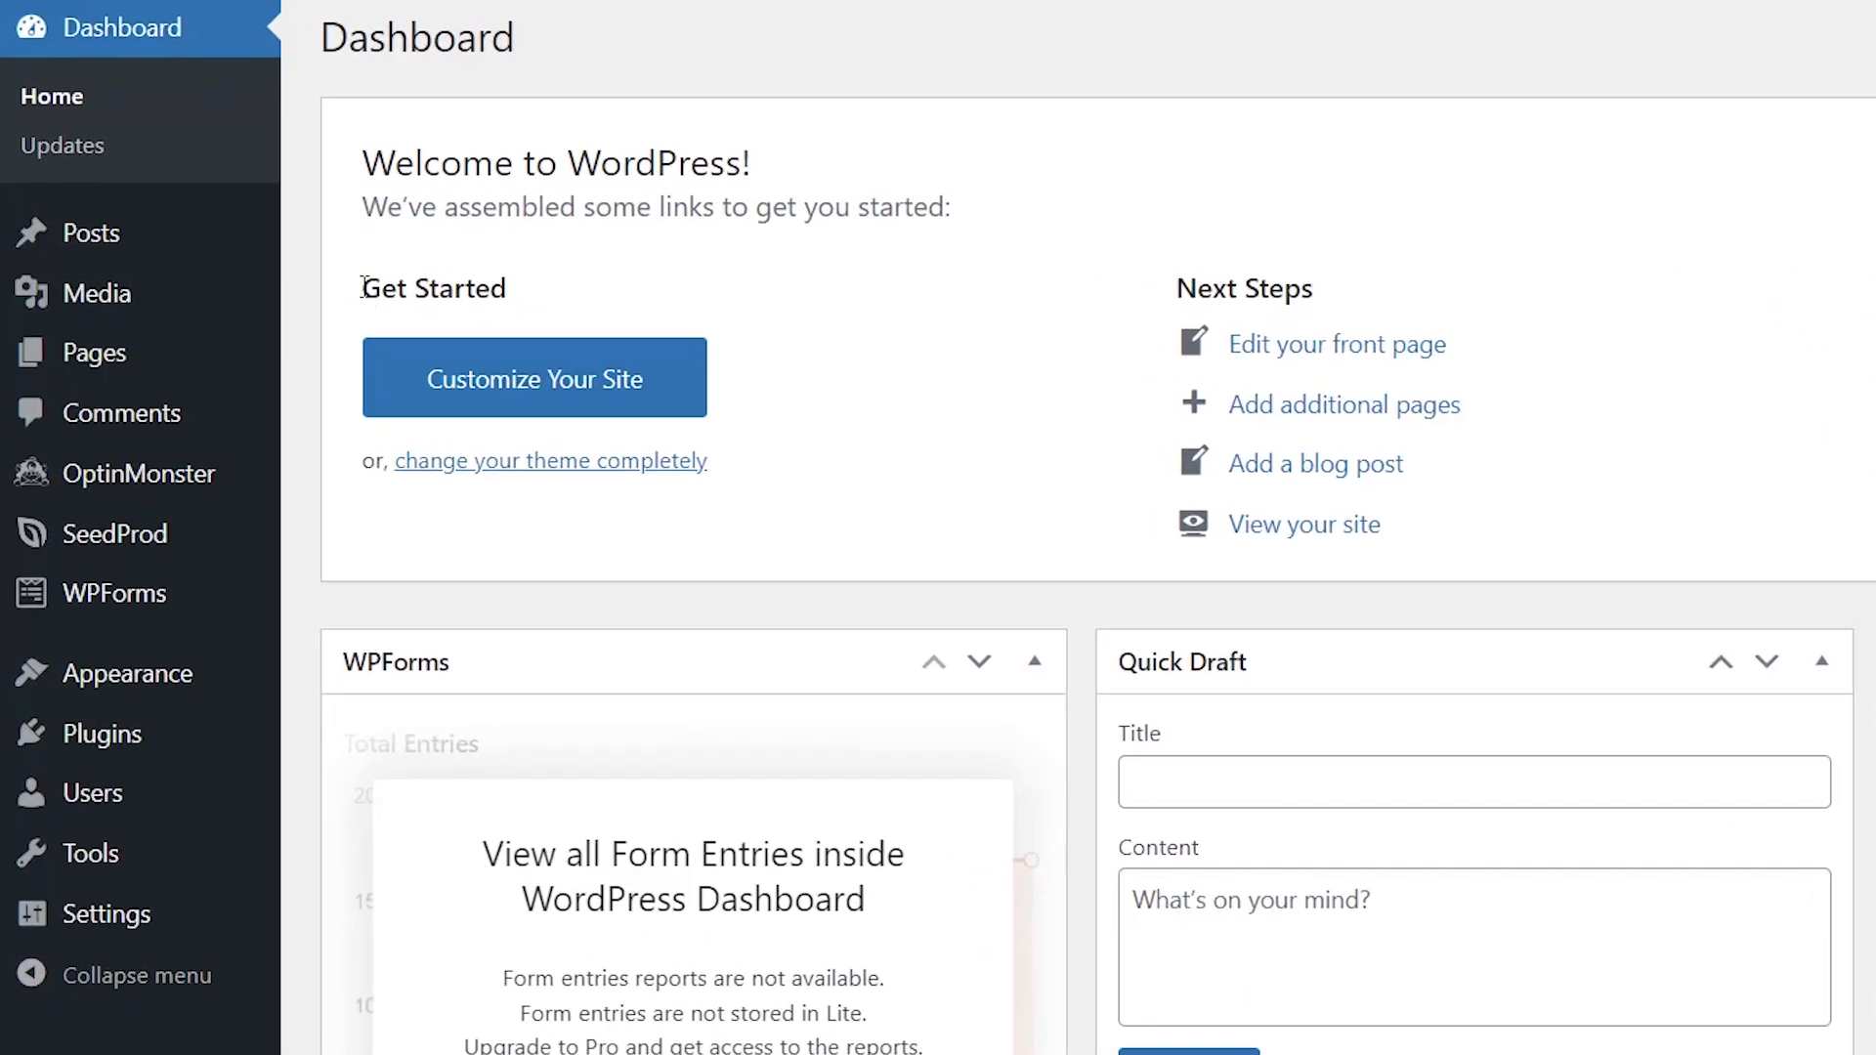
mouse_move(94, 353)
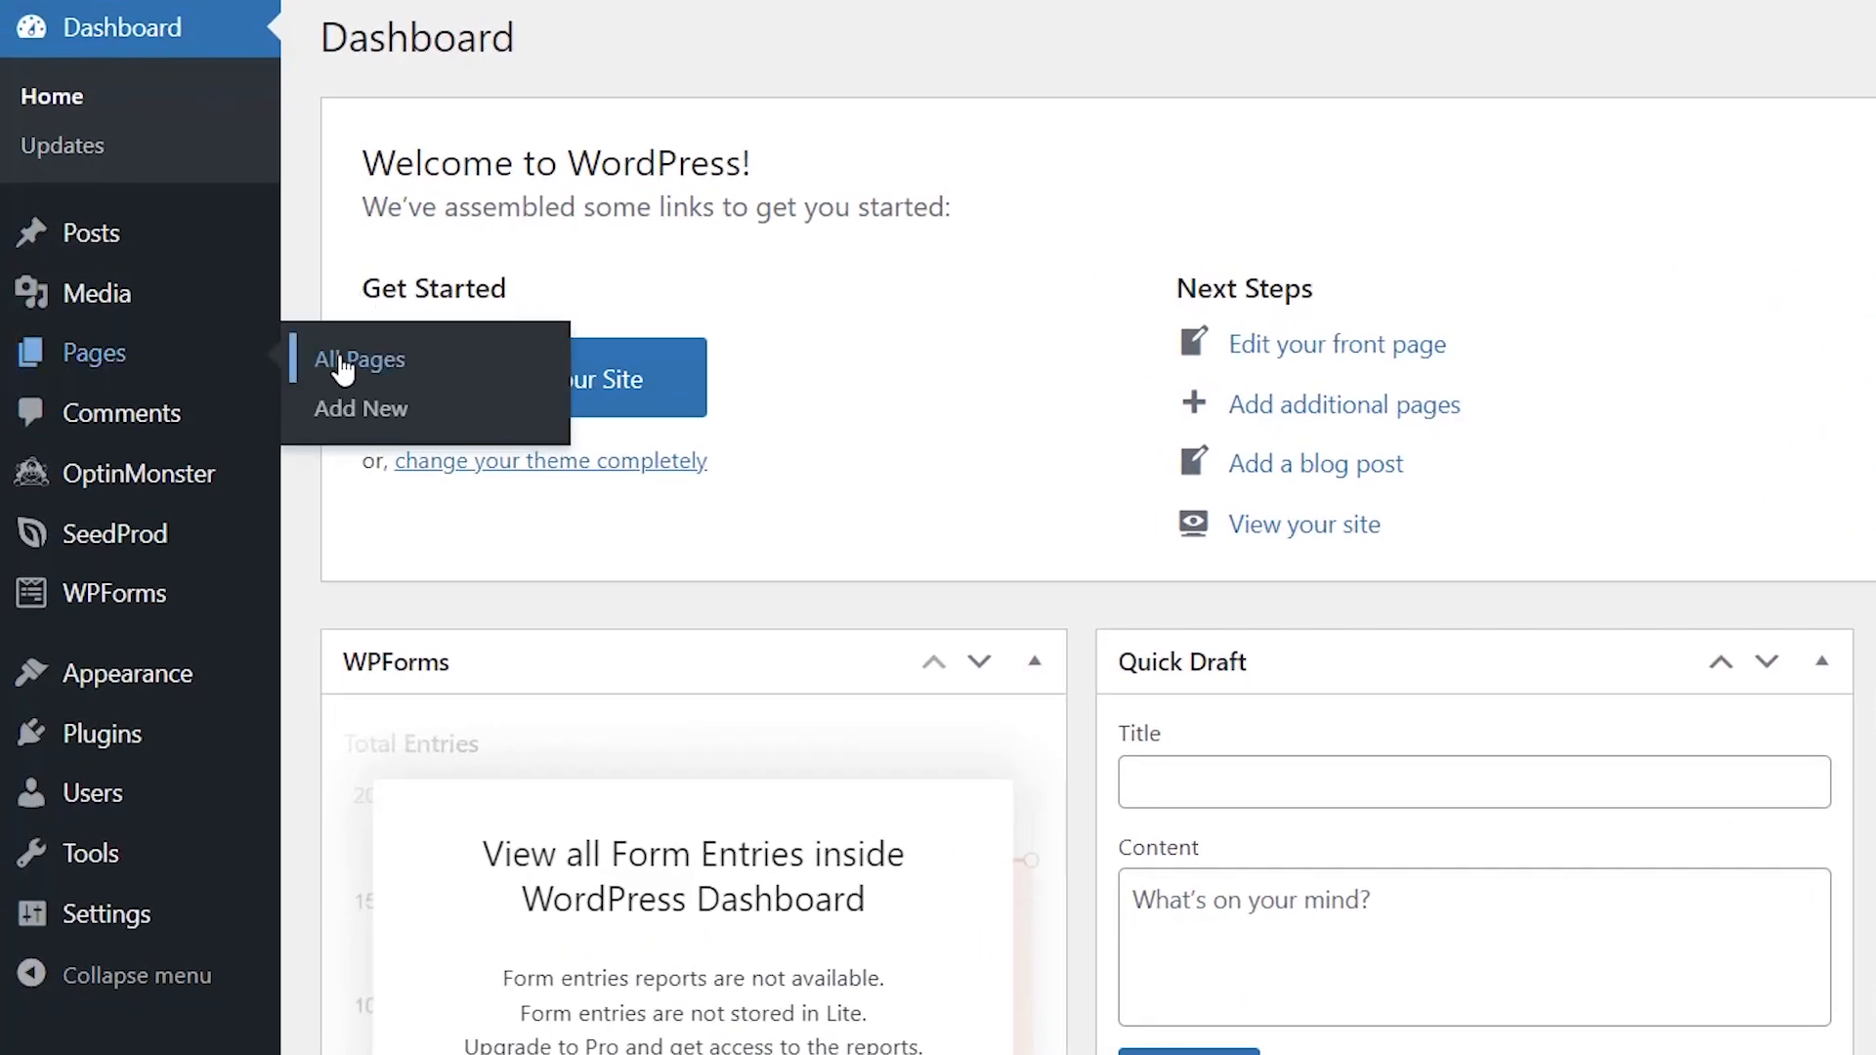
mouse_move(365, 363)
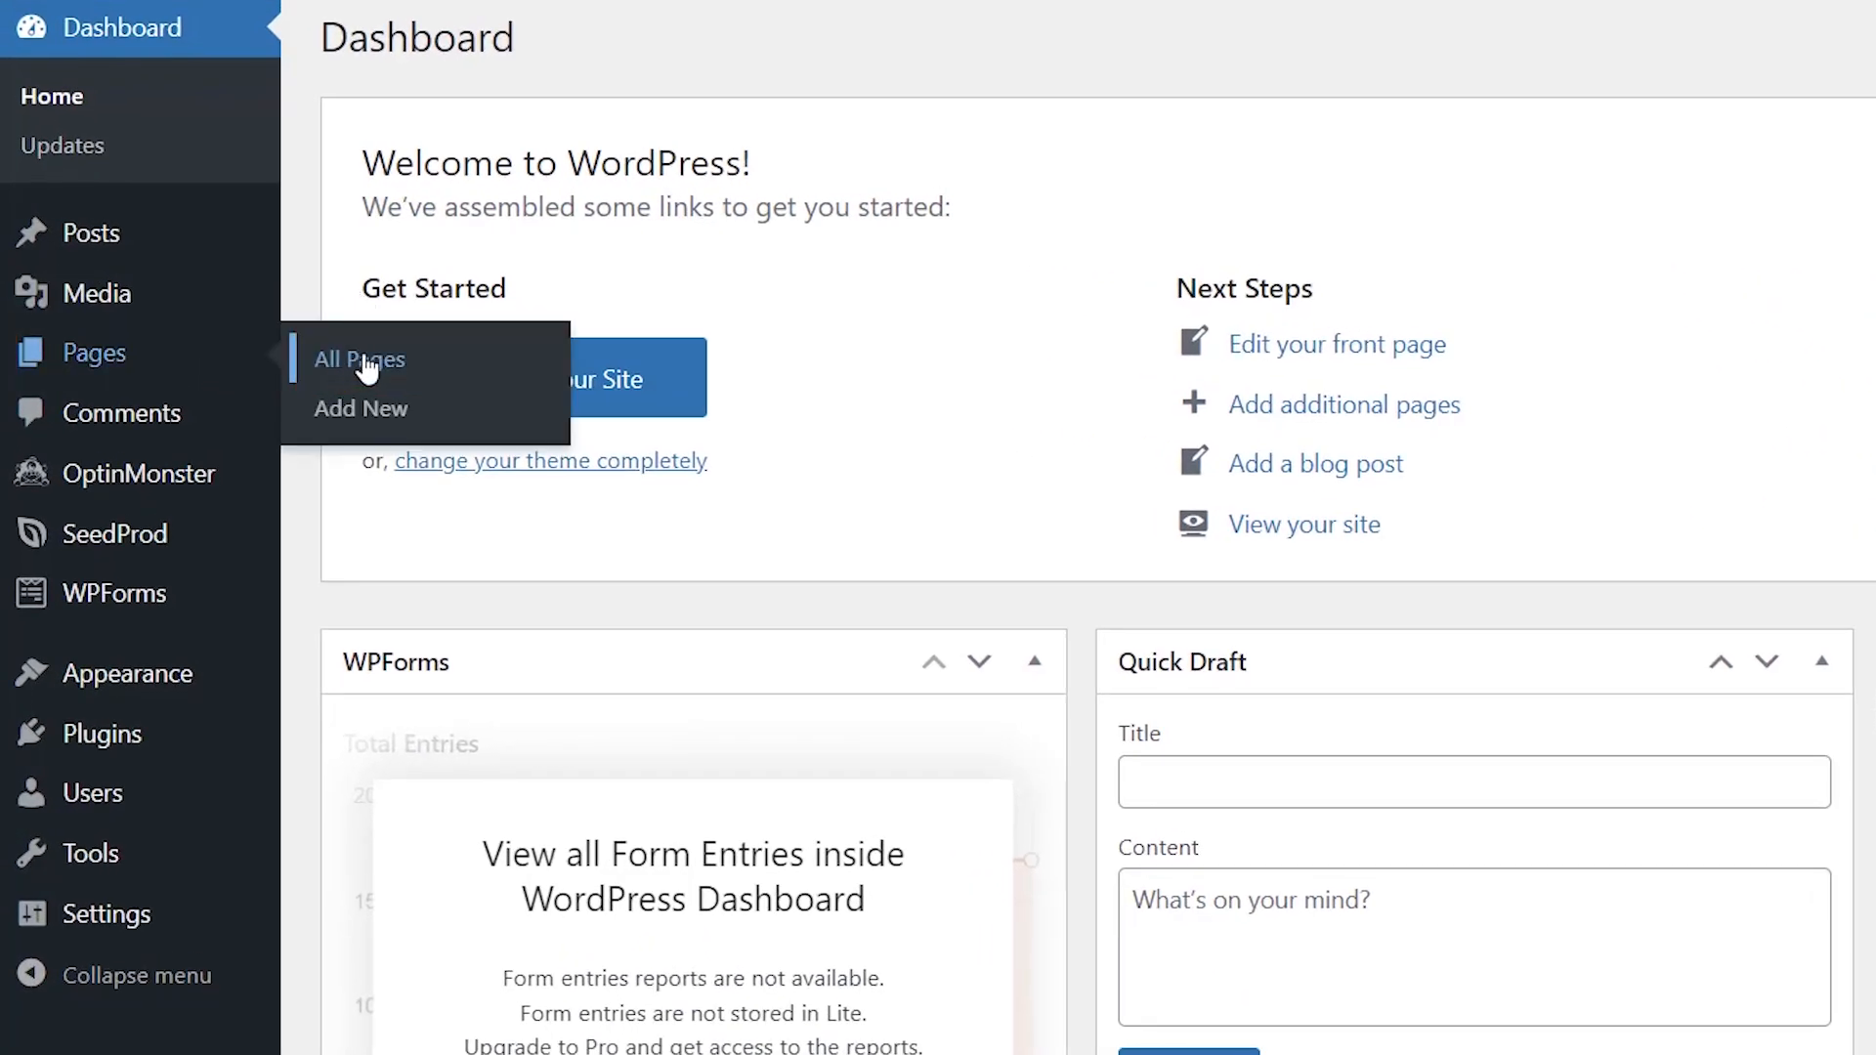
- Open the Contact page from All Pages in the block editor
click(359, 358)
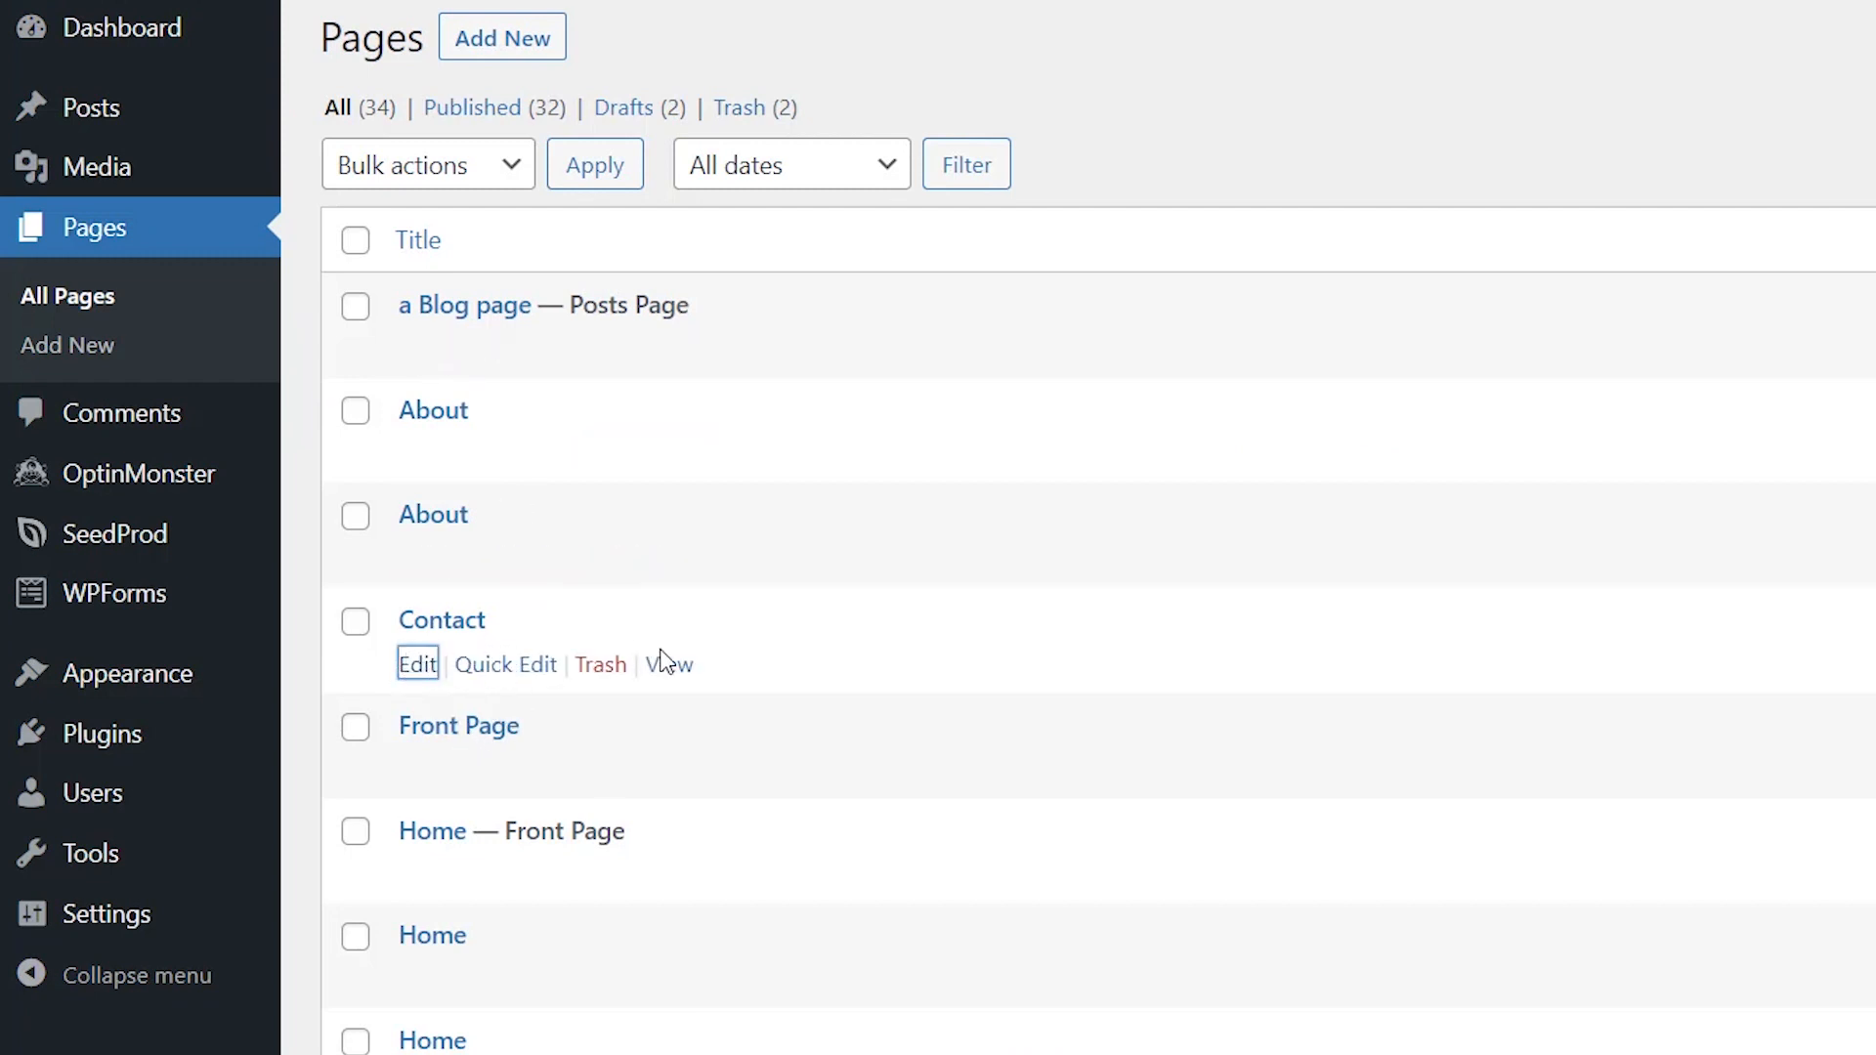
click(416, 664)
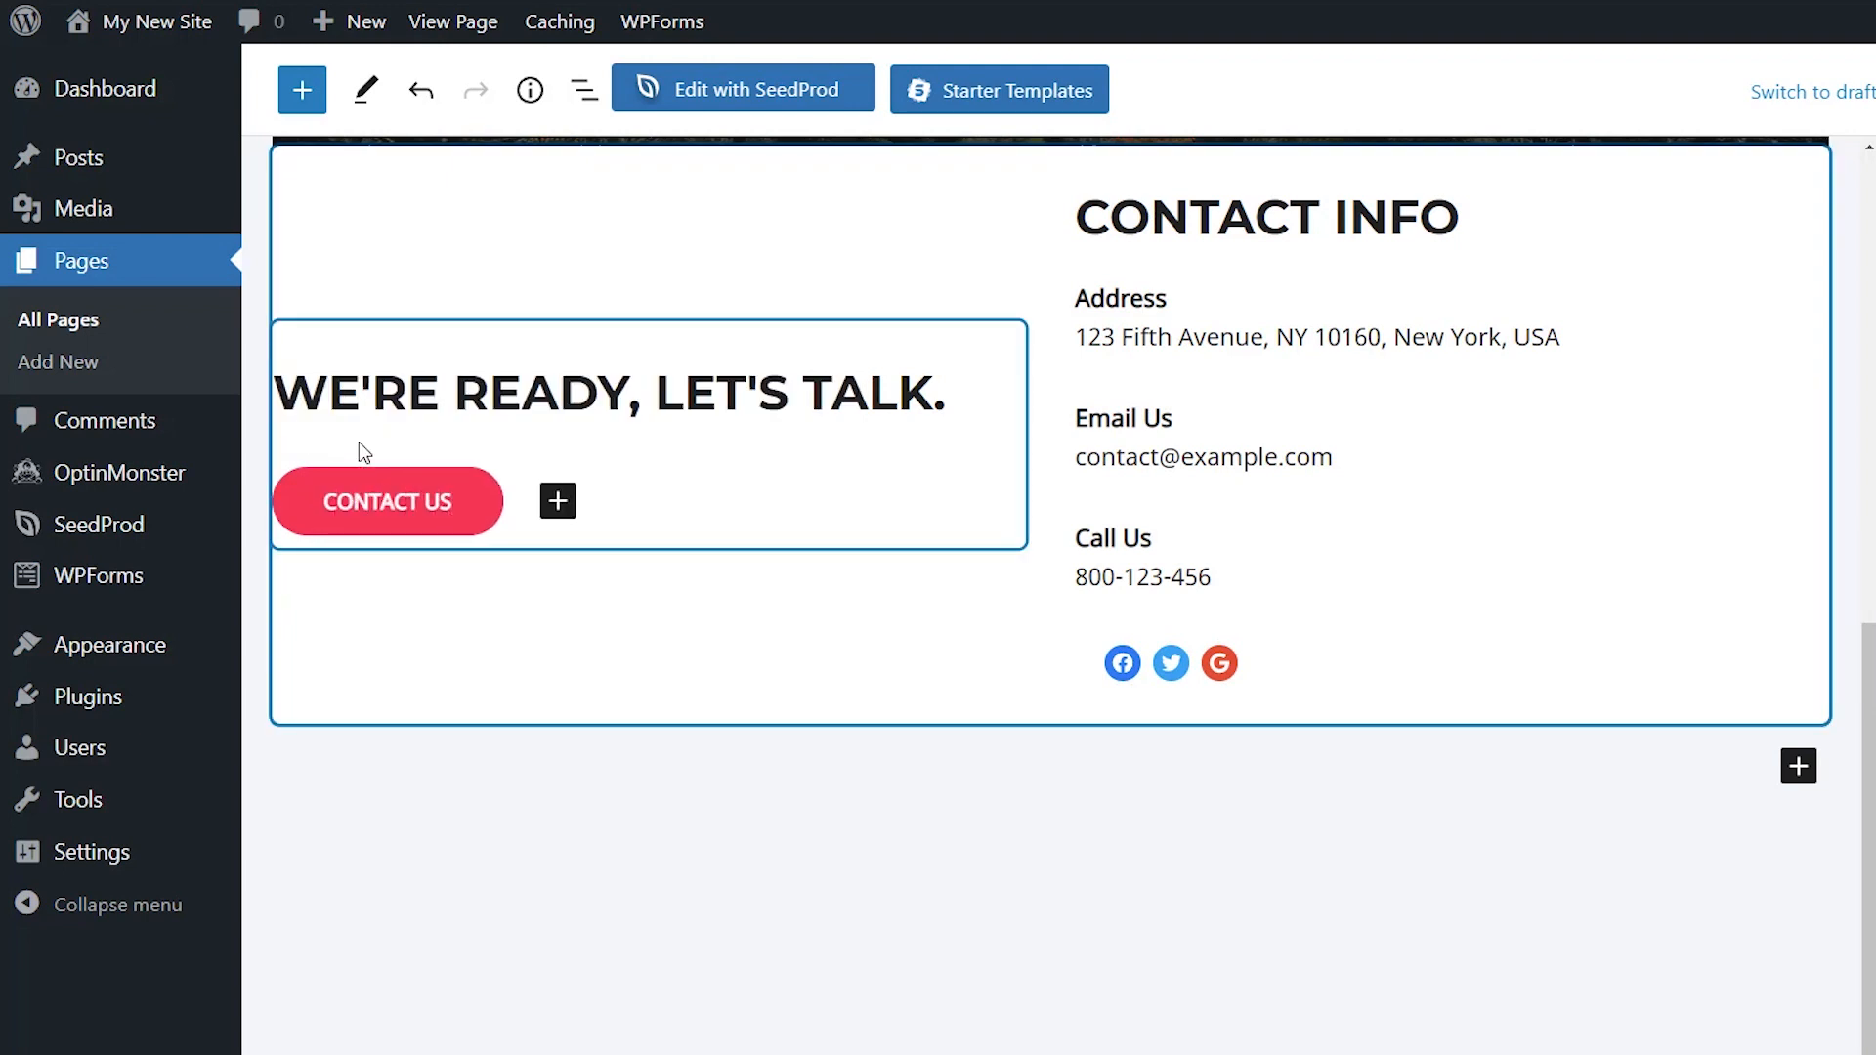
- Link the Contact Us button to the MonsterLink, update the page, and test the popup live
click(387, 501)
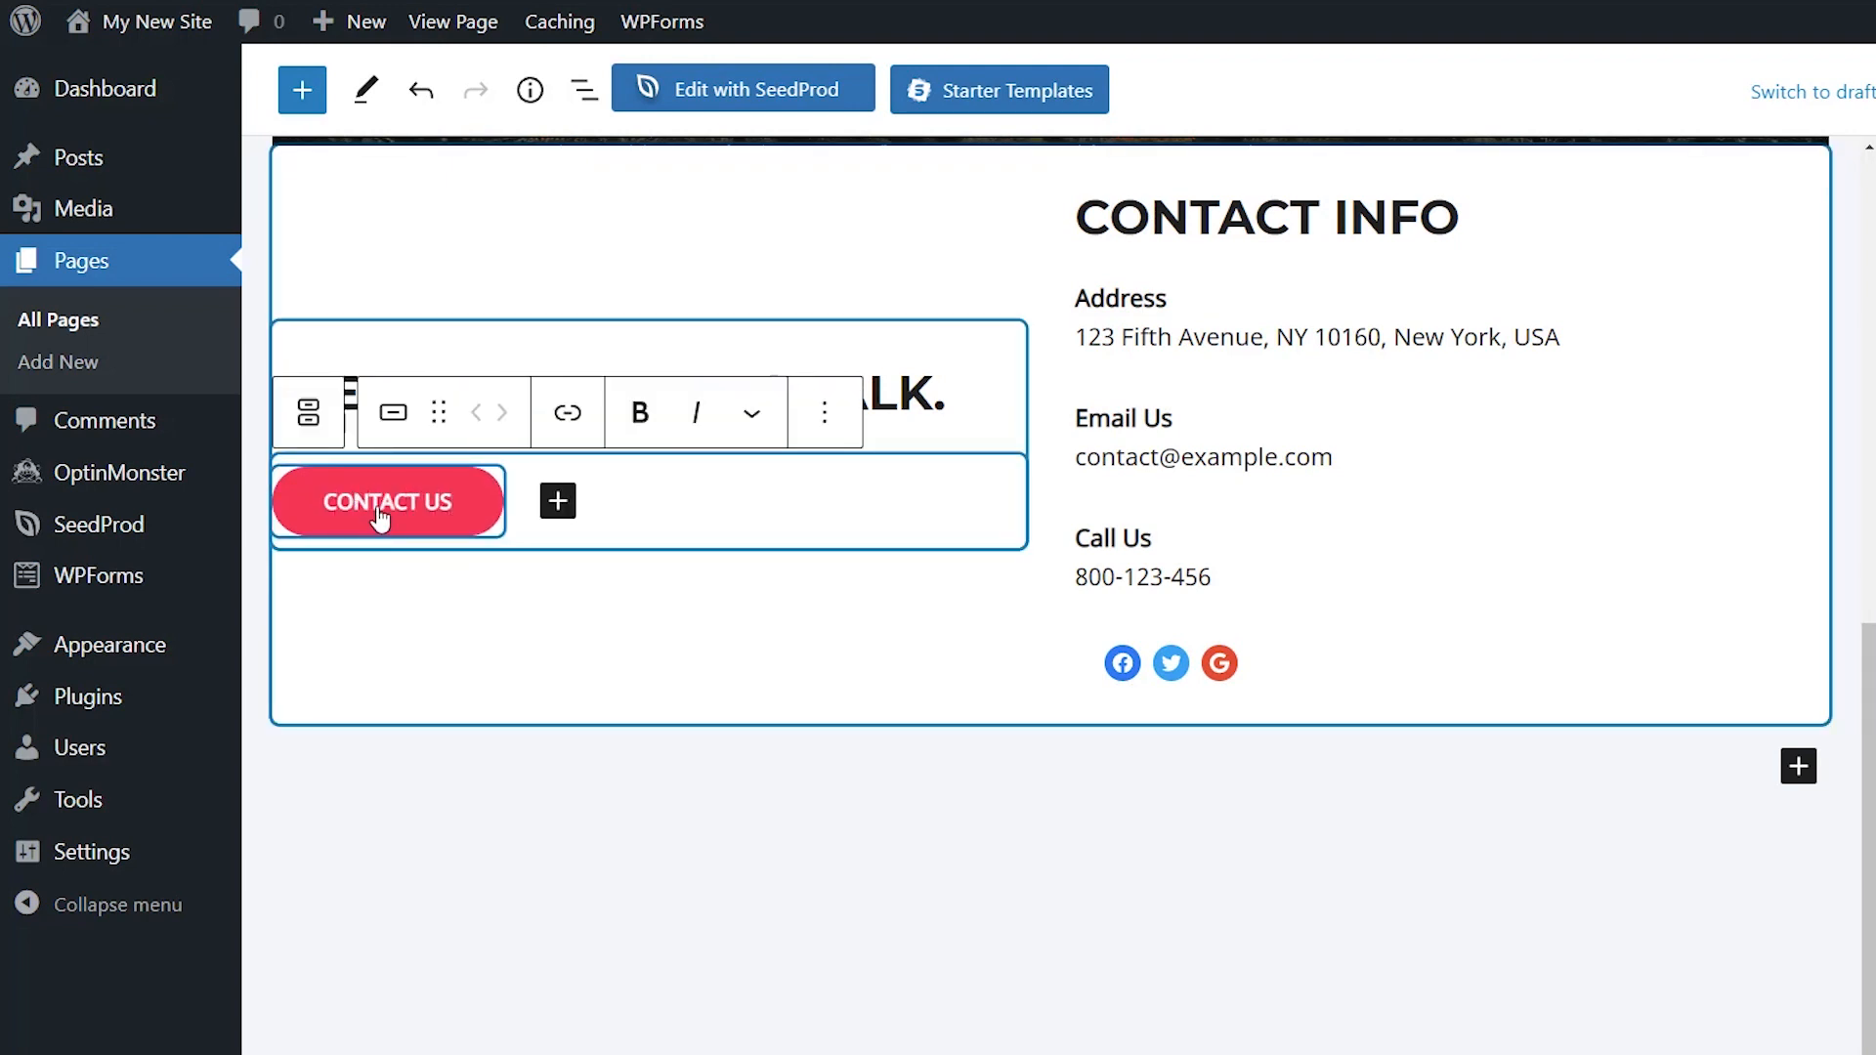
click(567, 412)
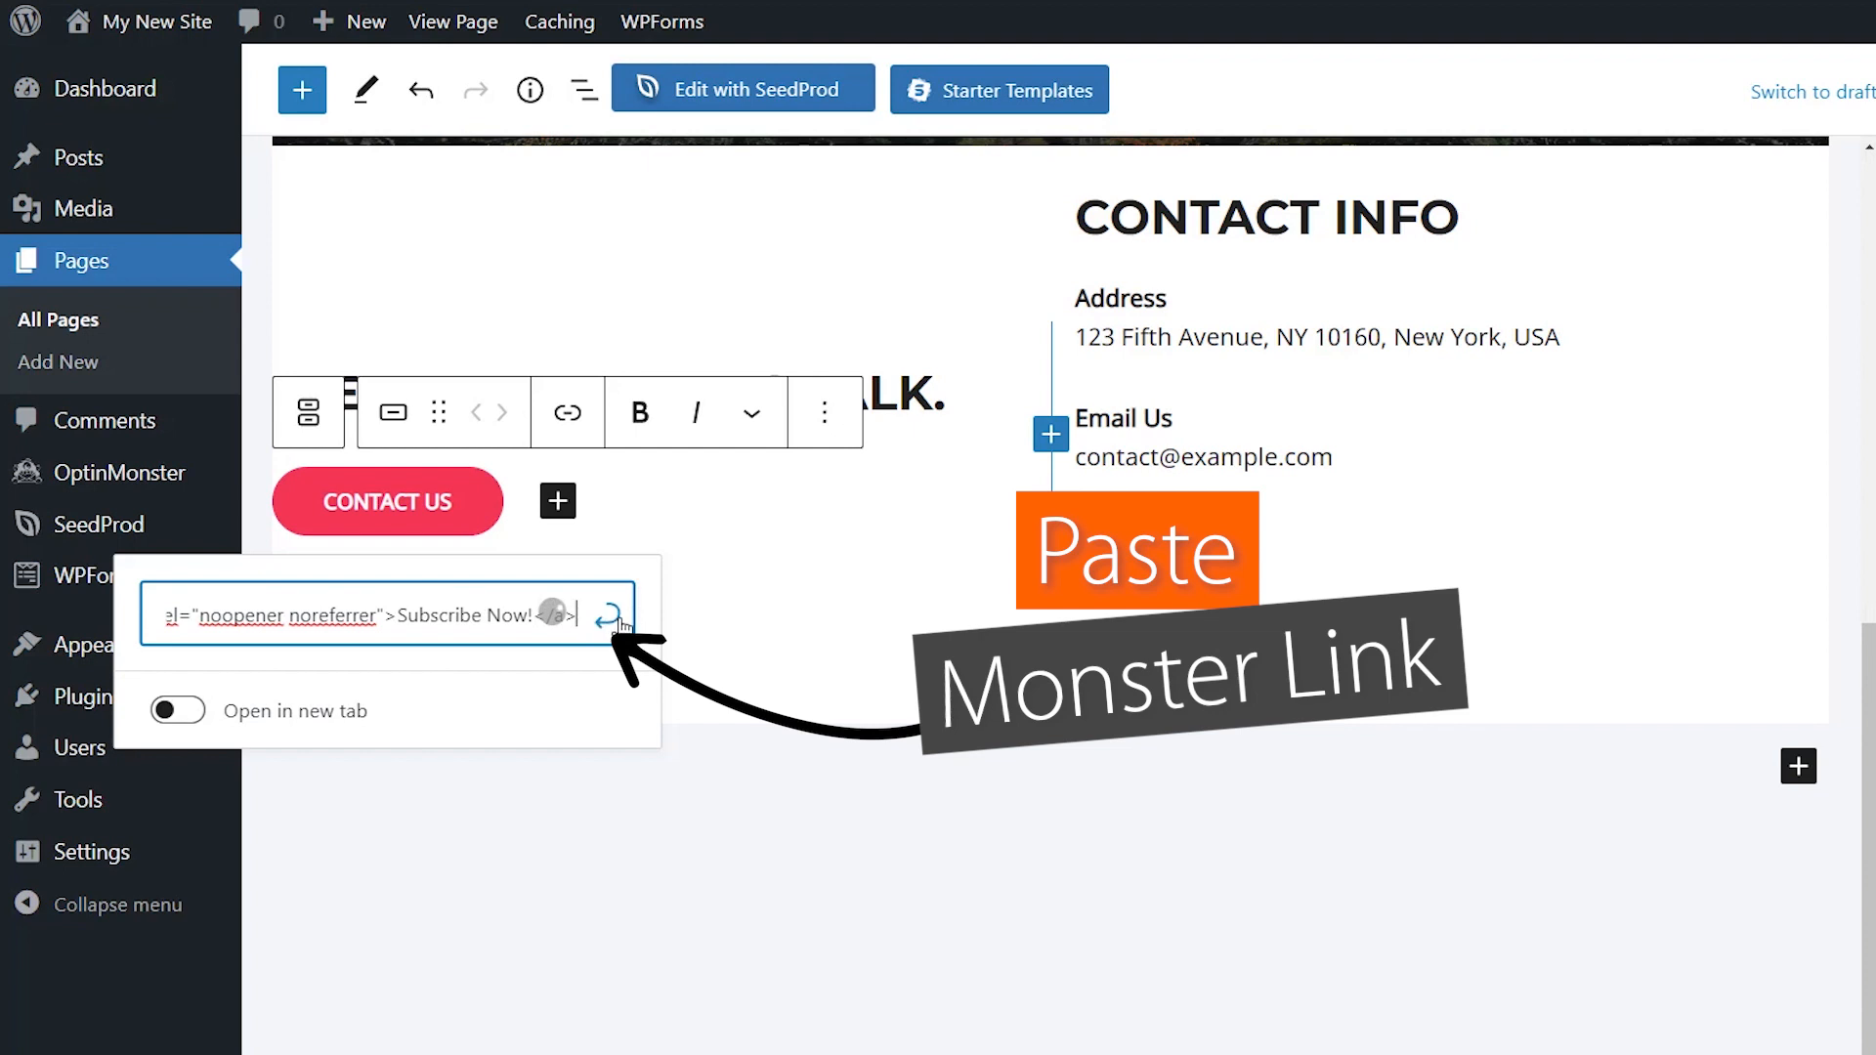
click(614, 617)
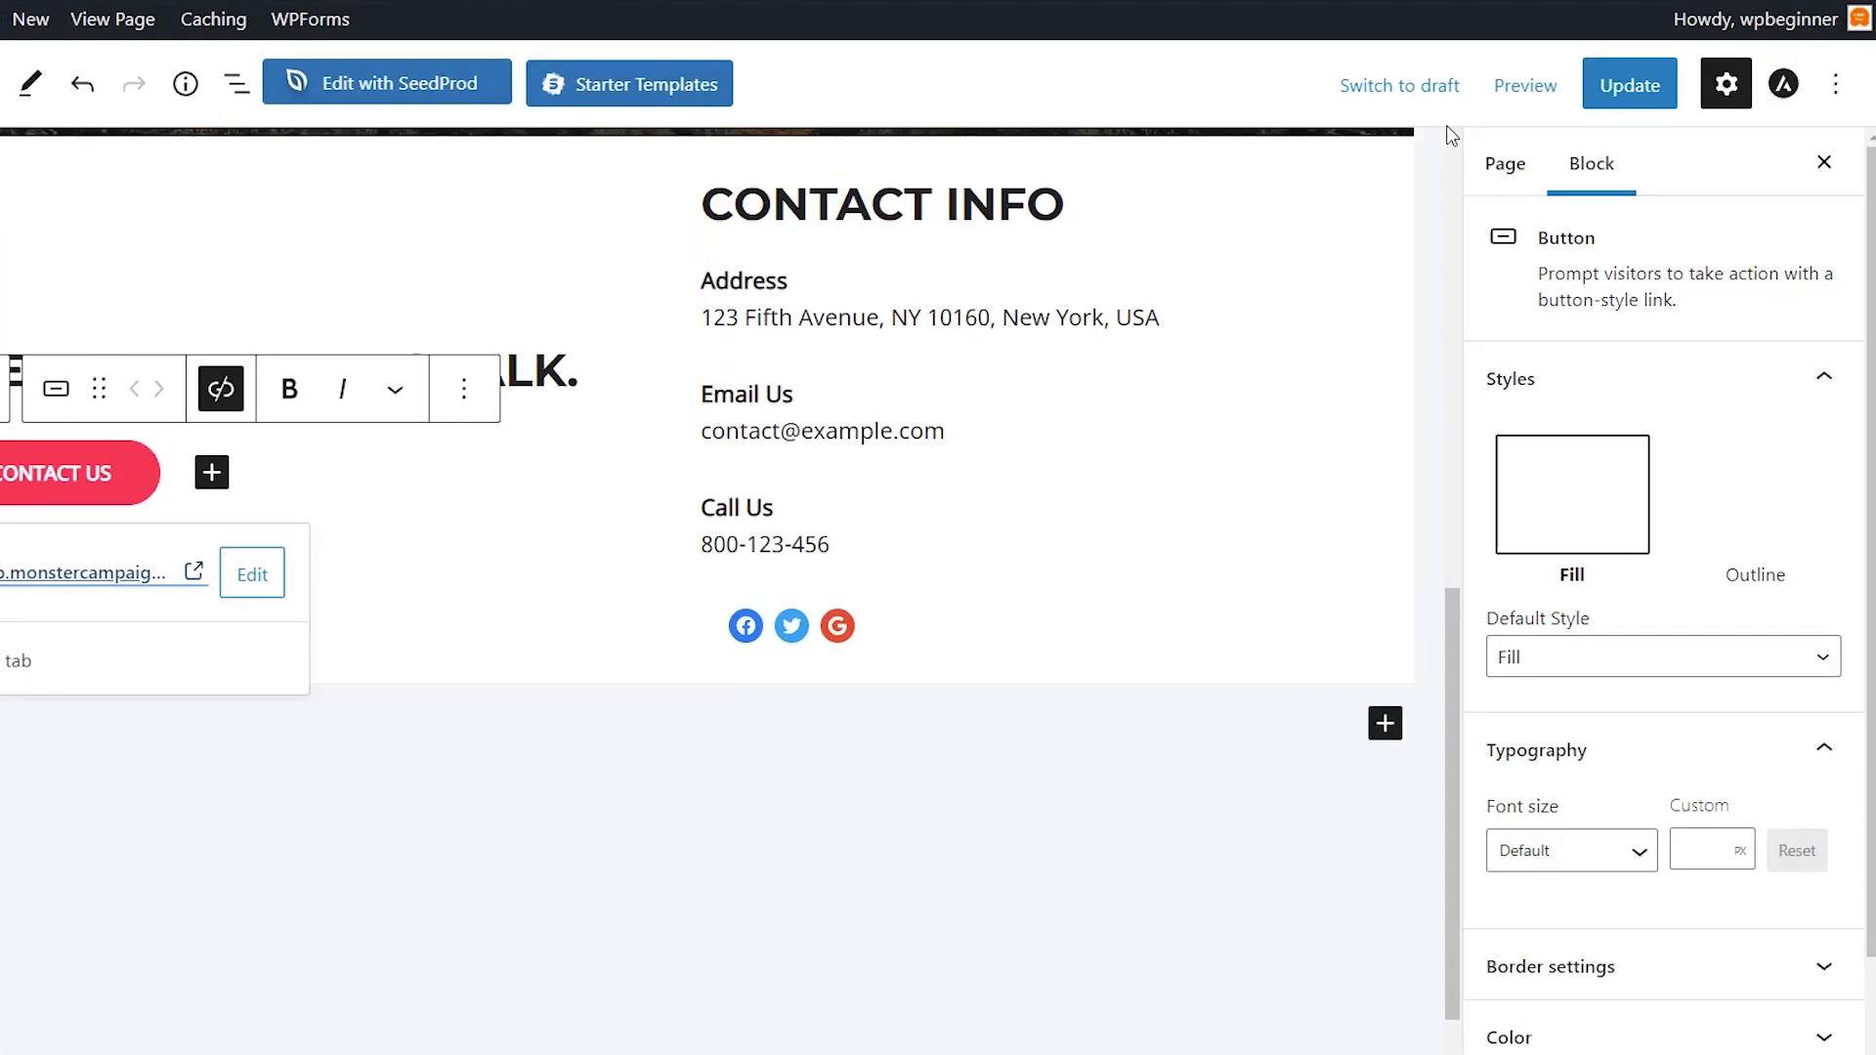
click(1628, 84)
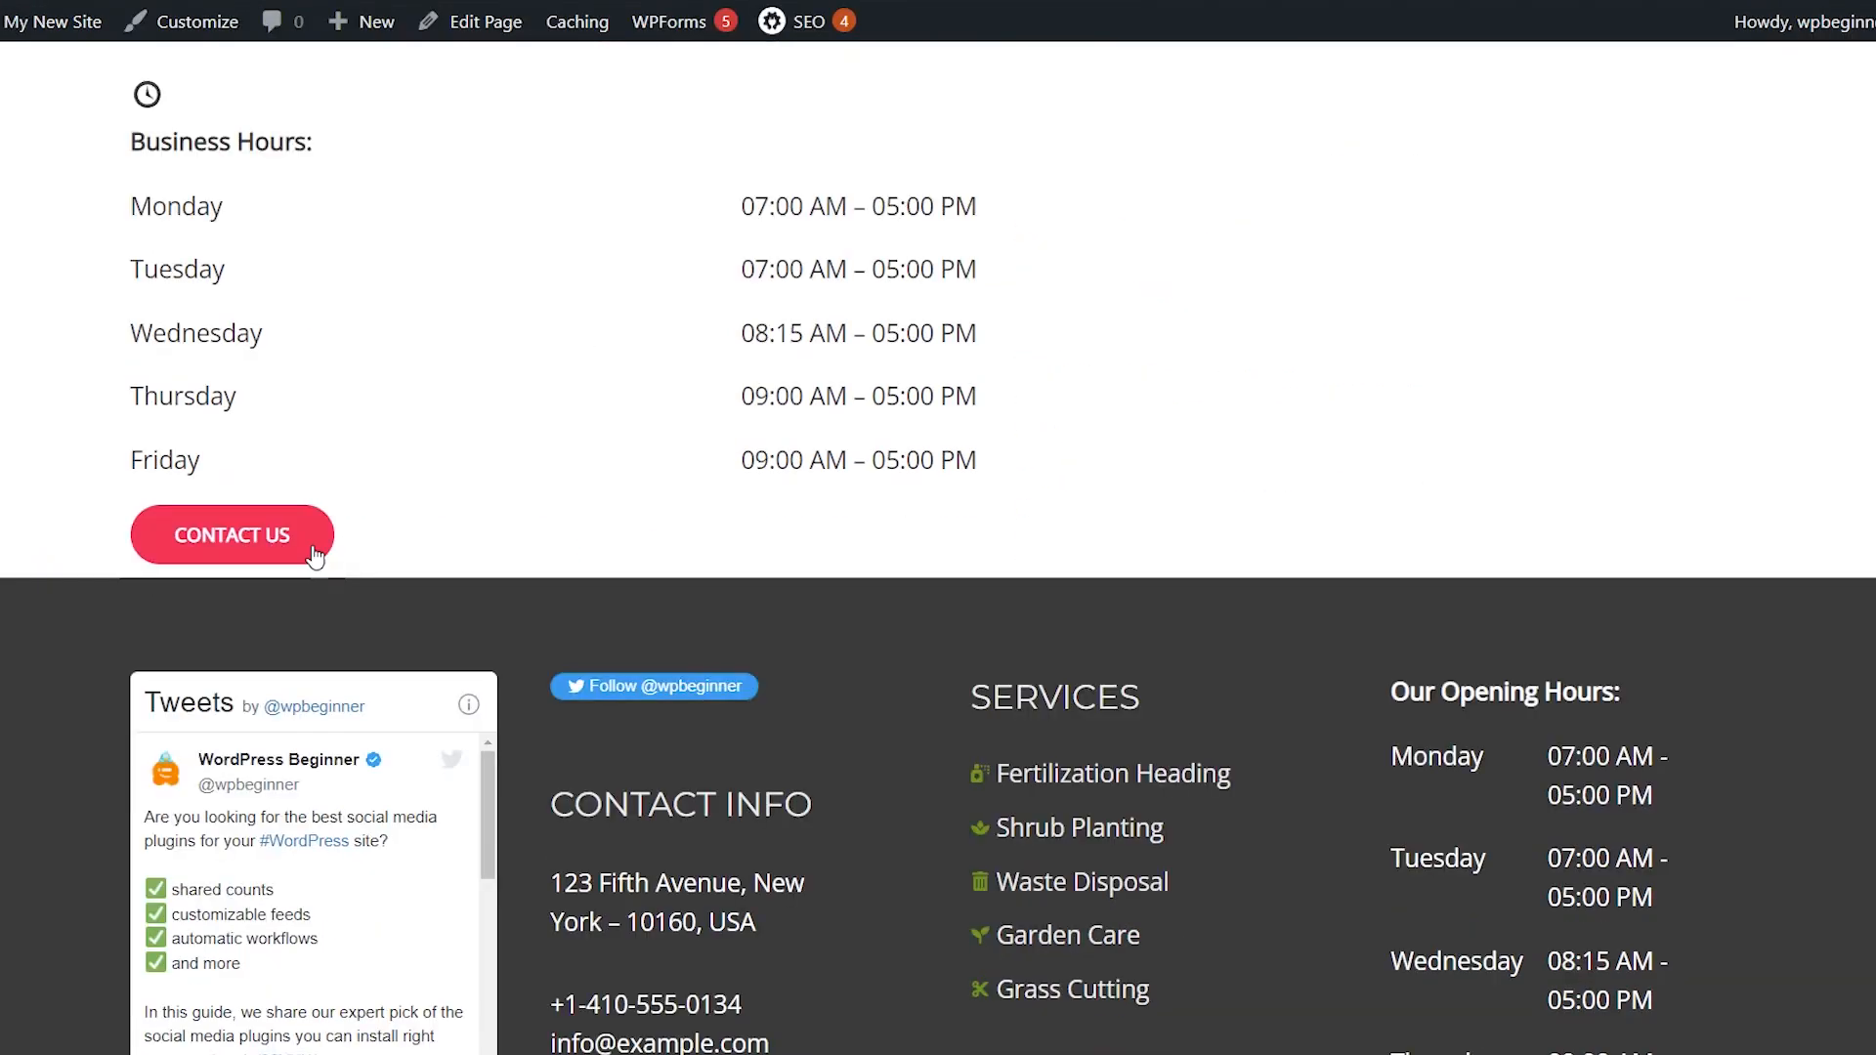
click(231, 535)
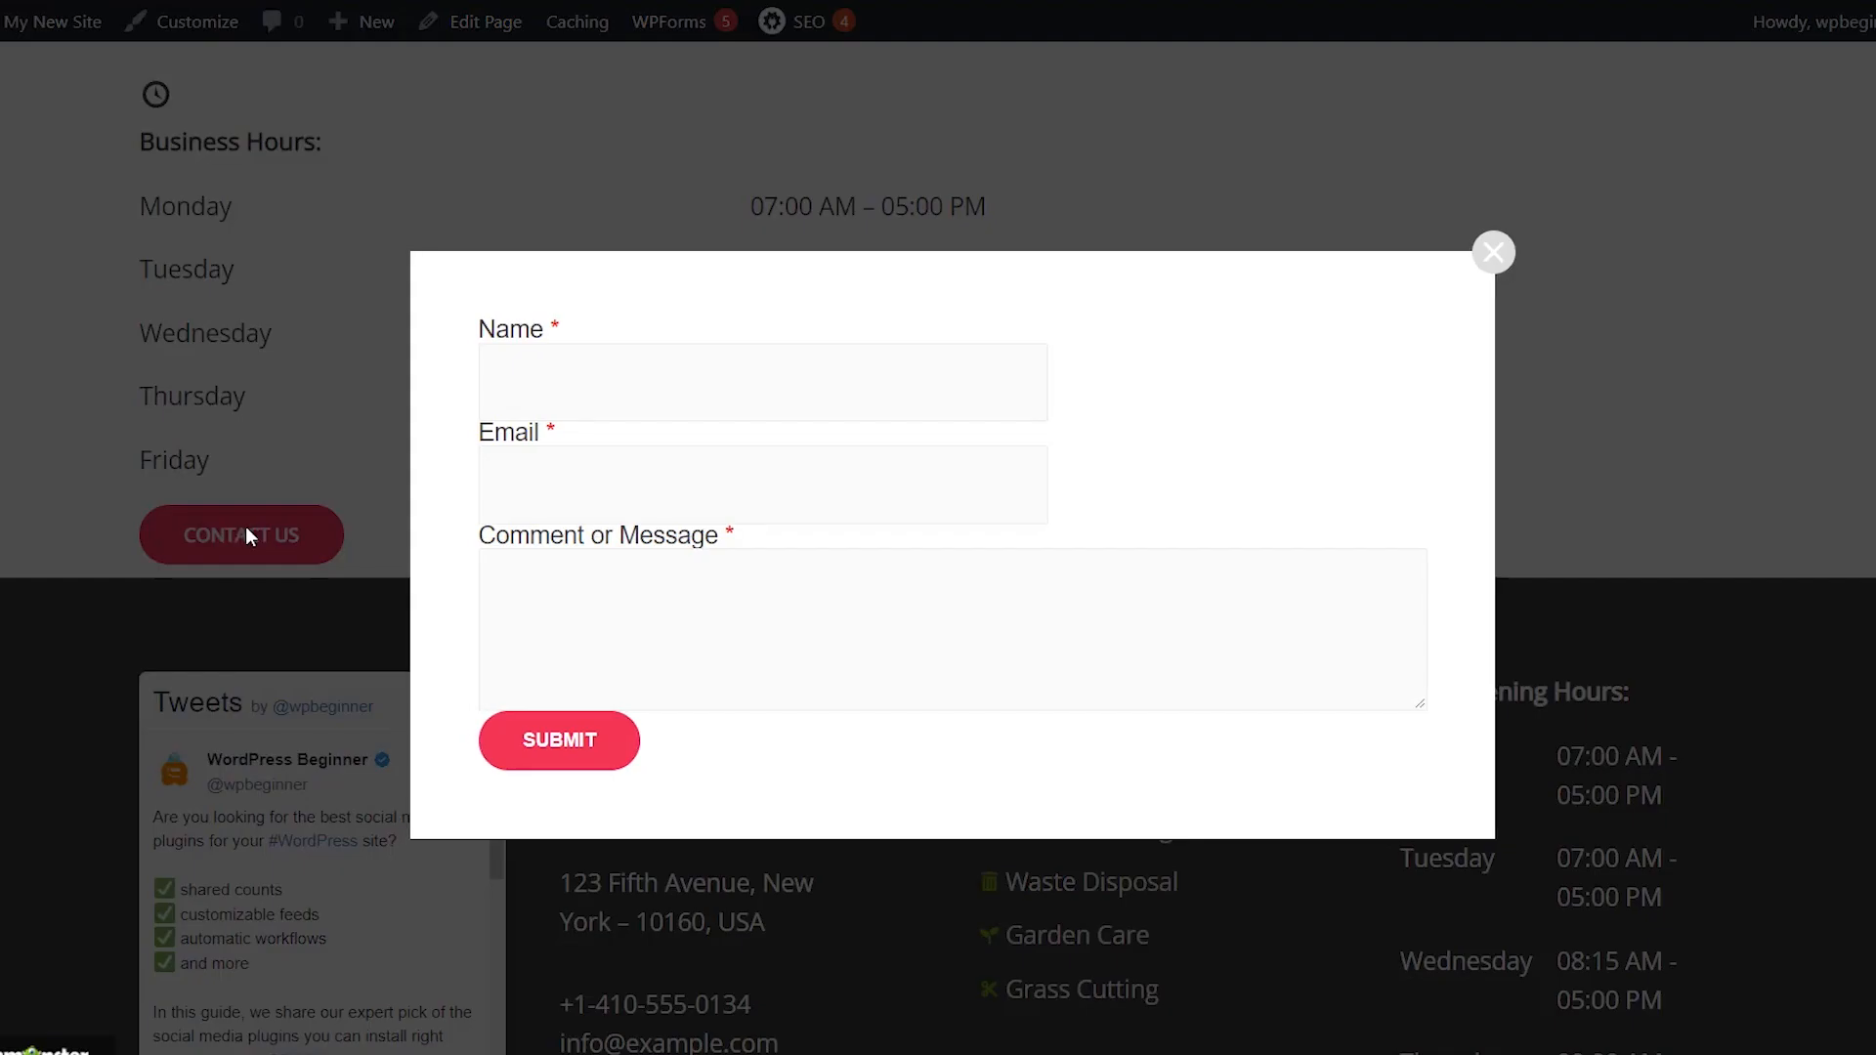